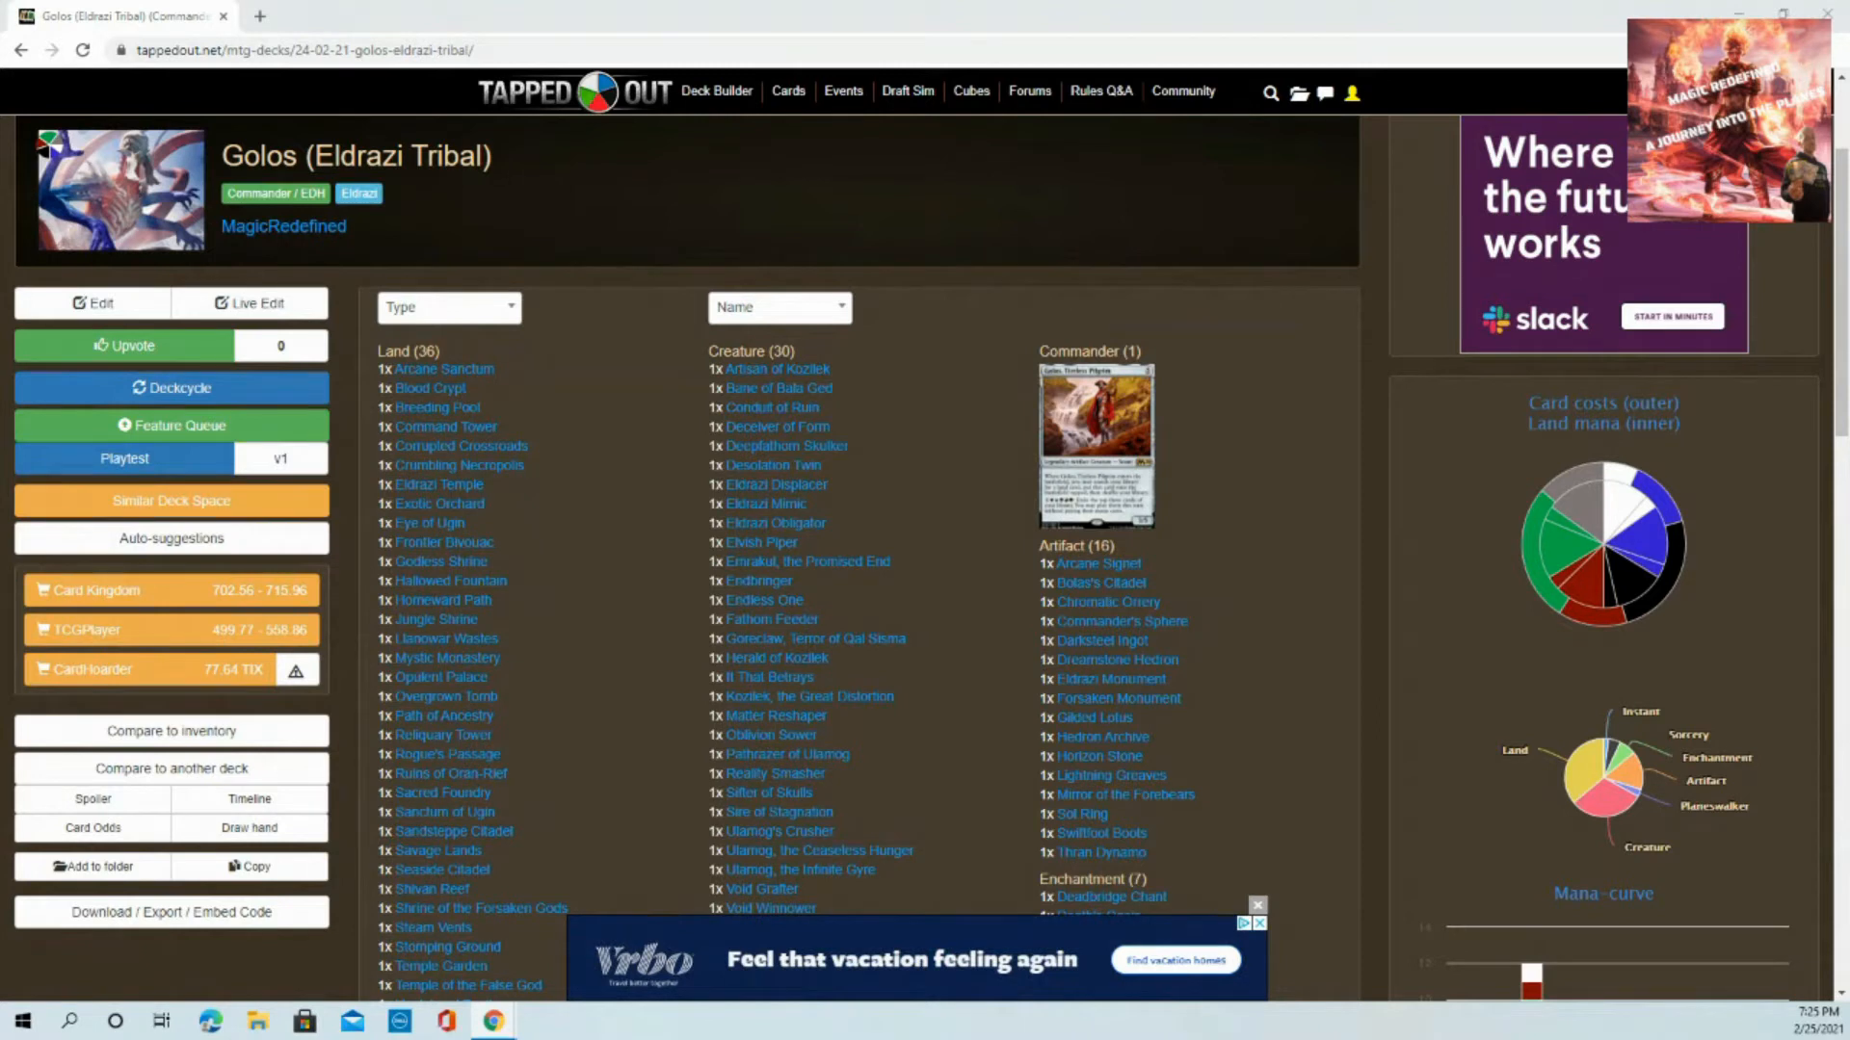
pyautogui.moveTo(585, 497)
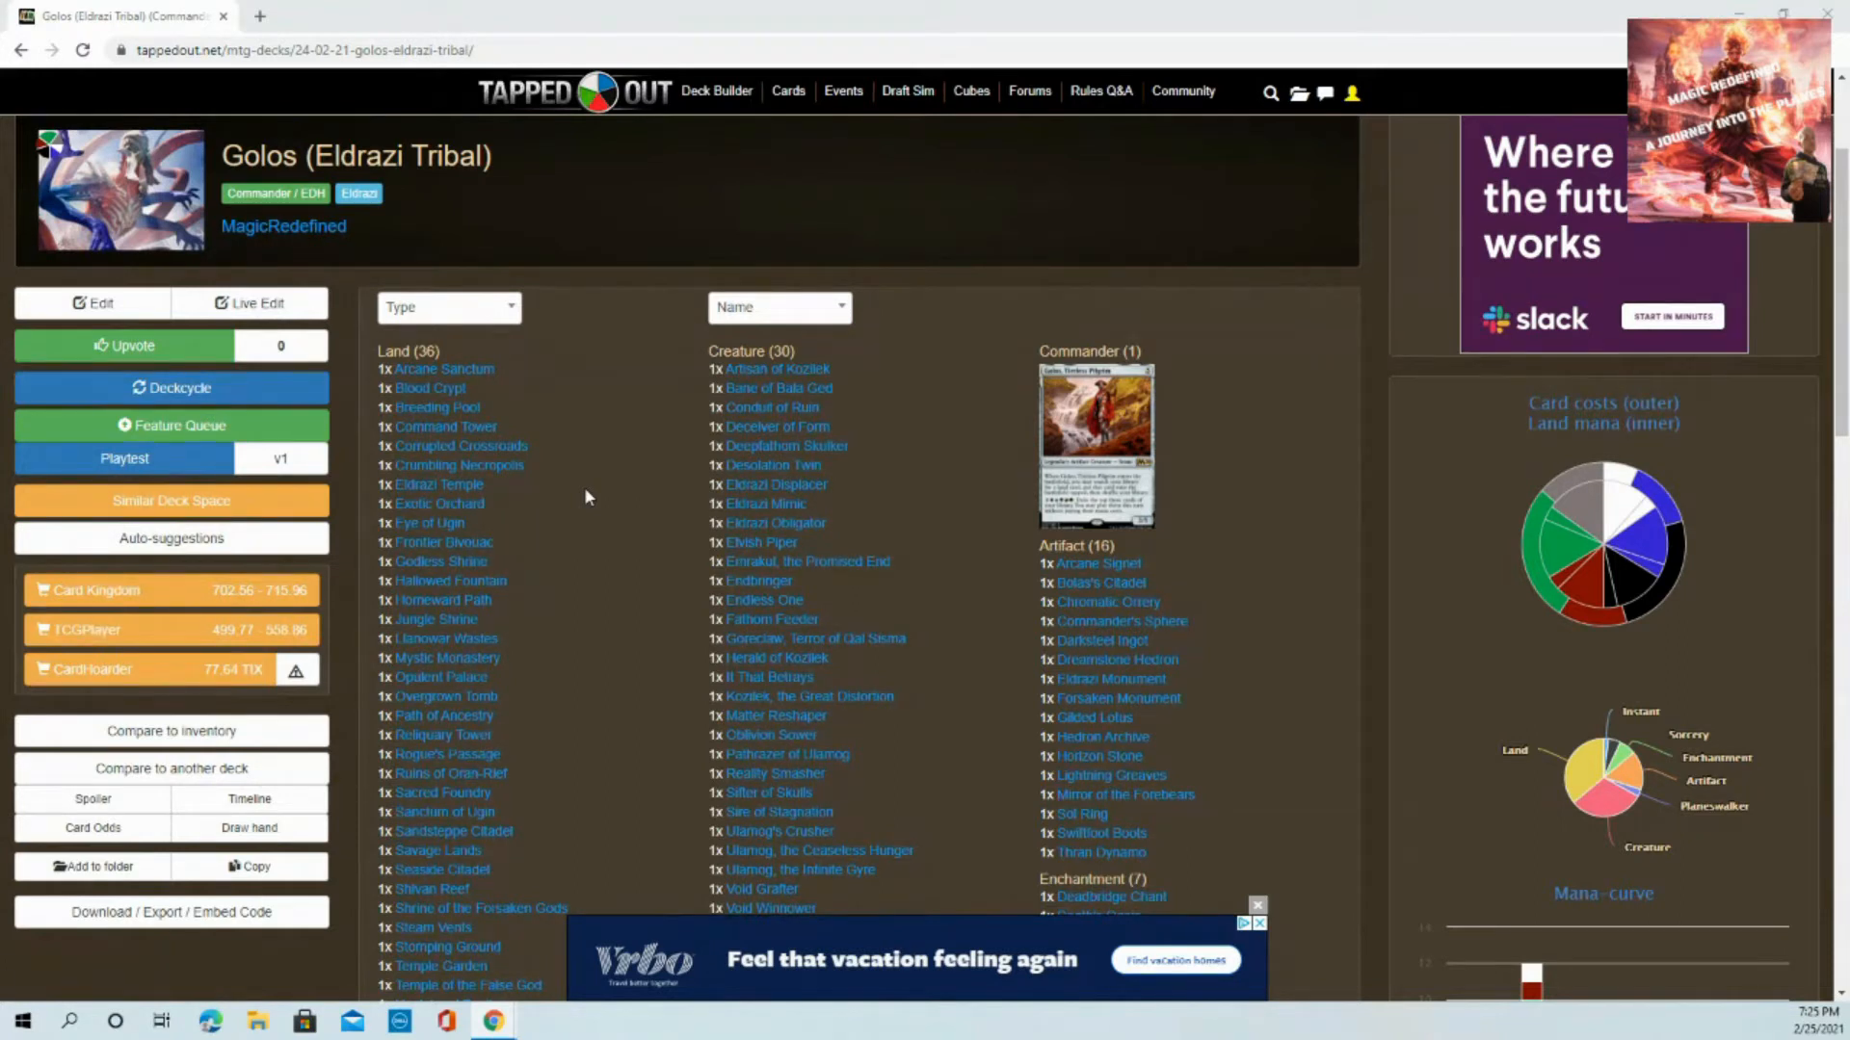
pyautogui.moveTo(620, 401)
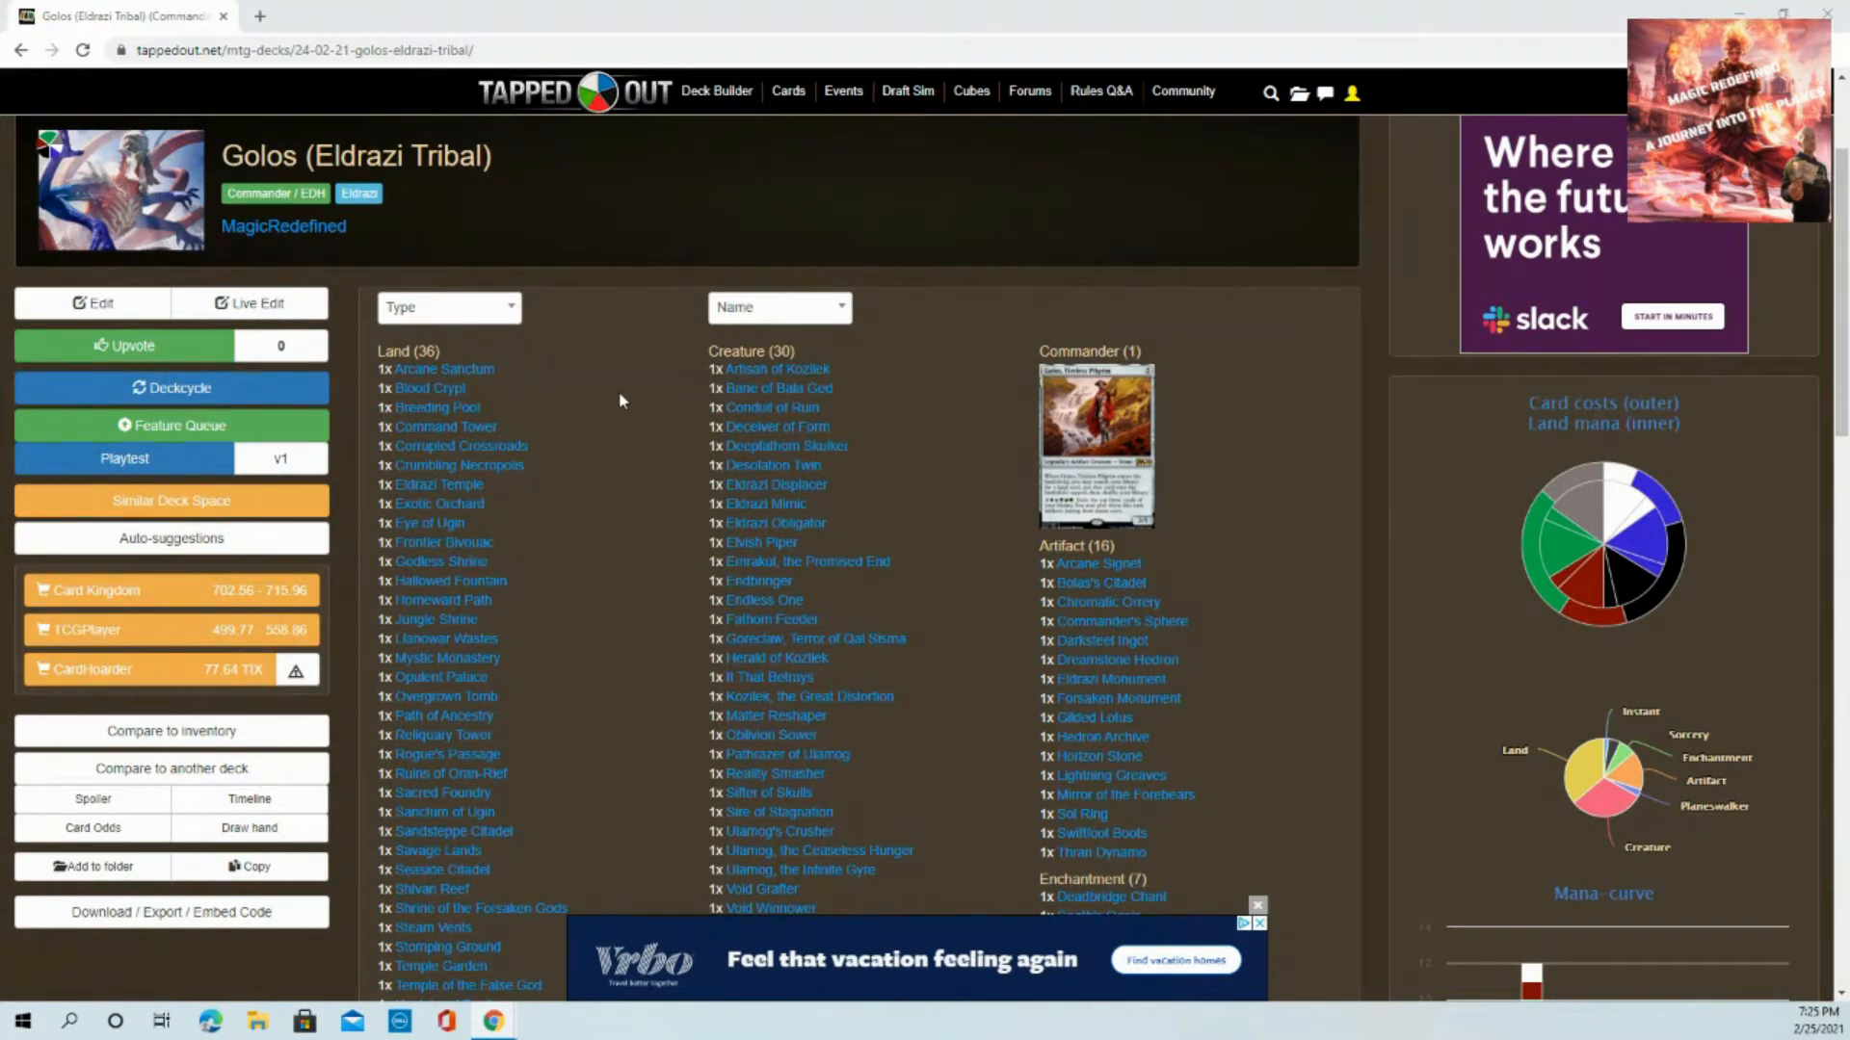
pyautogui.moveTo(609, 404)
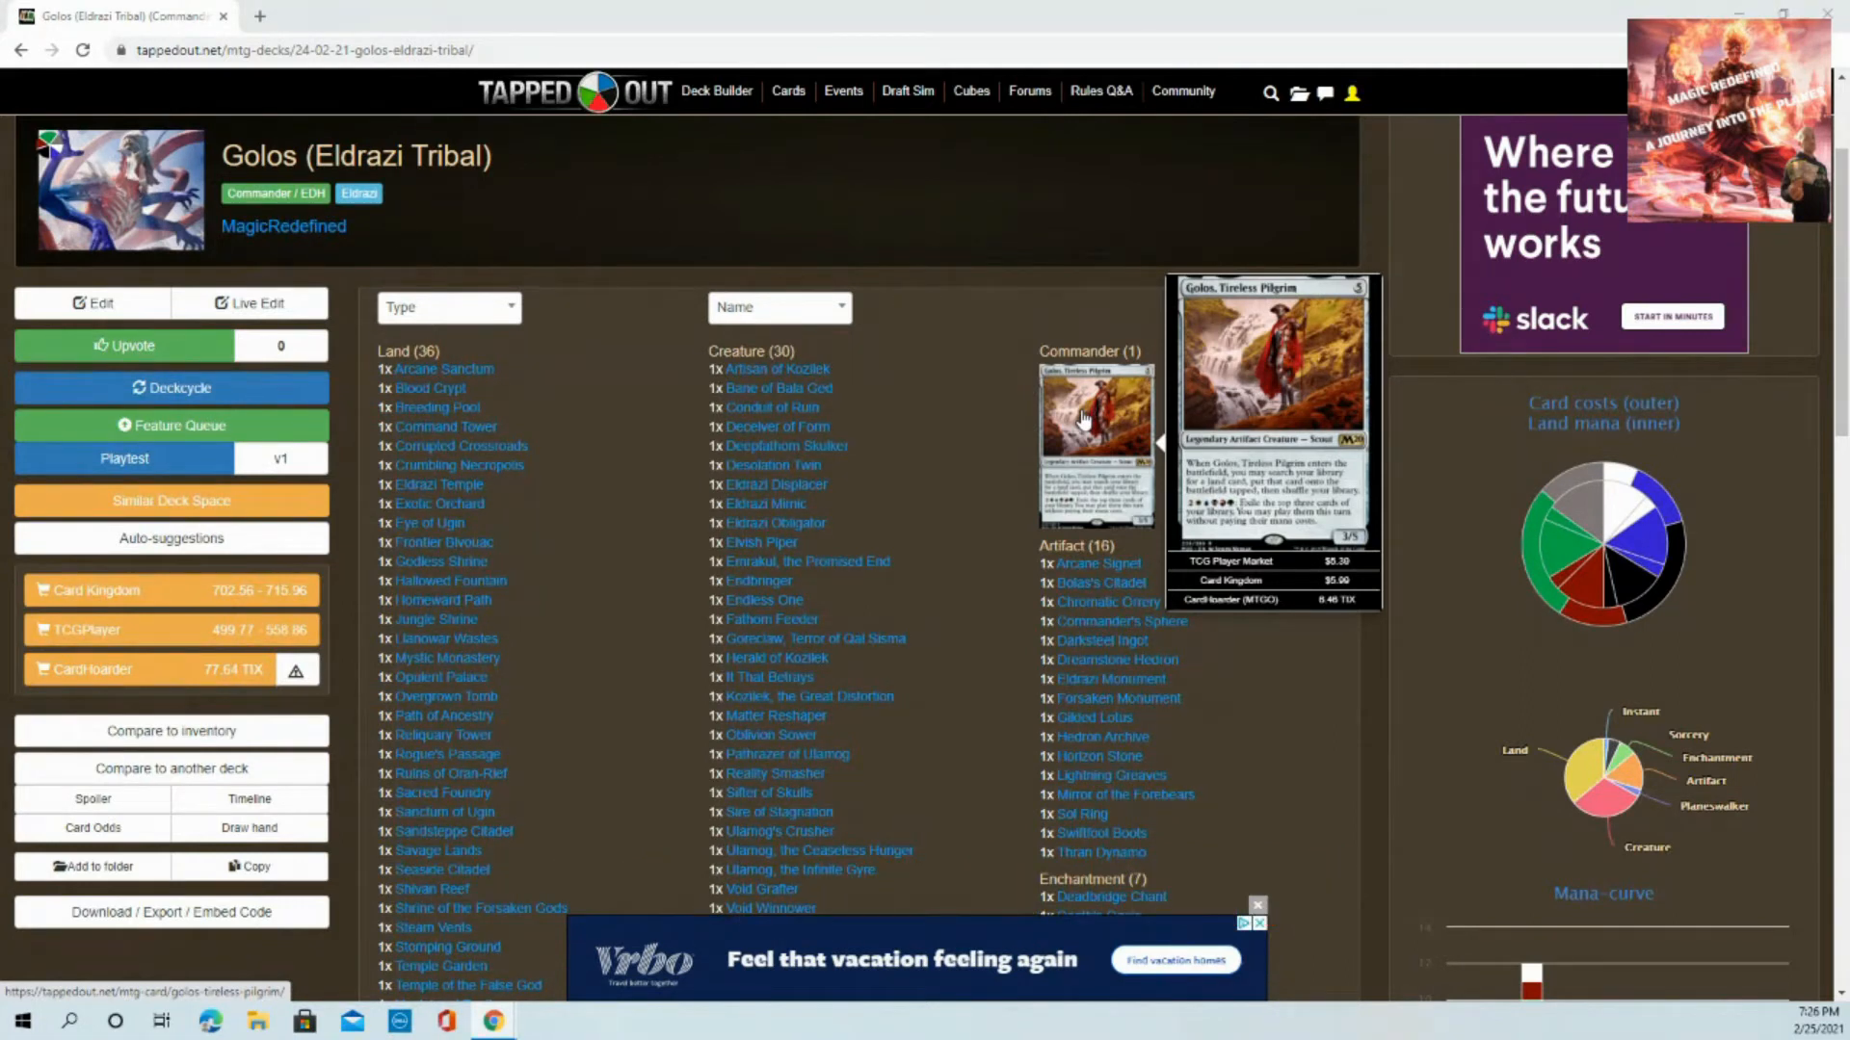
pyautogui.moveTo(438, 505)
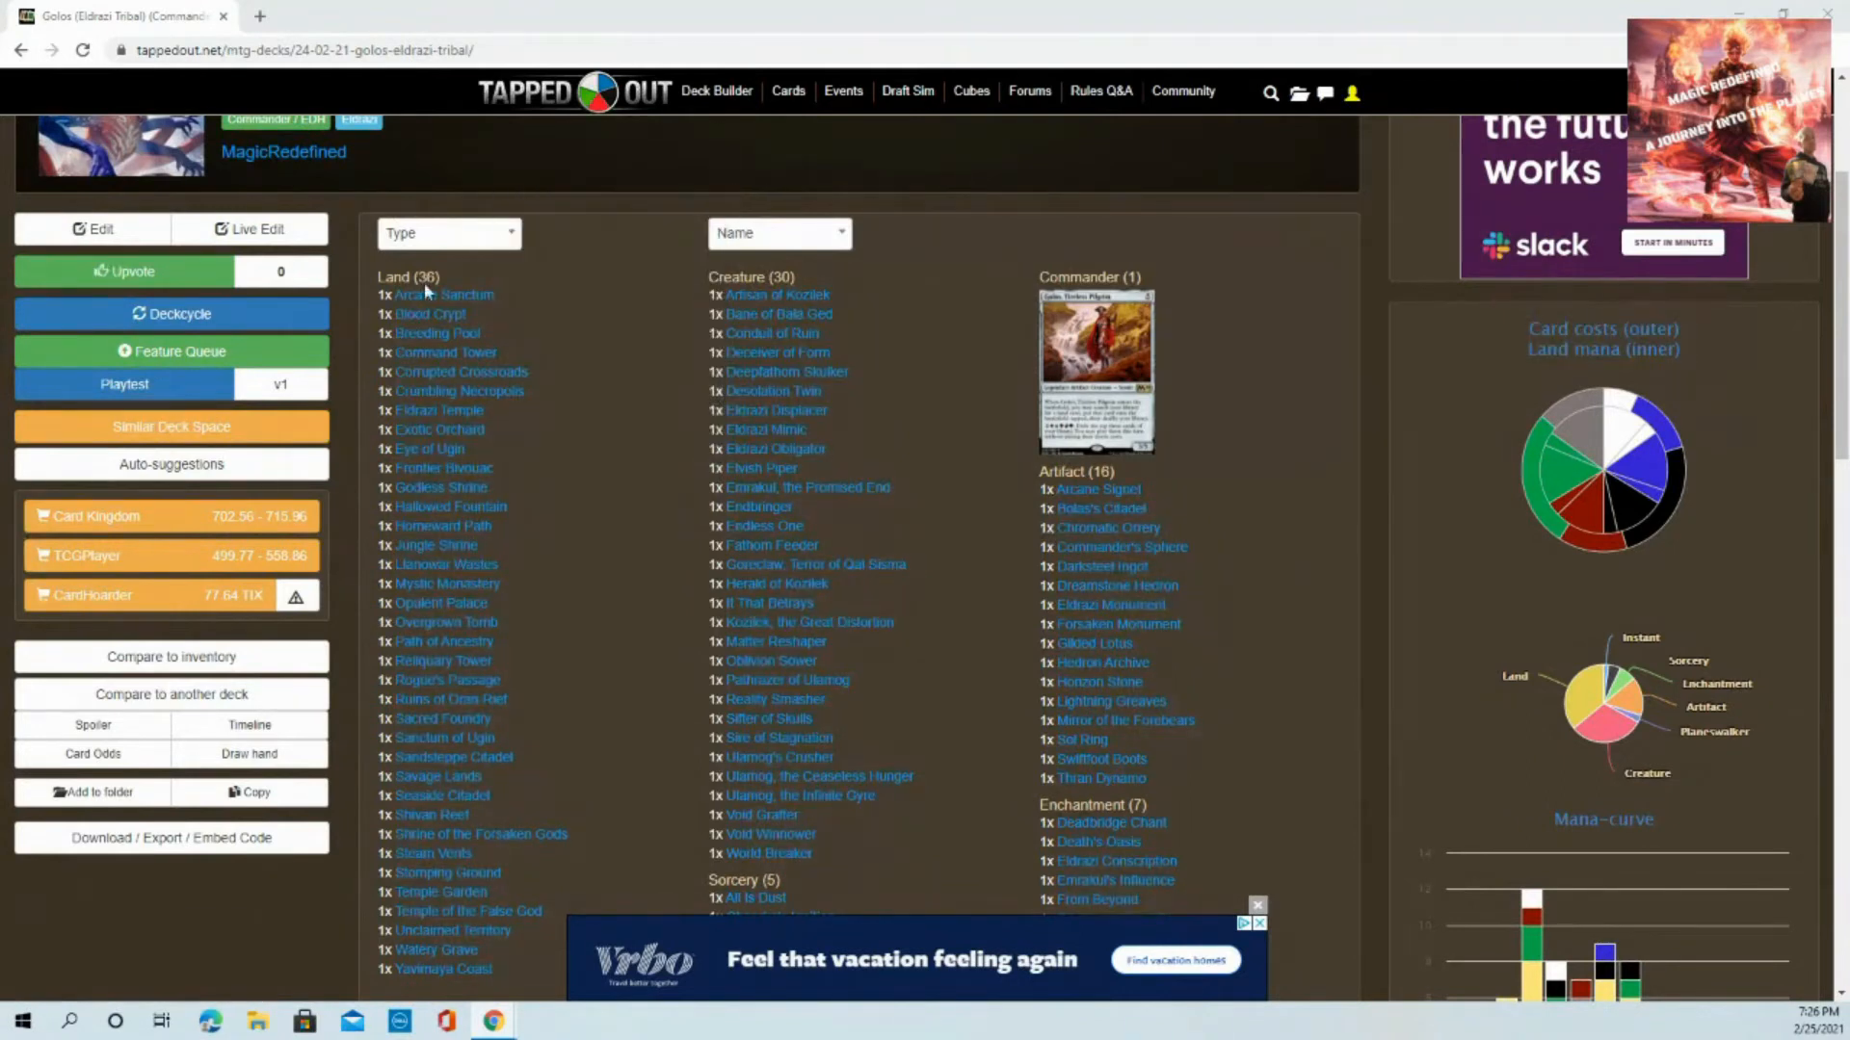
pyautogui.moveTo(432, 449)
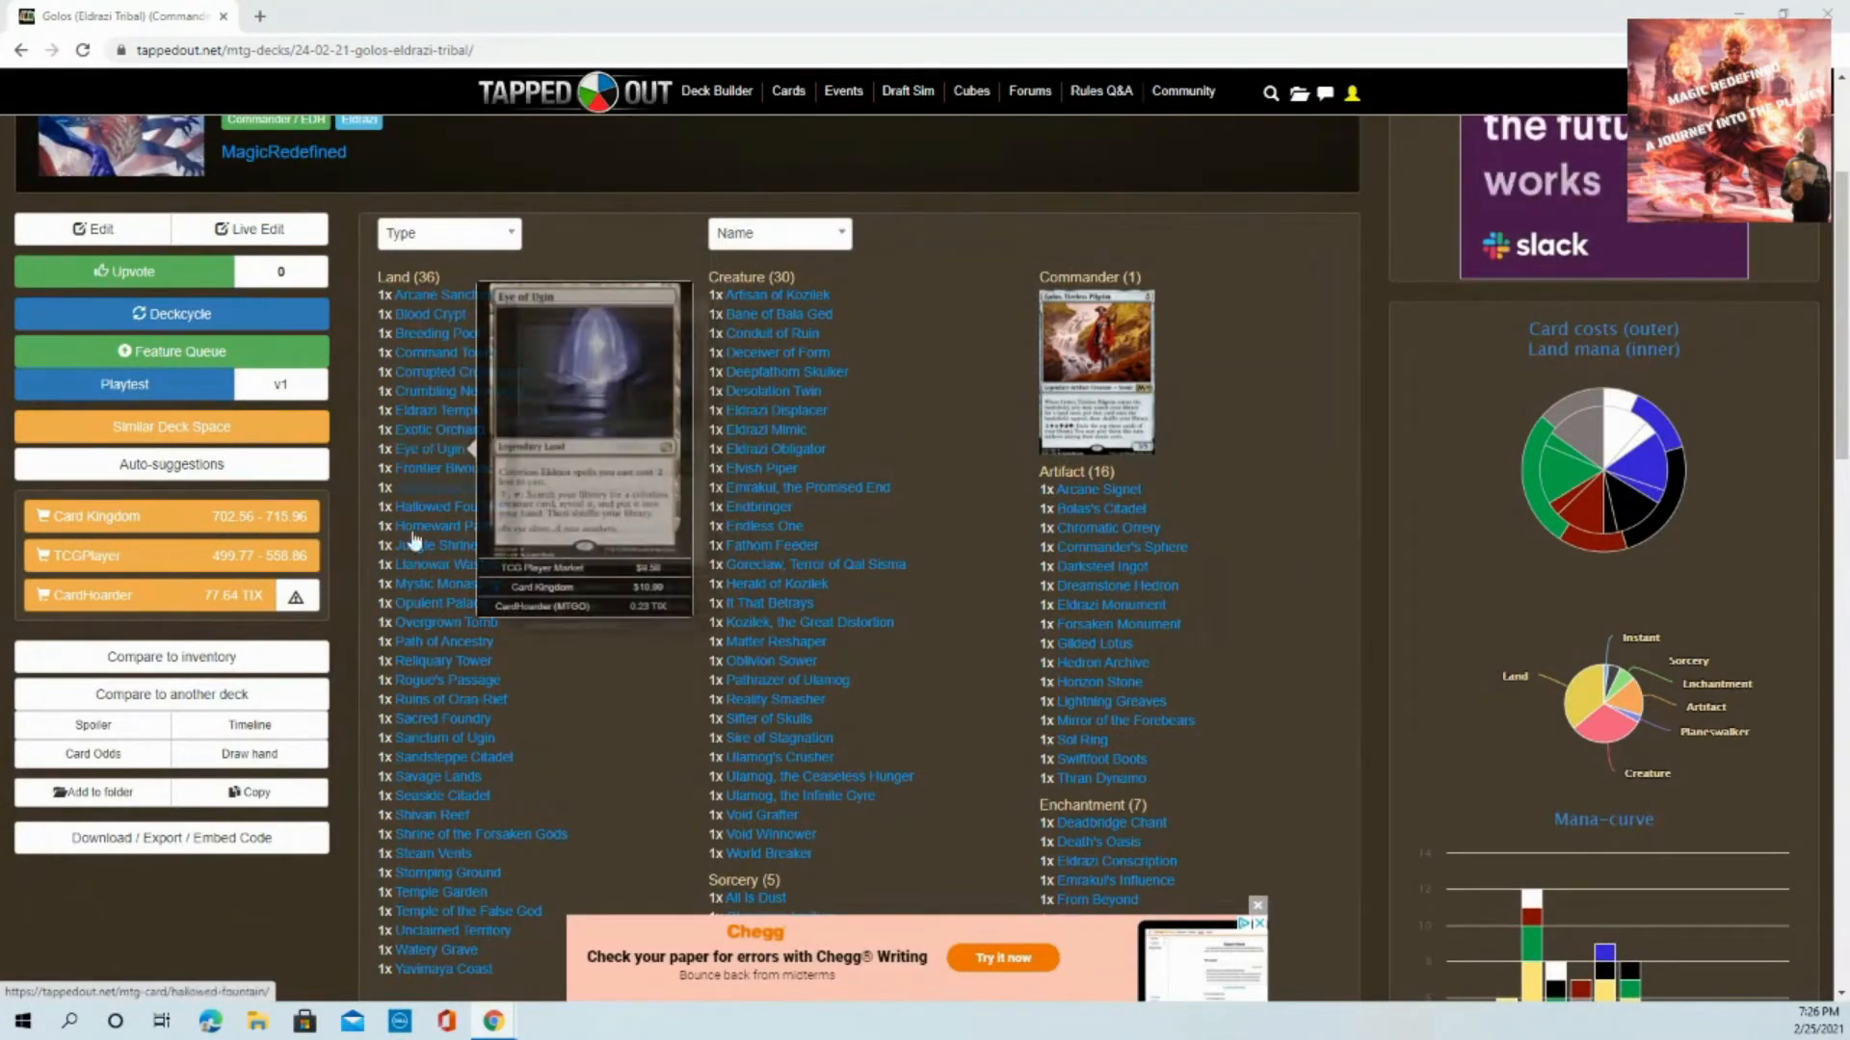
pyautogui.moveTo(532, 674)
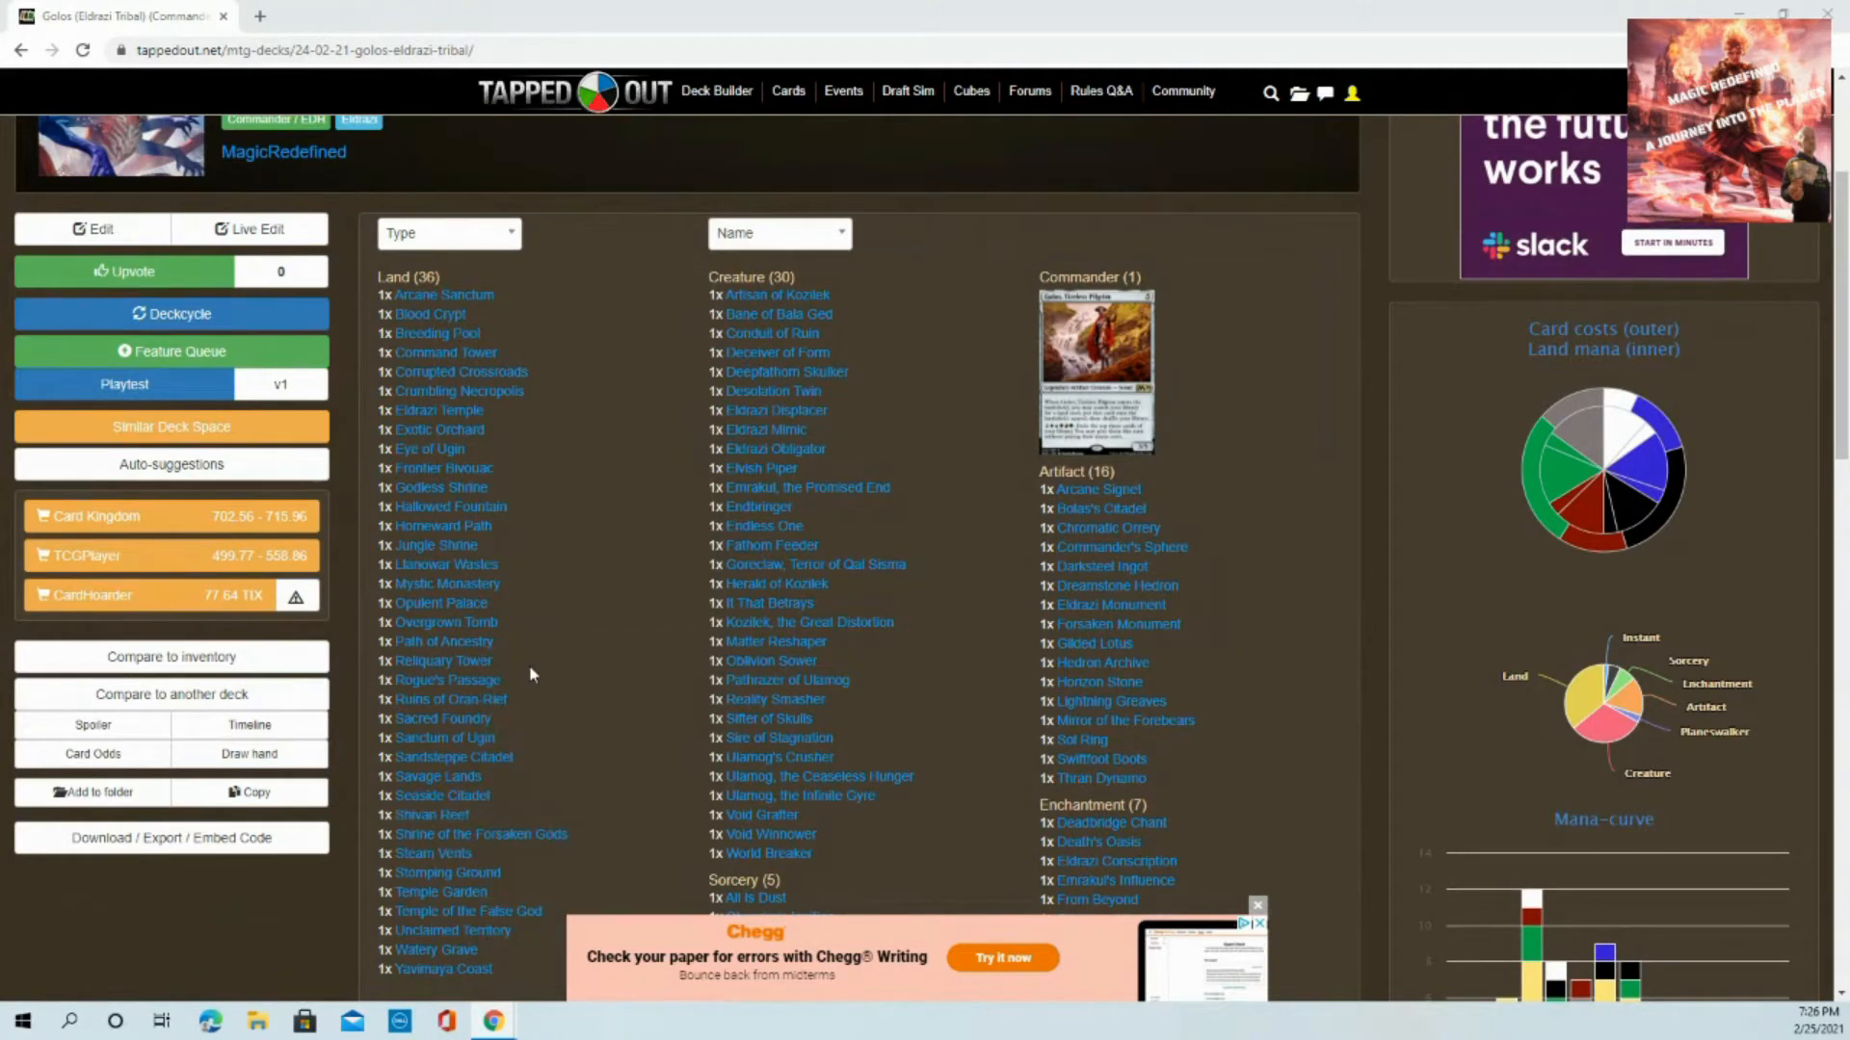
pyautogui.moveTo(559, 509)
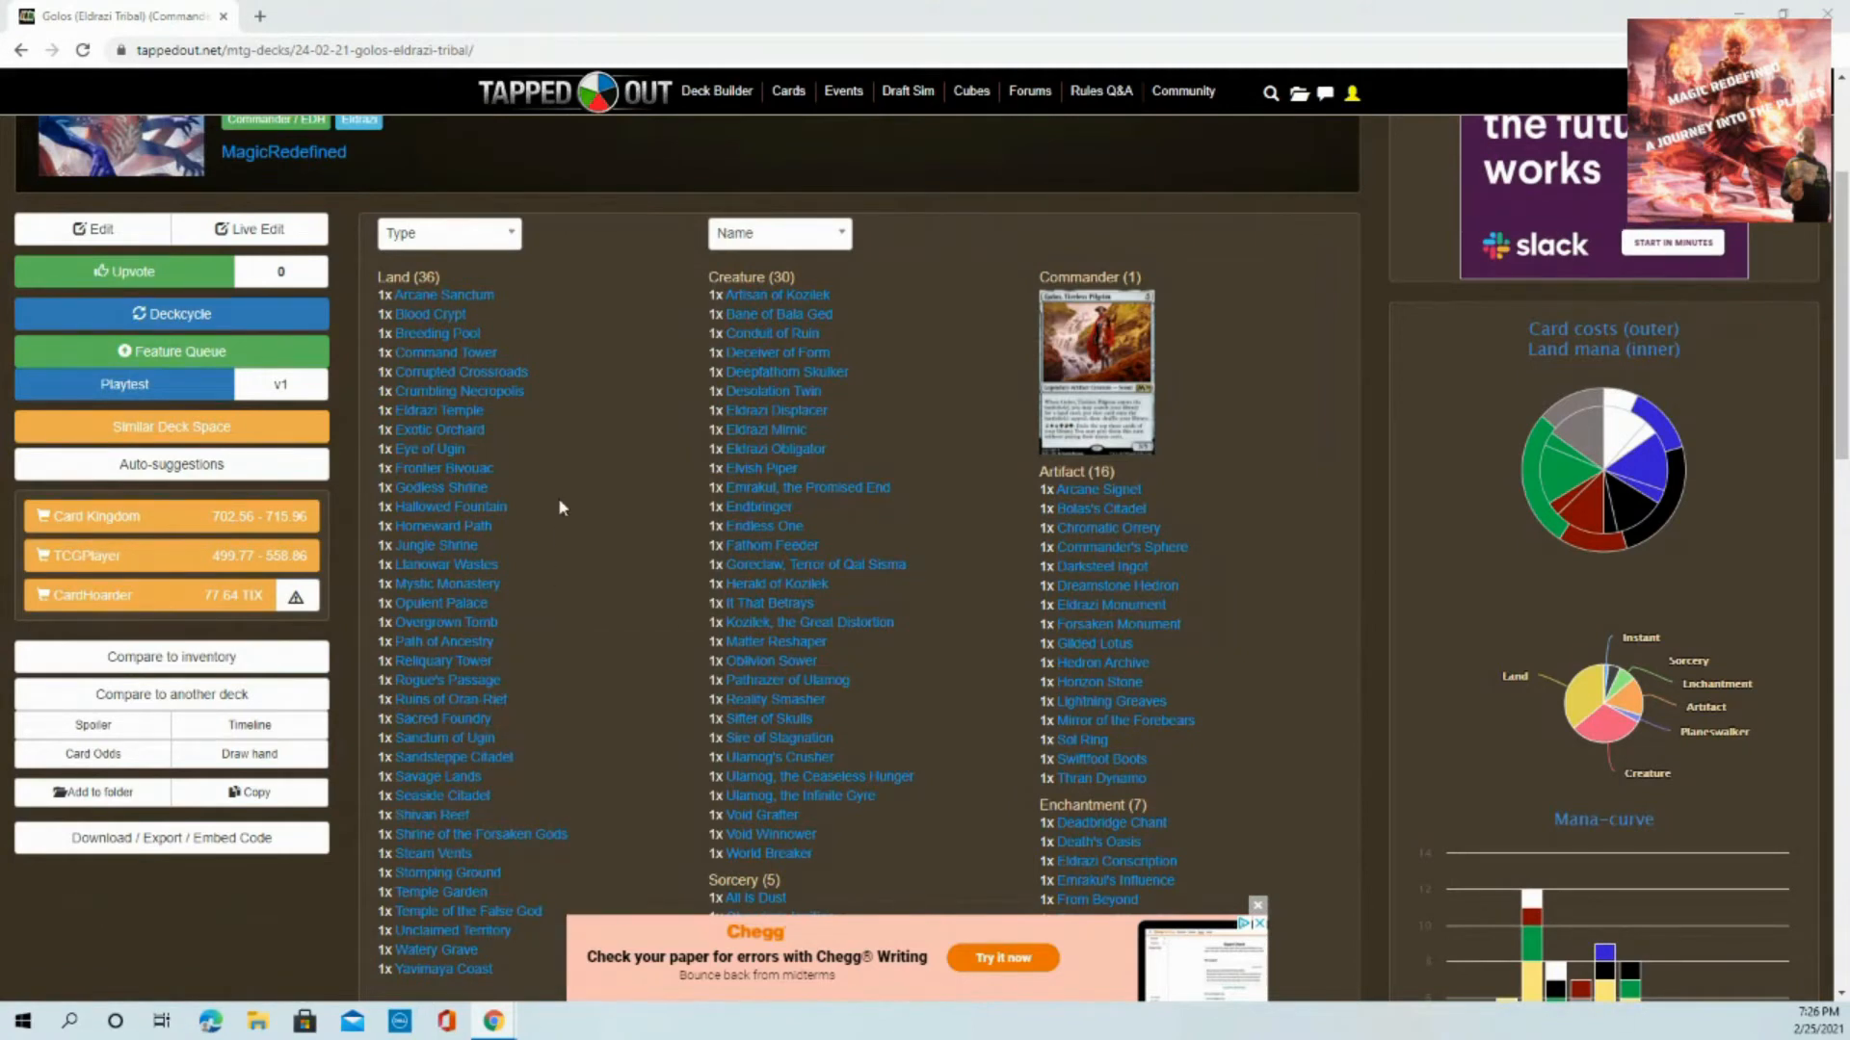
pyautogui.moveTo(451, 506)
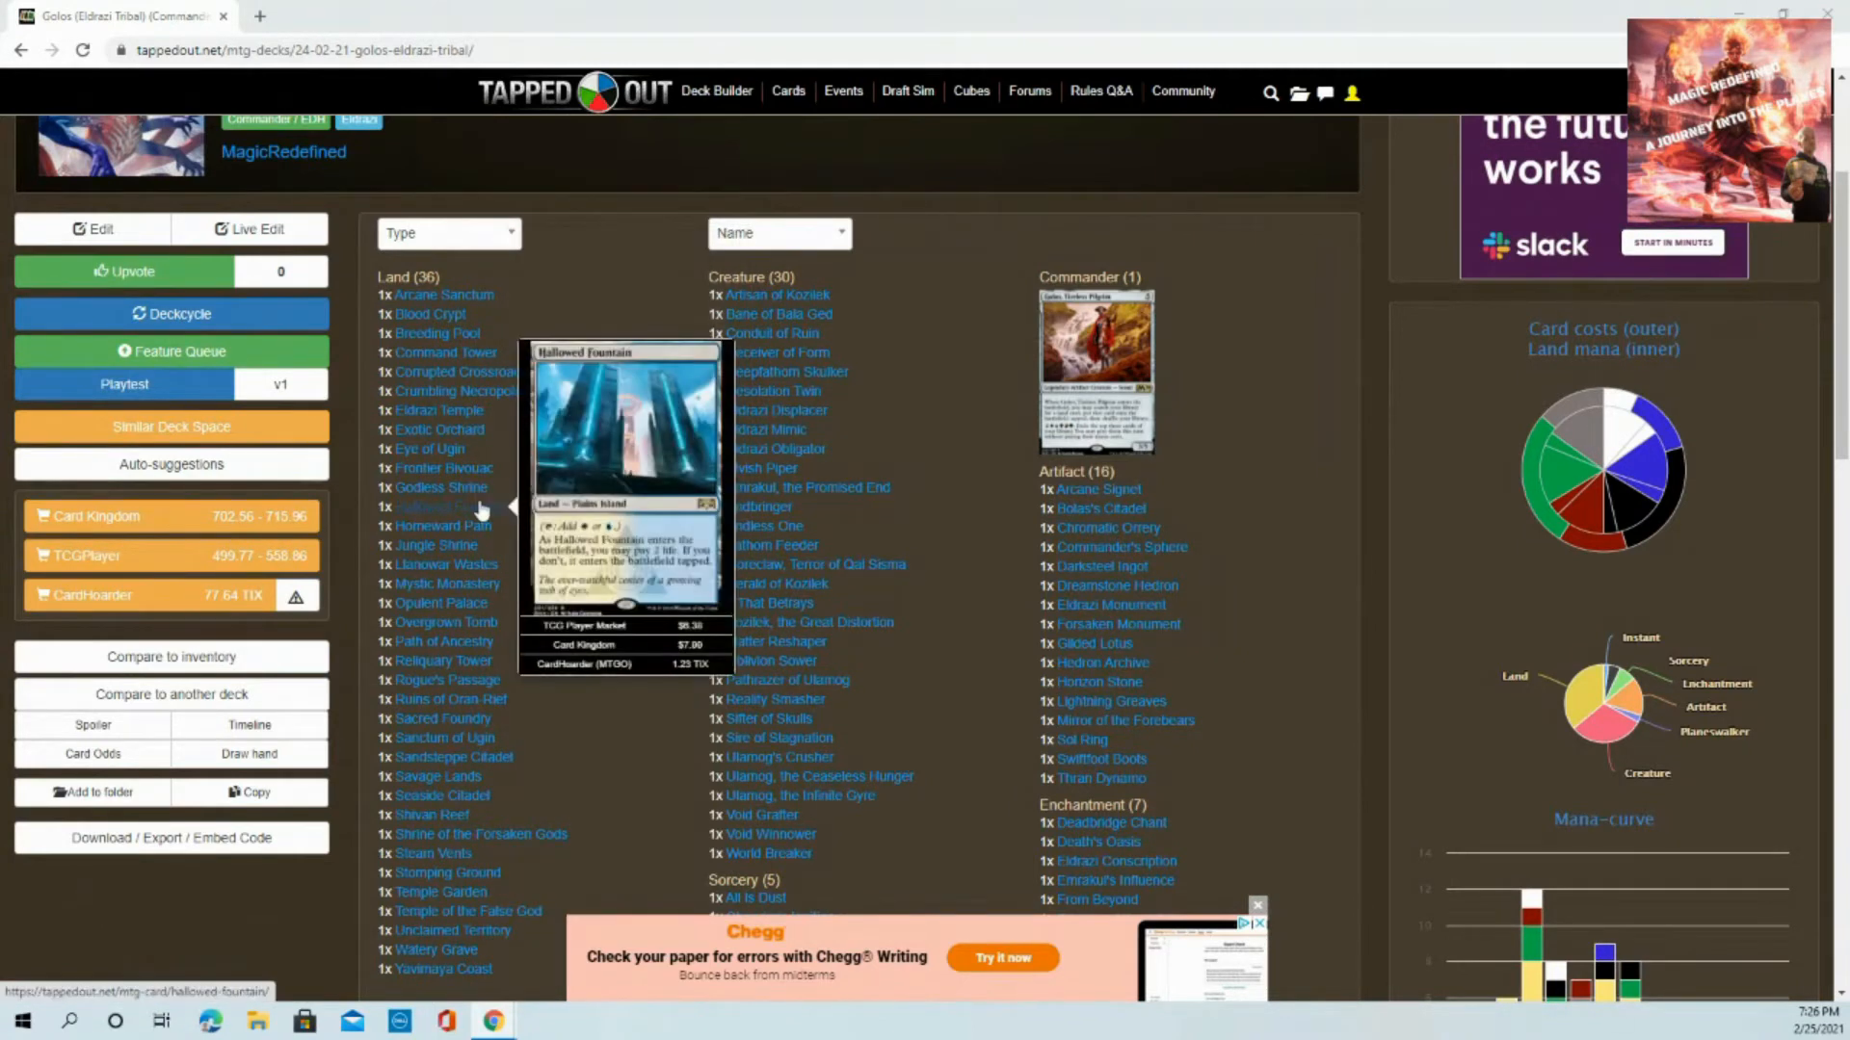
pyautogui.moveTo(445, 582)
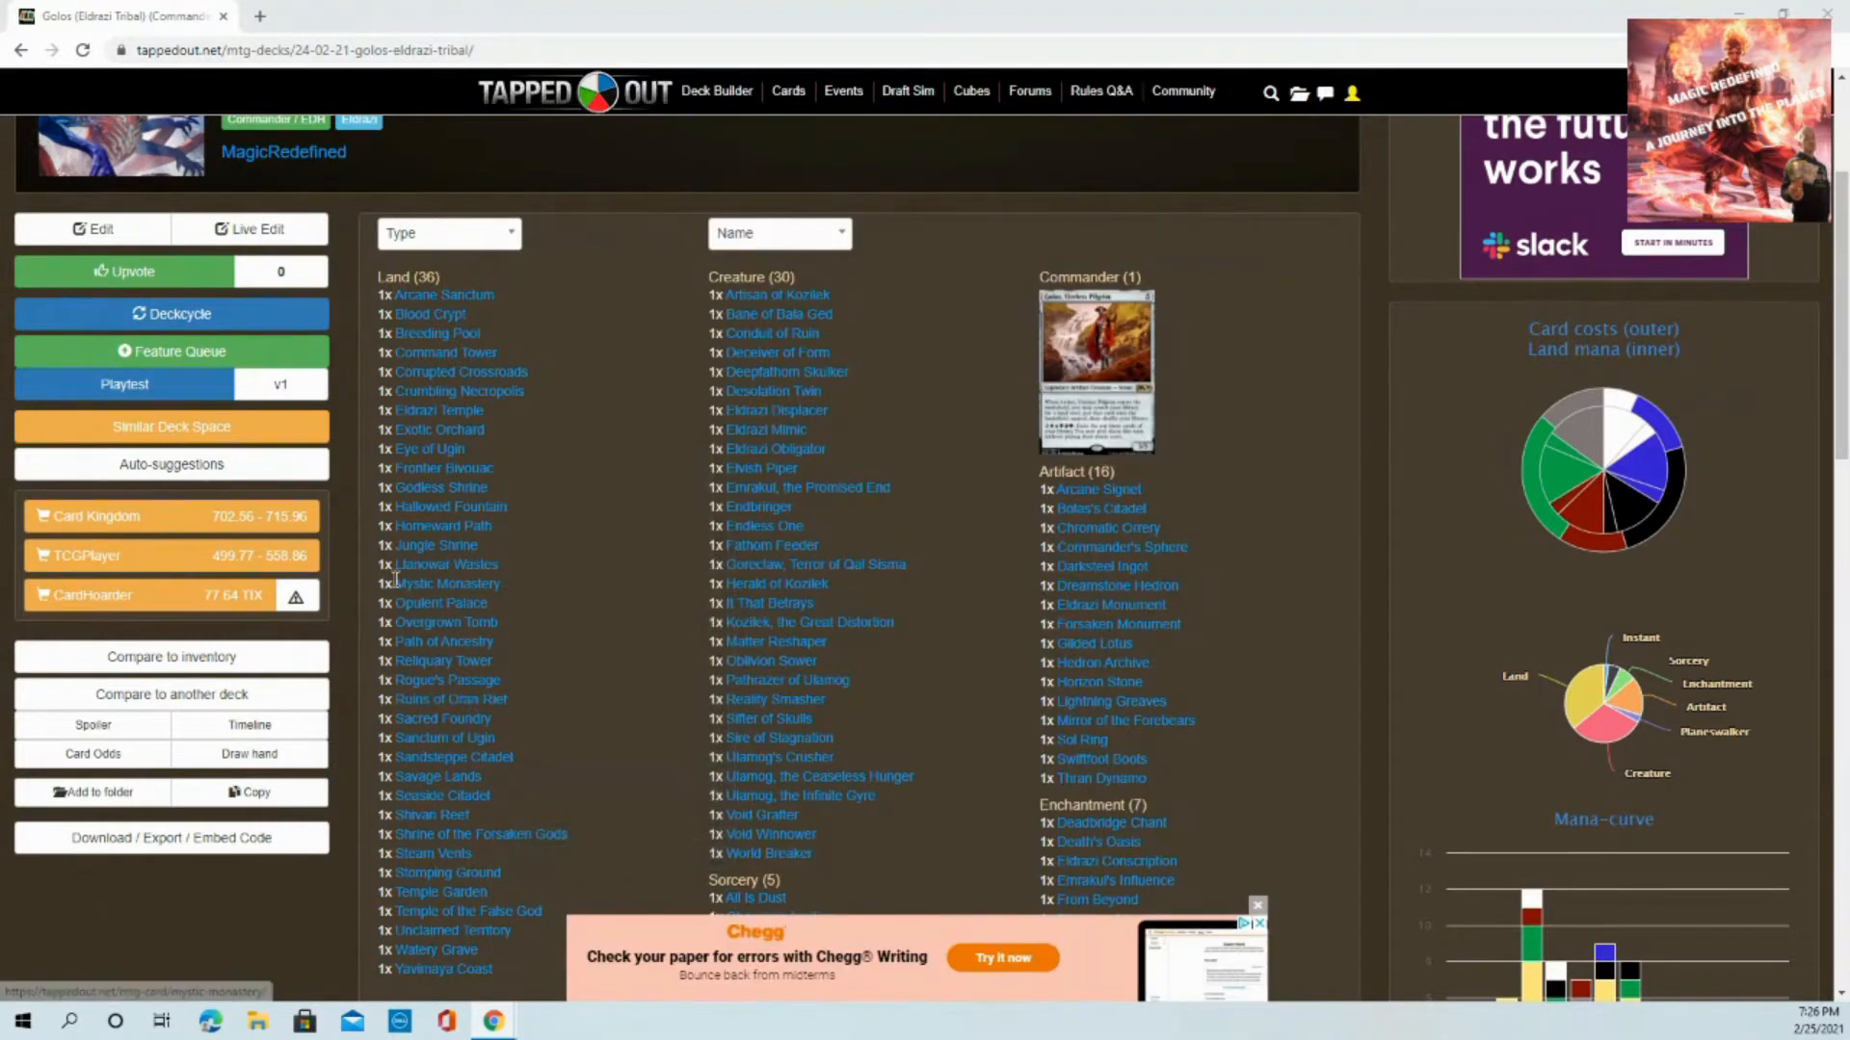
pyautogui.moveTo(221, 536)
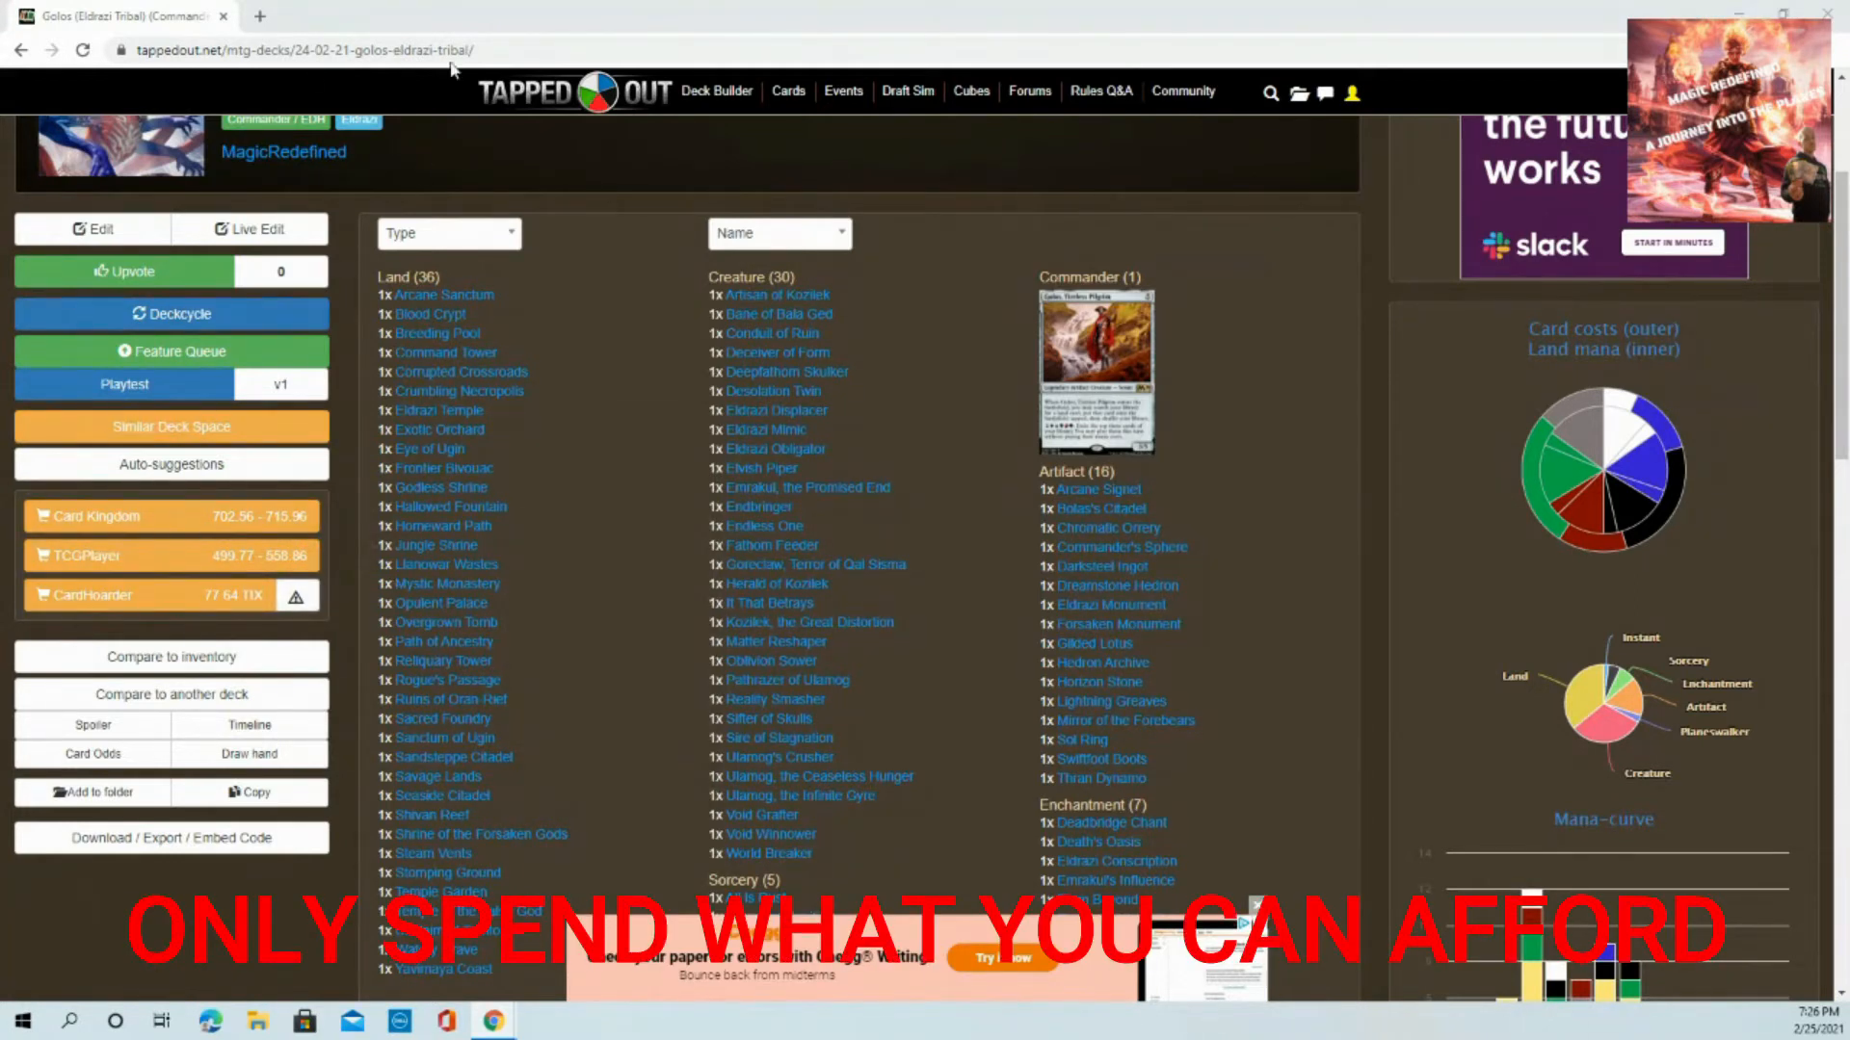
pyautogui.moveTo(393, 413)
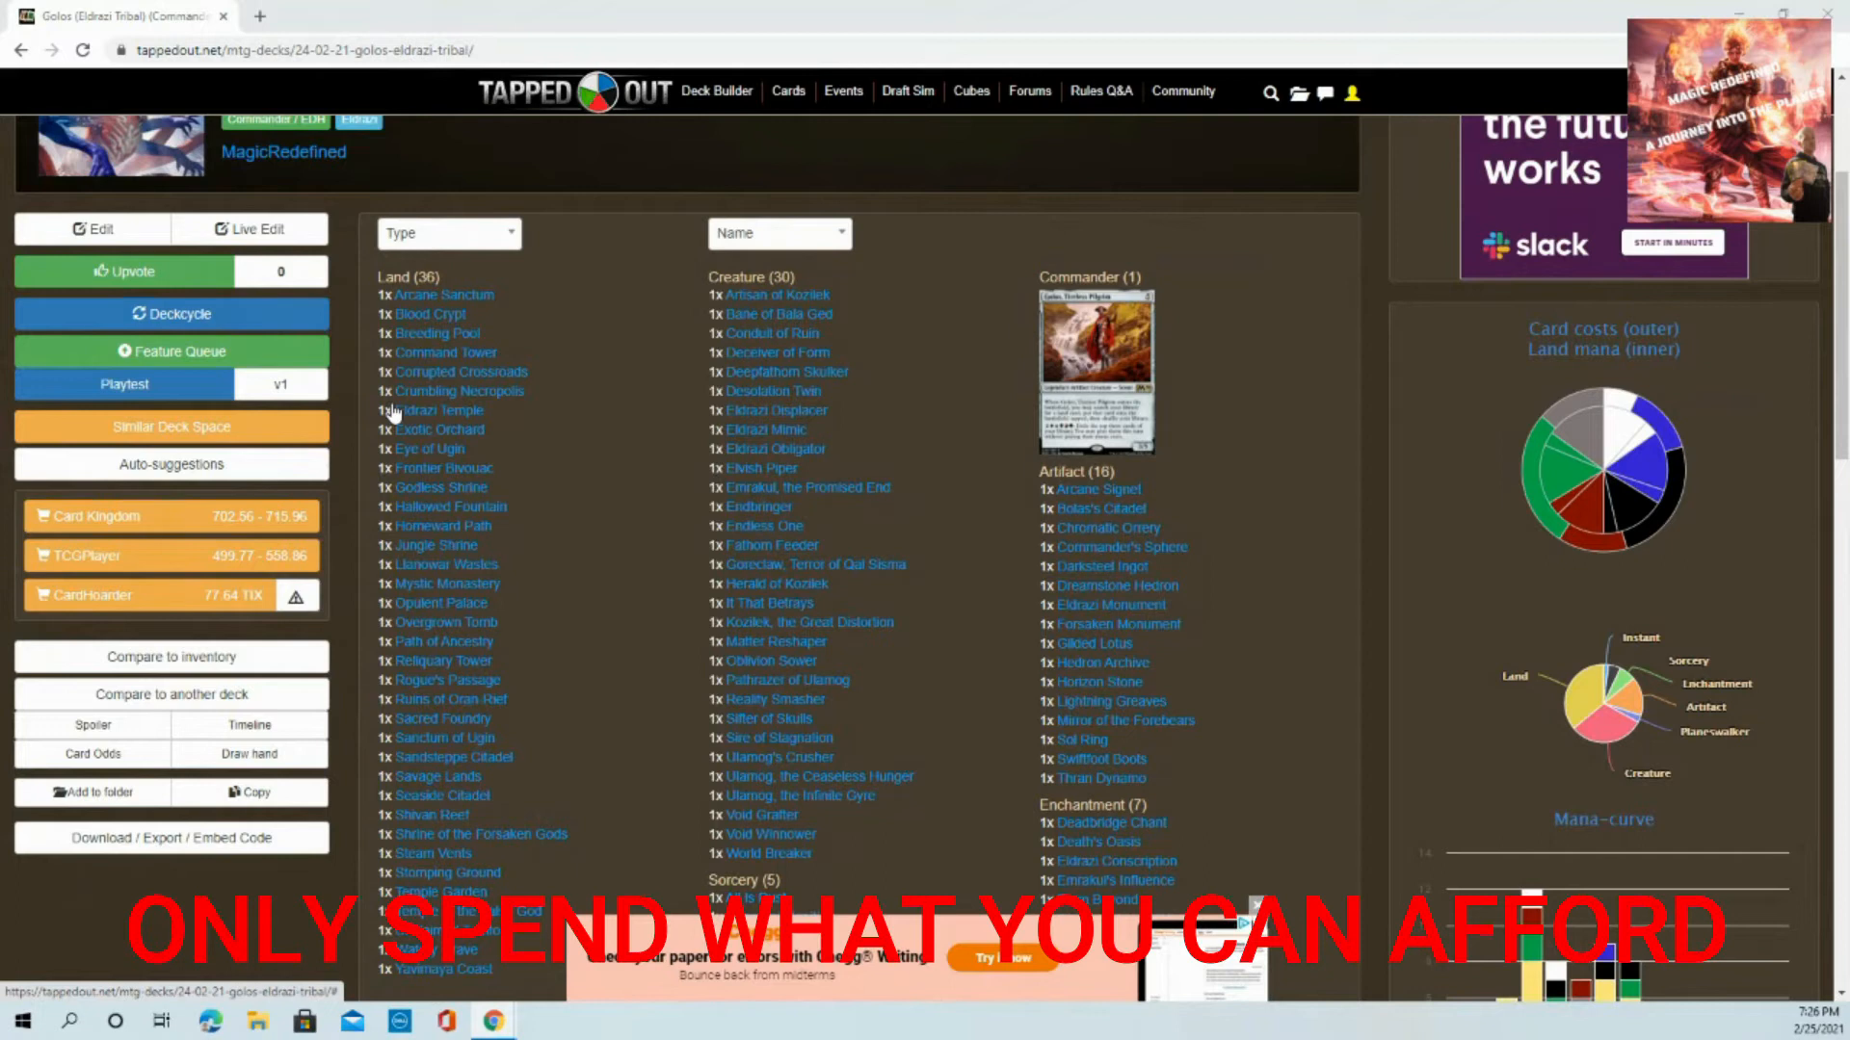
pyautogui.moveTo(432, 410)
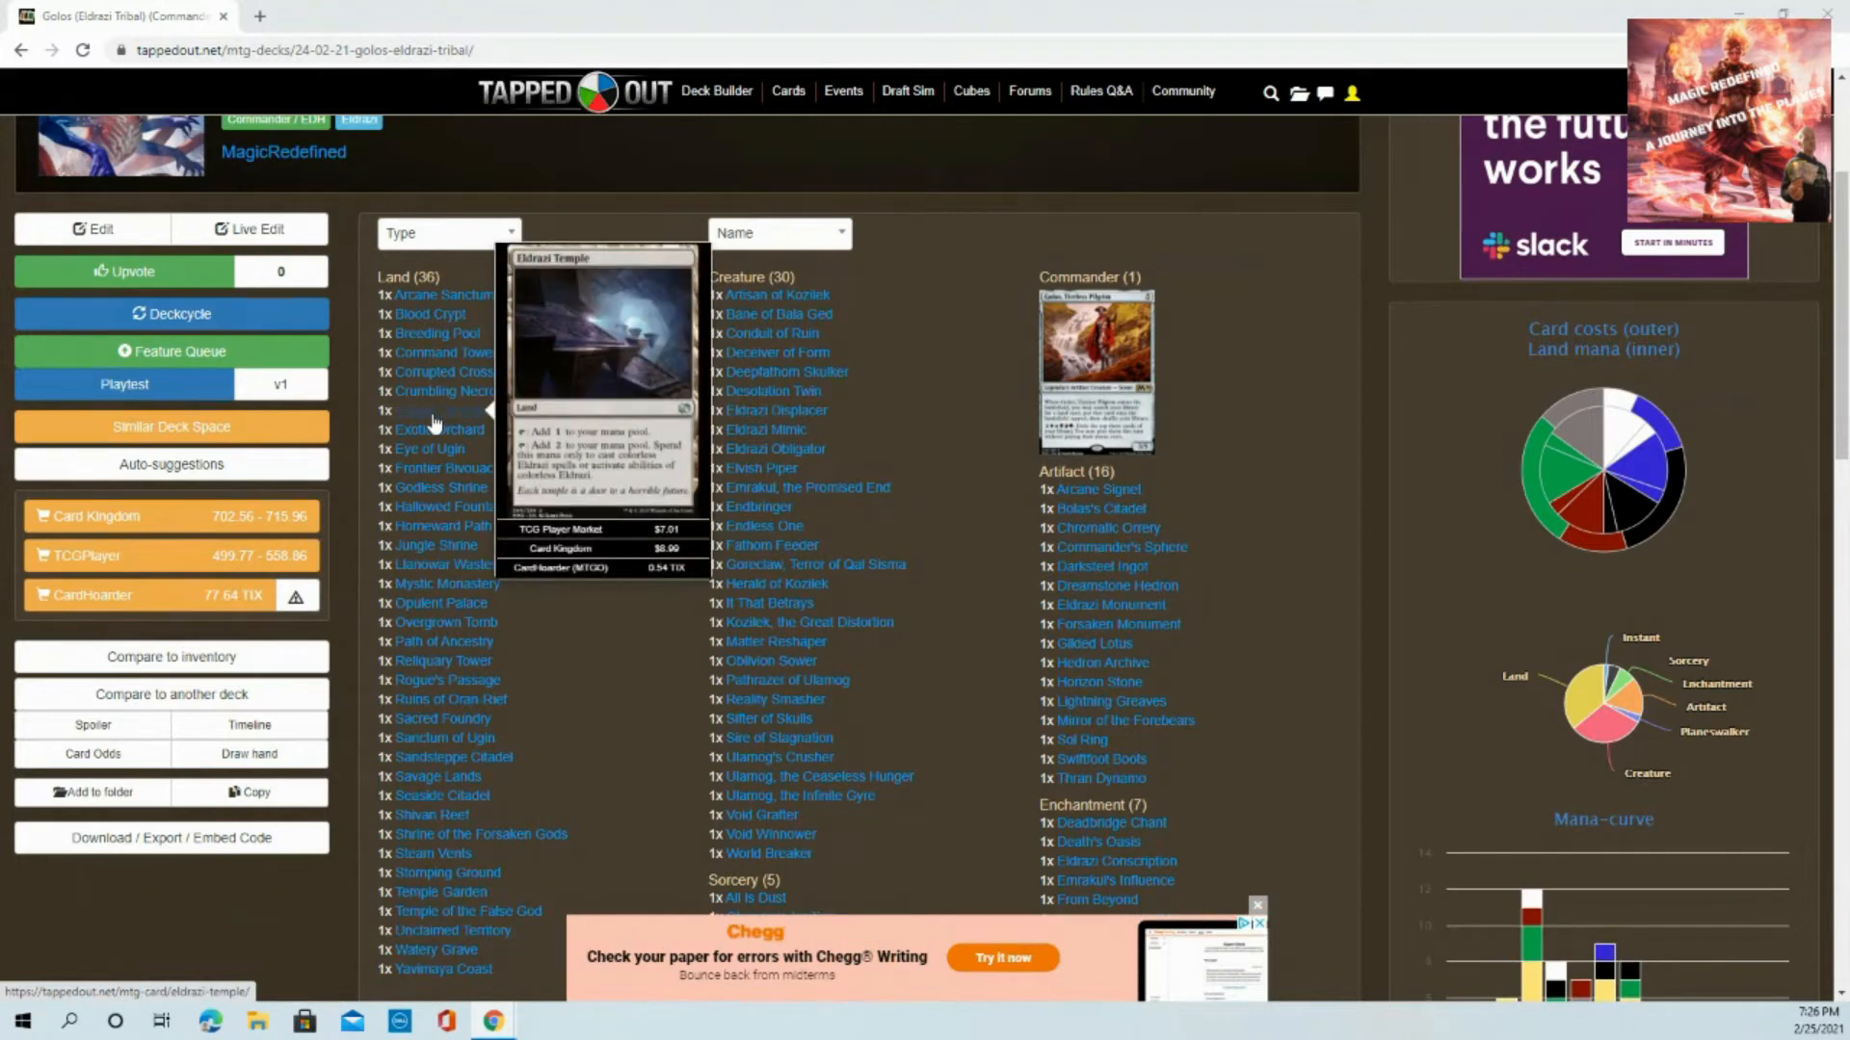
pyautogui.moveTo(478, 331)
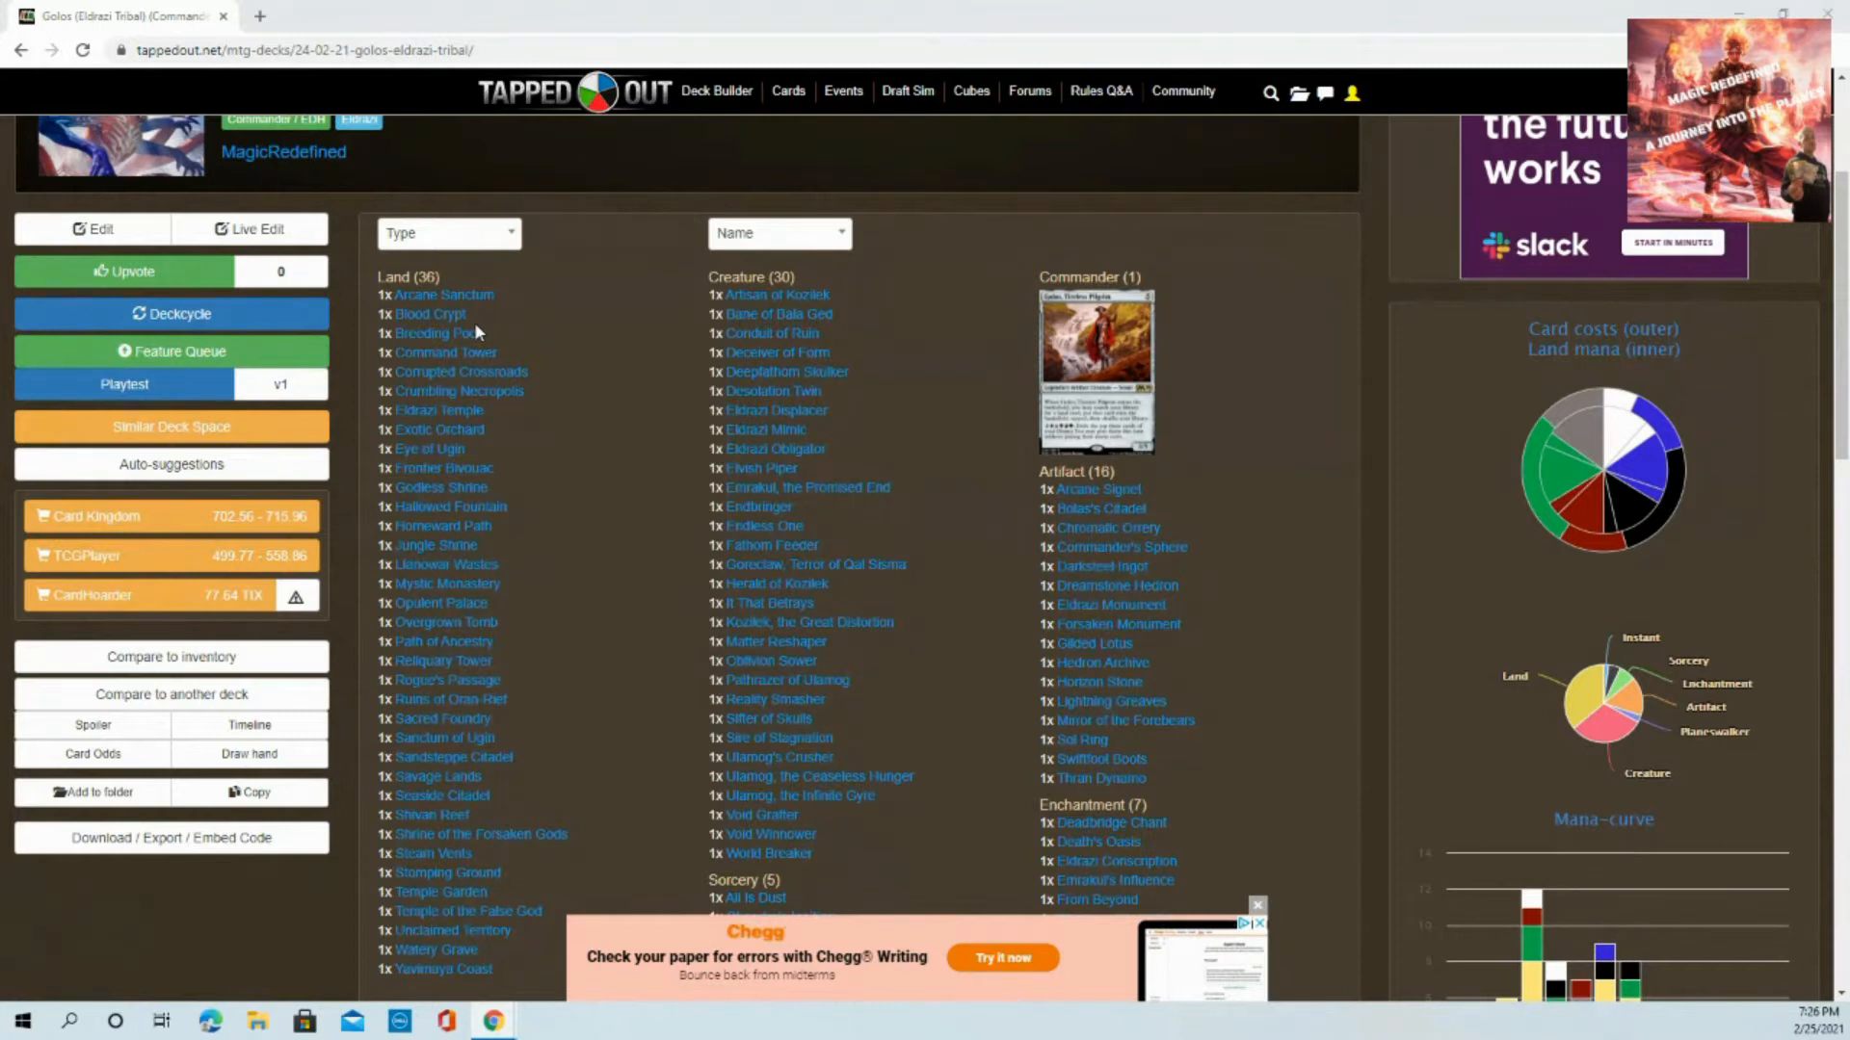
pyautogui.moveTo(439, 642)
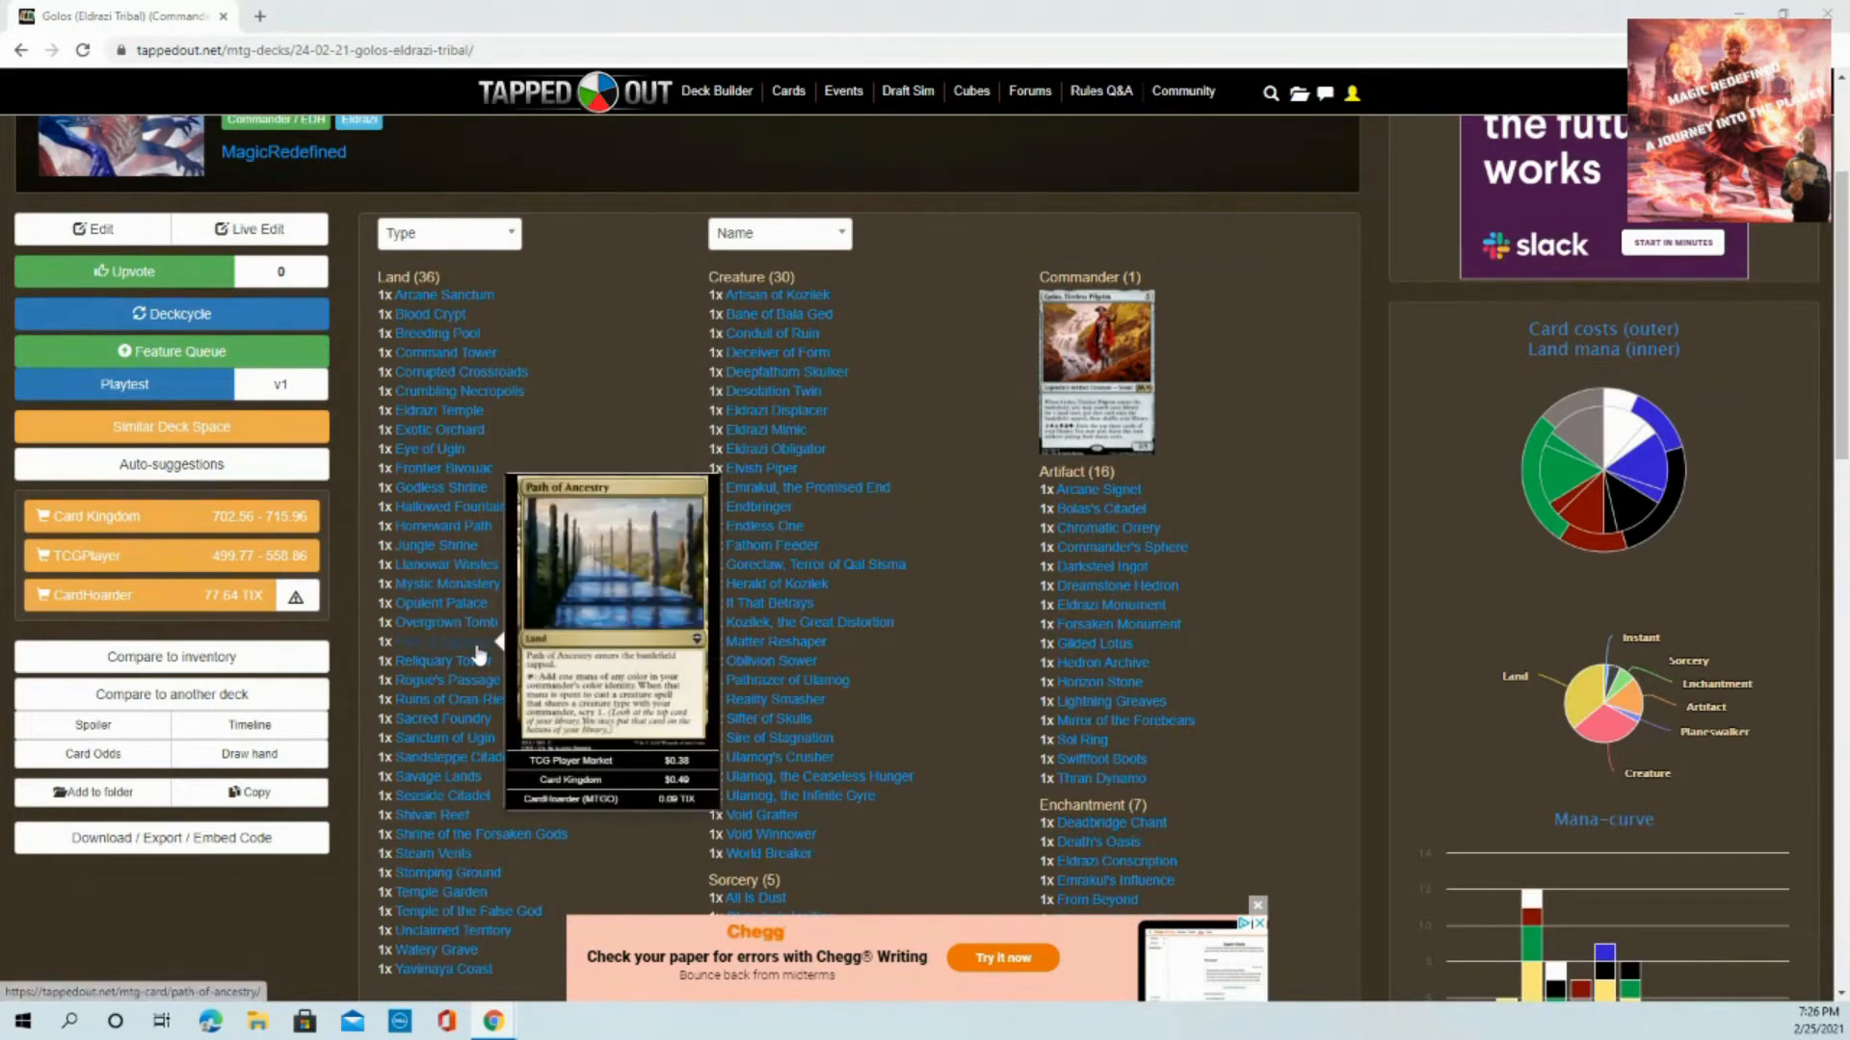
pyautogui.moveTo(531, 664)
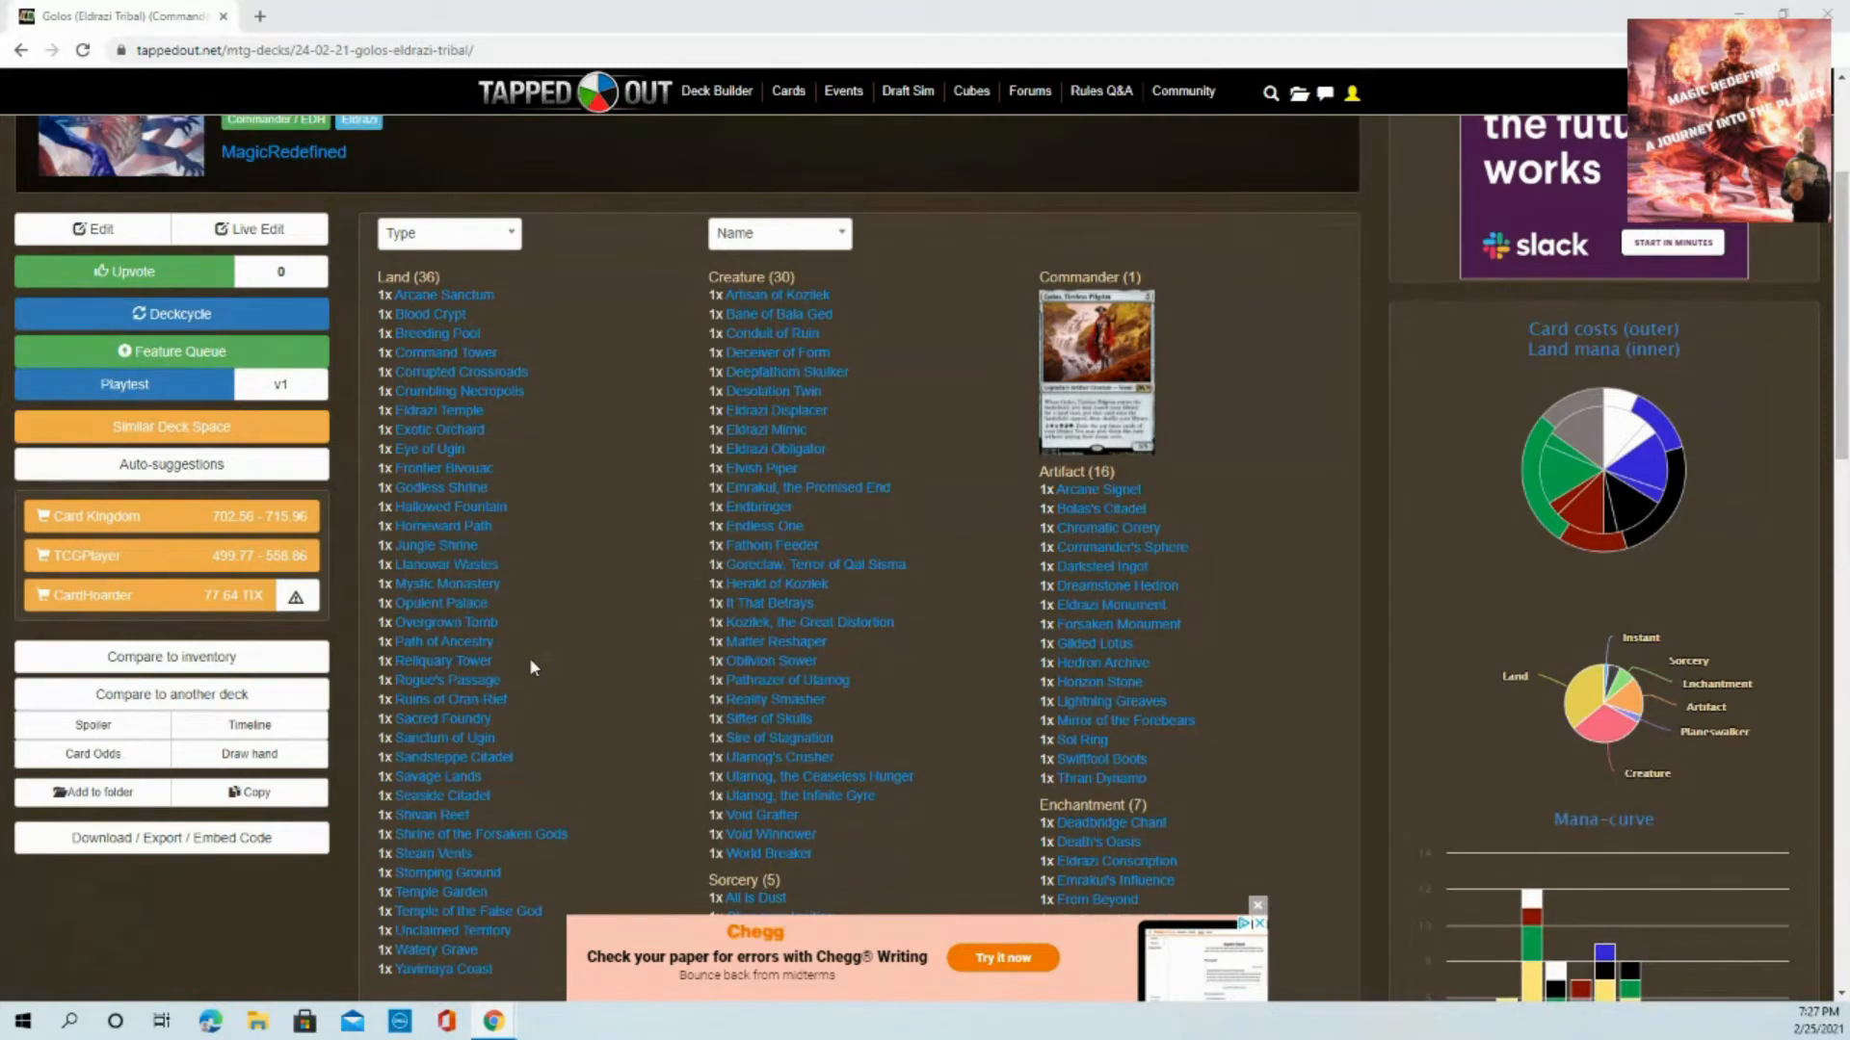
# Scroll the Golos deck list to the enchantments and preview Deadbridge Chant with its market prices
pyautogui.scroll(-3)
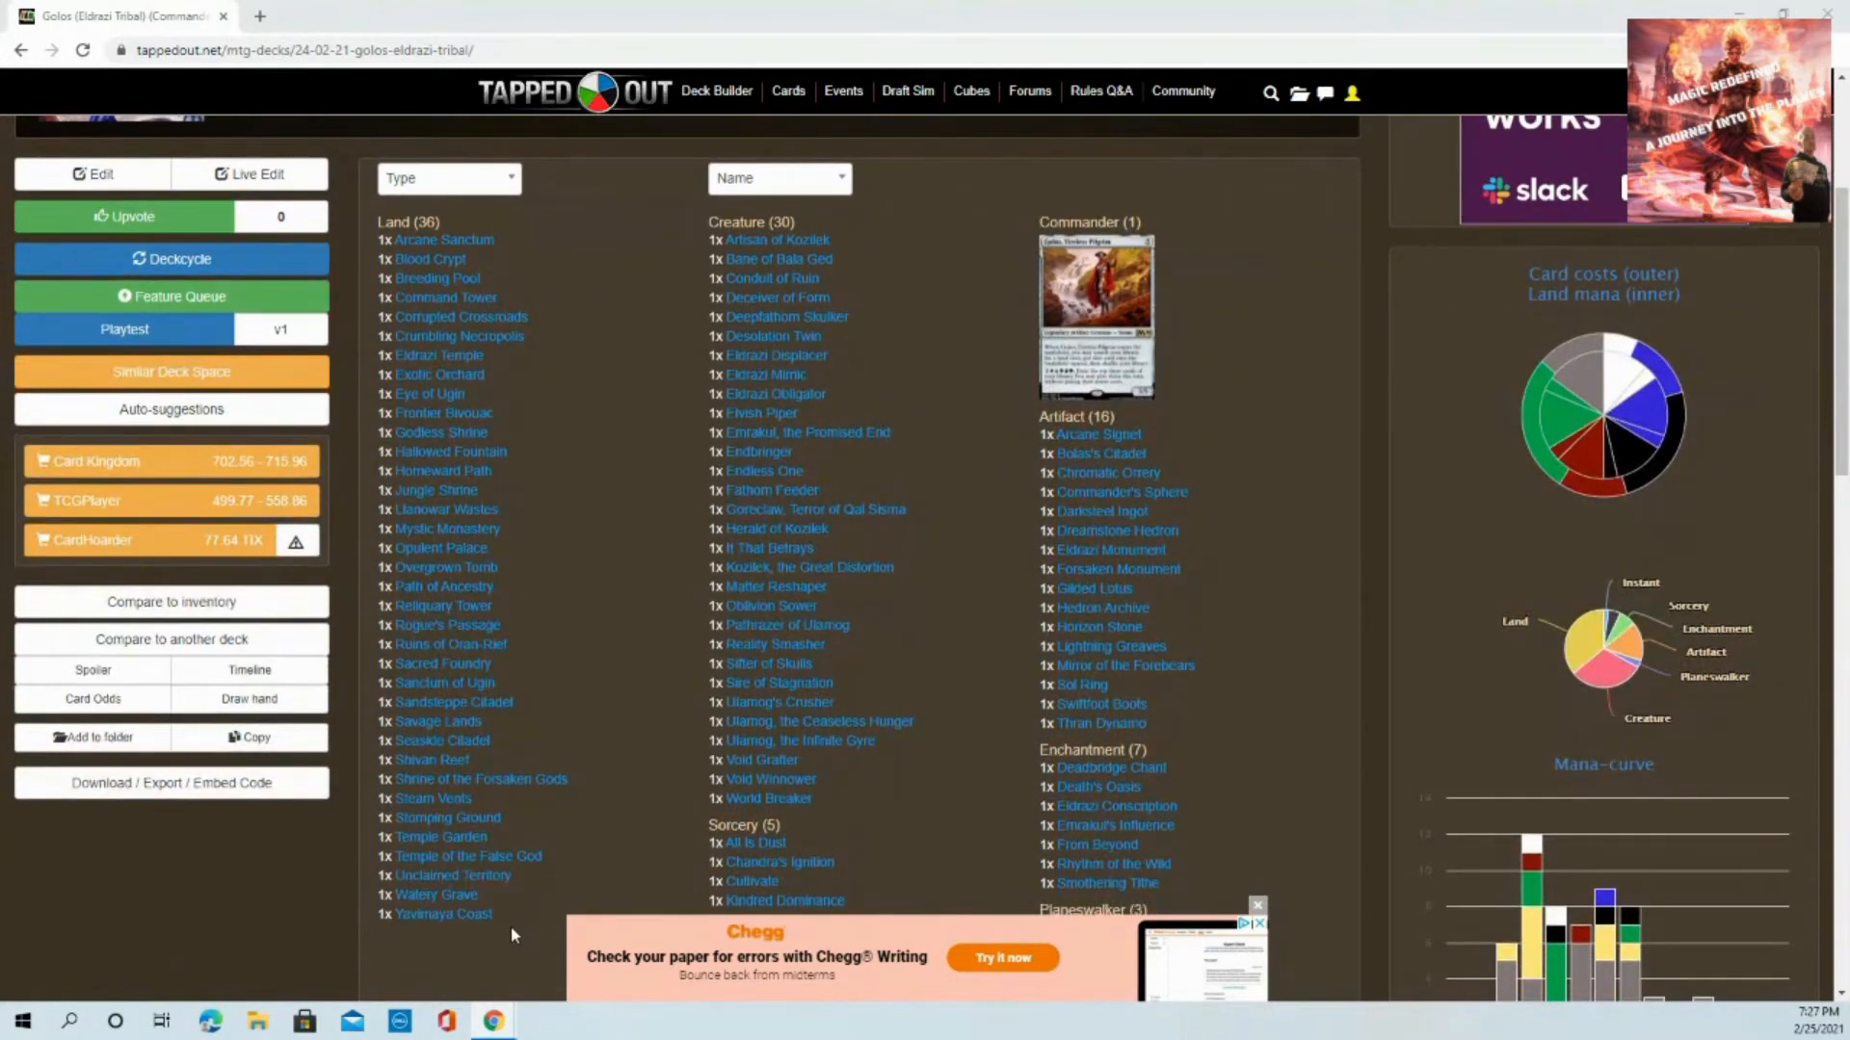
pyautogui.moveTo(443, 604)
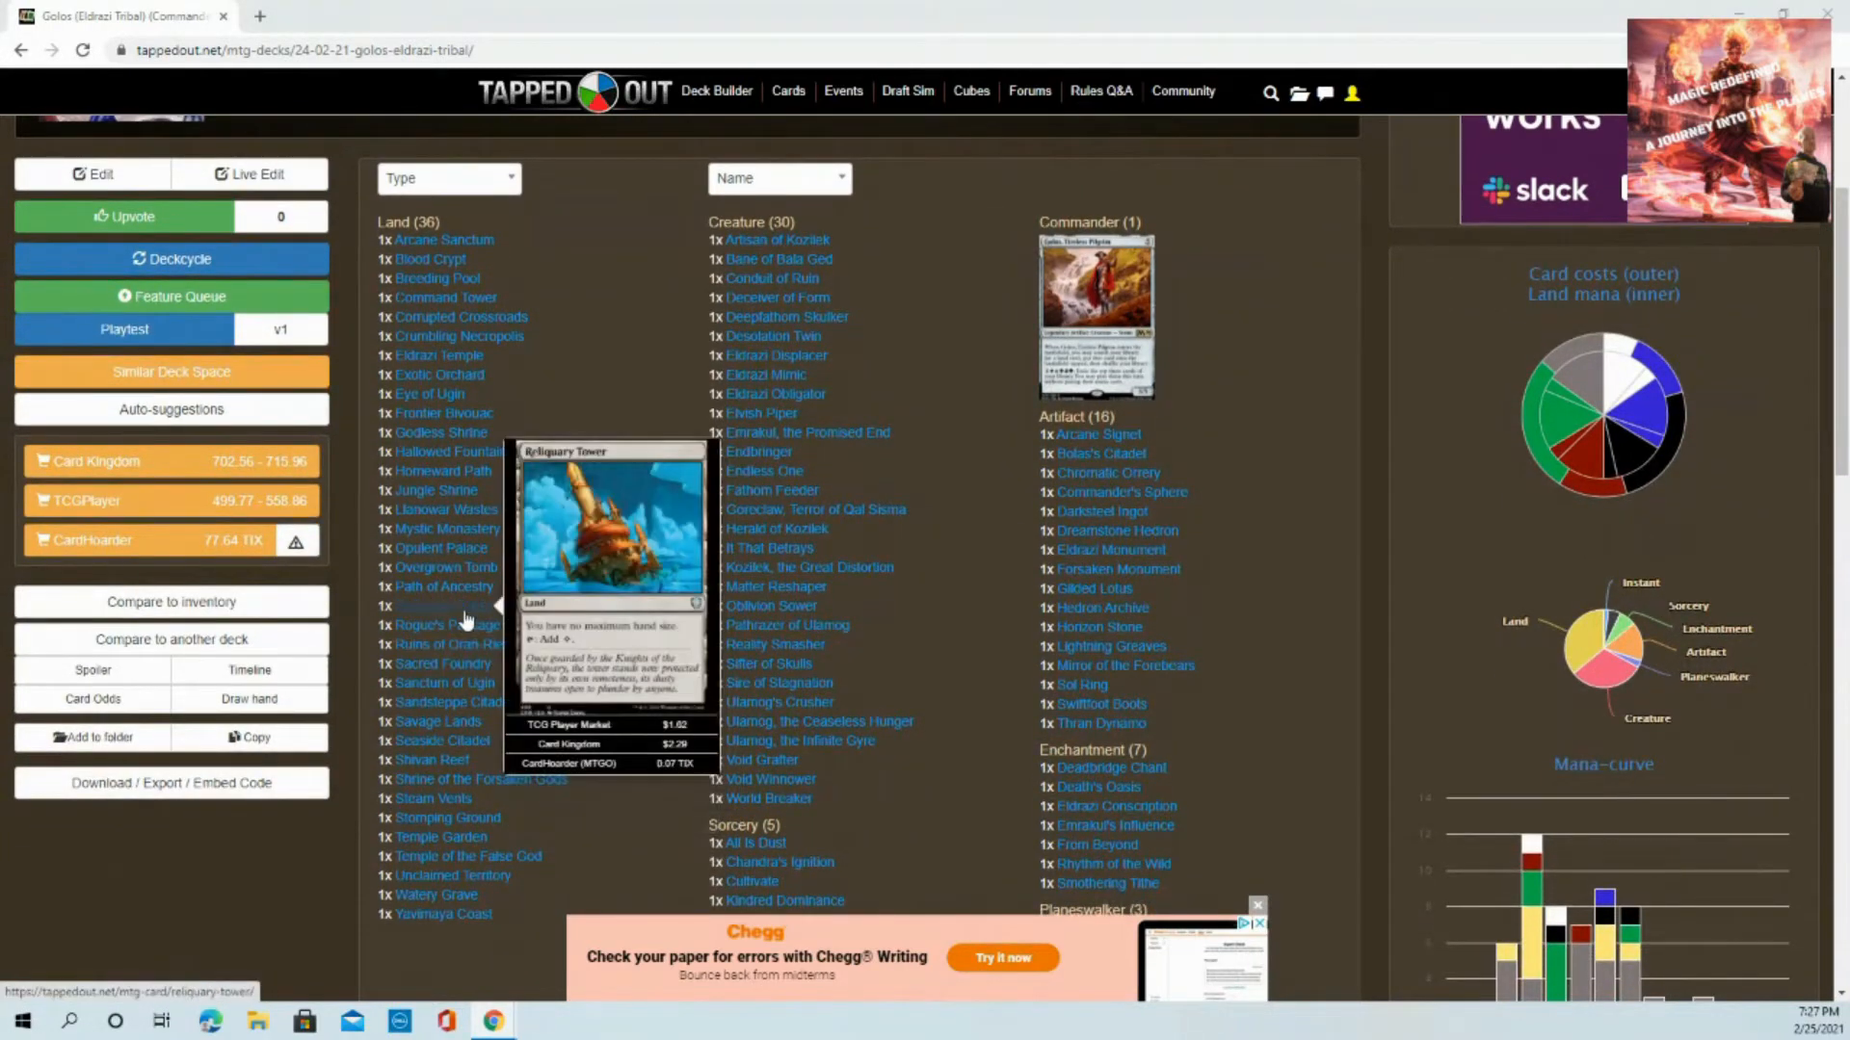
pyautogui.moveTo(447, 528)
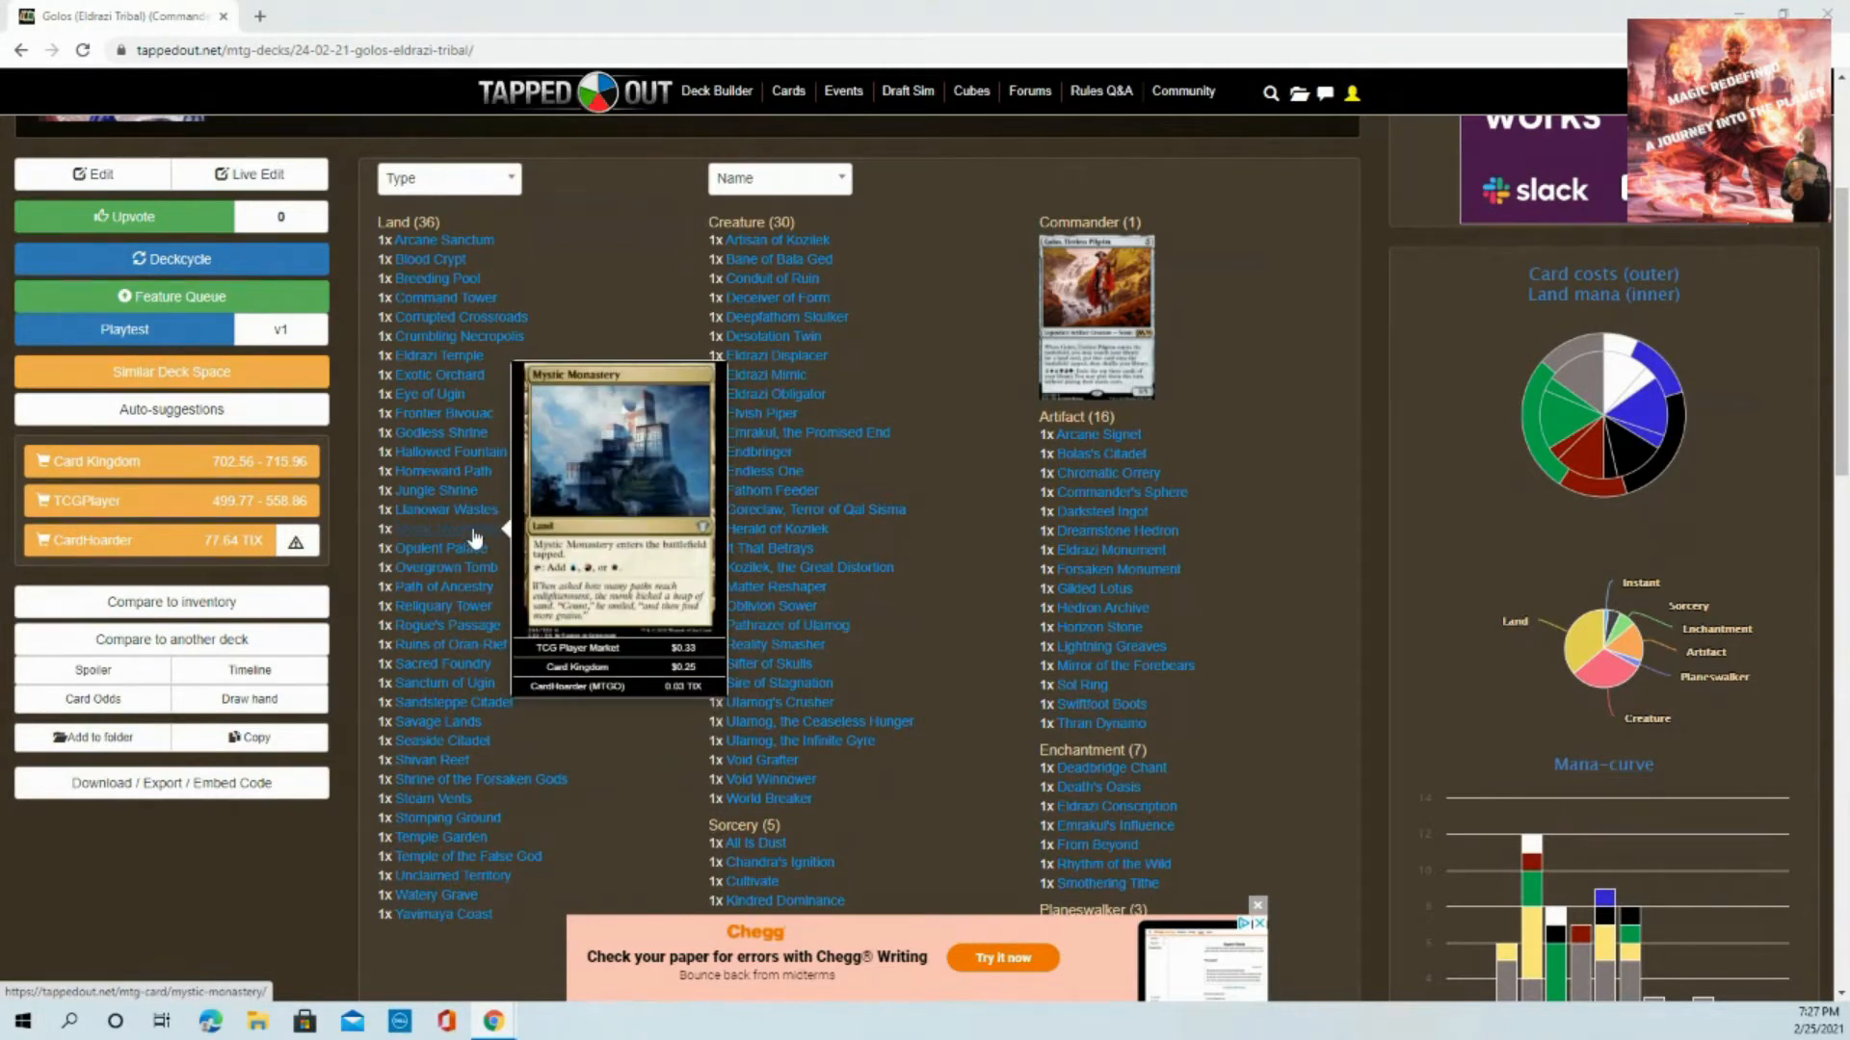
pyautogui.moveTo(428, 393)
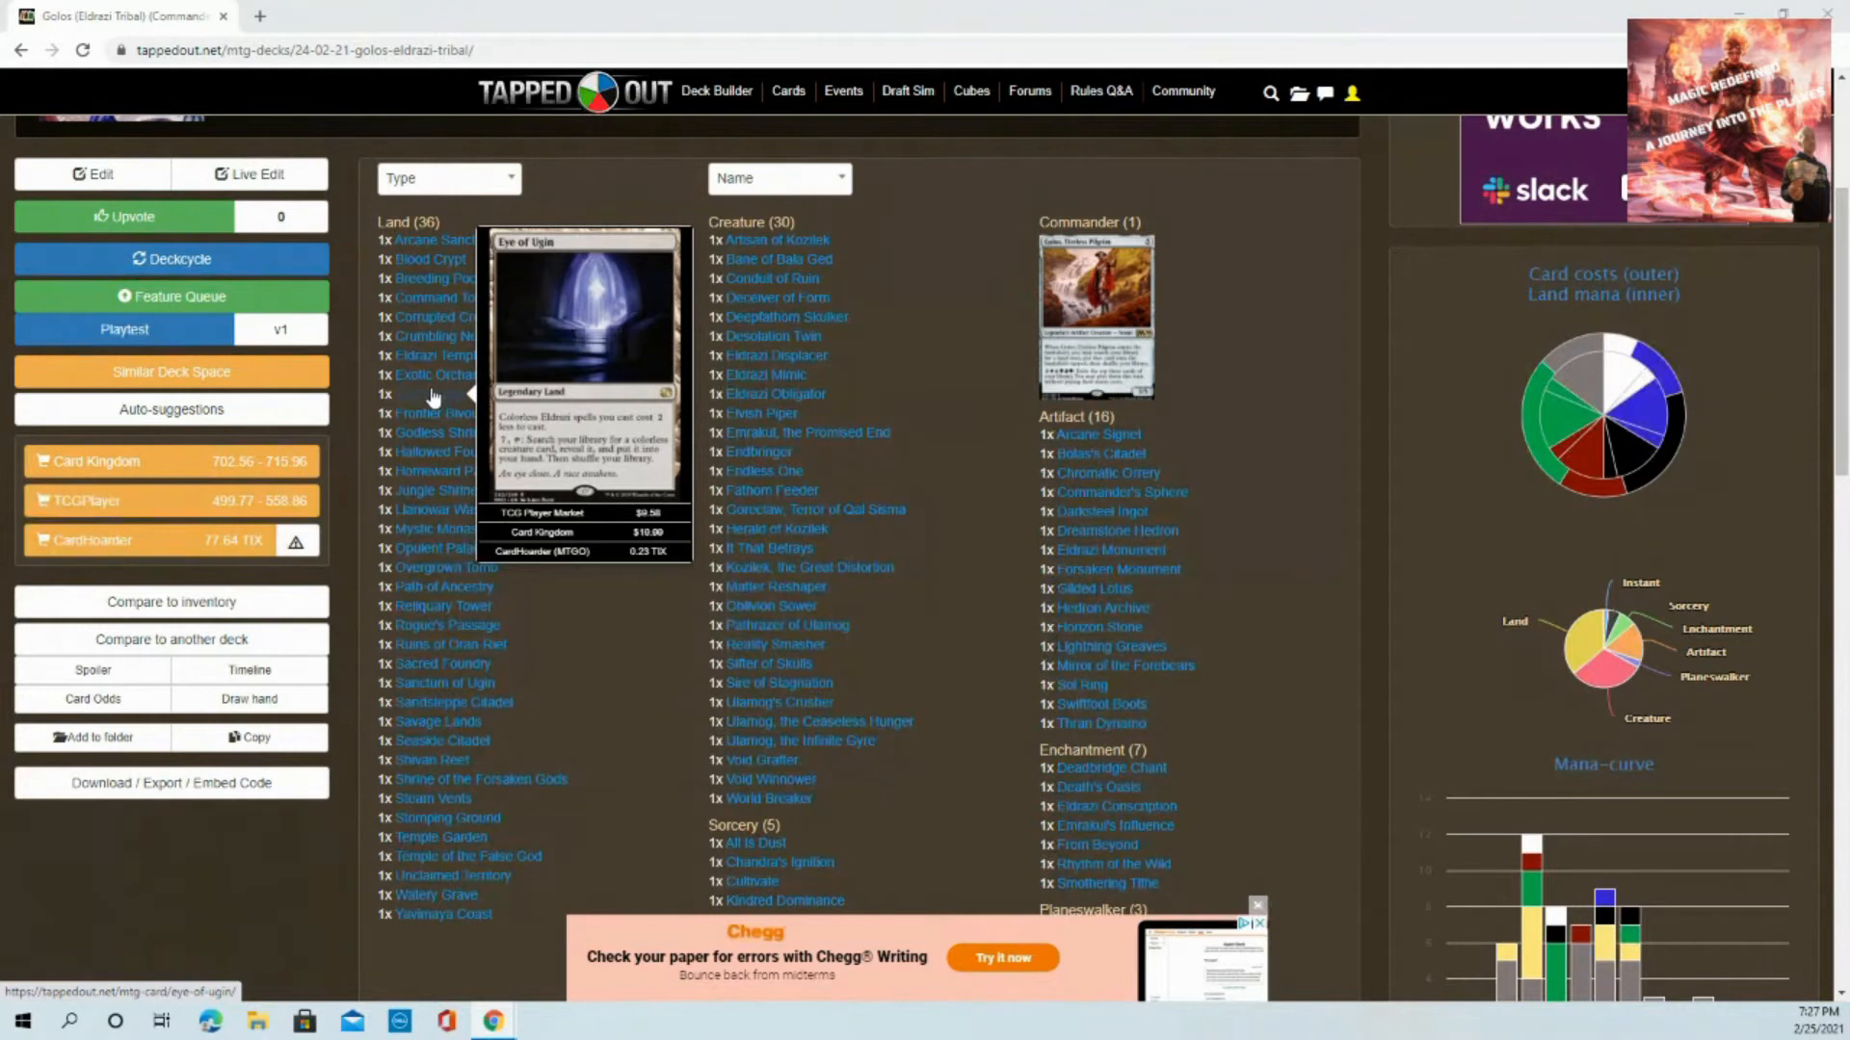
pyautogui.moveTo(435, 368)
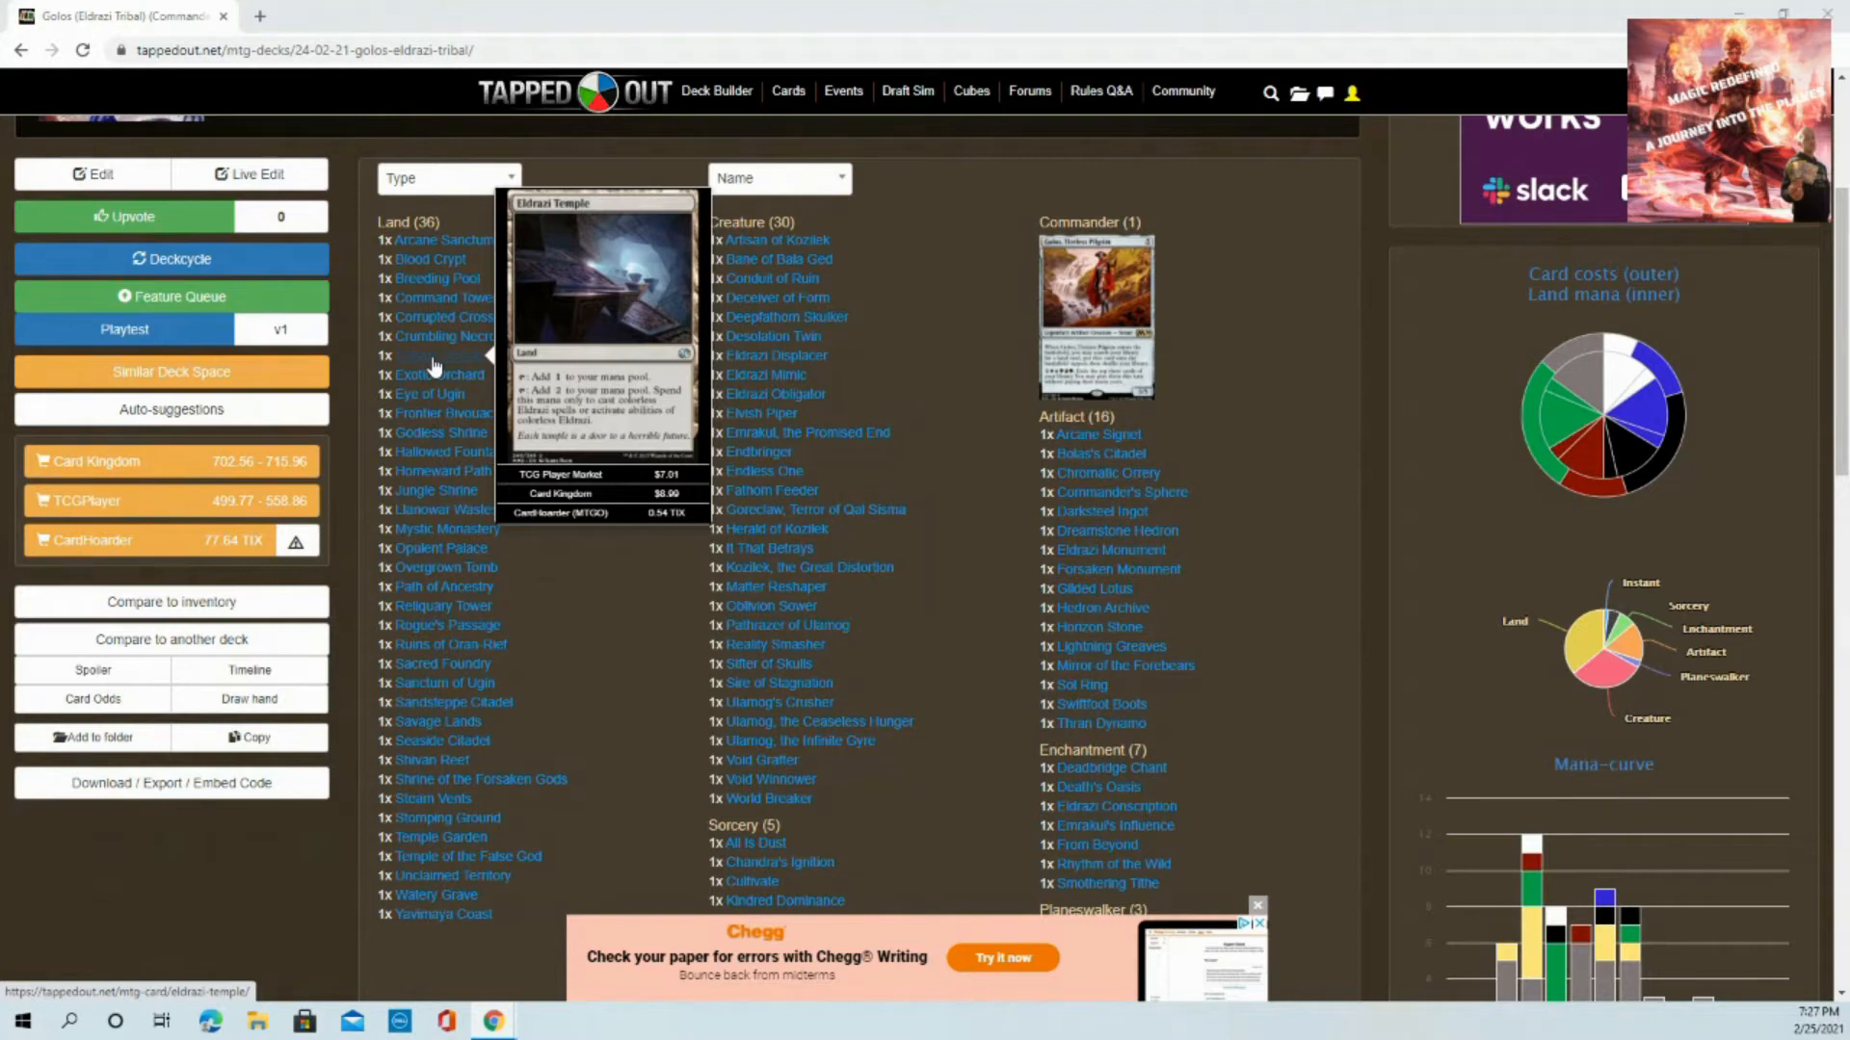
pyautogui.moveTo(435, 374)
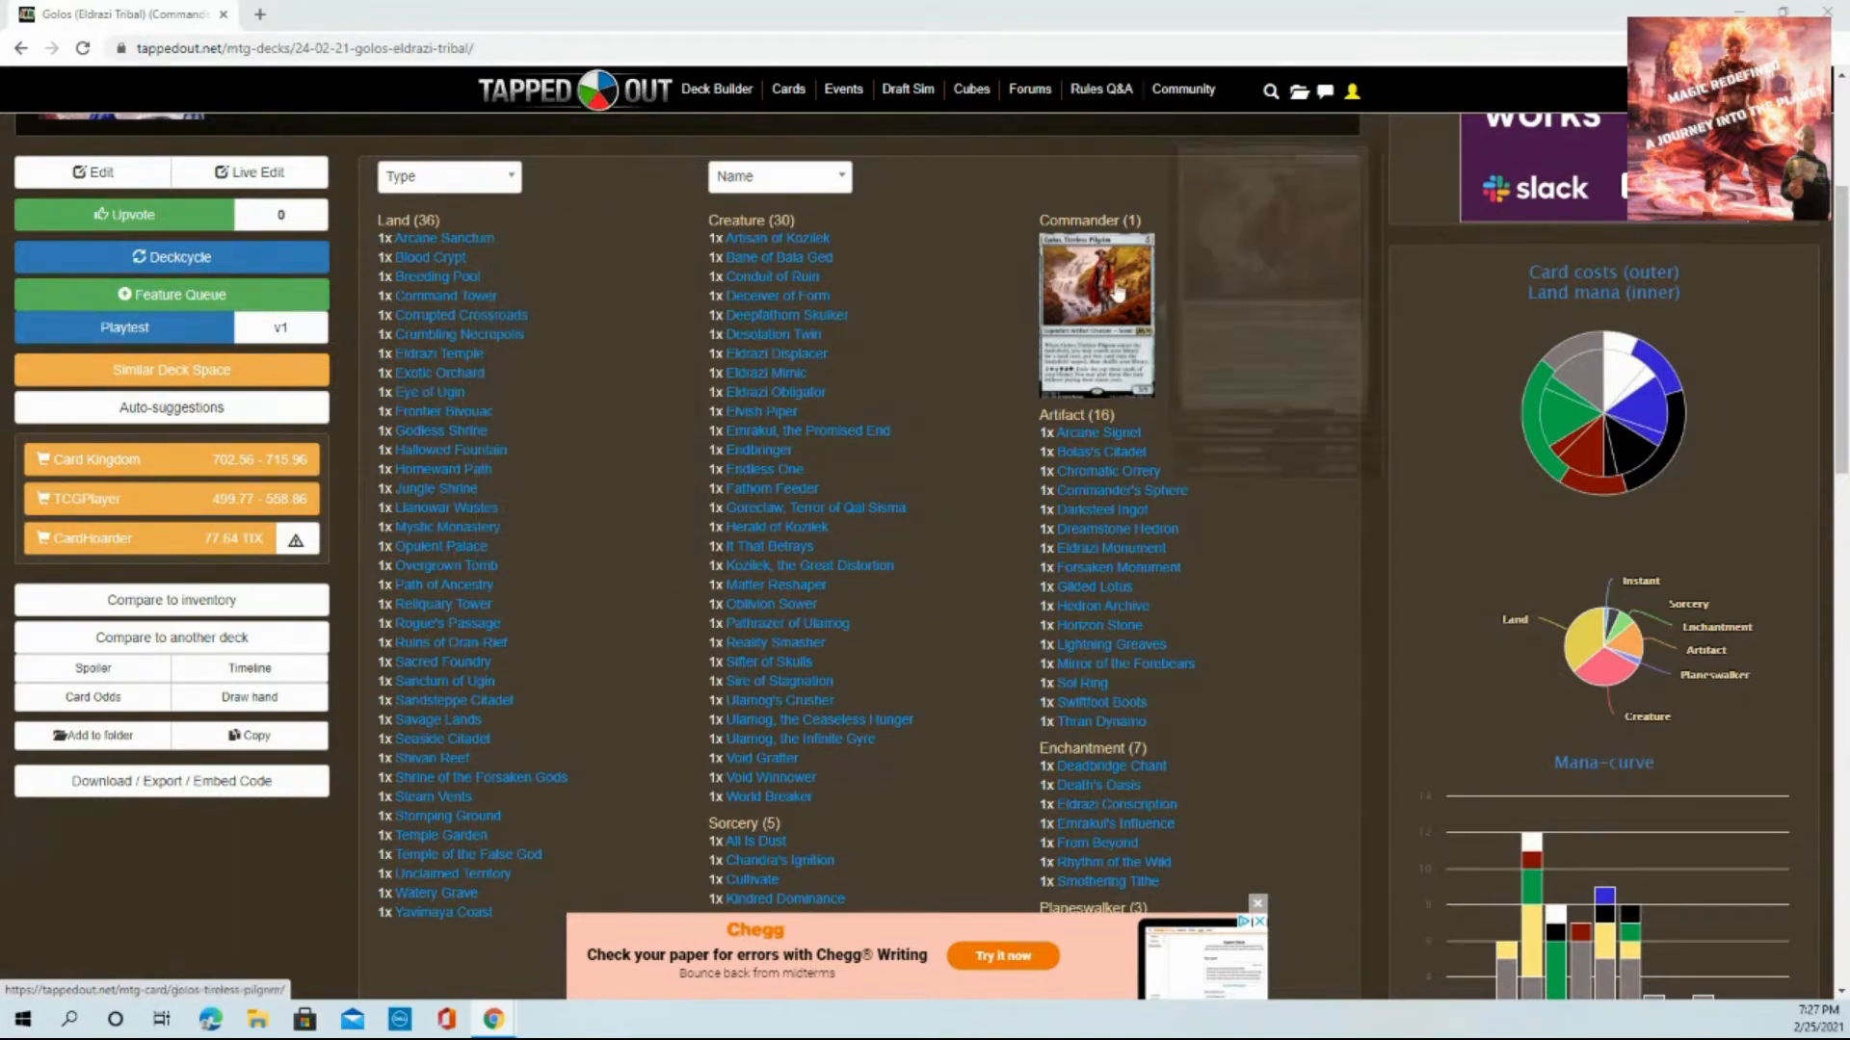
pyautogui.moveTo(1096, 298)
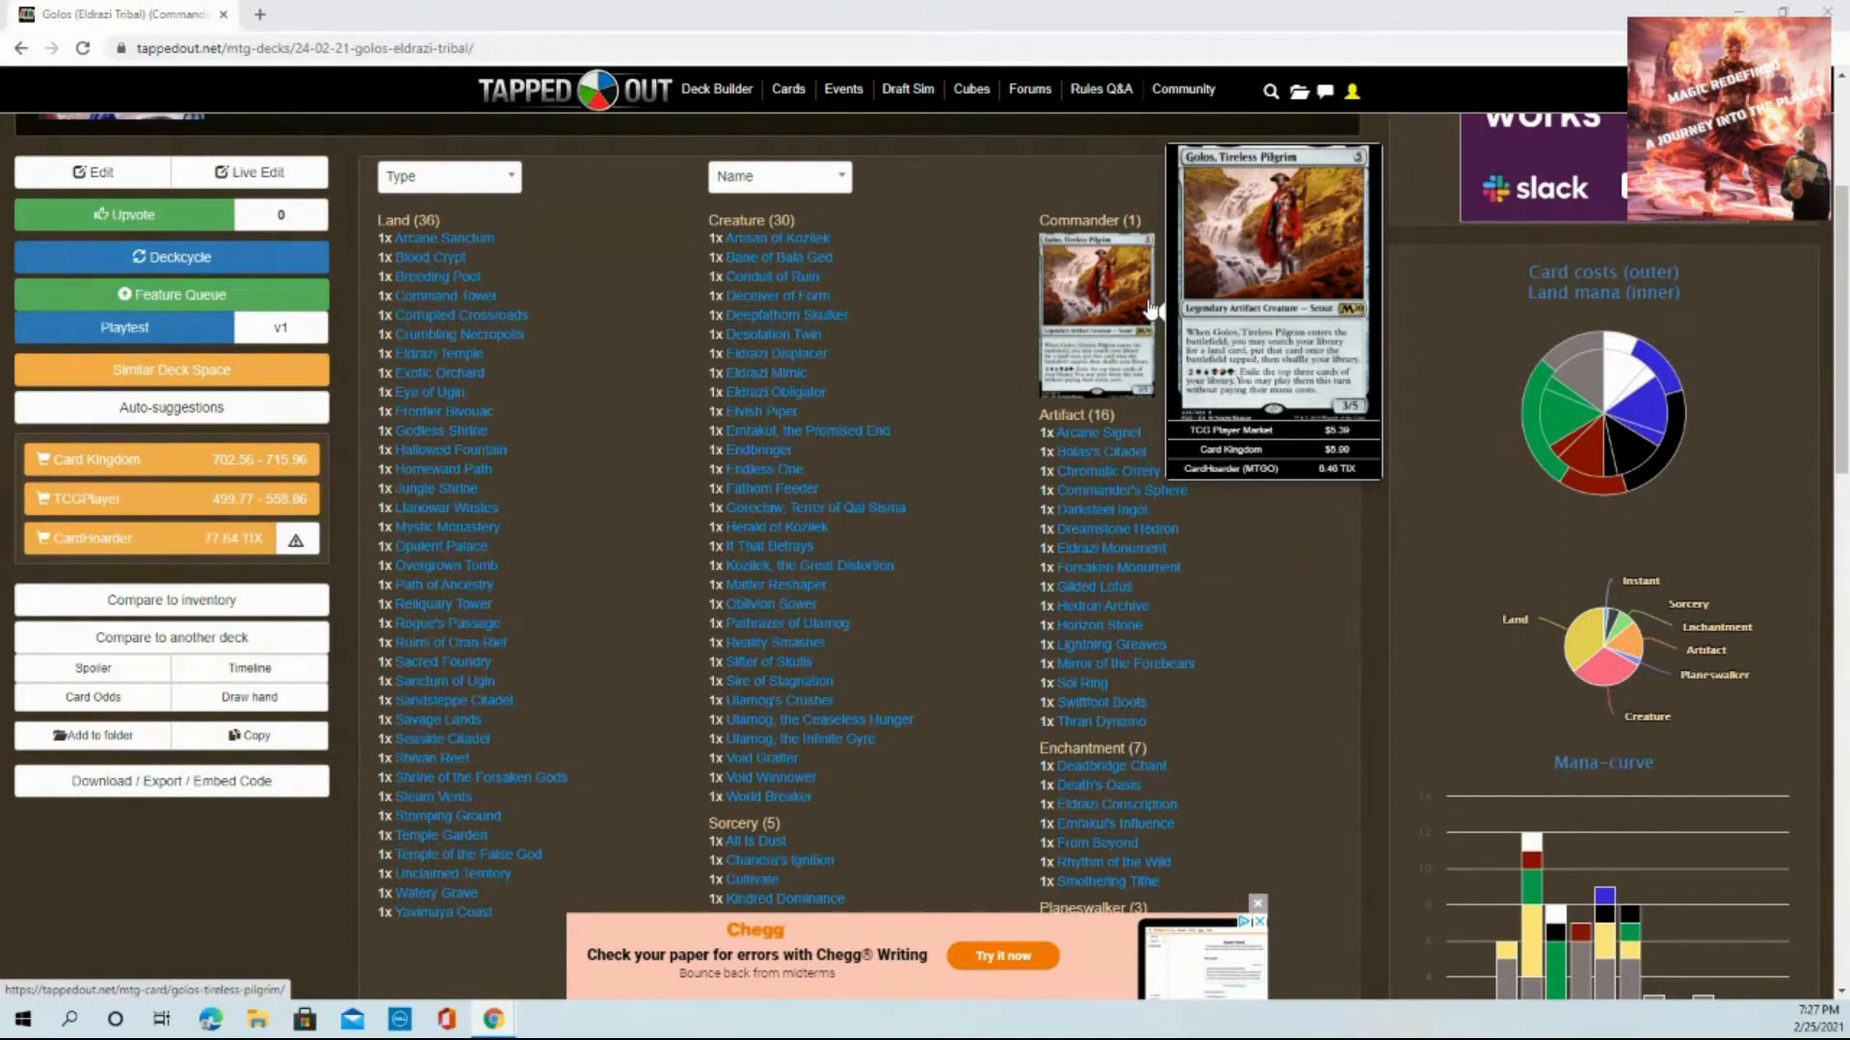
pyautogui.moveTo(436, 278)
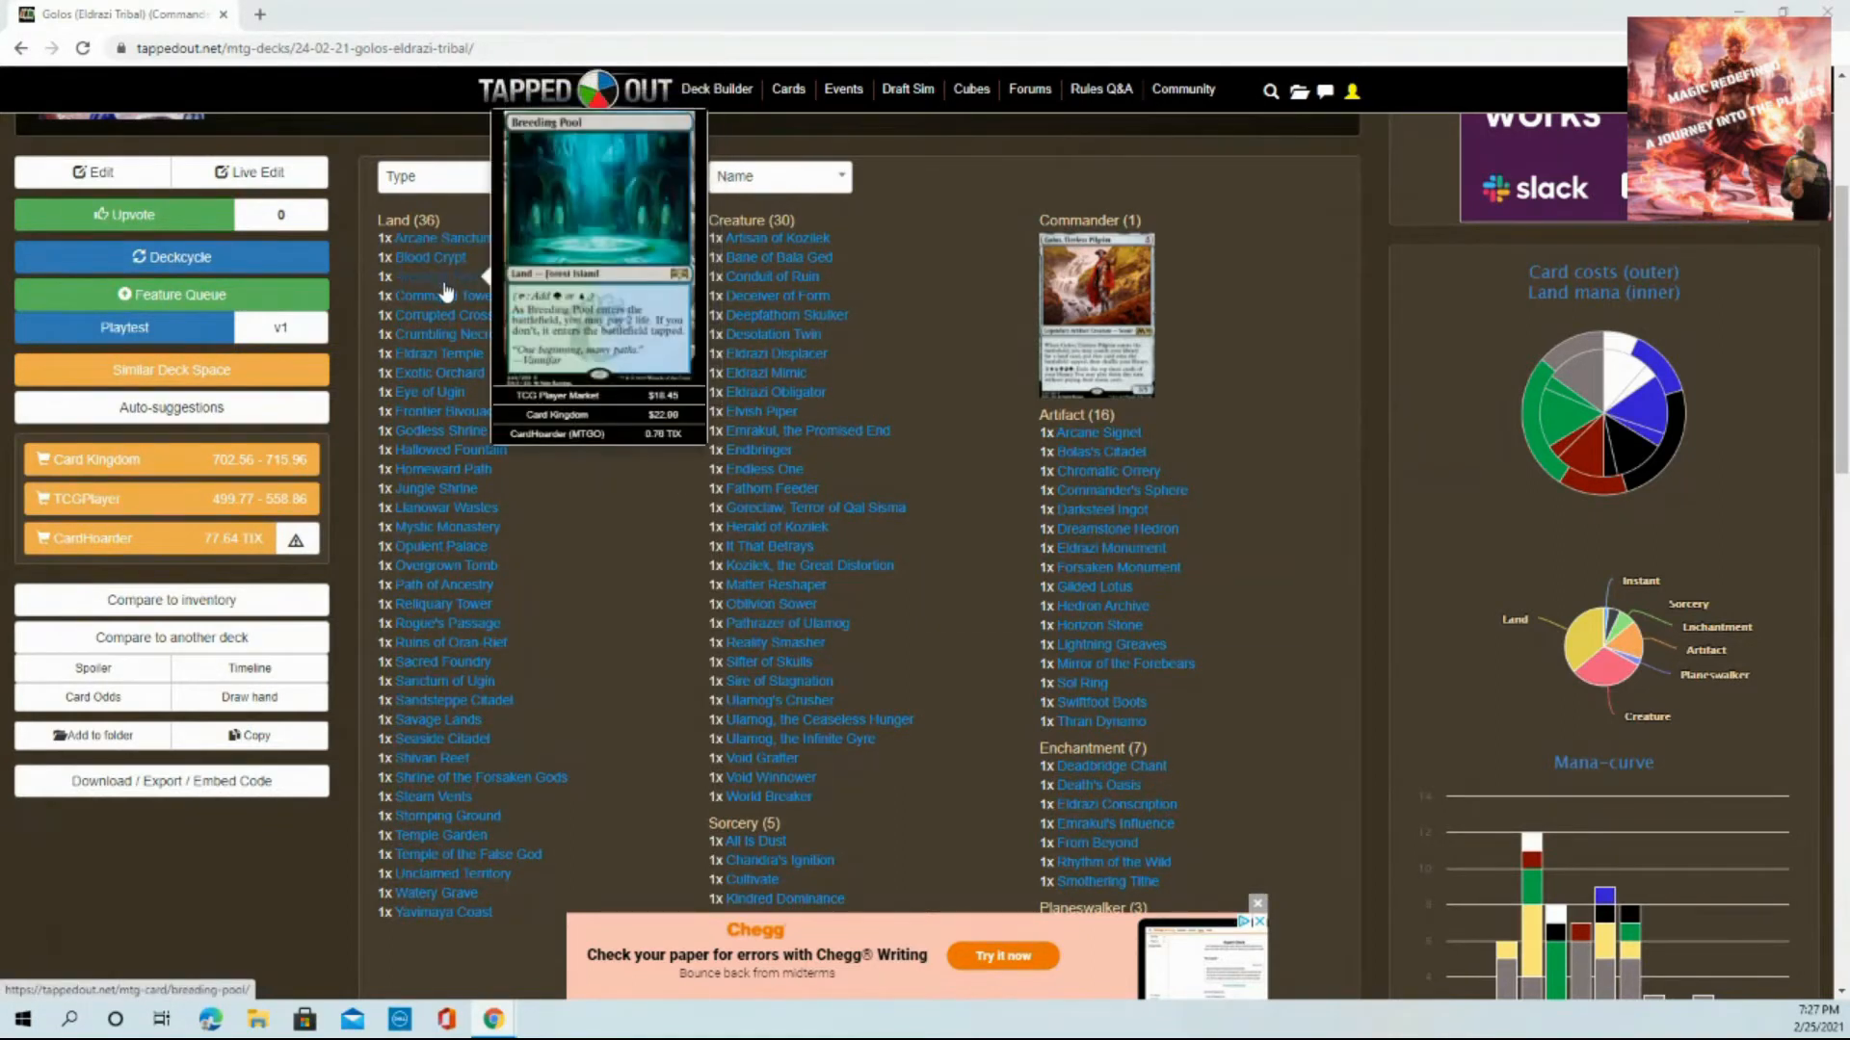
pyautogui.moveTo(461, 603)
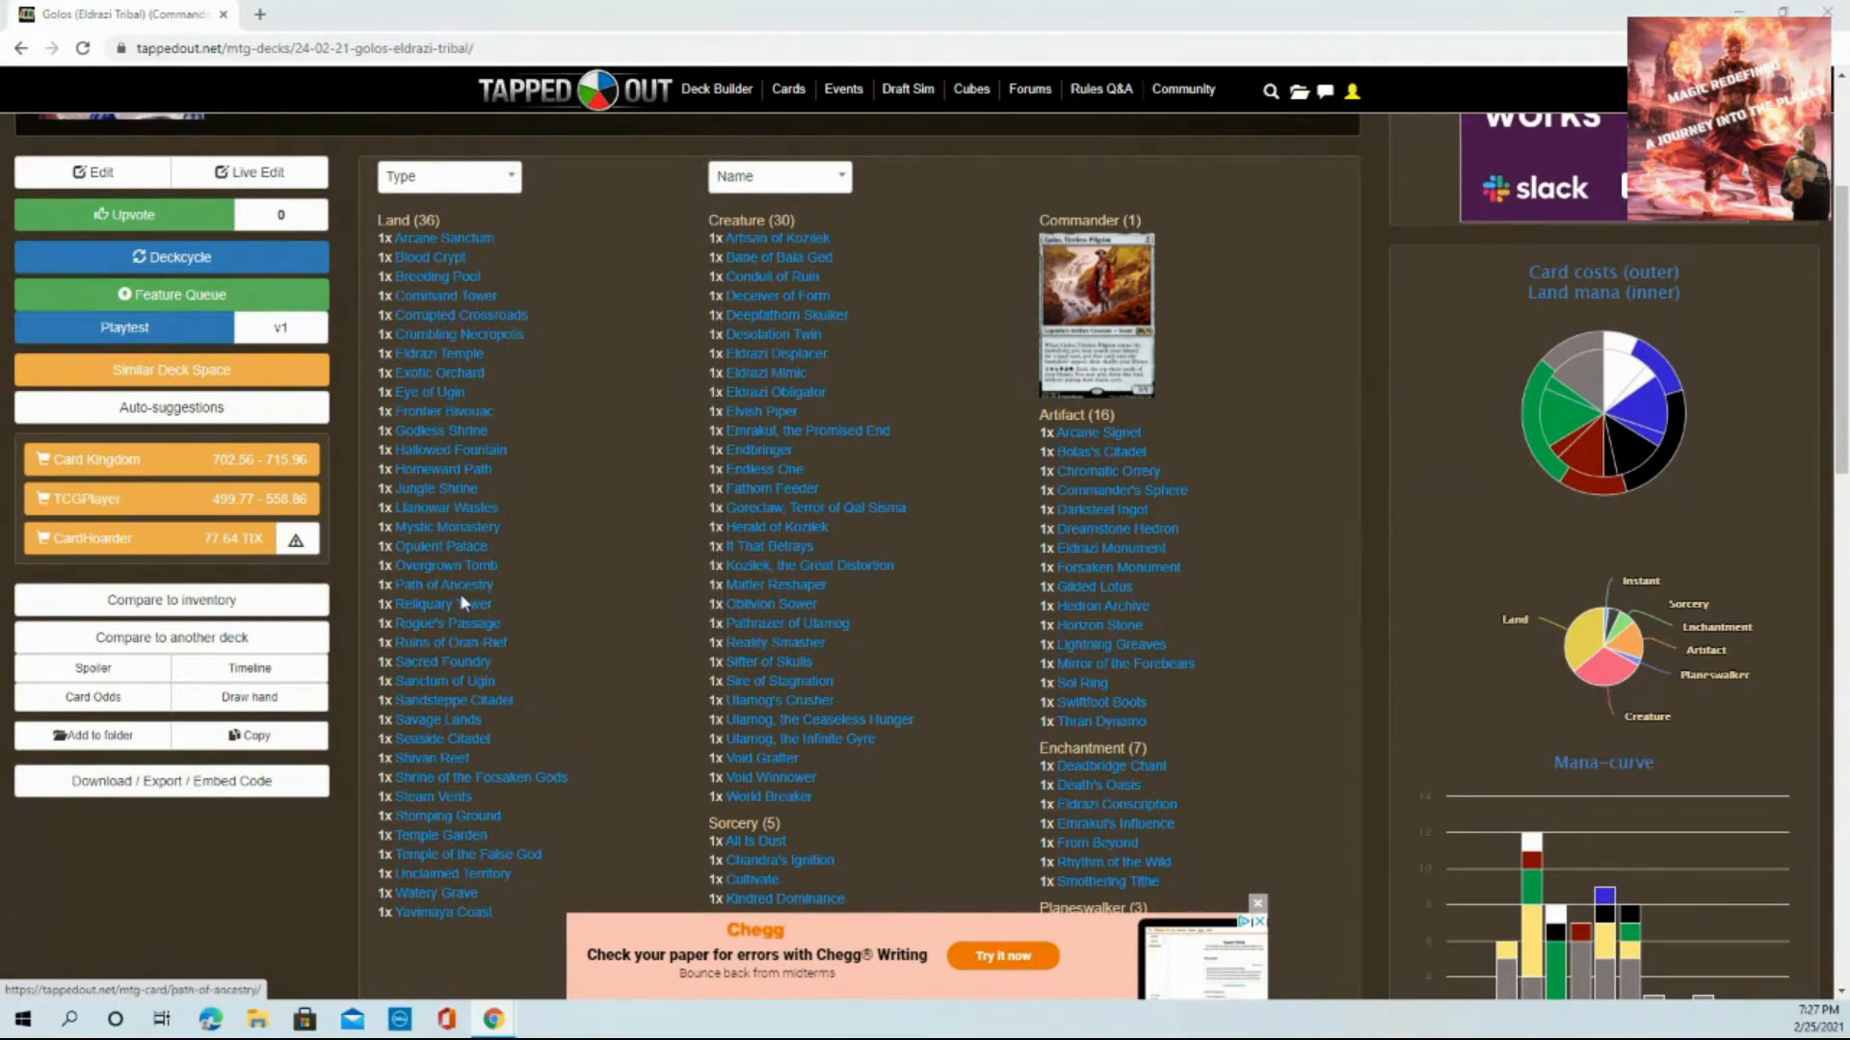
pyautogui.moveTo(447, 624)
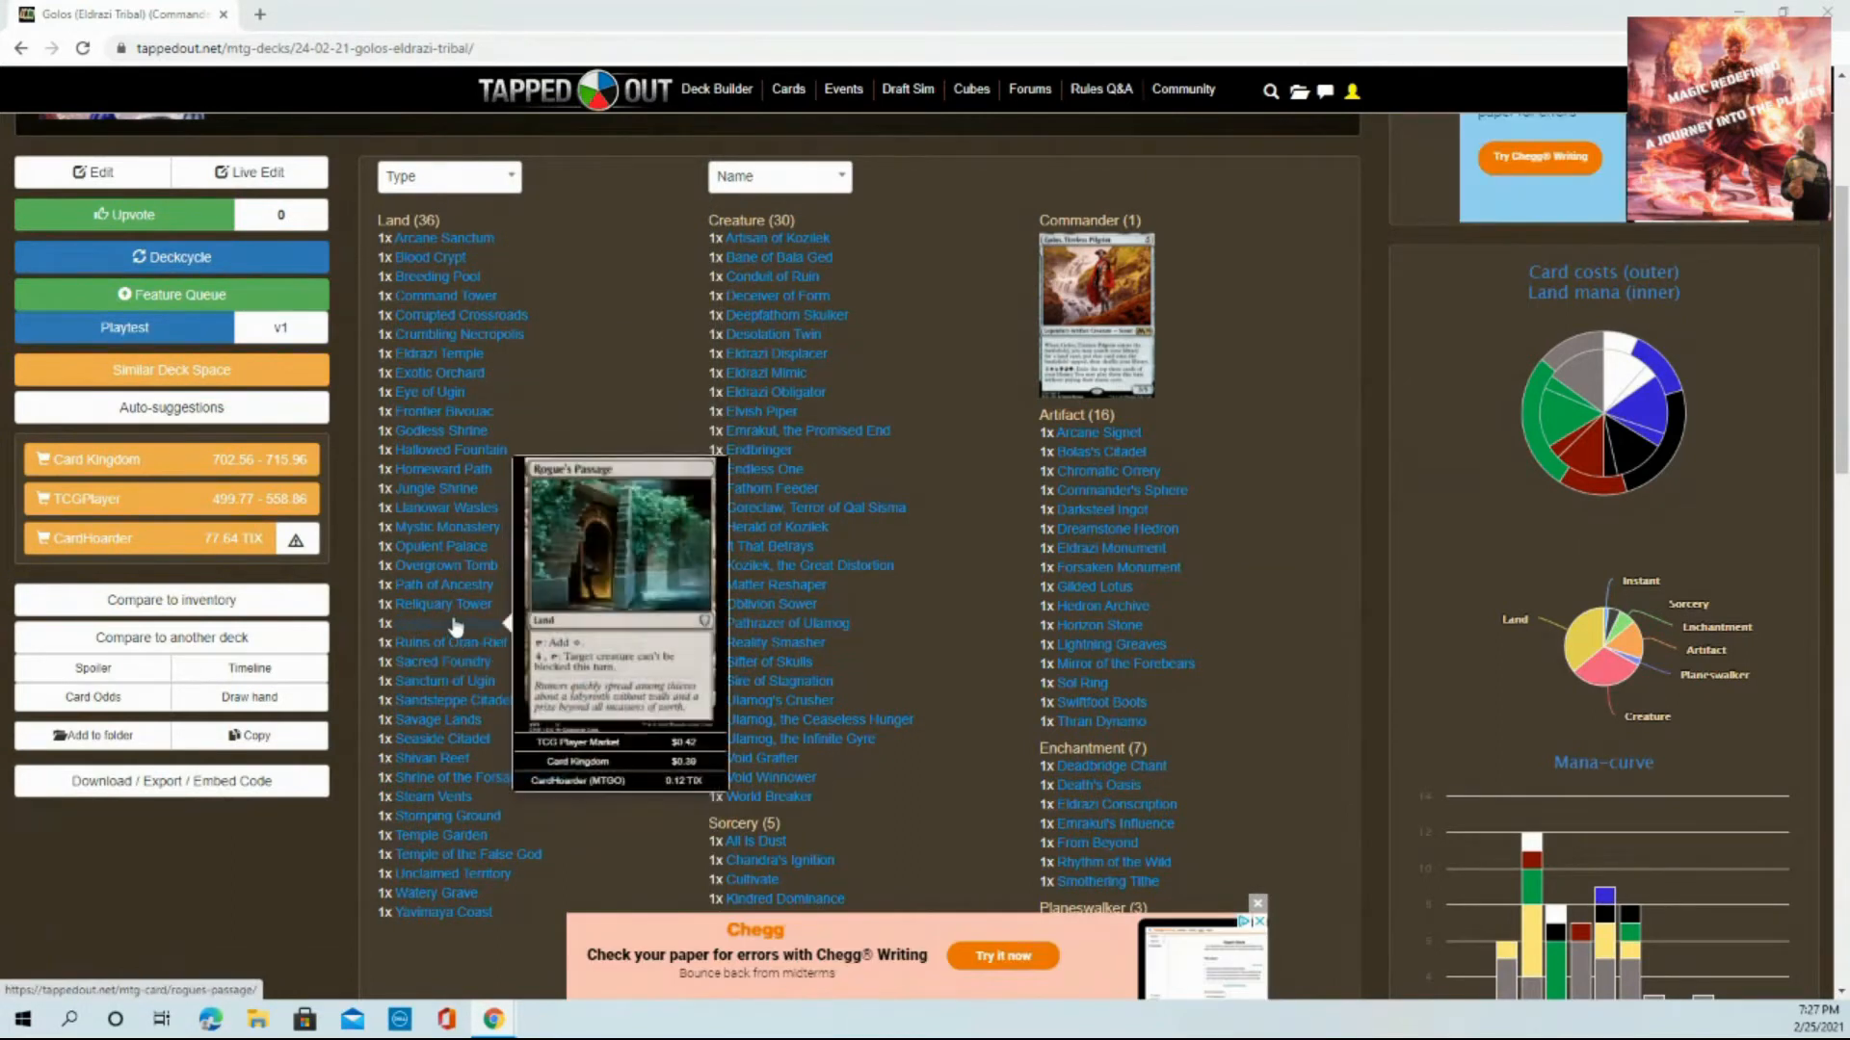
pyautogui.moveTo(559, 770)
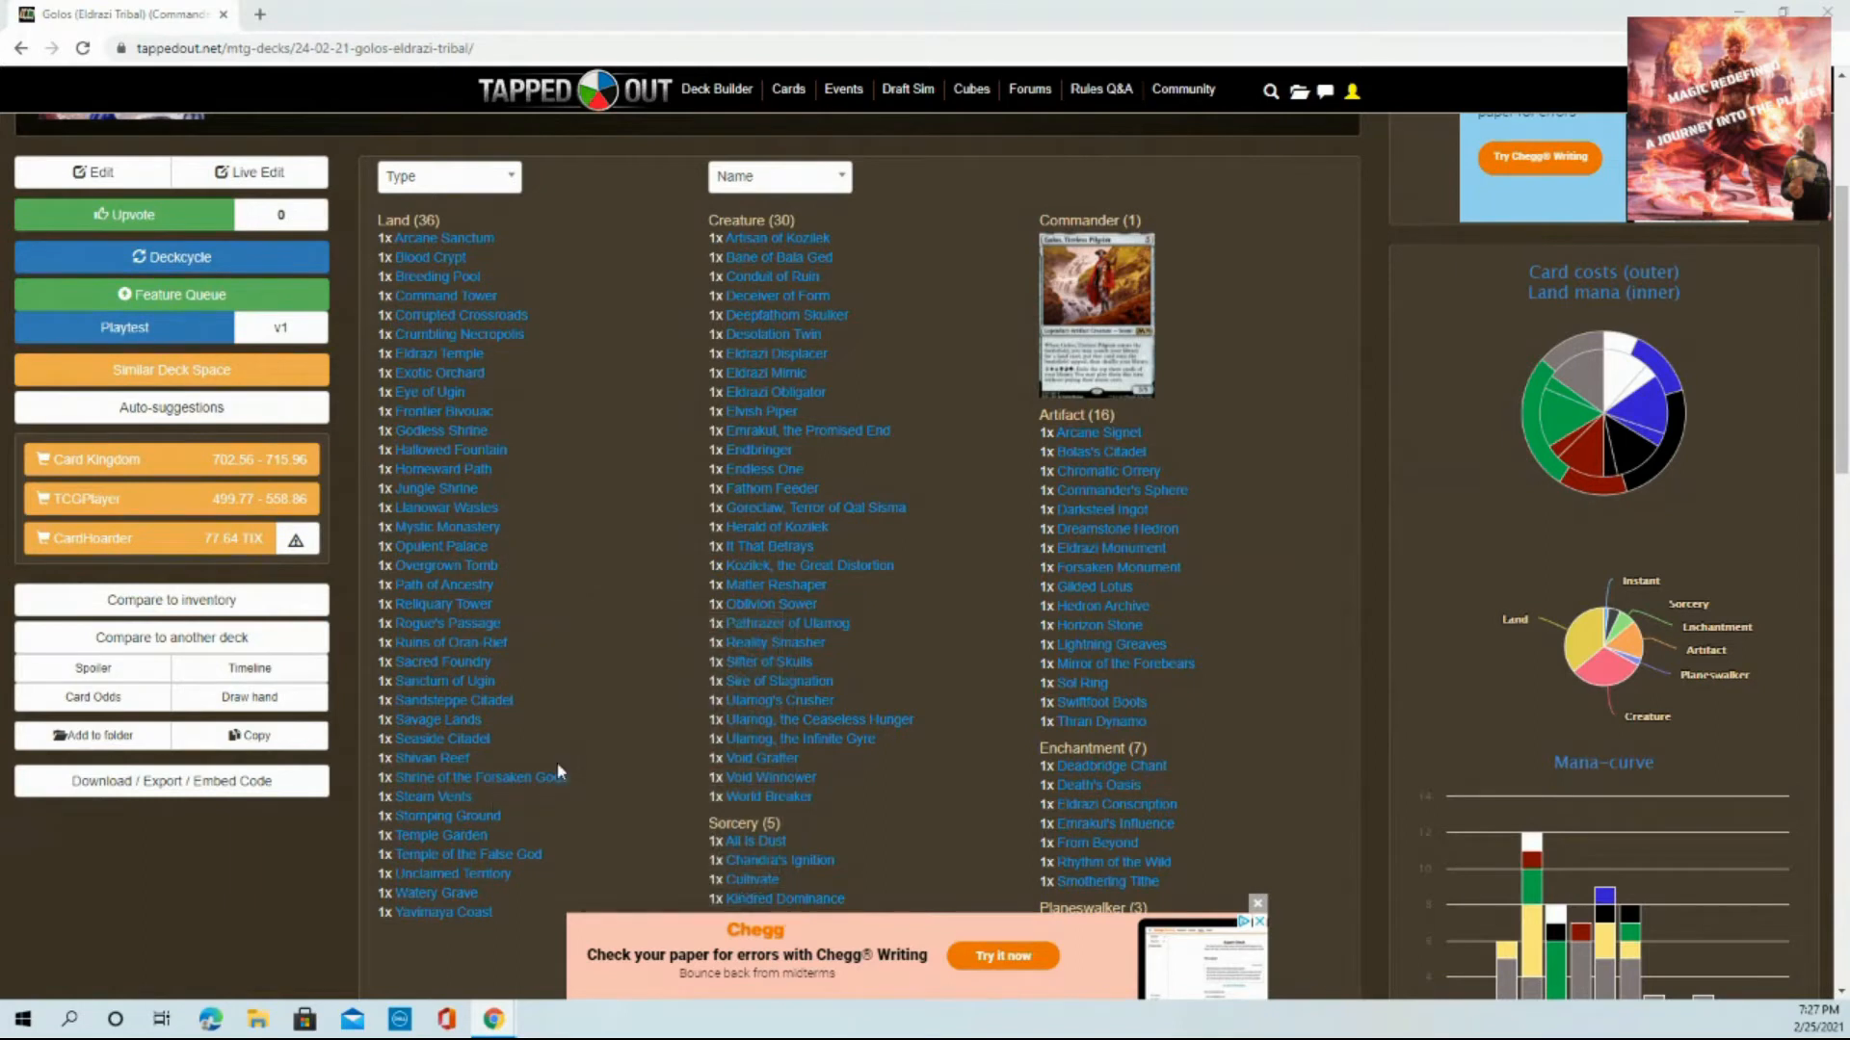
pyautogui.moveTo(574, 724)
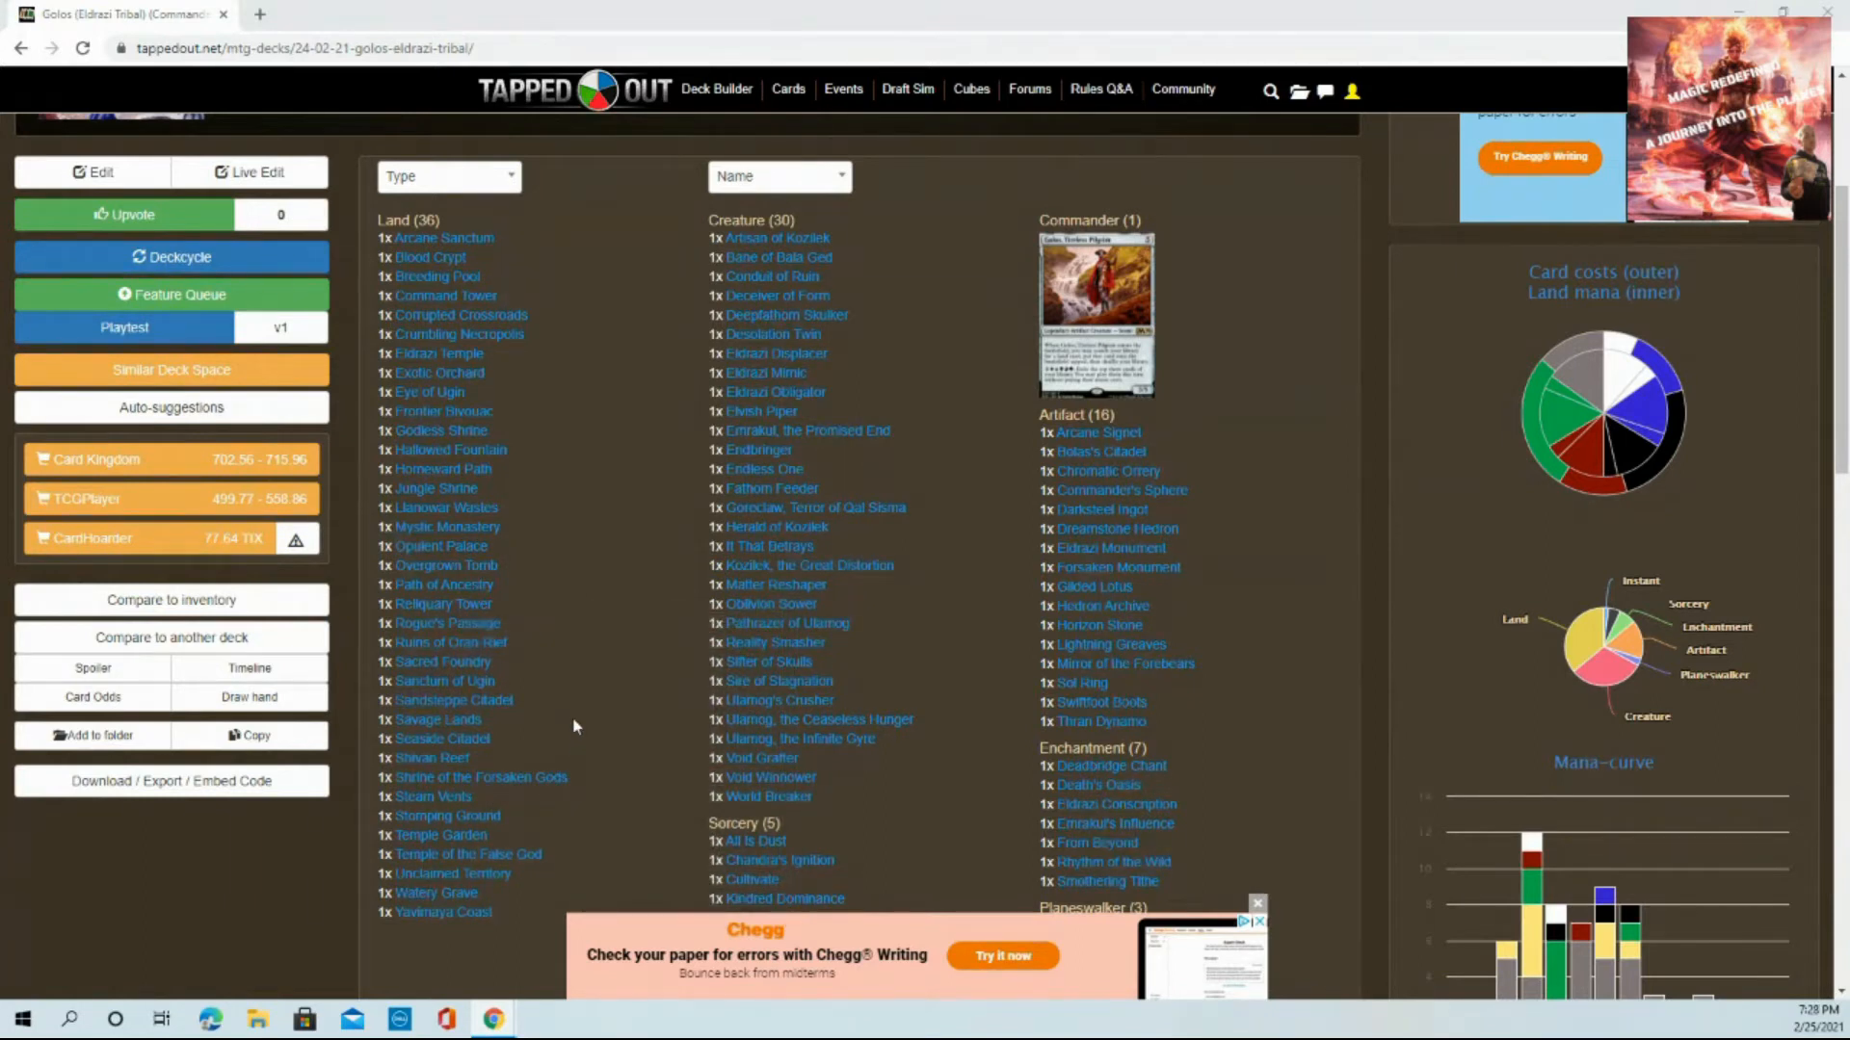
pyautogui.moveTo(775, 355)
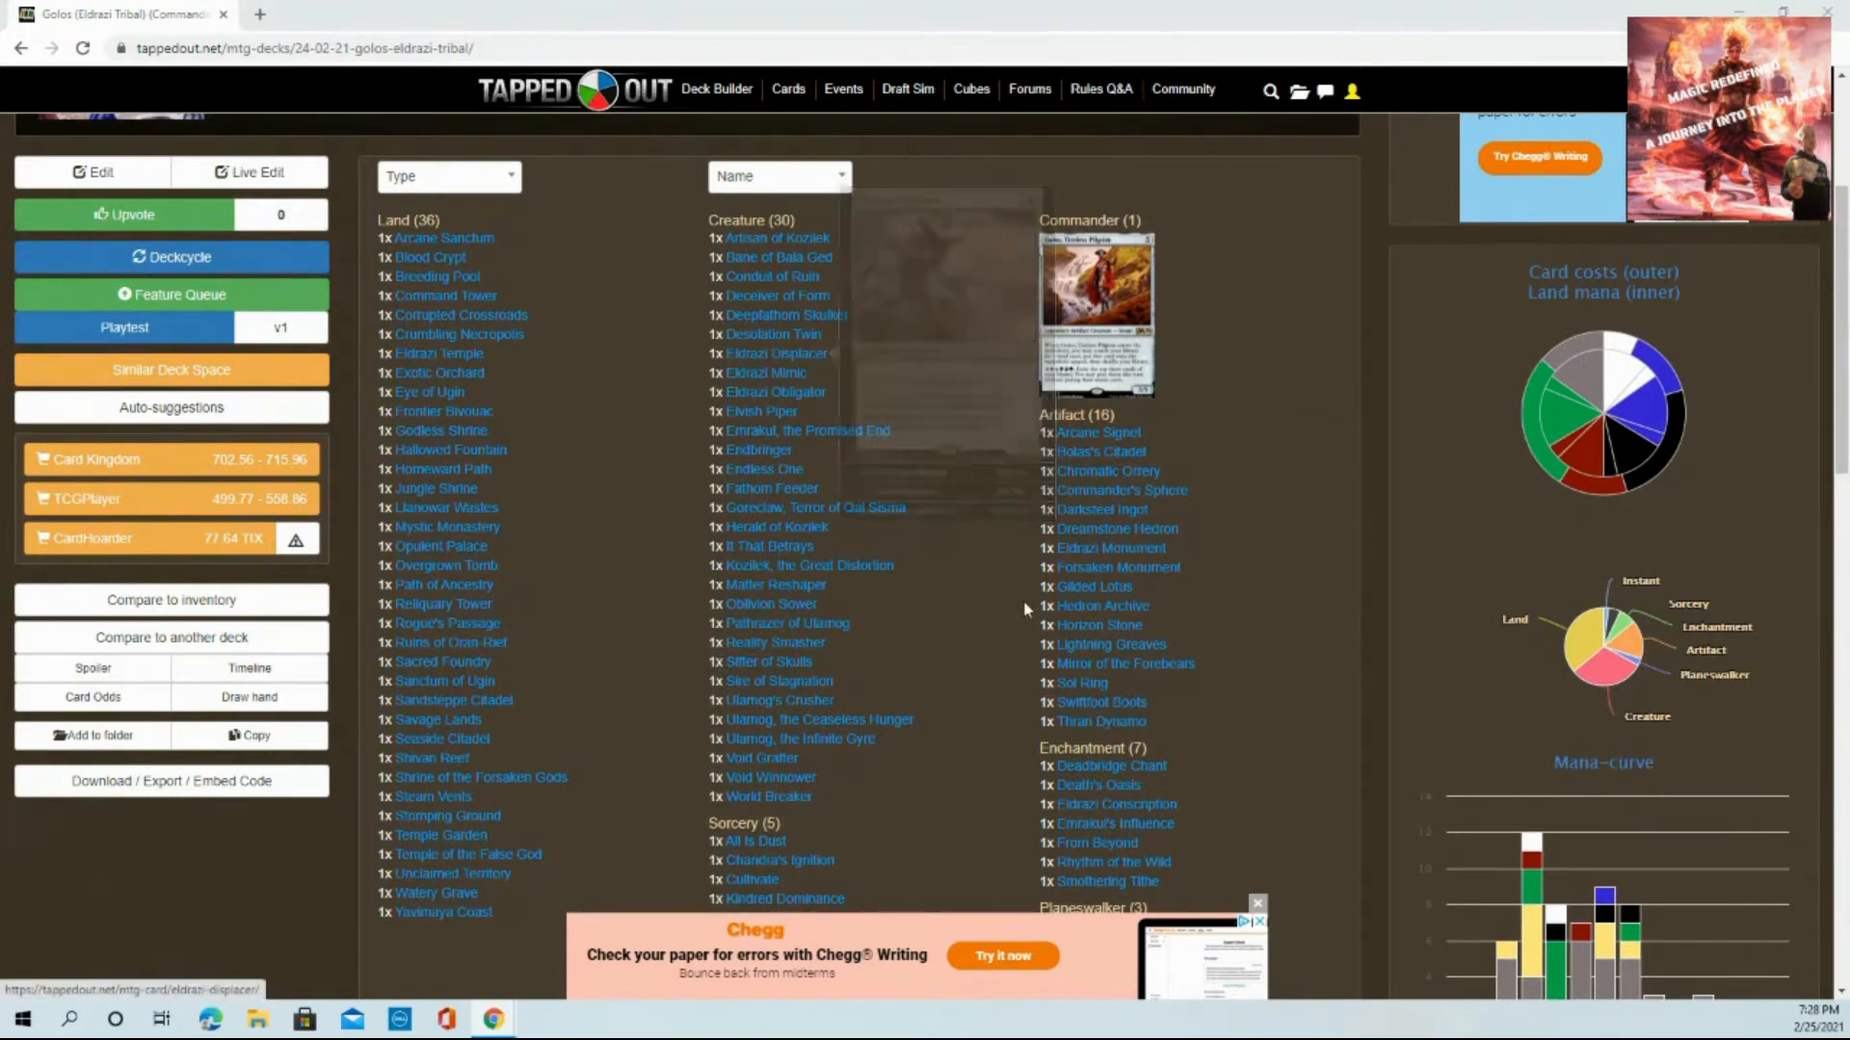
pyautogui.moveTo(1061, 451)
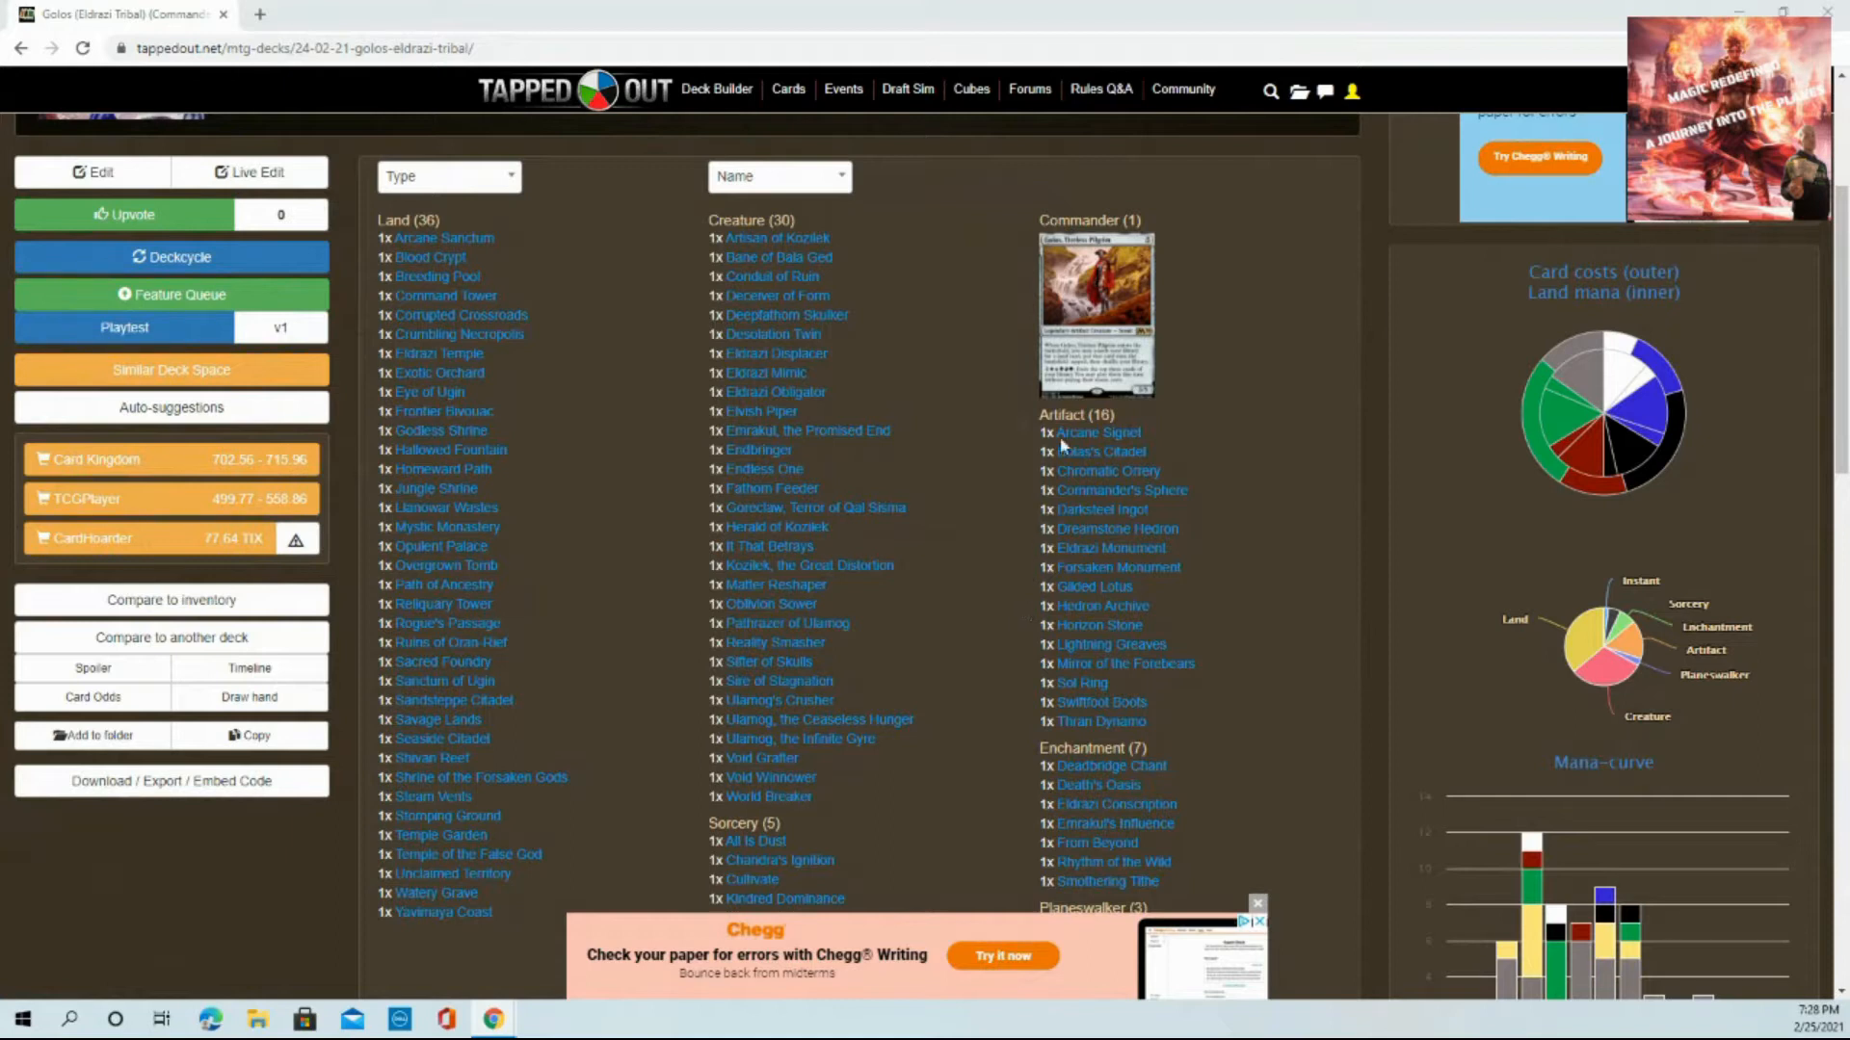
pyautogui.moveTo(1090, 432)
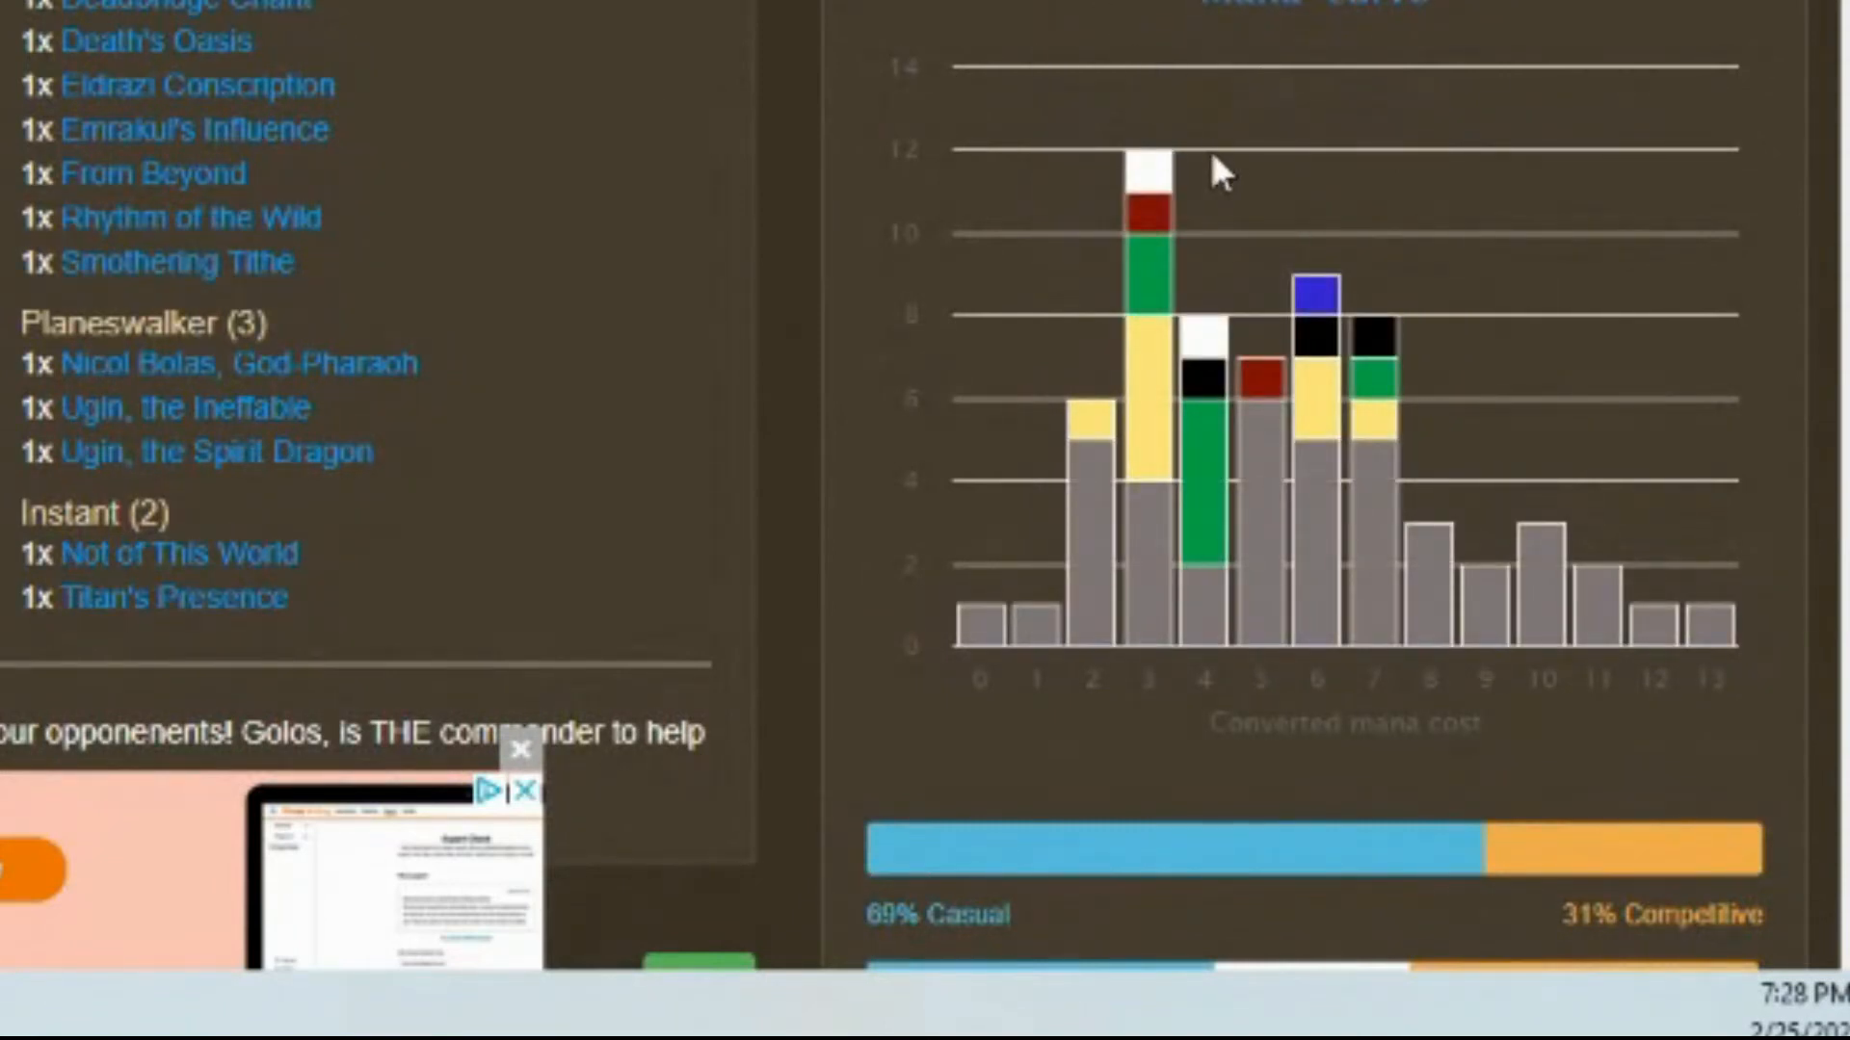
pyautogui.moveTo(1320, 351)
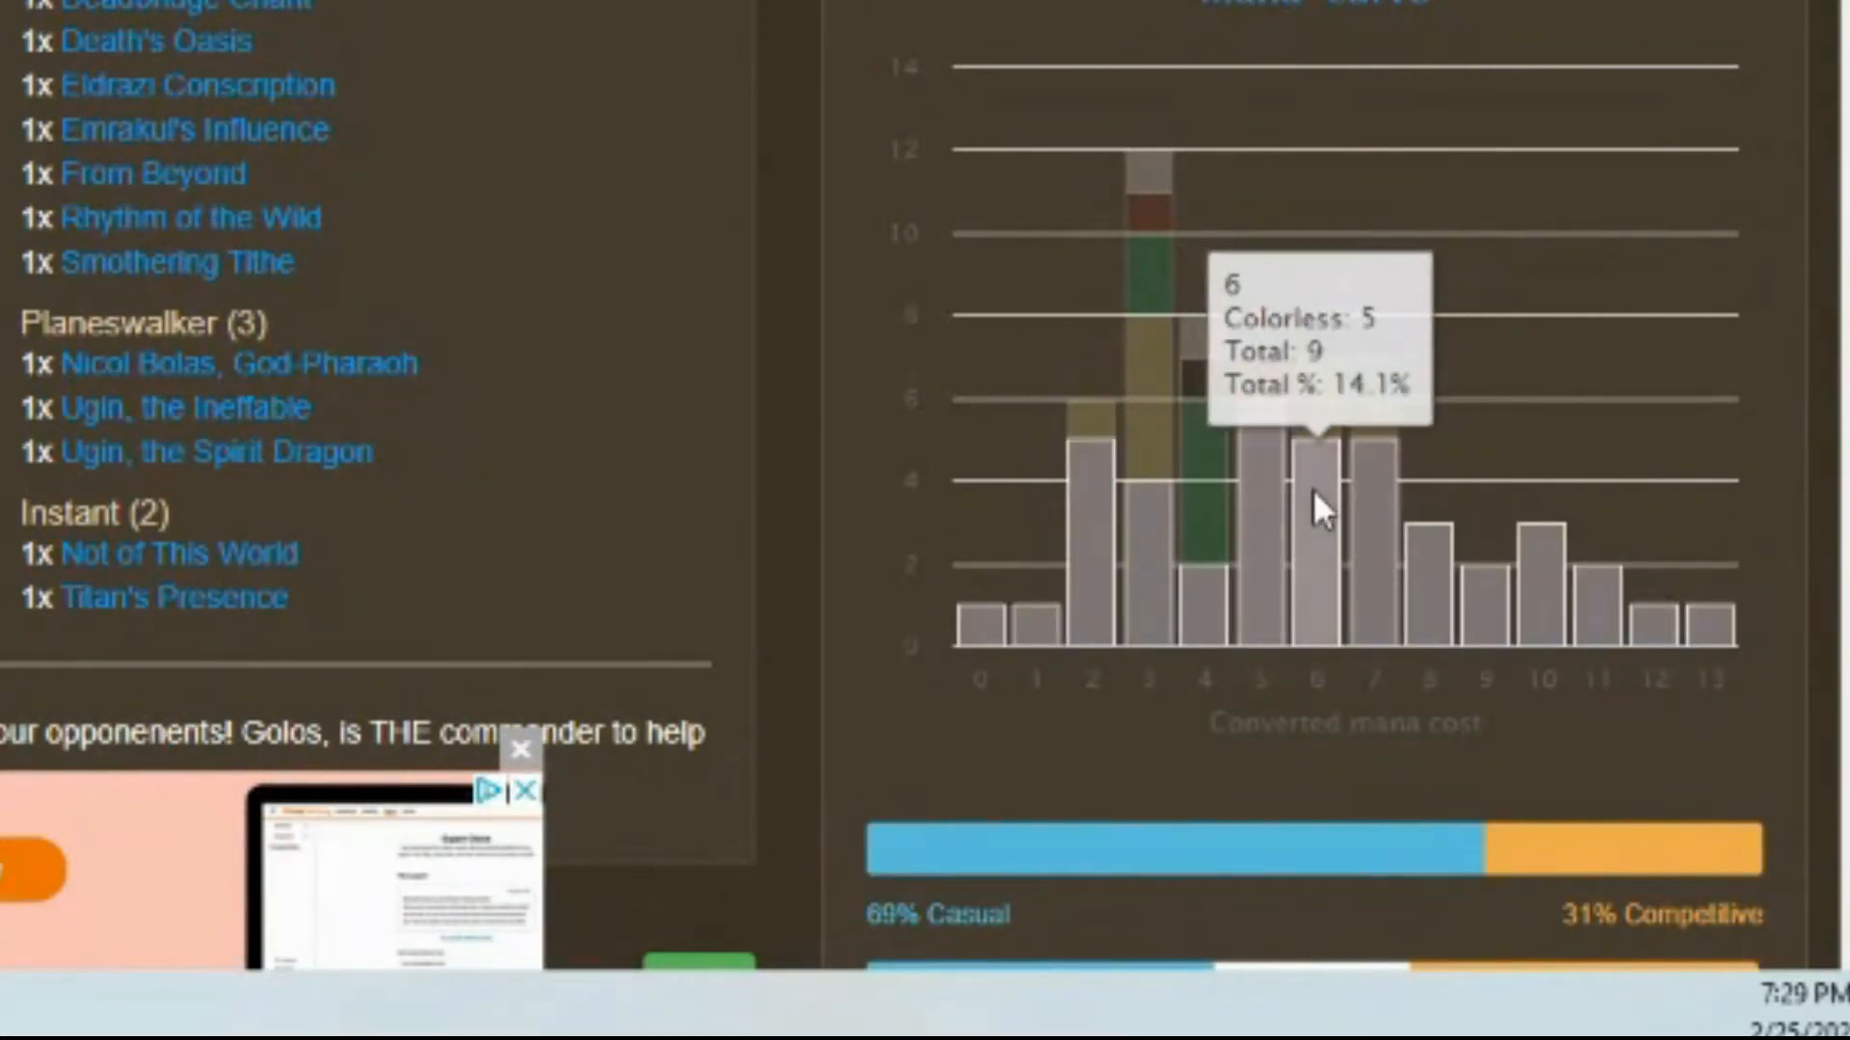
pyautogui.moveTo(1295, 566)
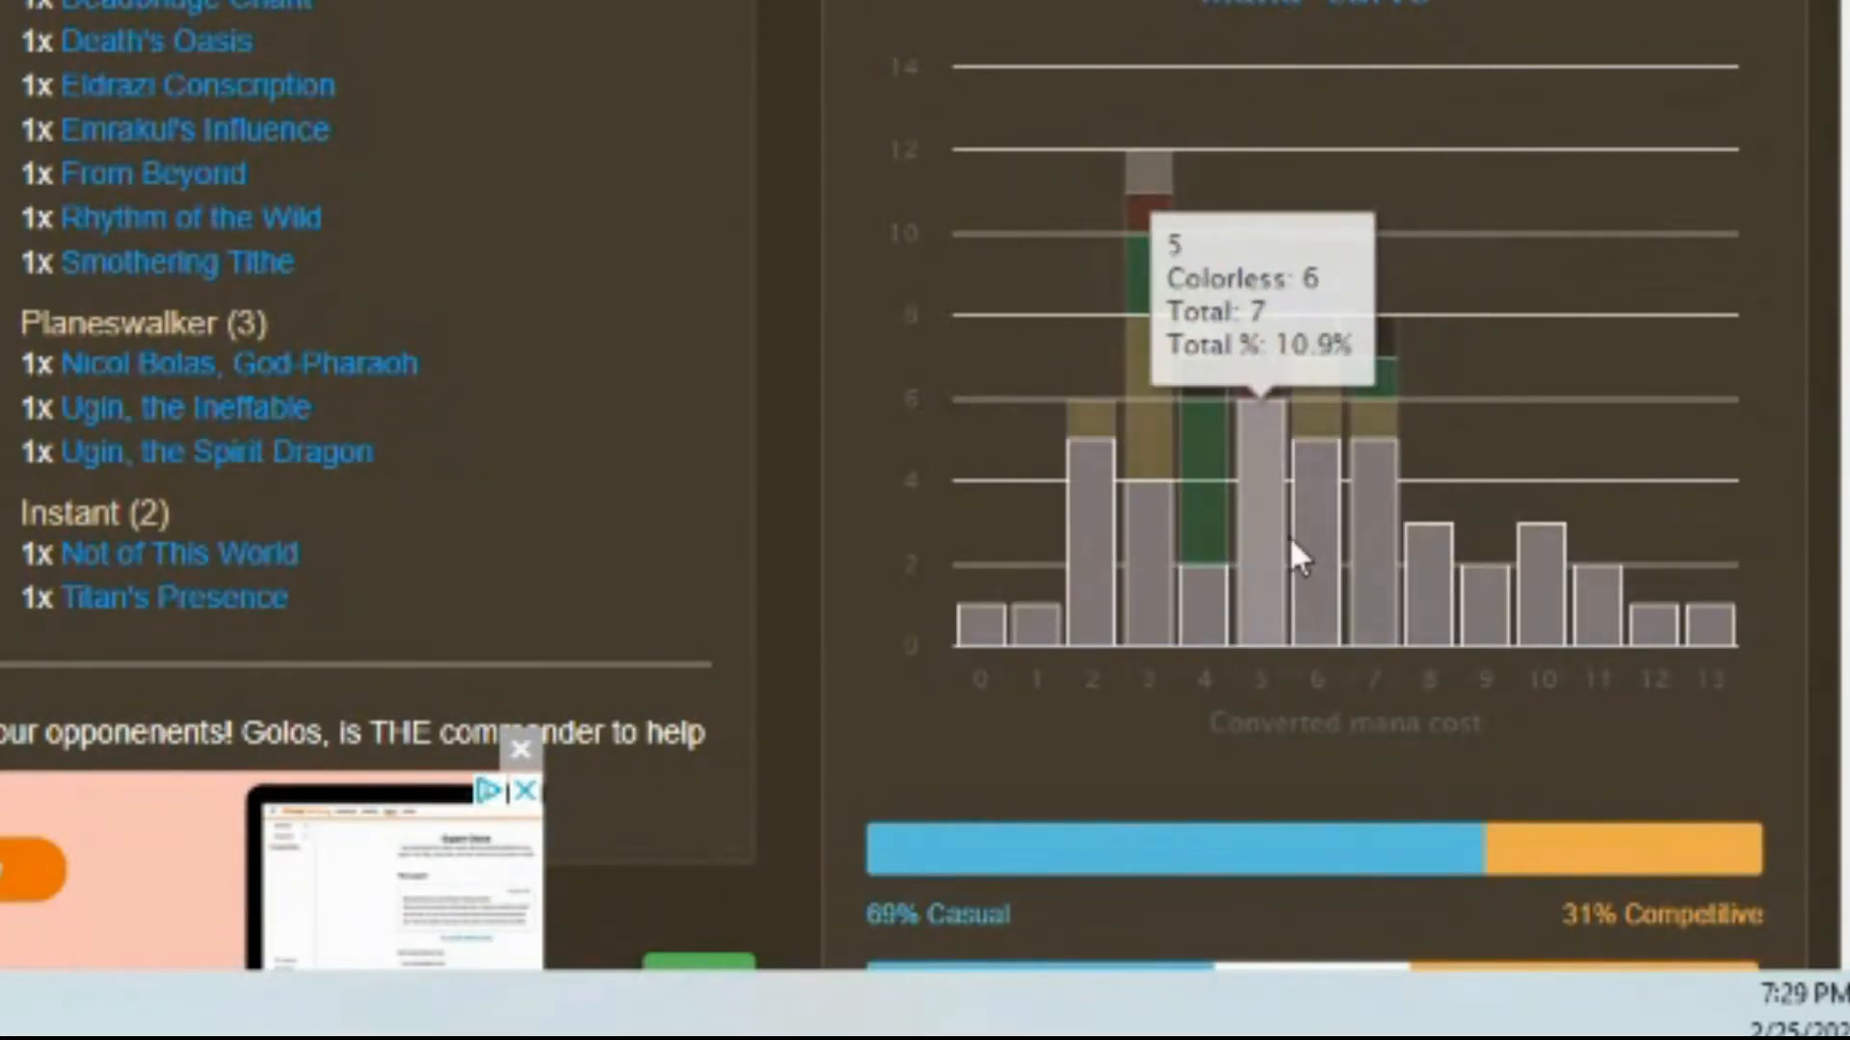
pyautogui.moveTo(1799, 643)
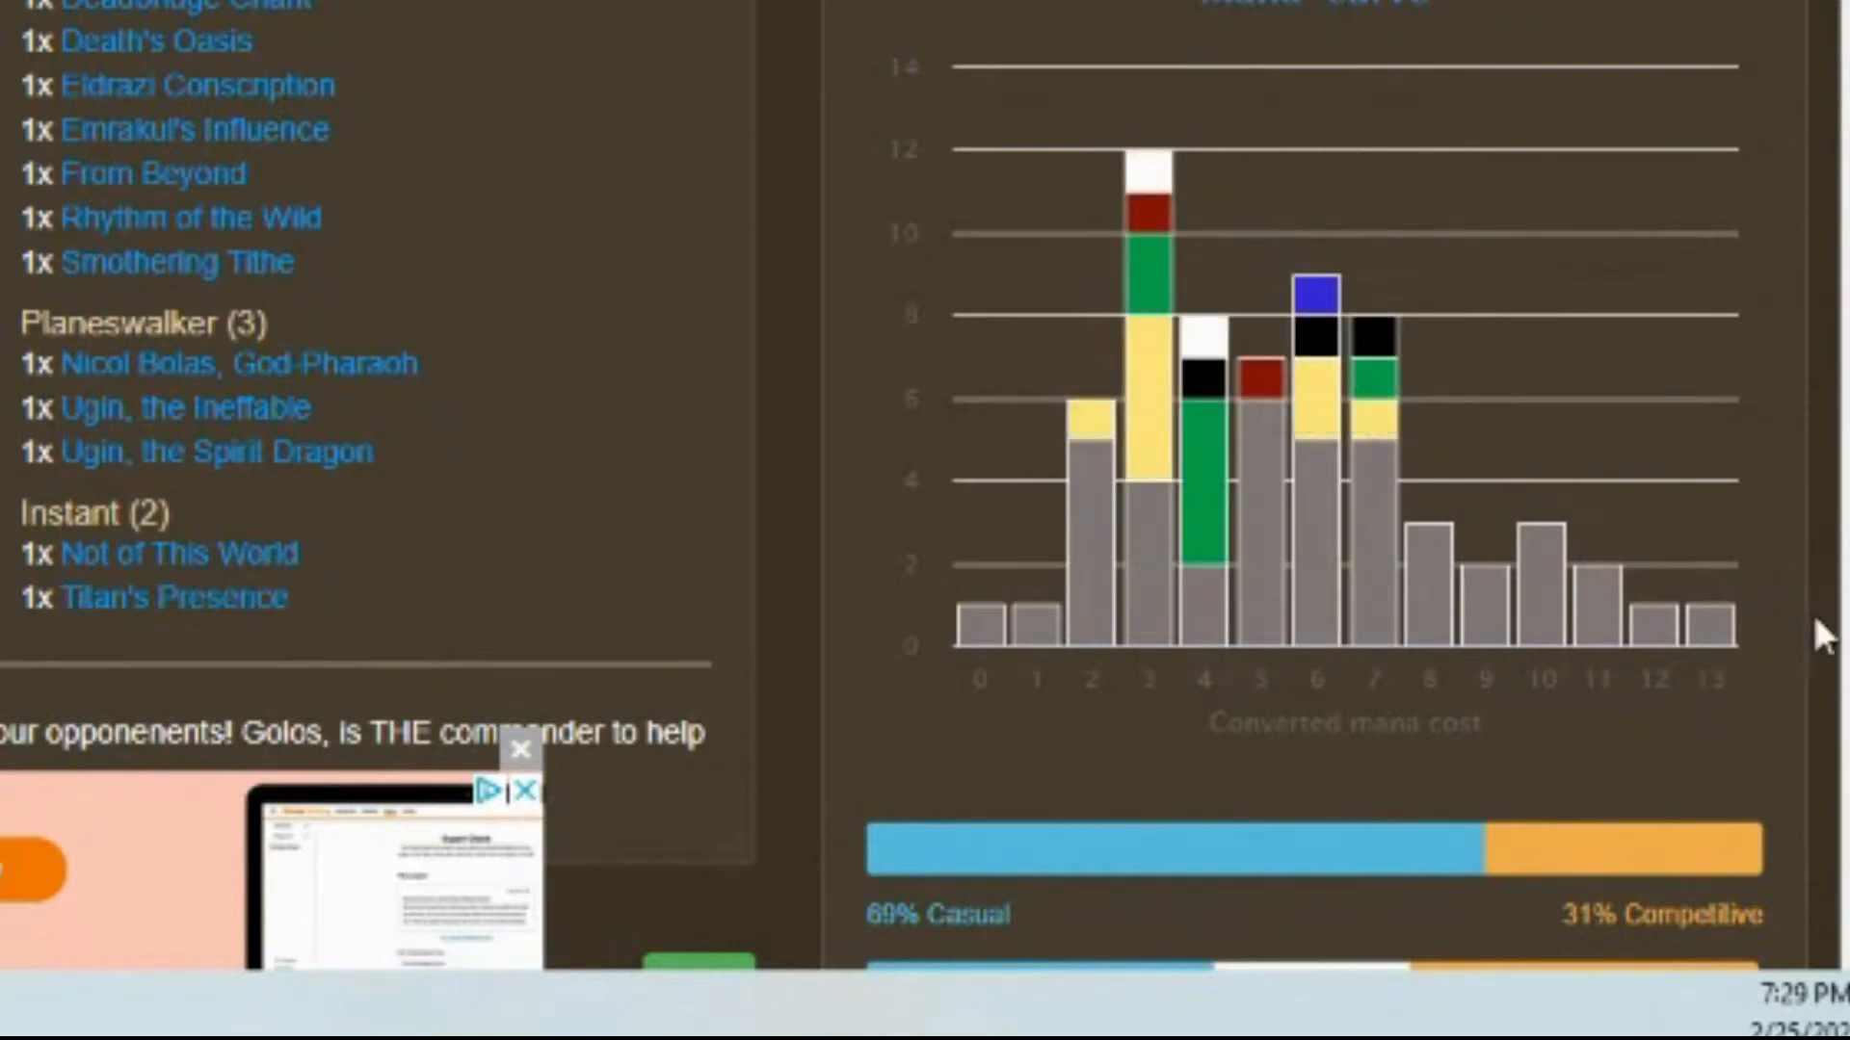
pyautogui.moveTo(1291, 497)
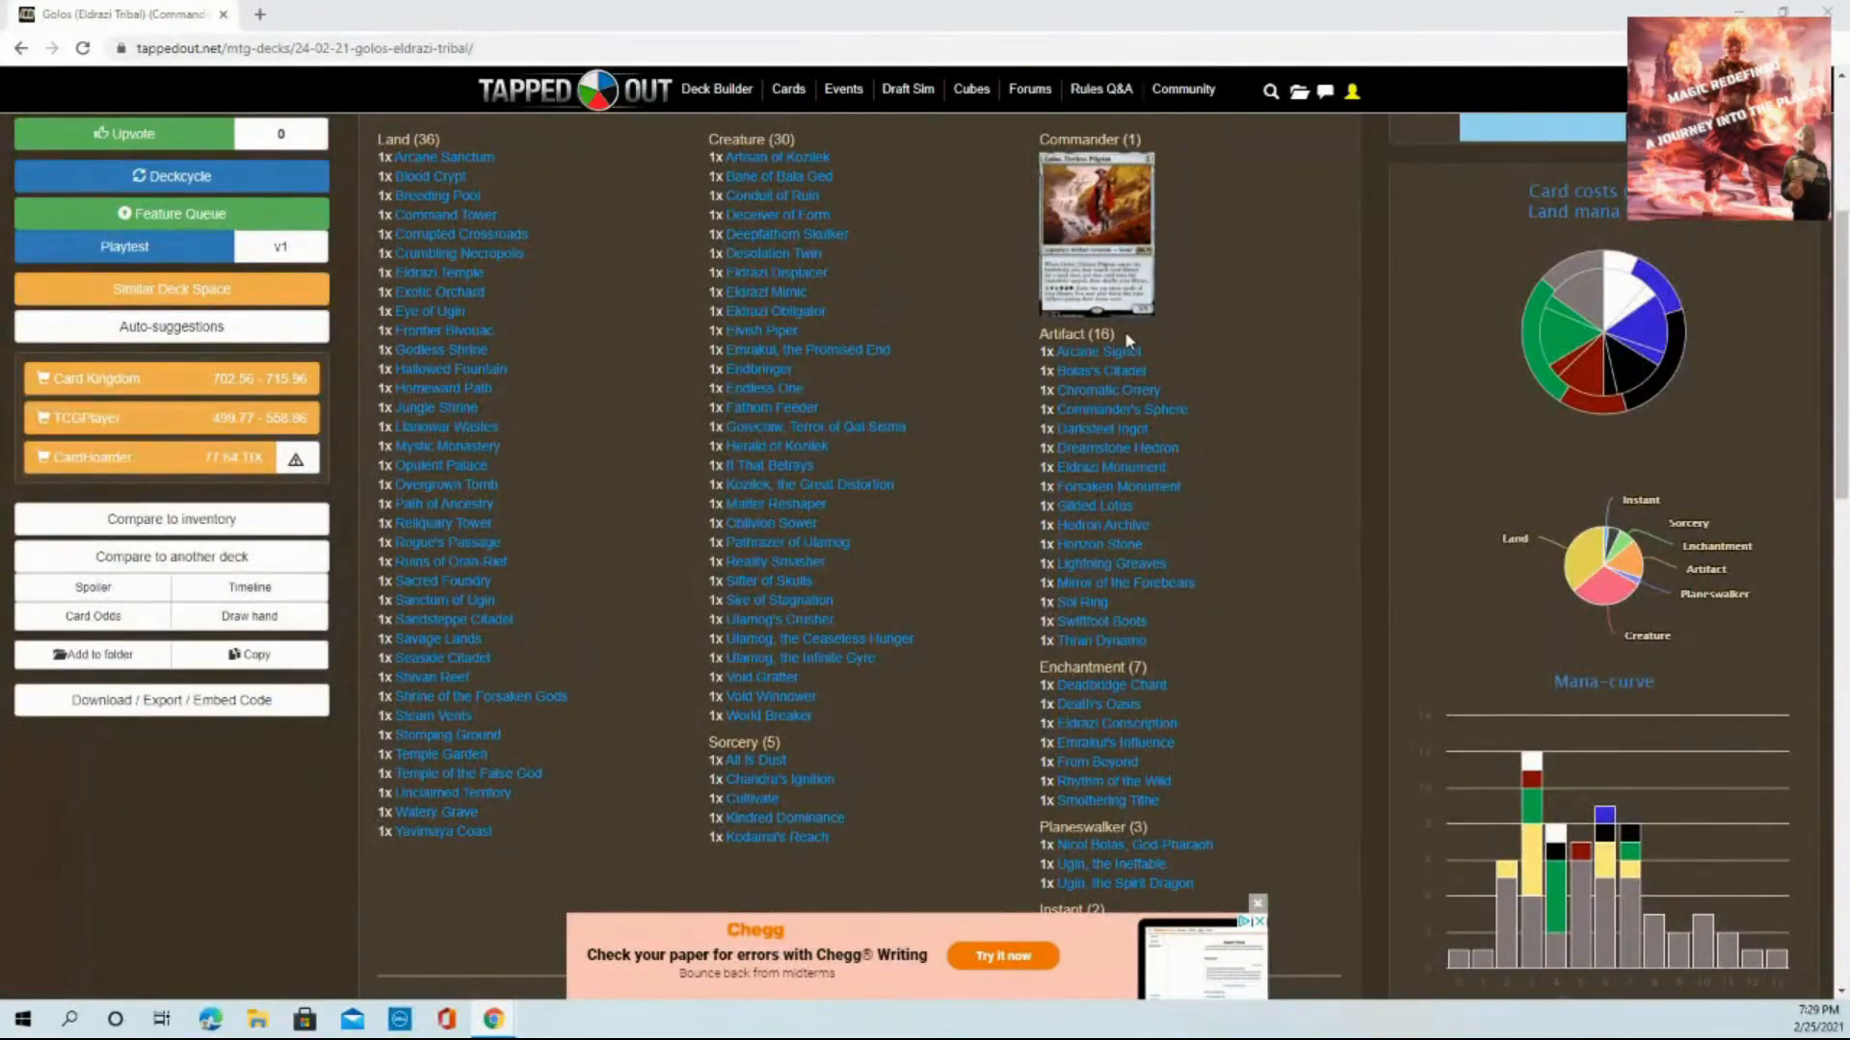
pyautogui.moveTo(1089, 351)
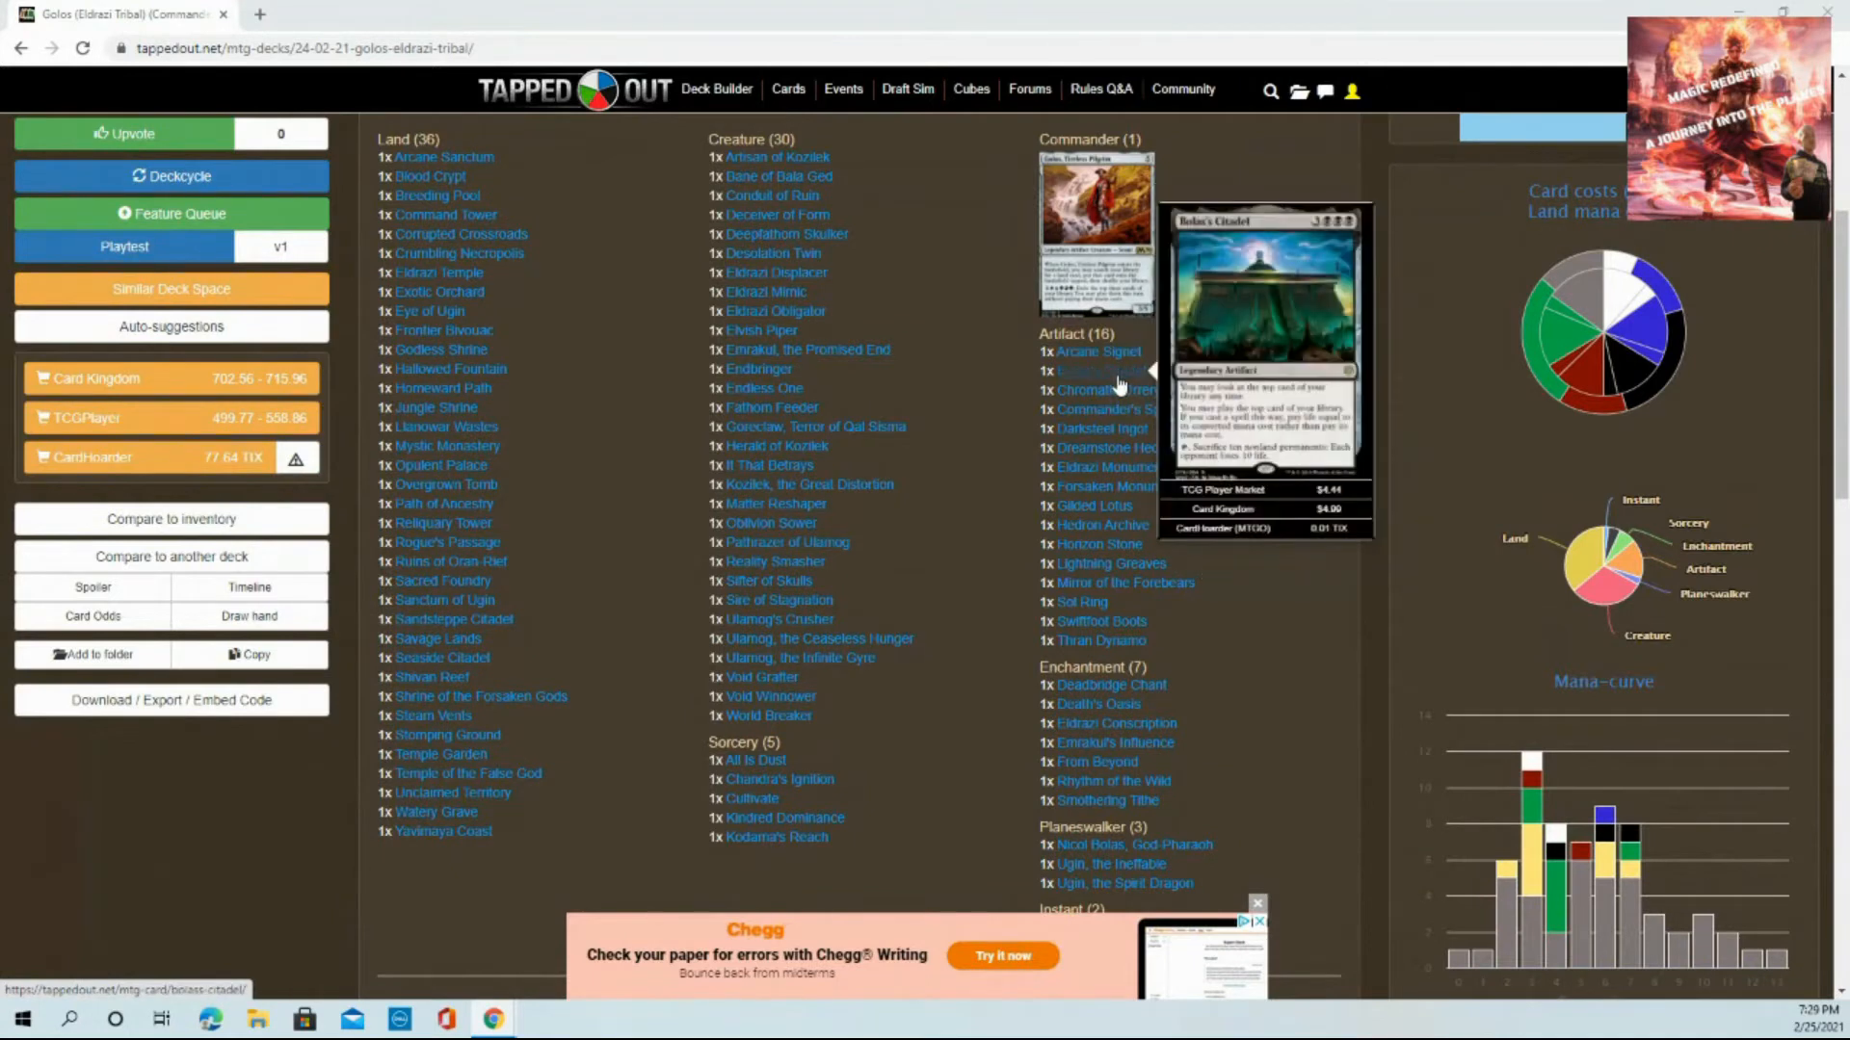
pyautogui.moveTo(1100, 428)
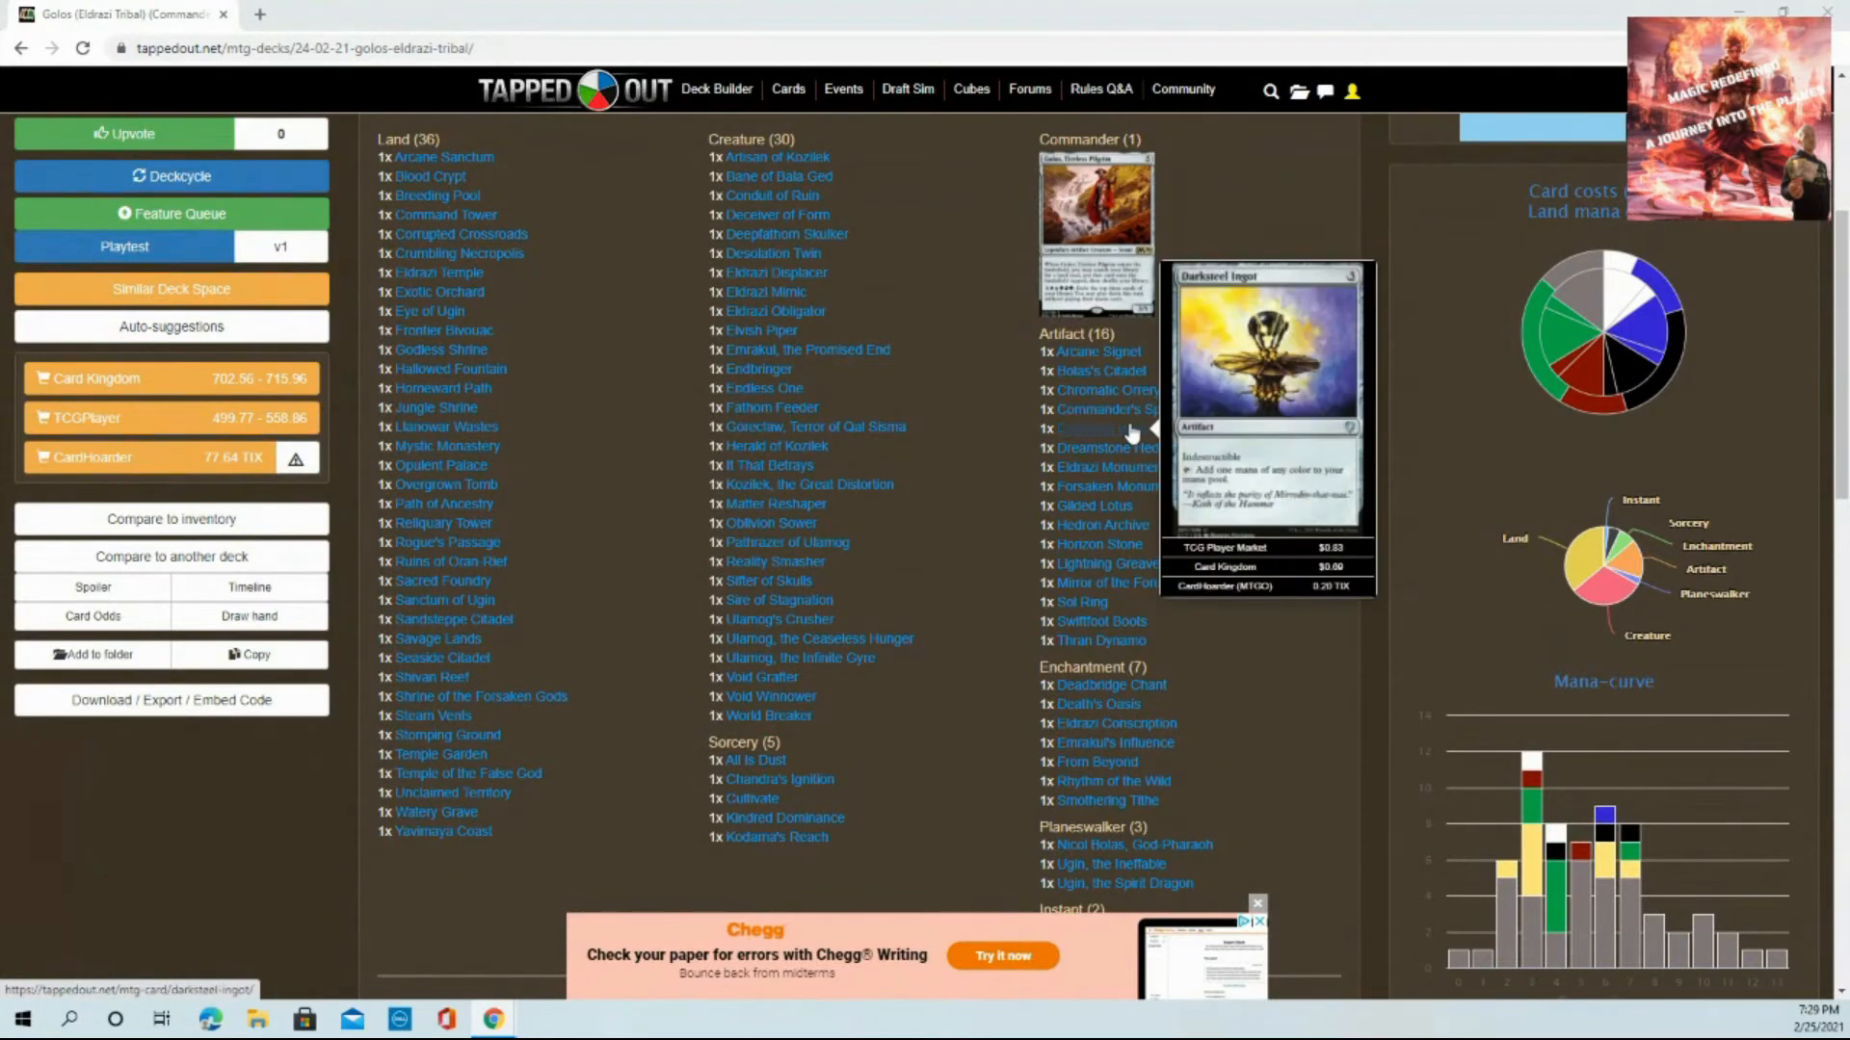
pyautogui.moveTo(1121, 482)
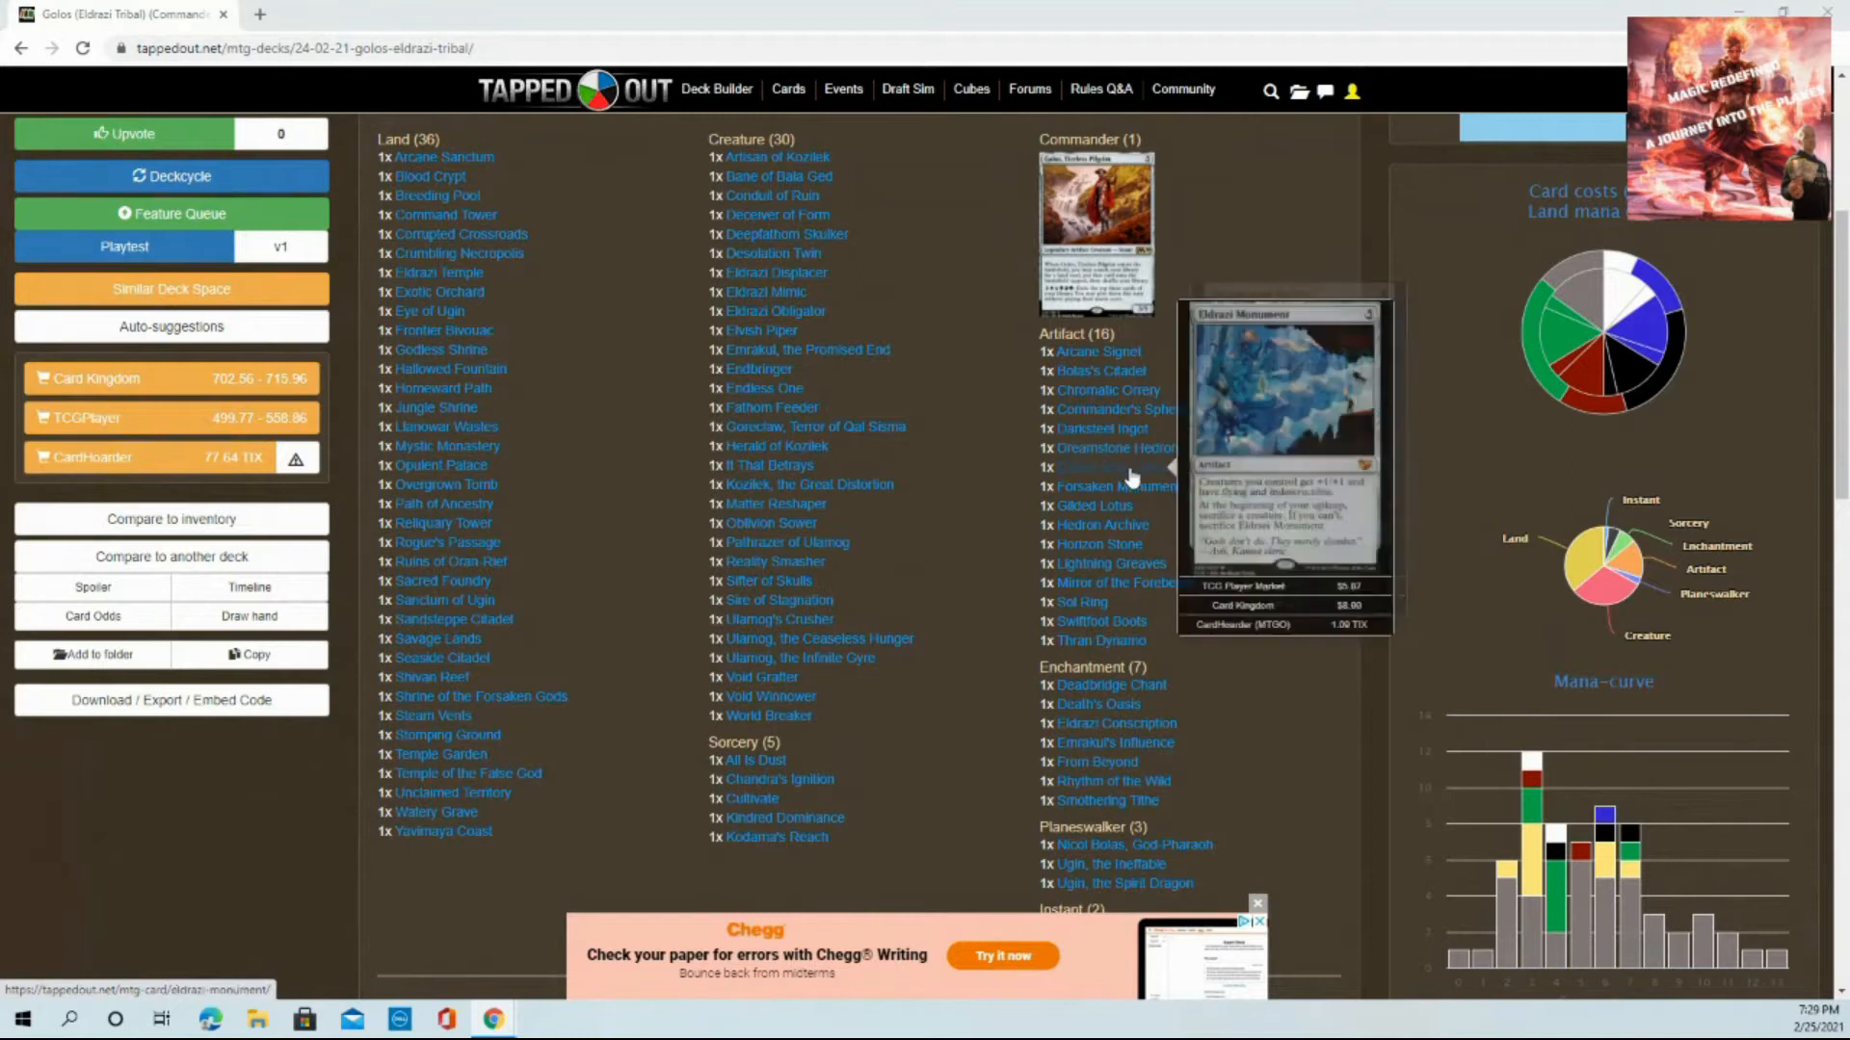
pyautogui.moveTo(1133, 487)
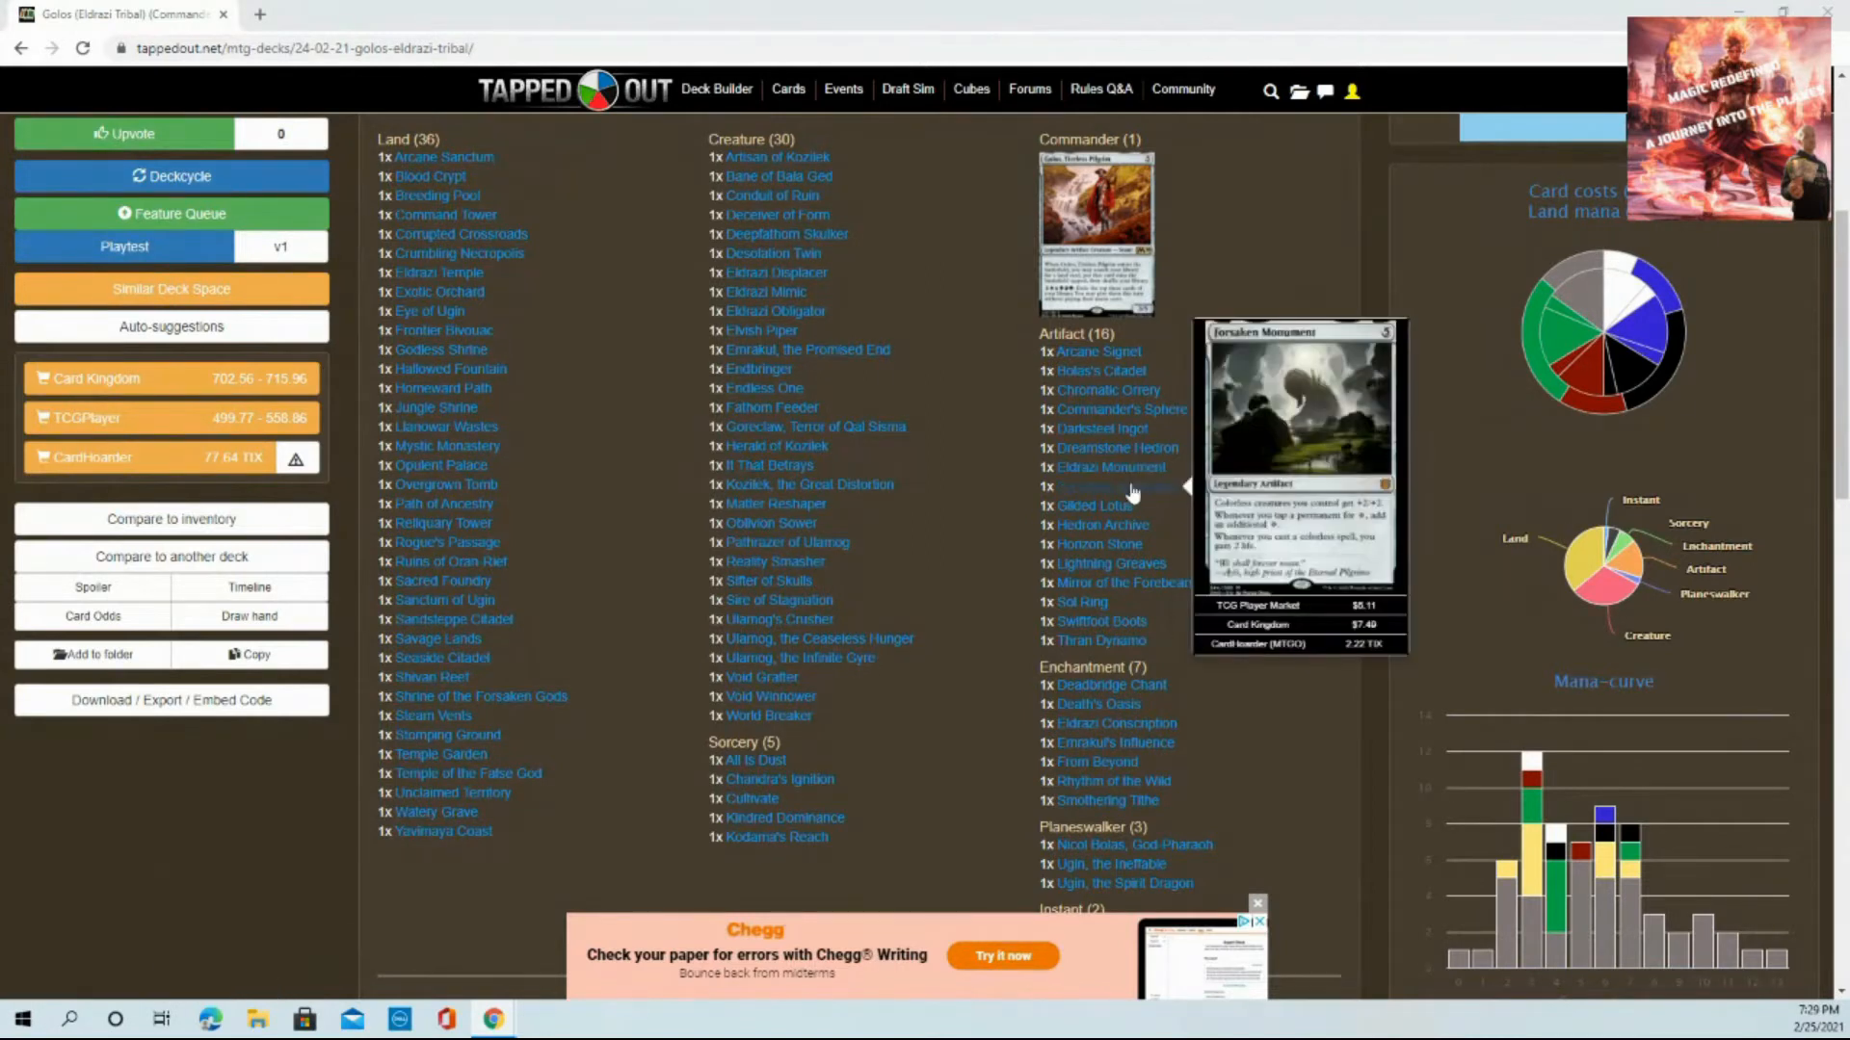
pyautogui.moveTo(1133, 543)
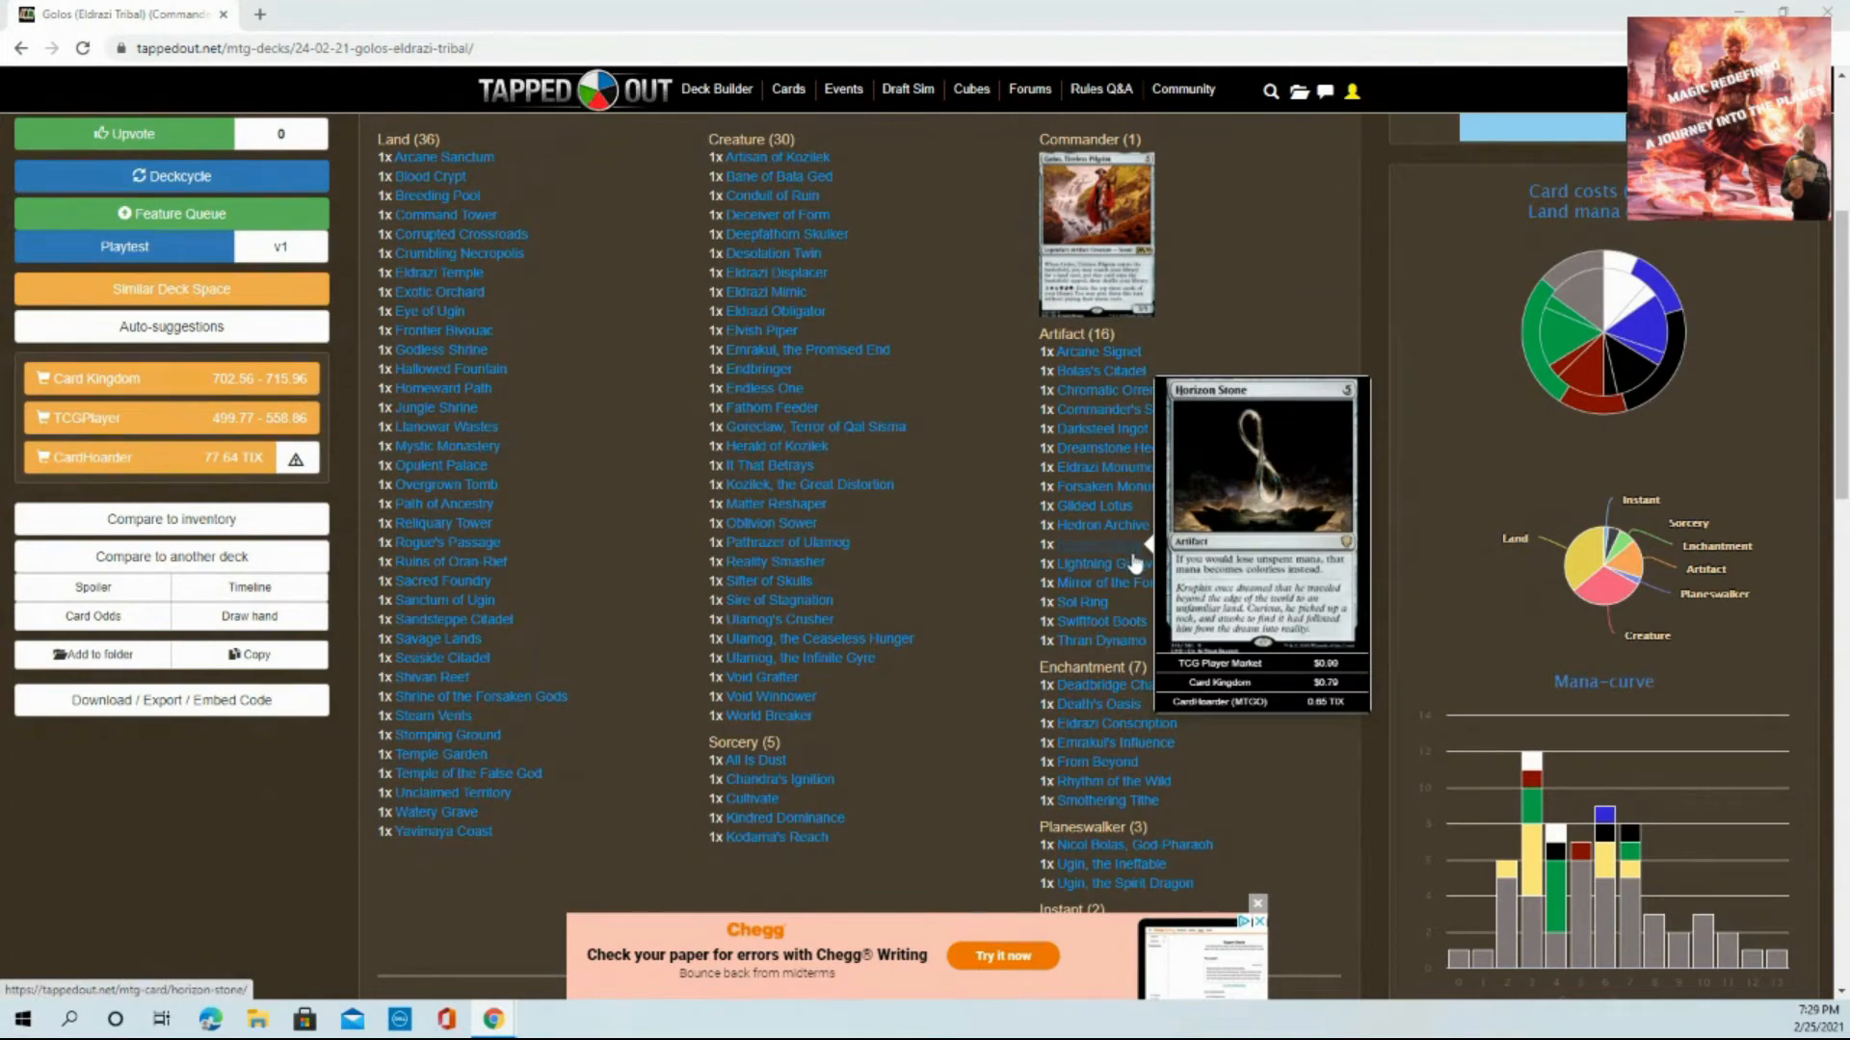
pyautogui.moveTo(1083, 563)
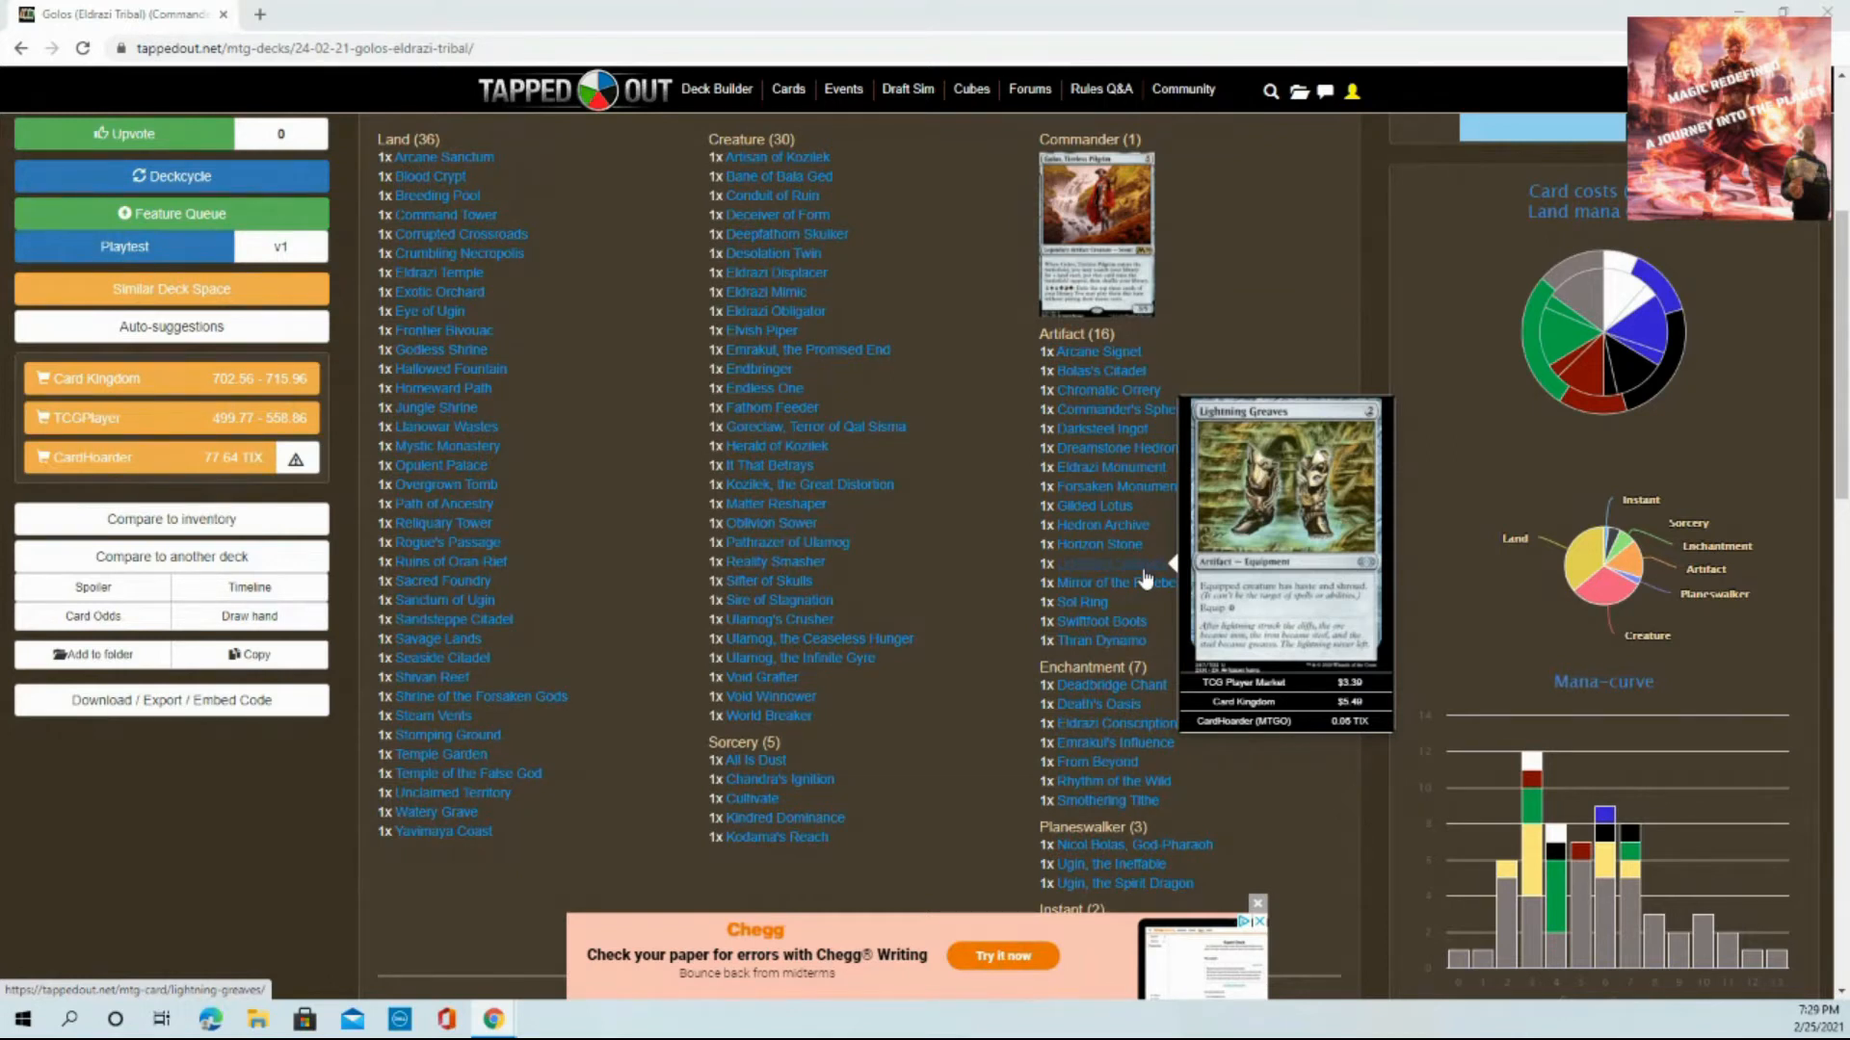
pyautogui.moveTo(1100, 641)
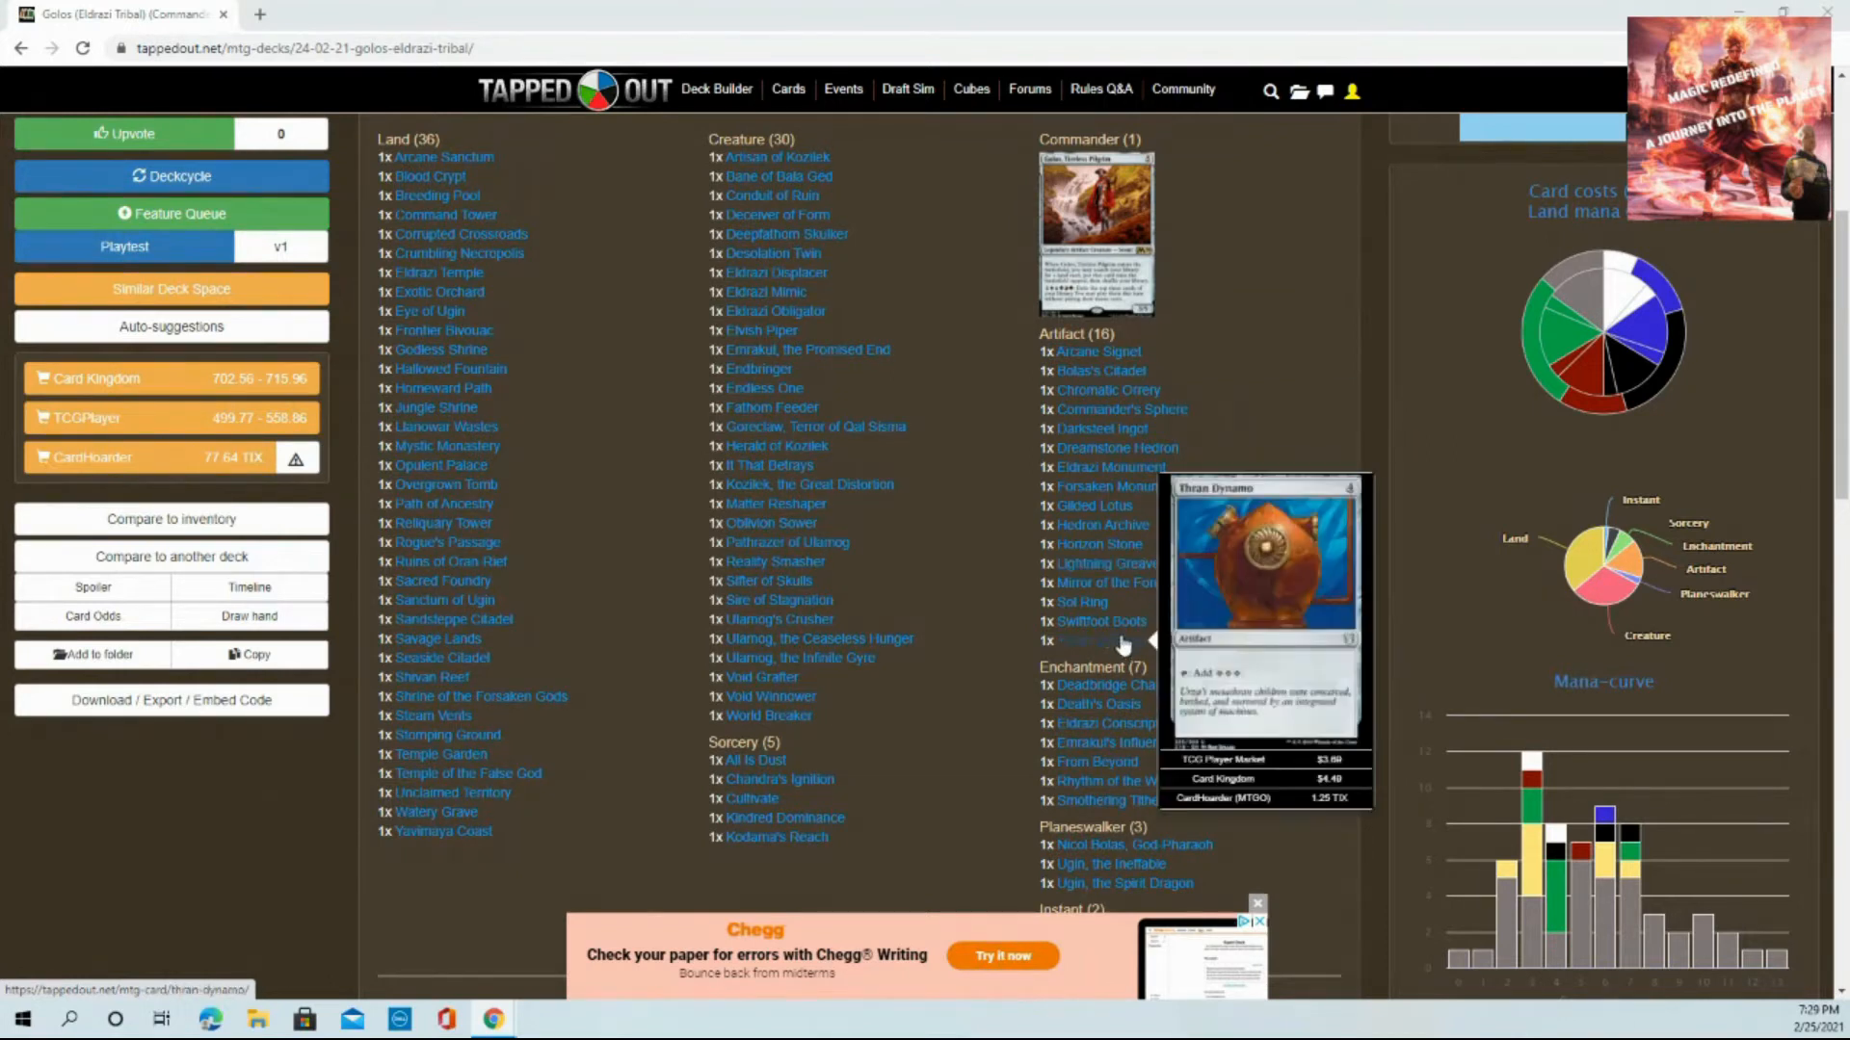
pyautogui.moveTo(1098, 621)
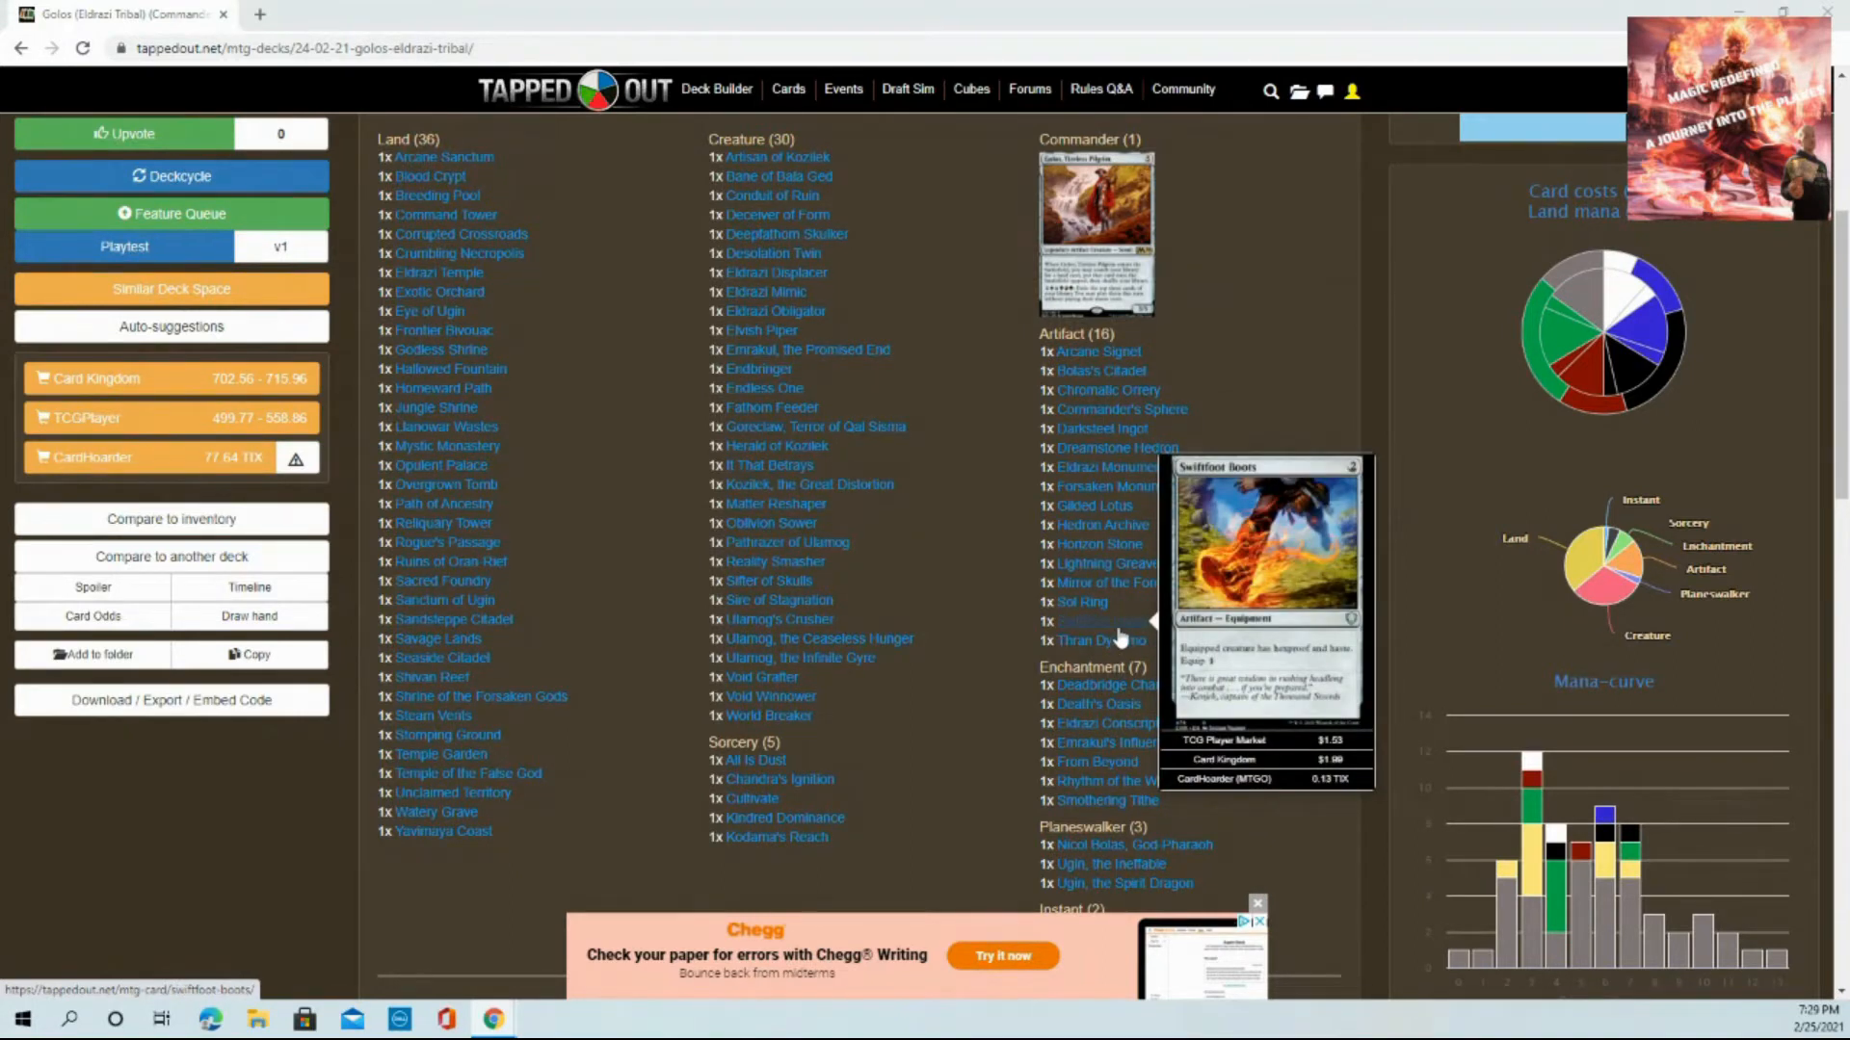
pyautogui.moveTo(1203, 613)
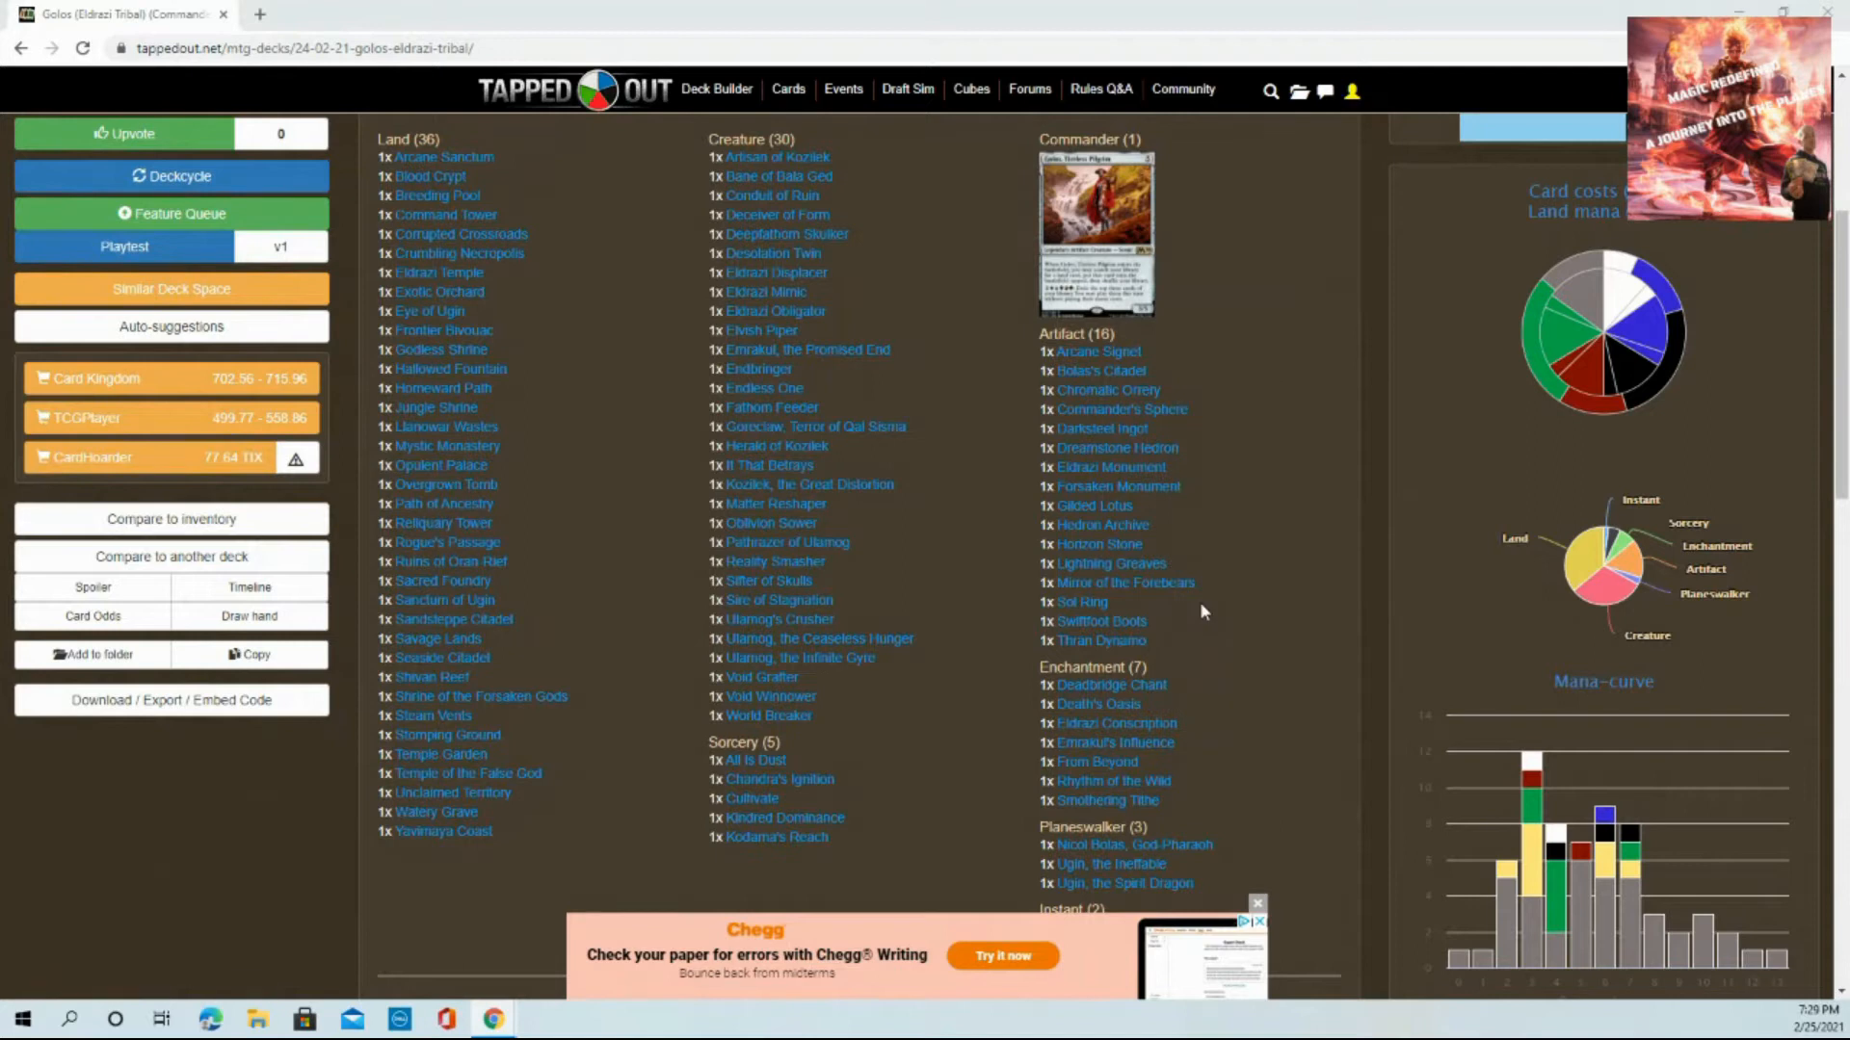
pyautogui.moveTo(1008, 358)
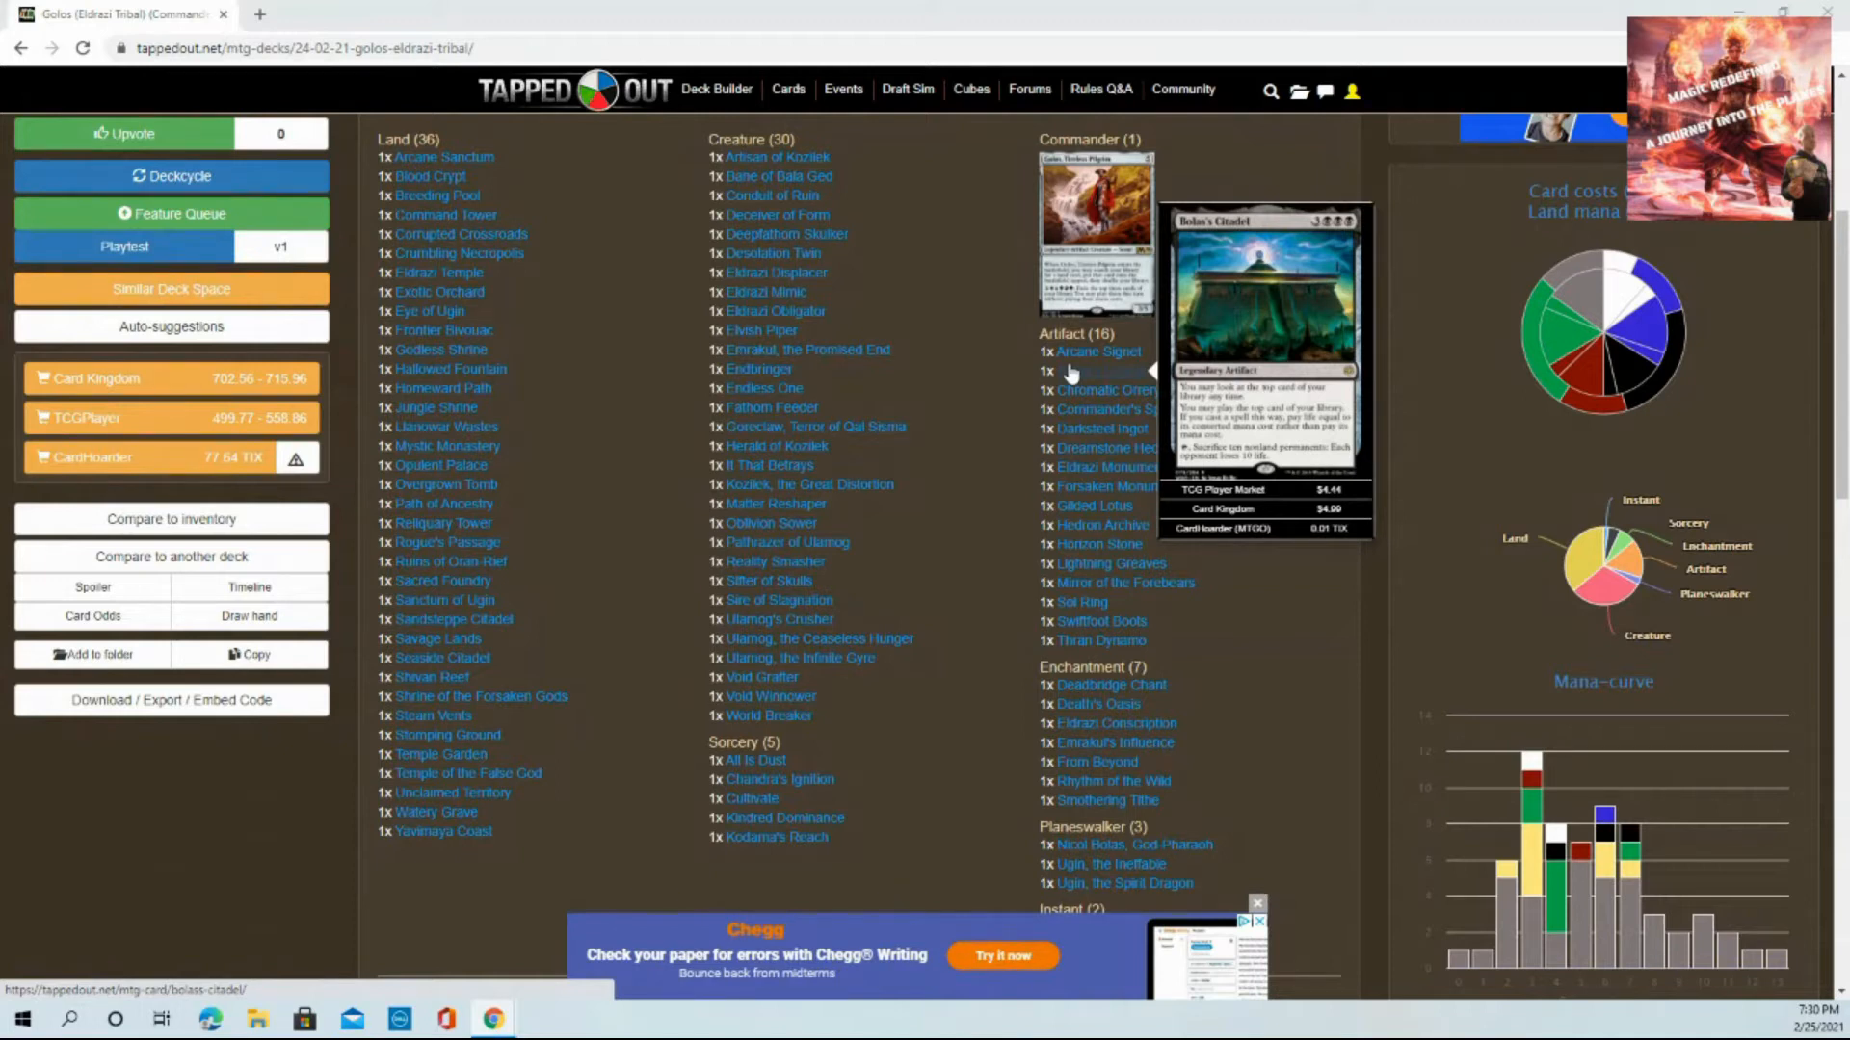
pyautogui.moveTo(1089, 468)
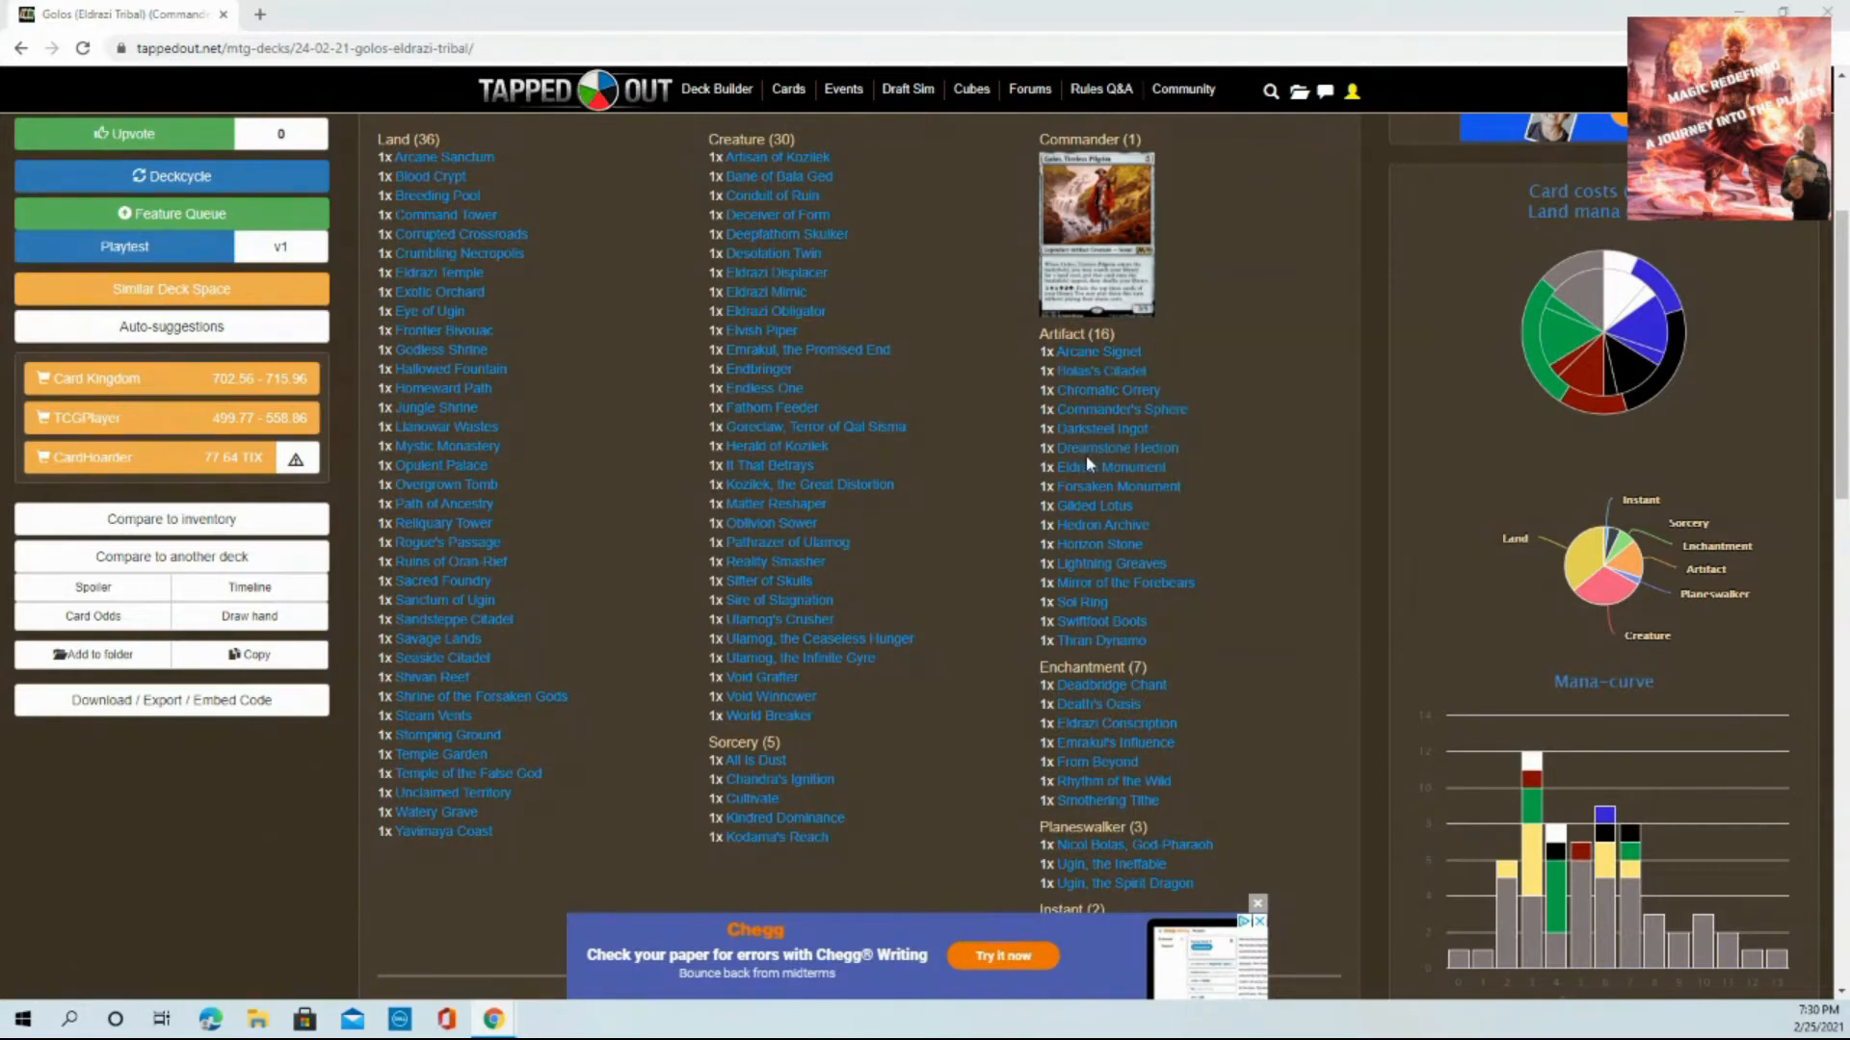
pyautogui.moveTo(1092, 505)
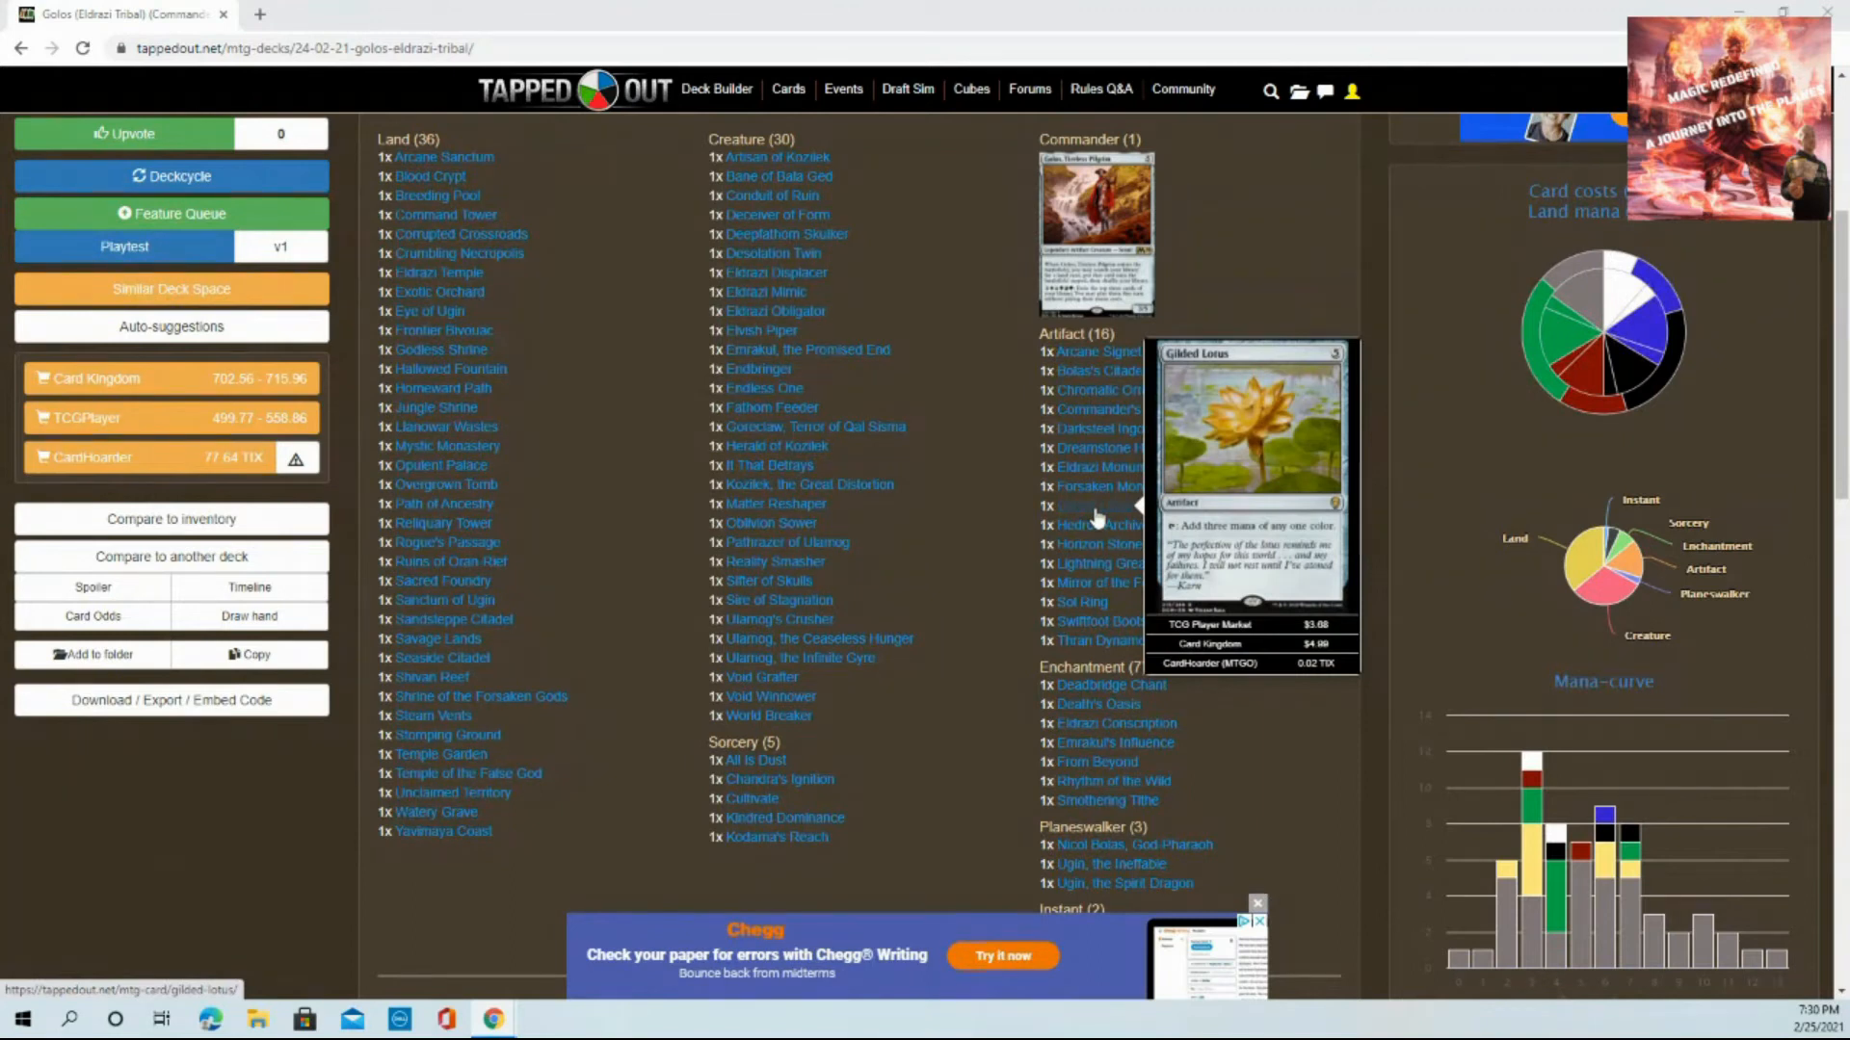
pyautogui.moveTo(1210, 554)
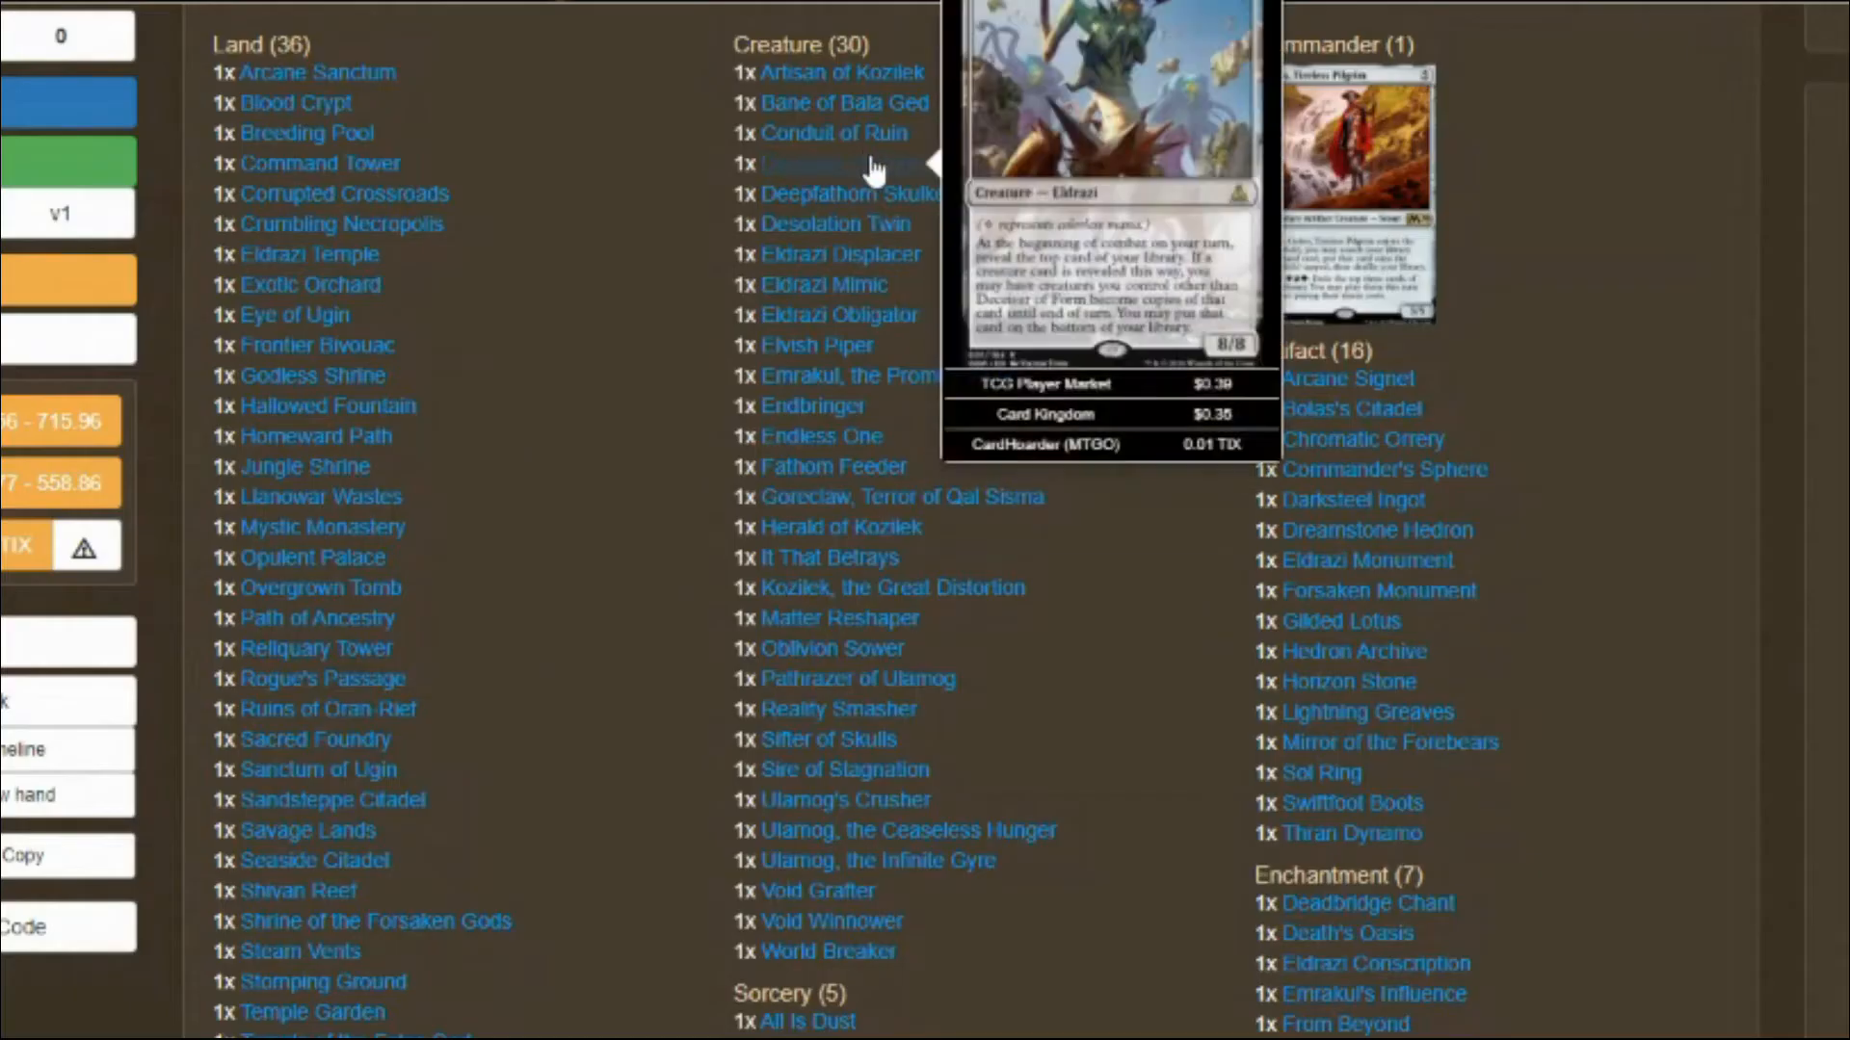
pyautogui.moveTo(824, 75)
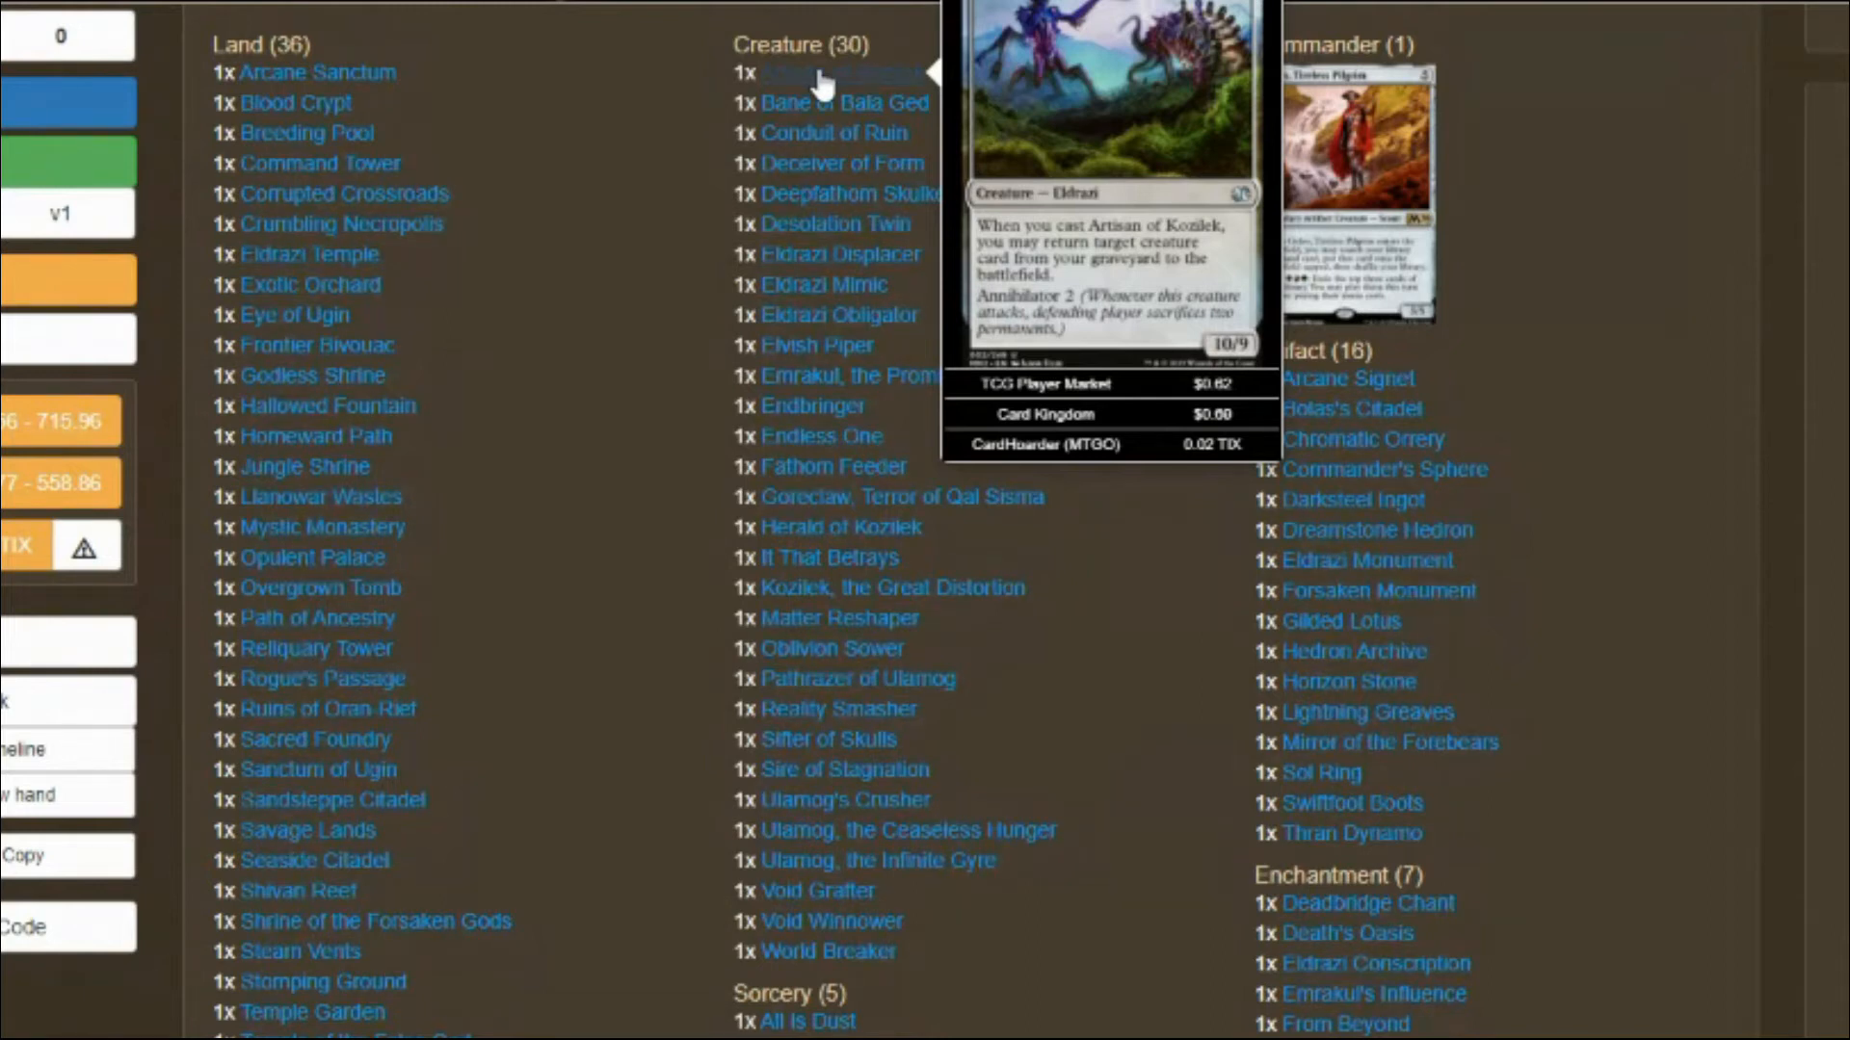
pyautogui.moveTo(825, 102)
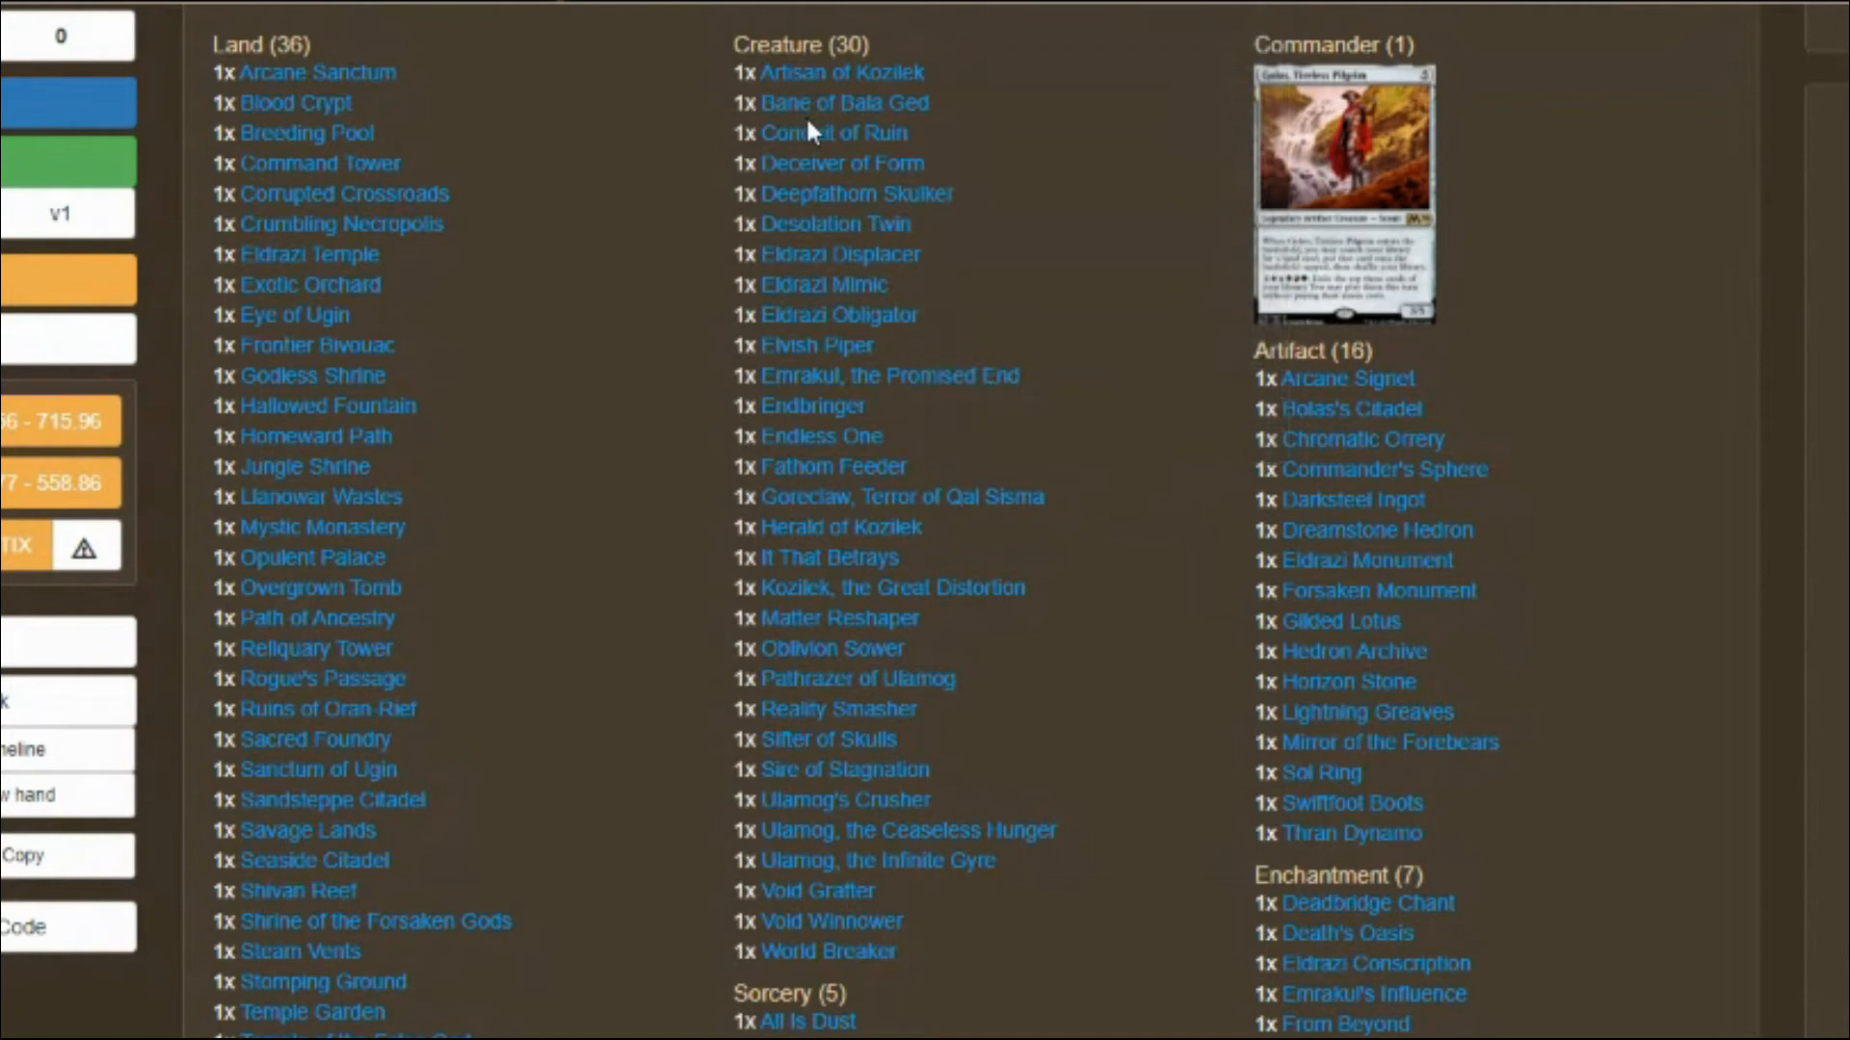
pyautogui.moveTo(828, 183)
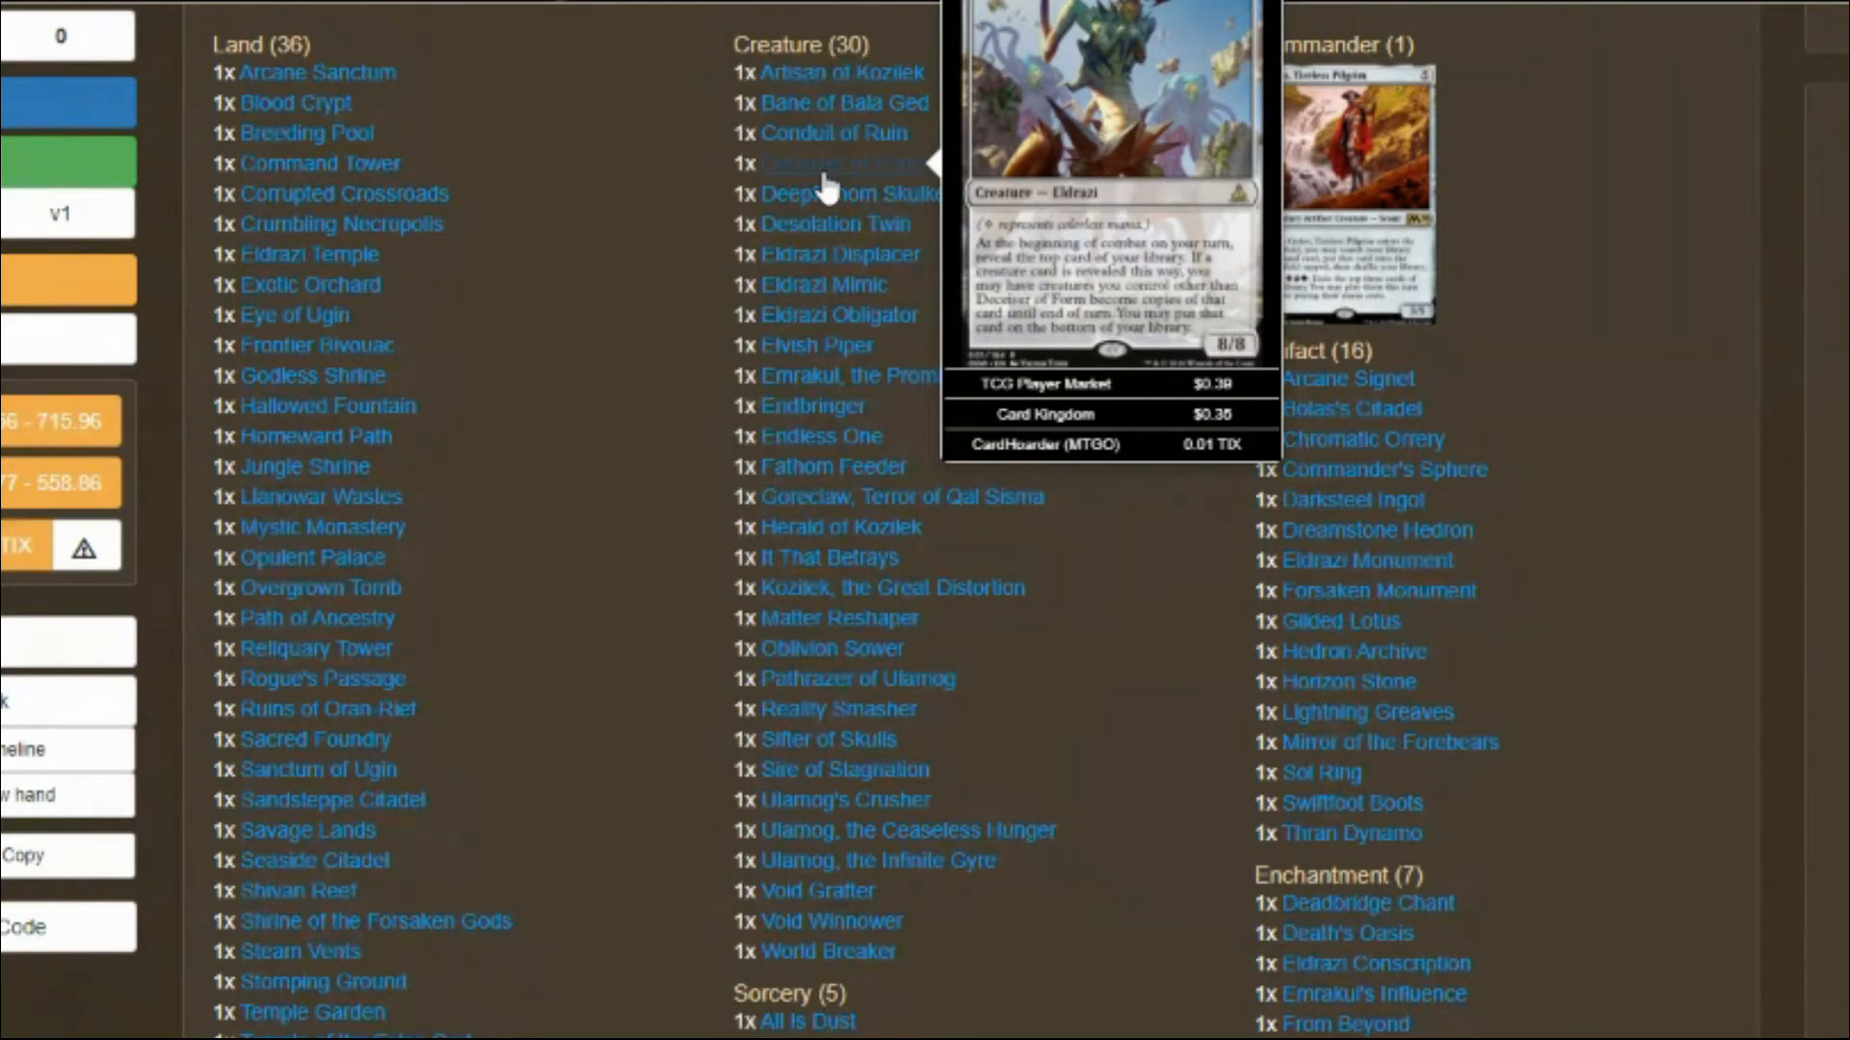
pyautogui.moveTo(825, 204)
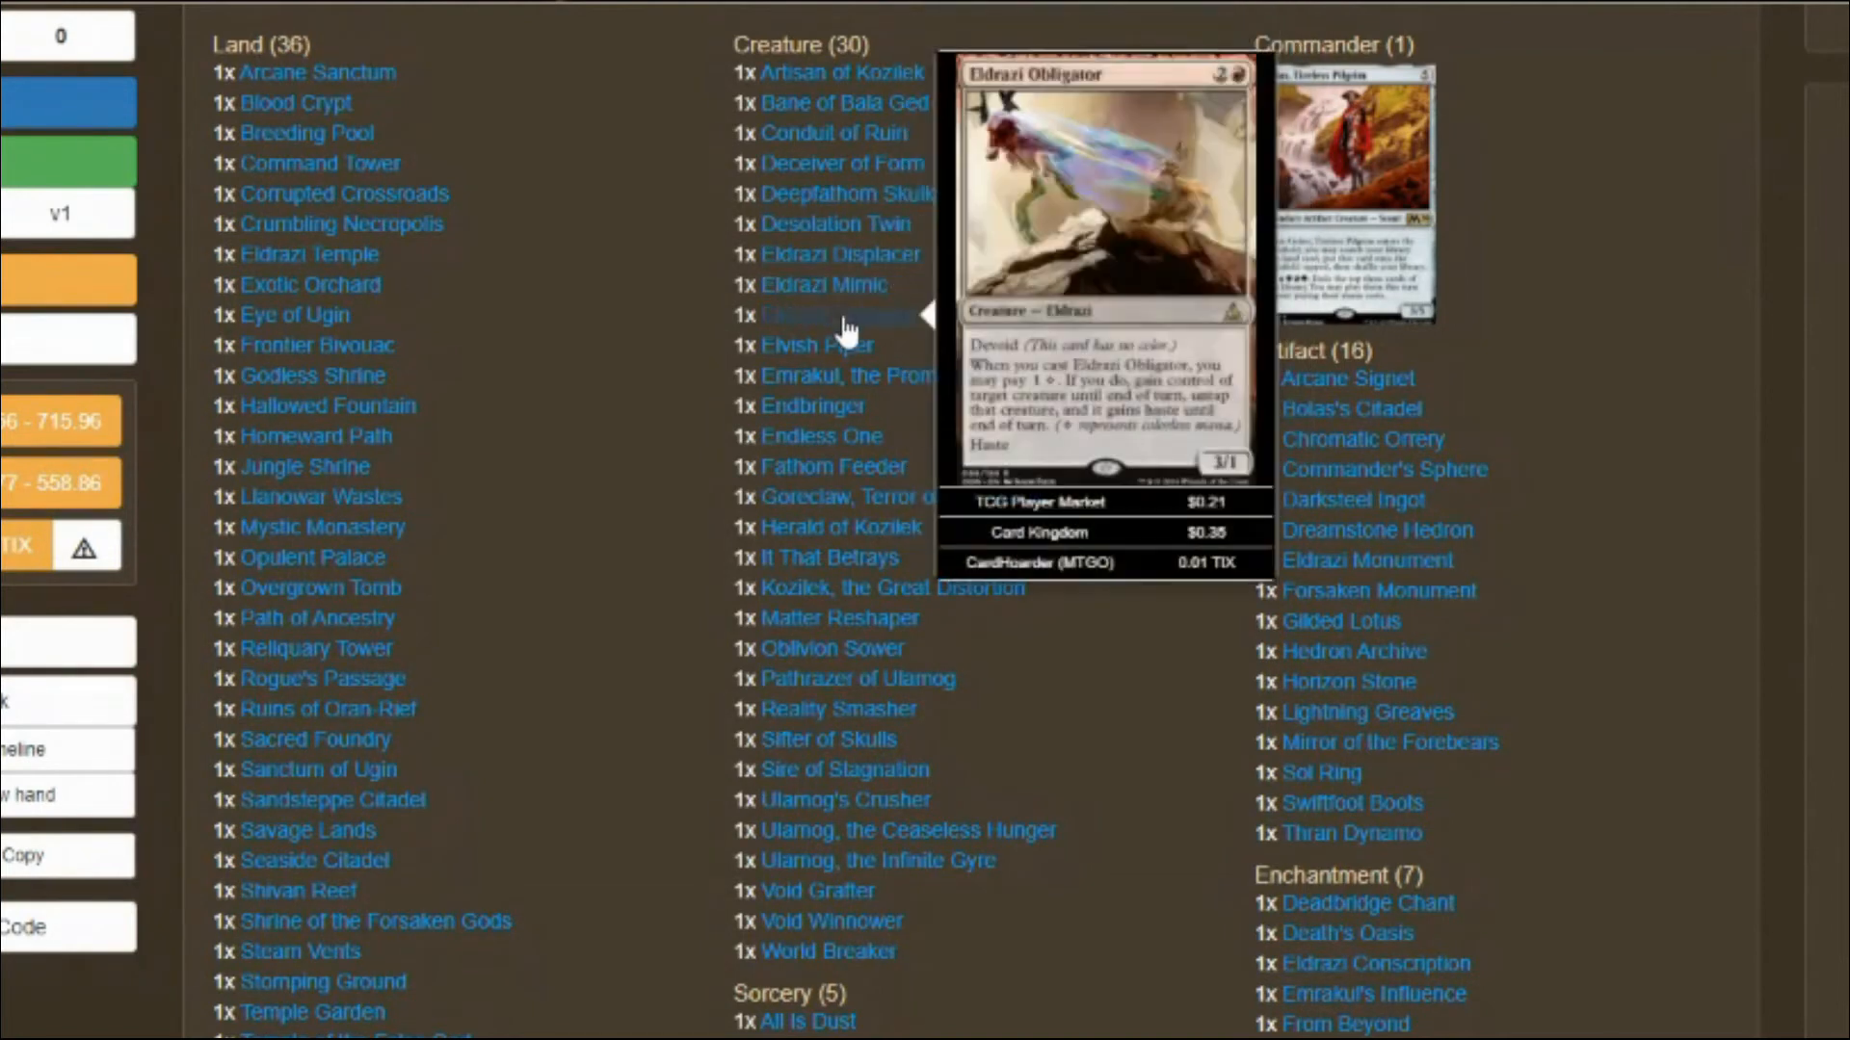
pyautogui.moveTo(836, 346)
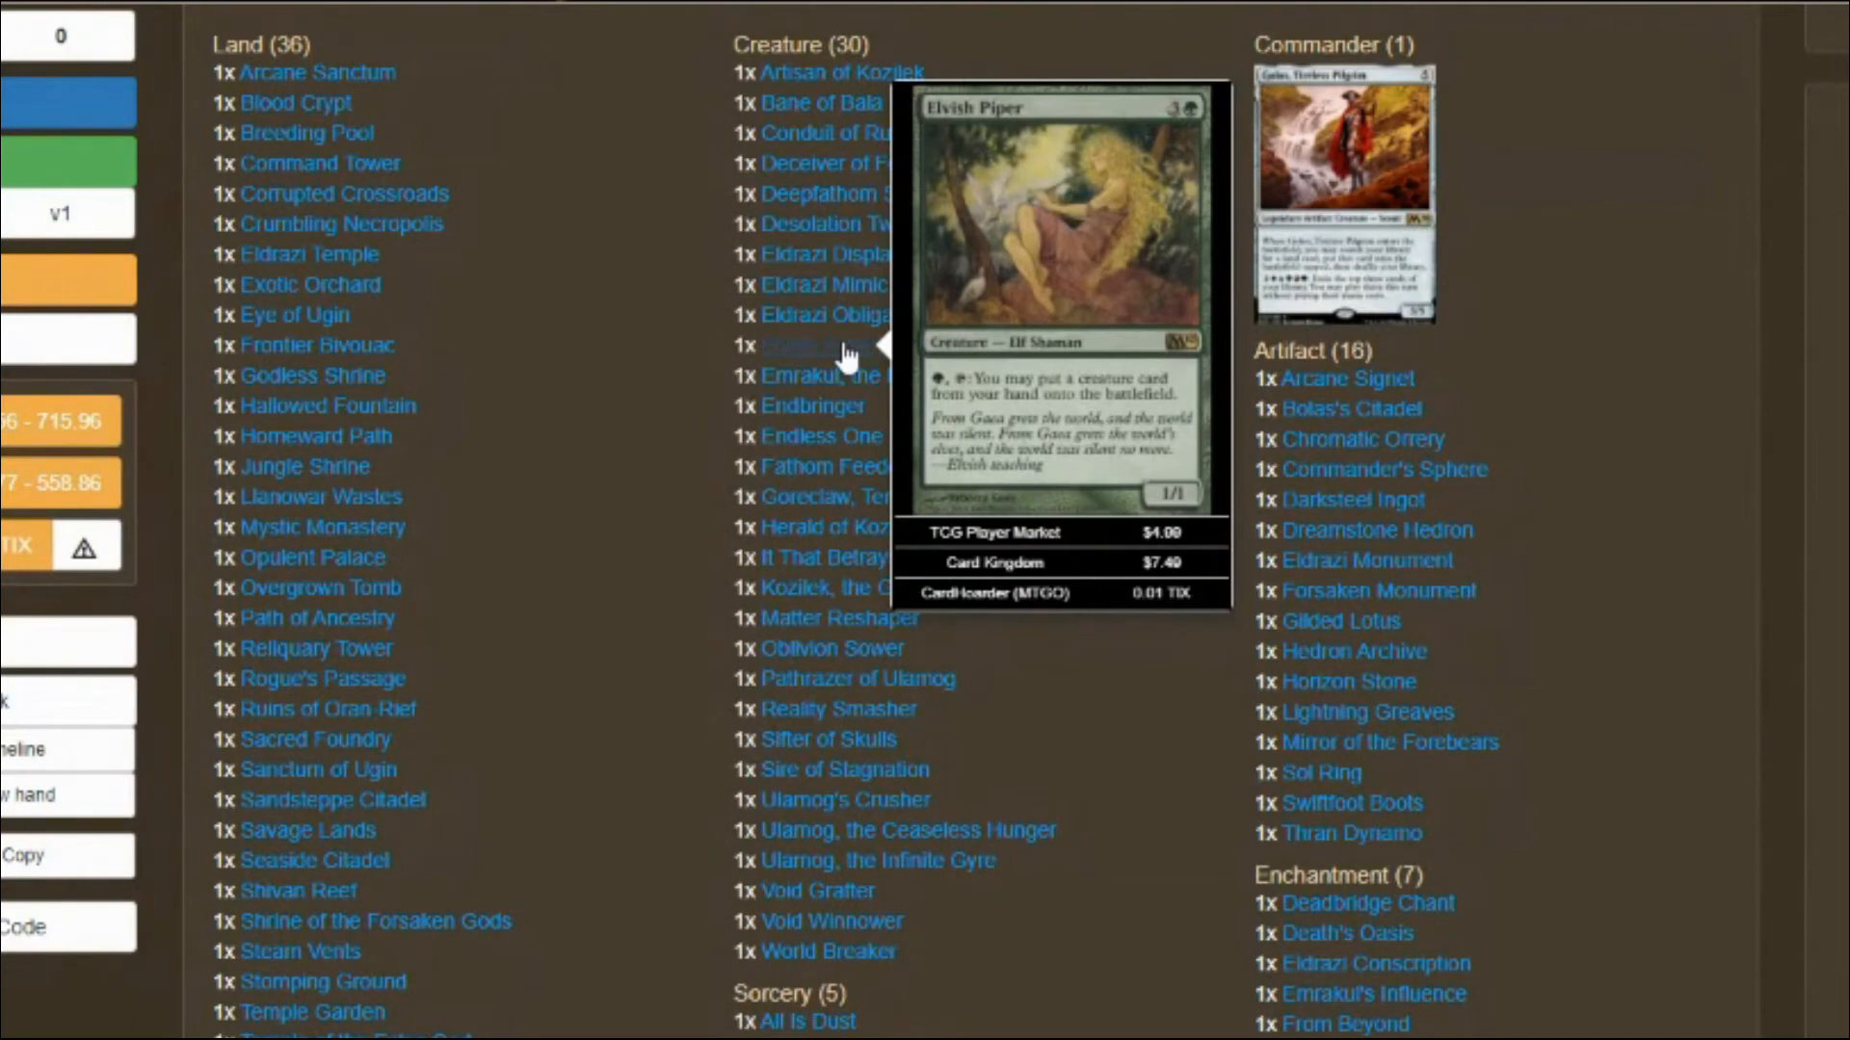
pyautogui.moveTo(825, 436)
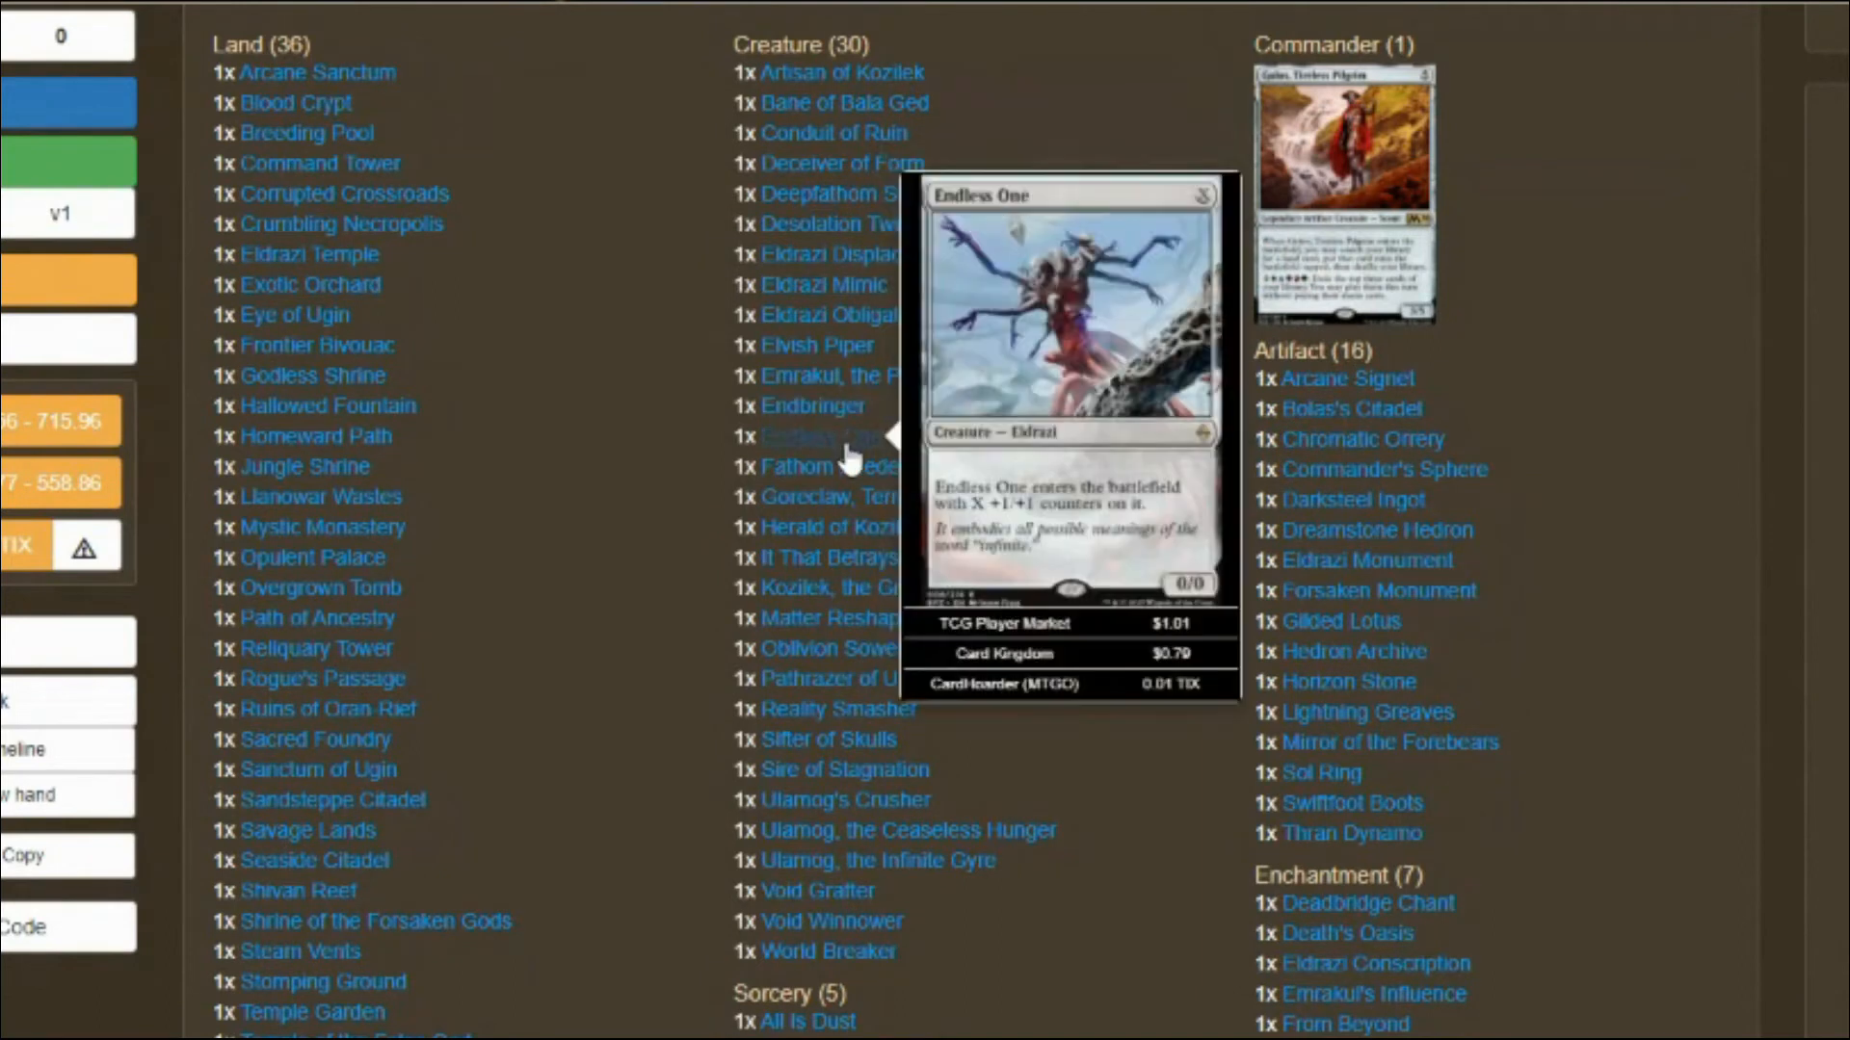
pyautogui.moveTo(840, 485)
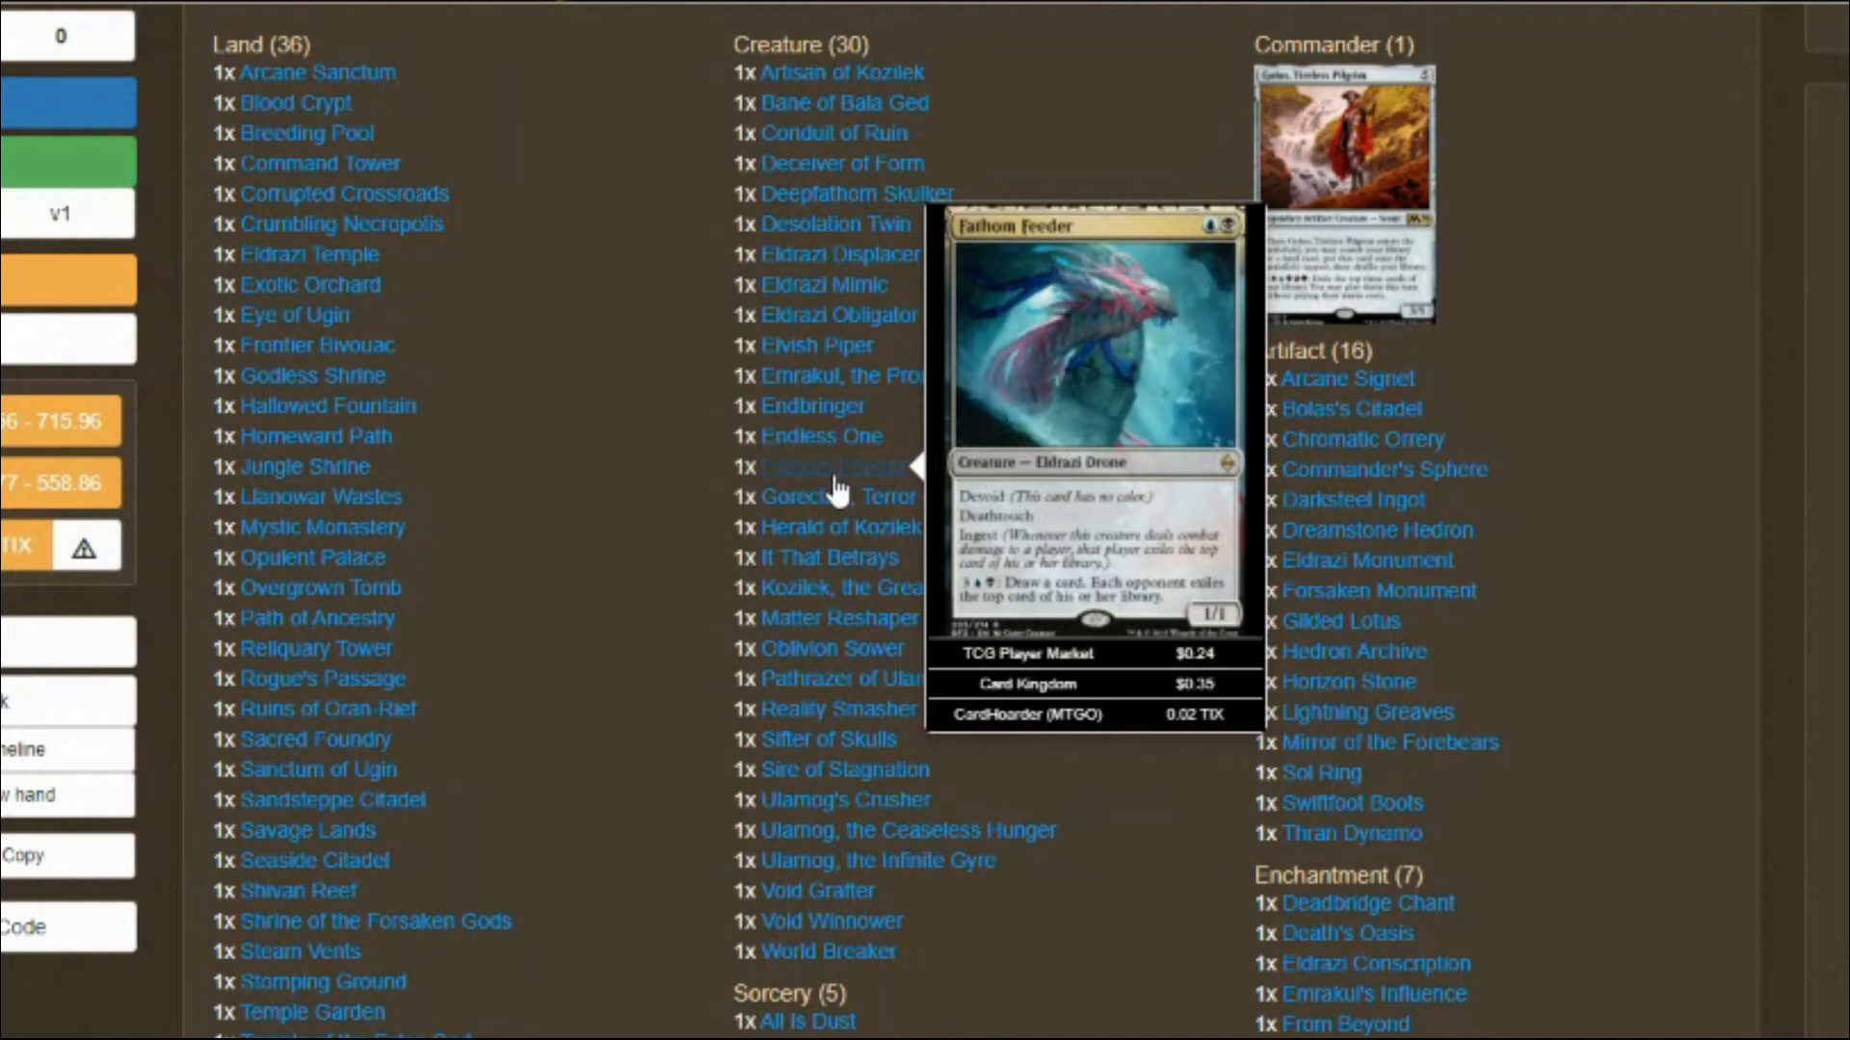
pyautogui.moveTo(848, 497)
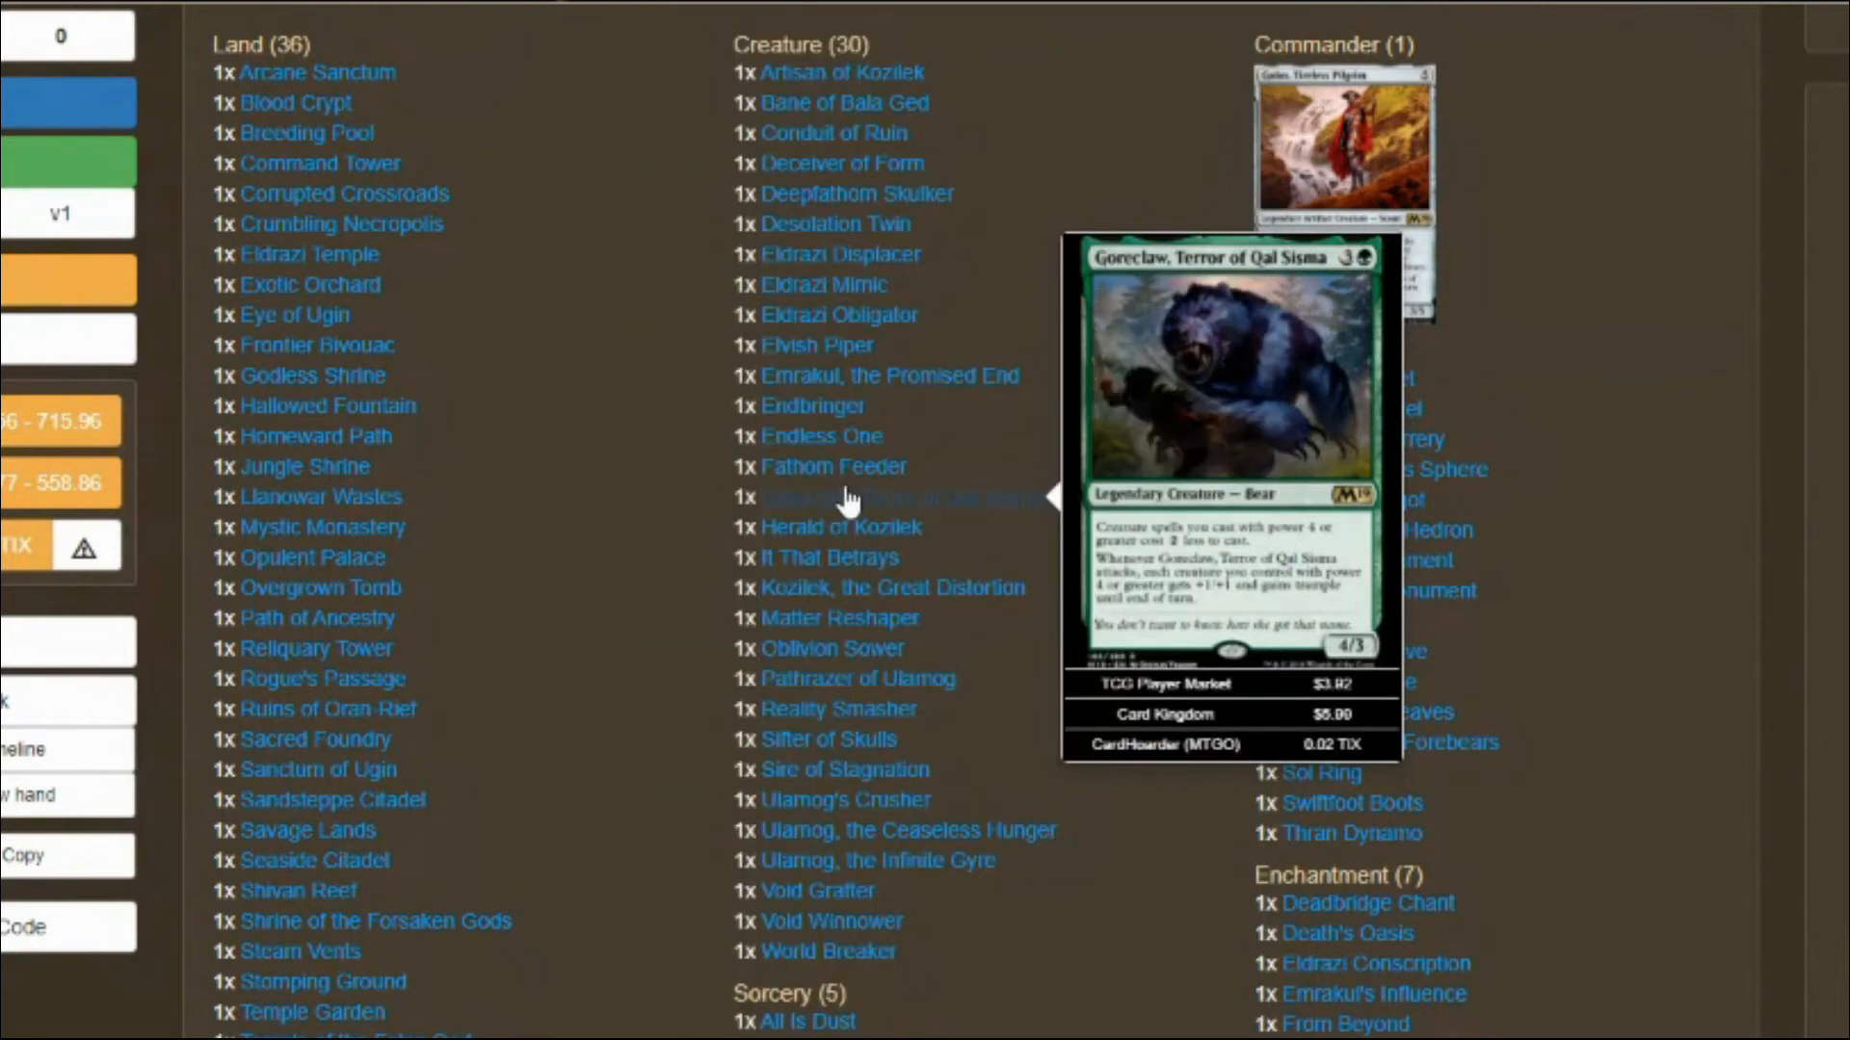
pyautogui.moveTo(829, 587)
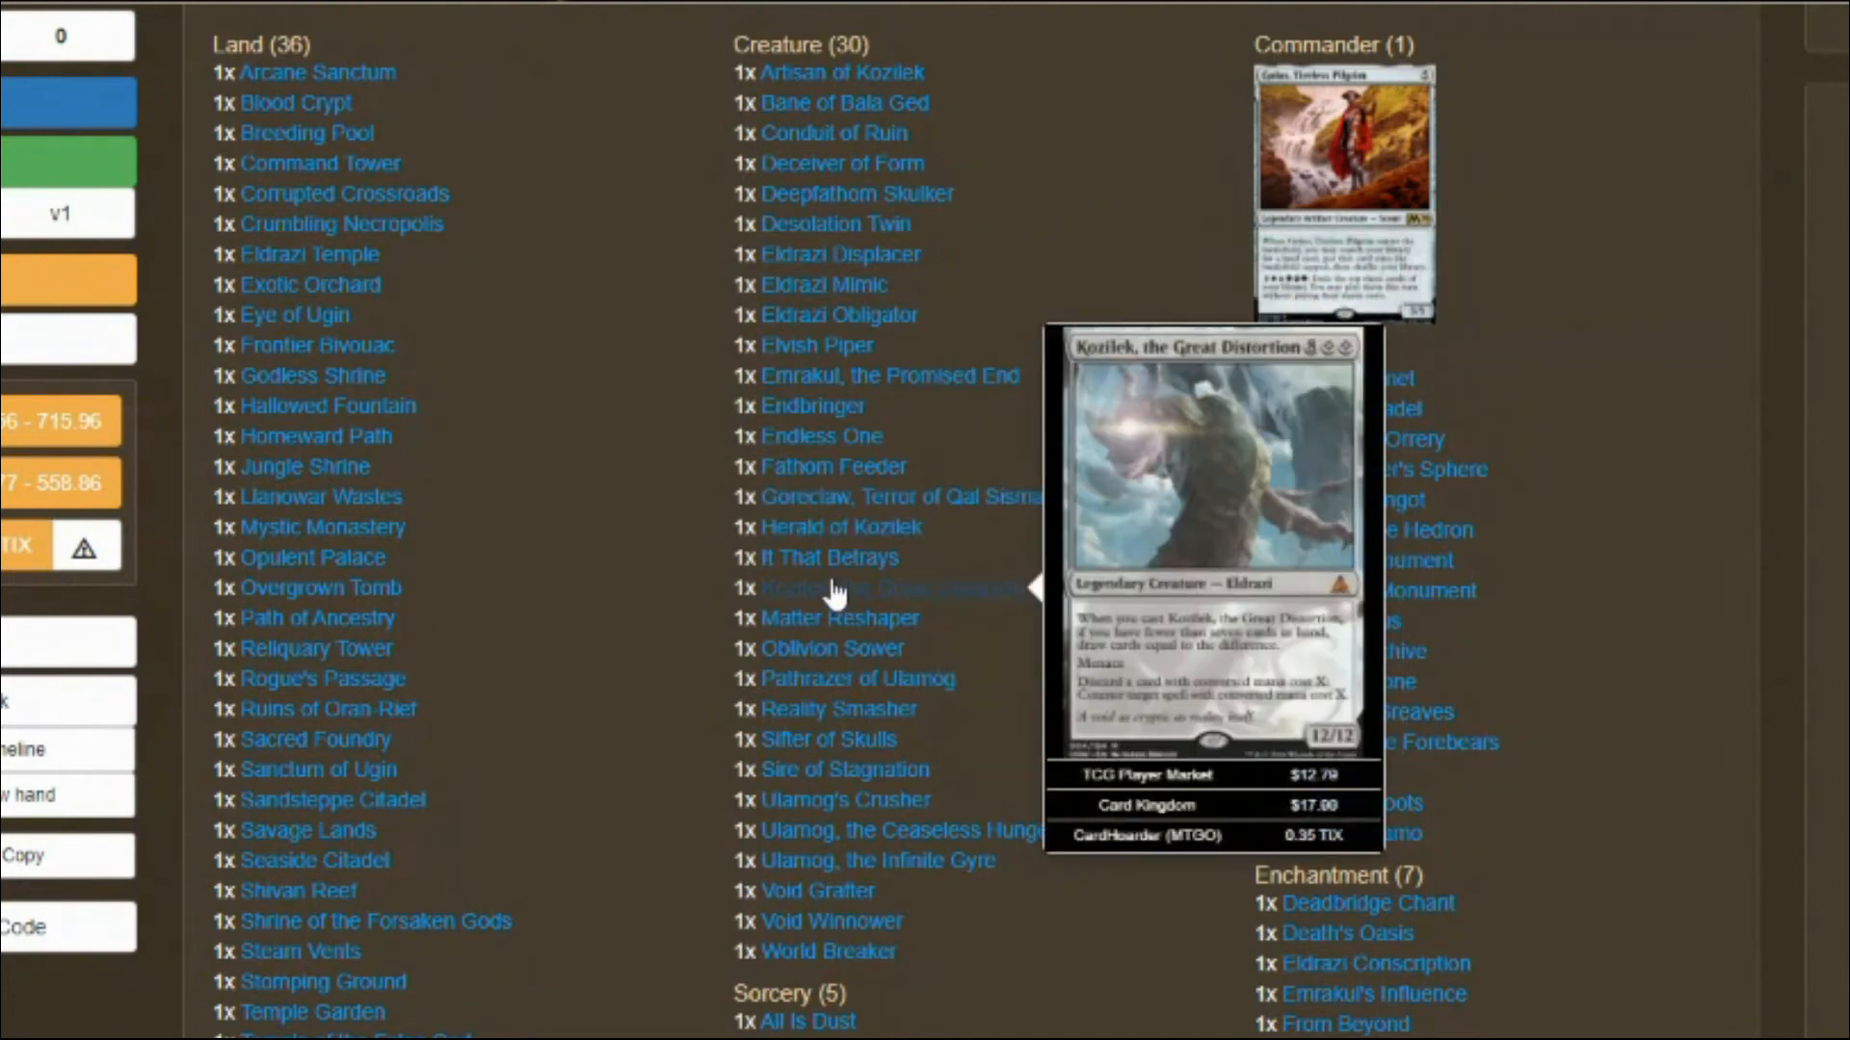
pyautogui.moveTo(811, 566)
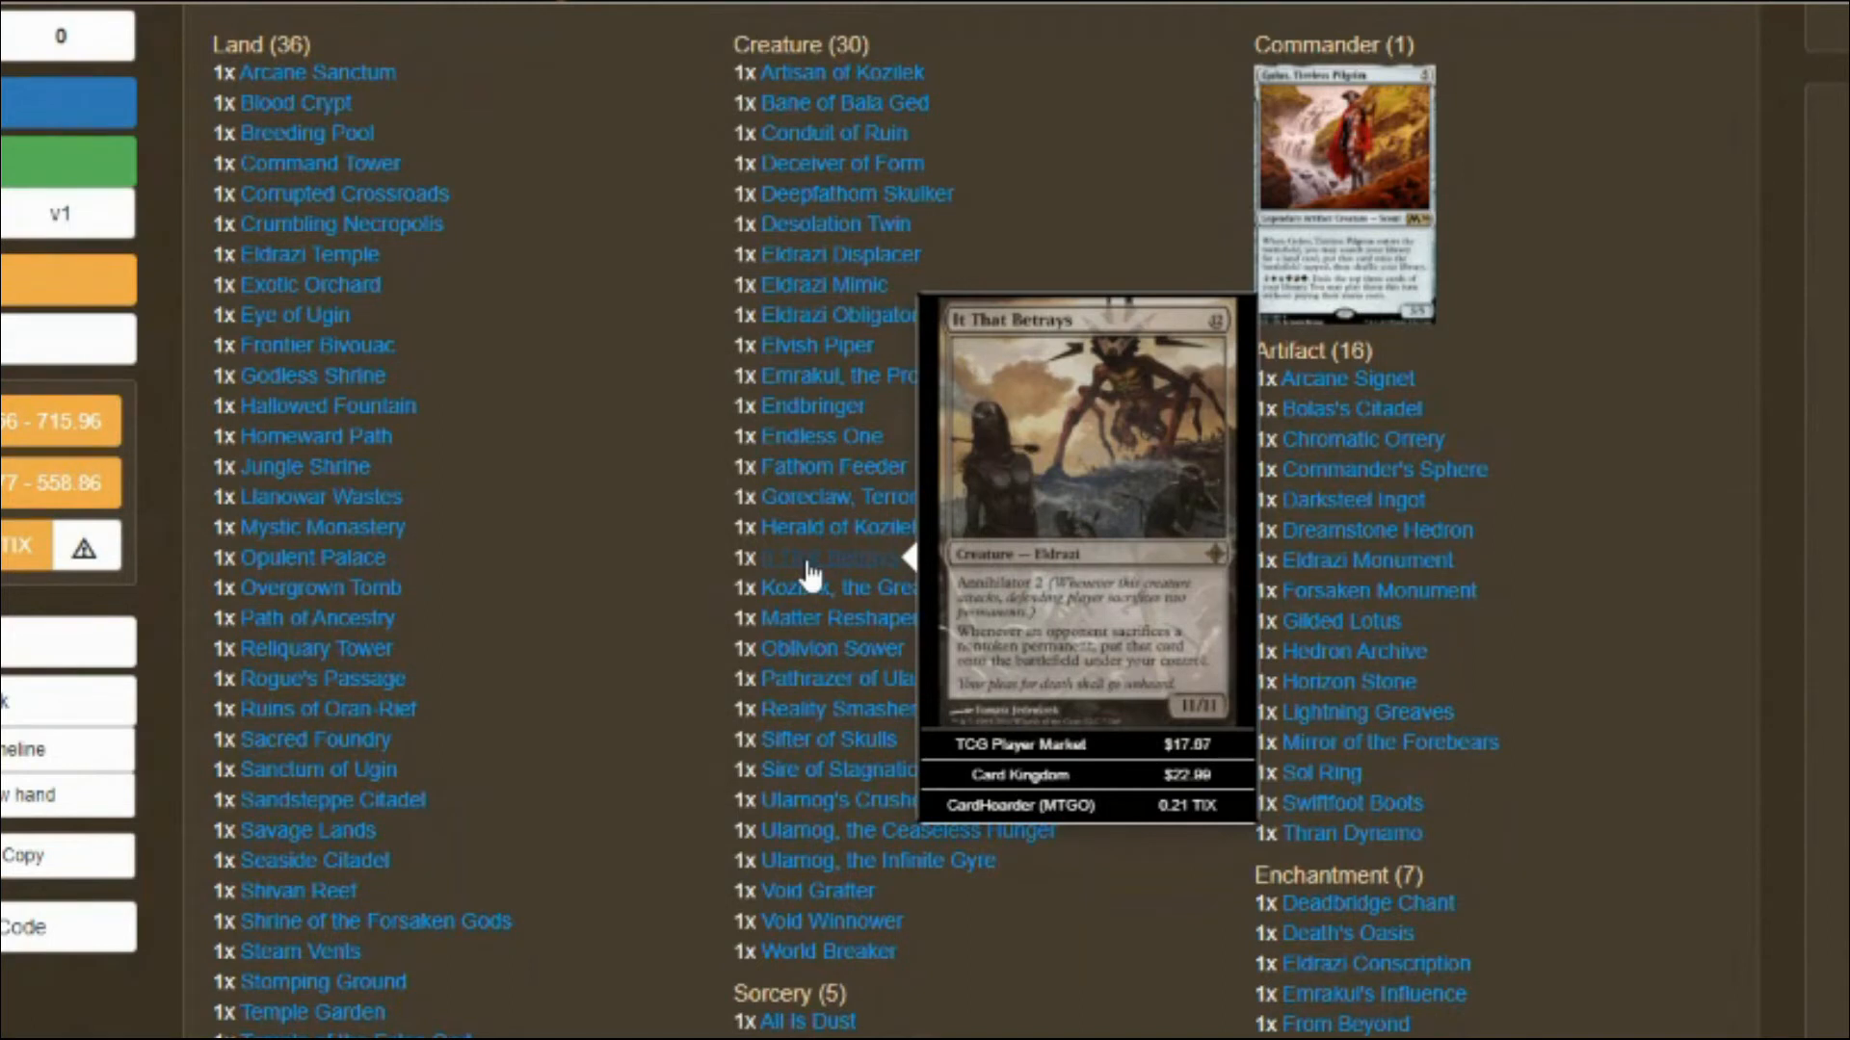
pyautogui.moveTo(817, 601)
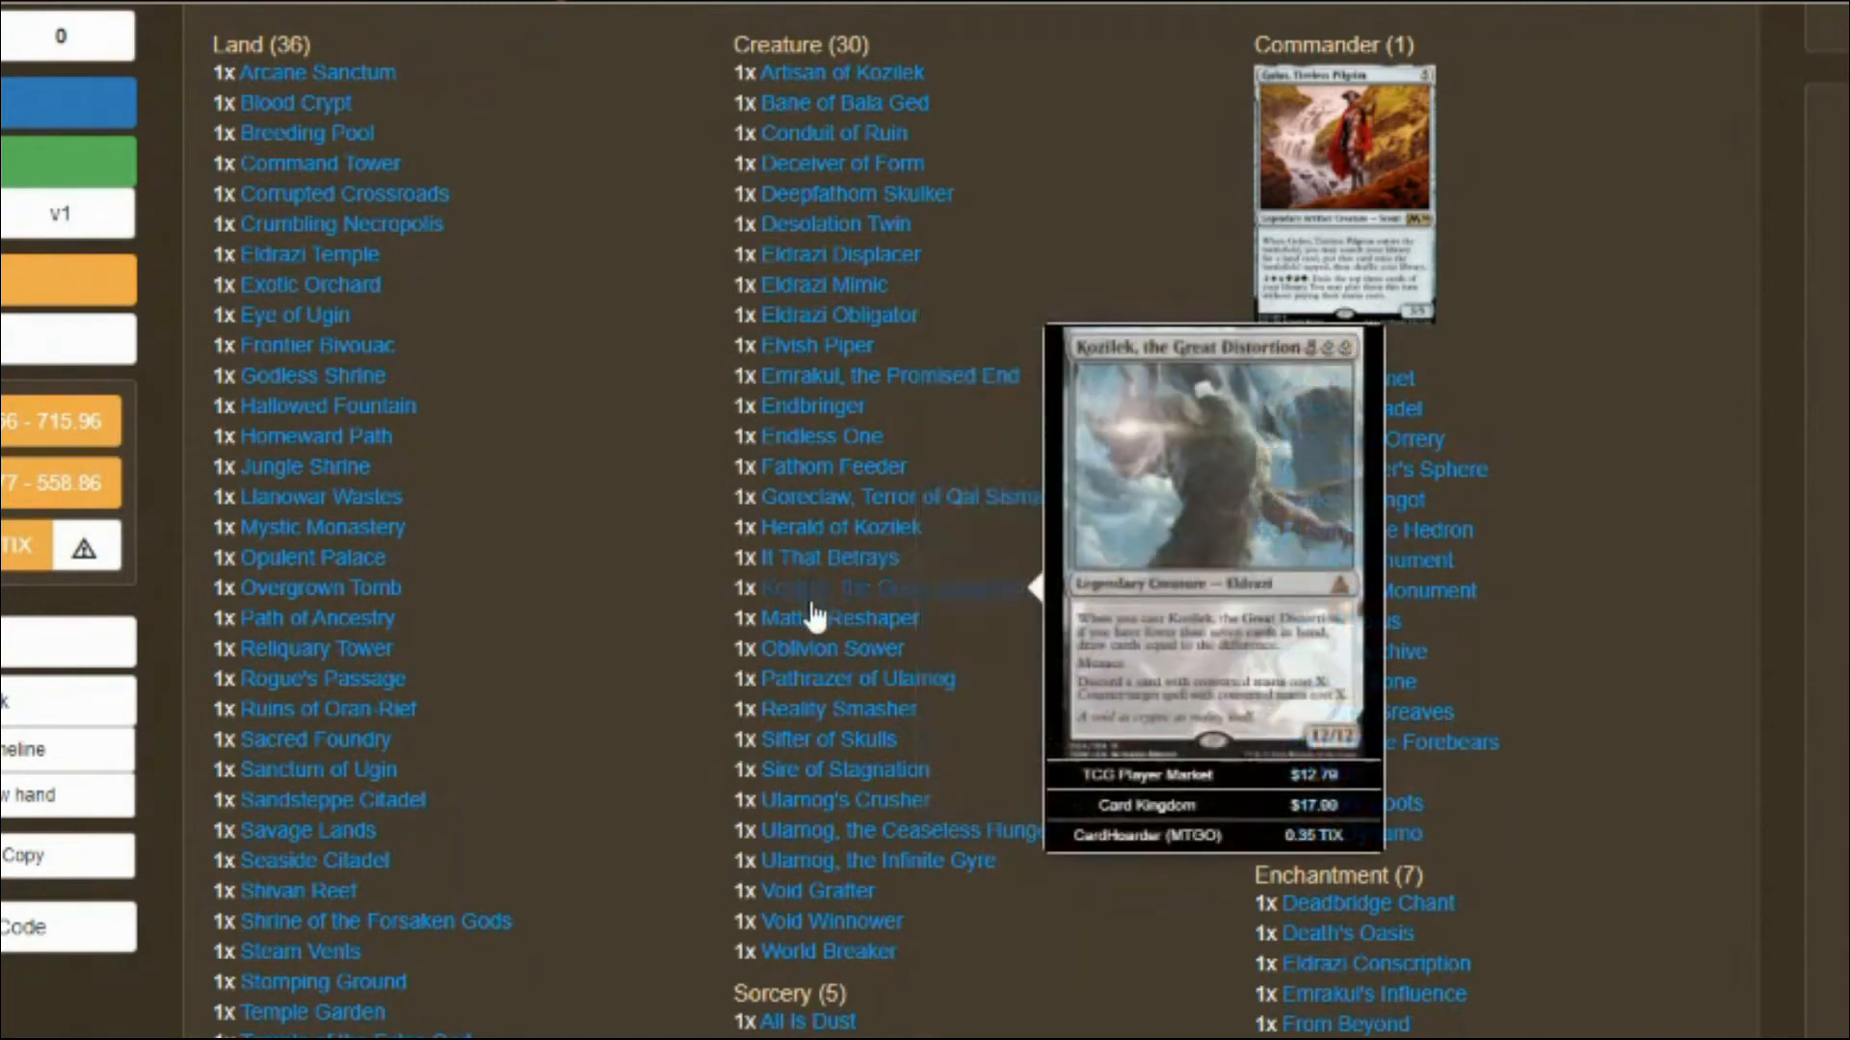
pyautogui.moveTo(840, 688)
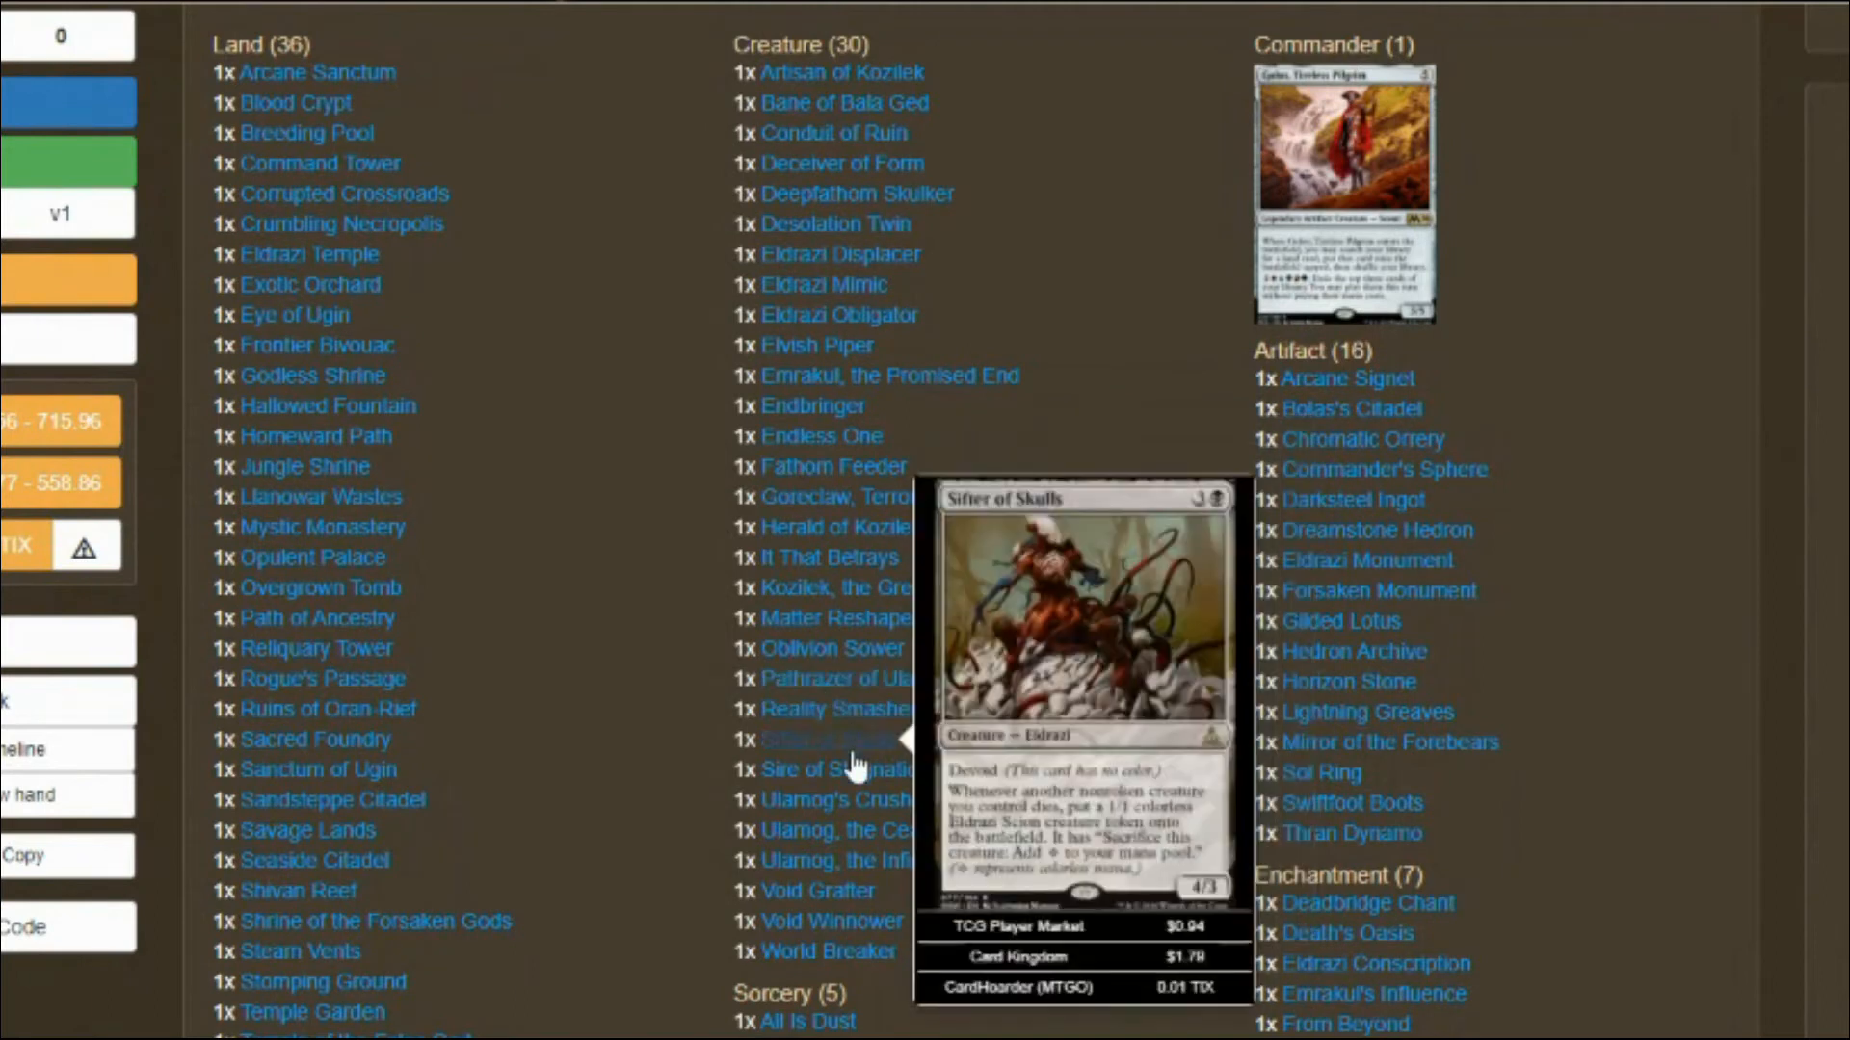
pyautogui.moveTo(840, 817)
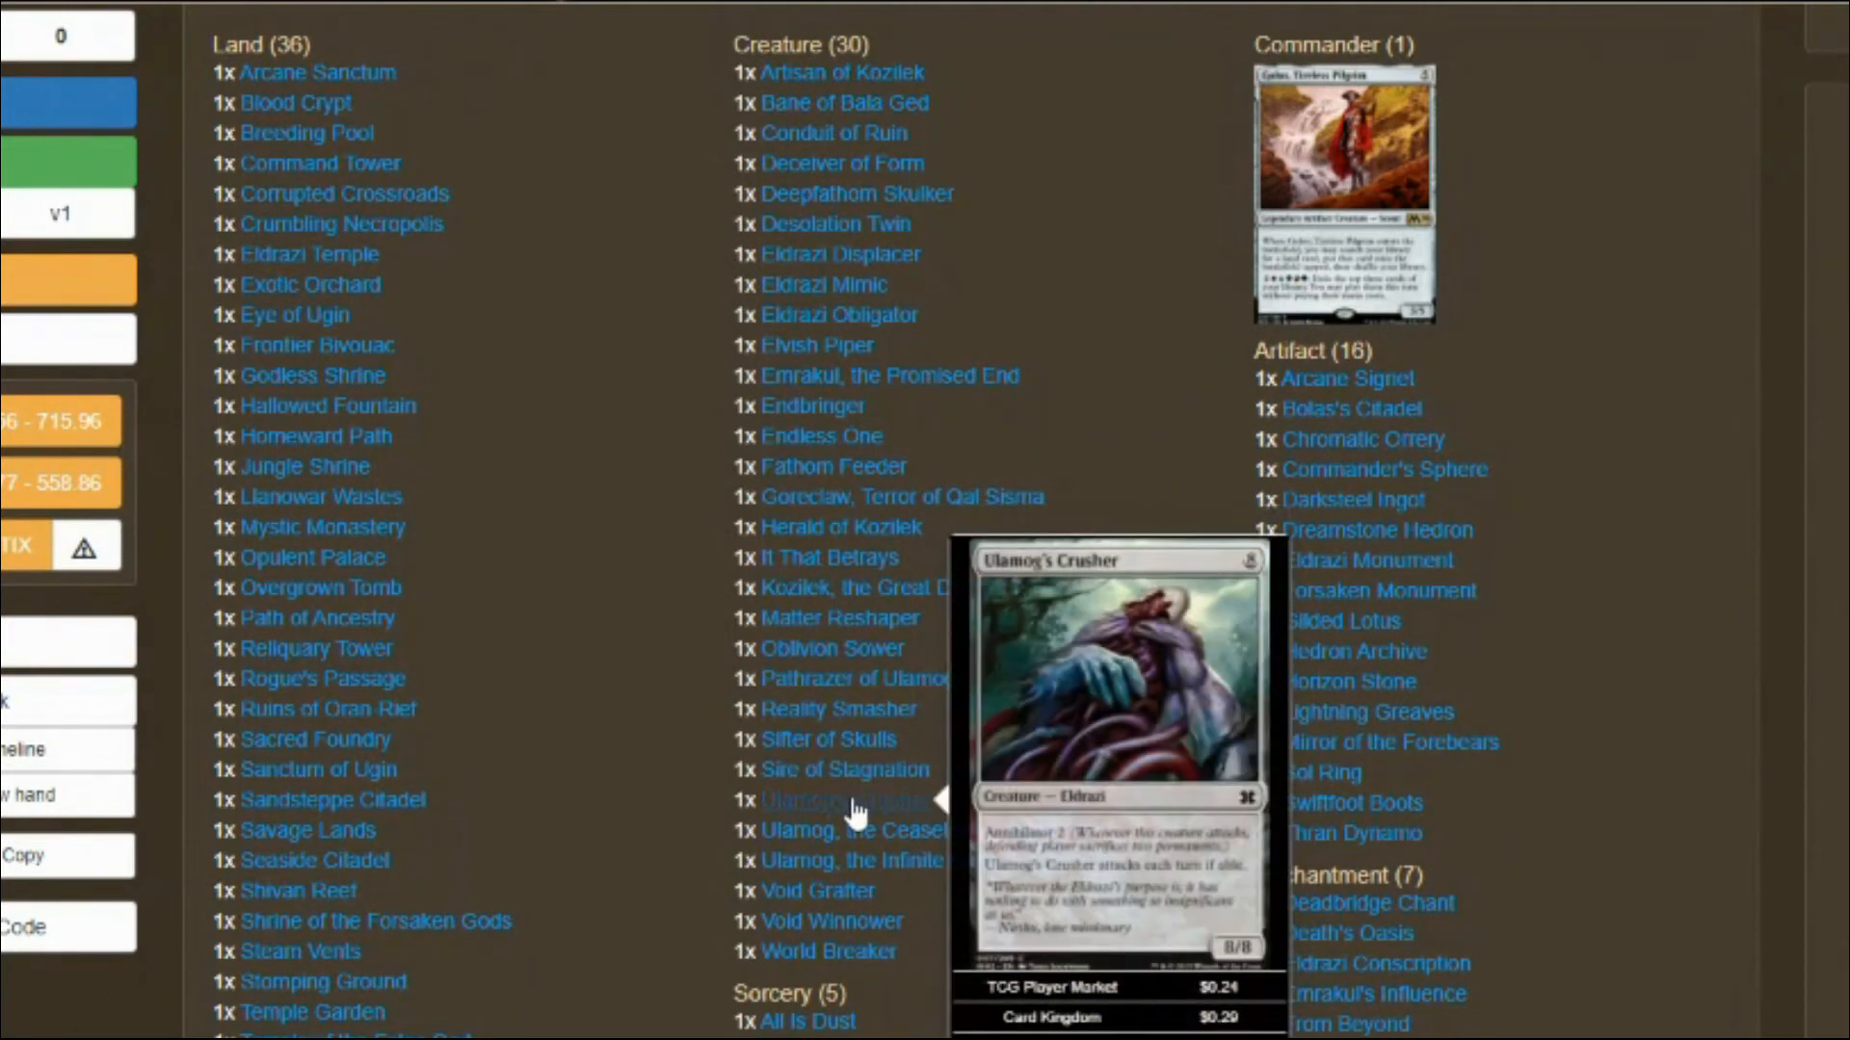
pyautogui.moveTo(859, 830)
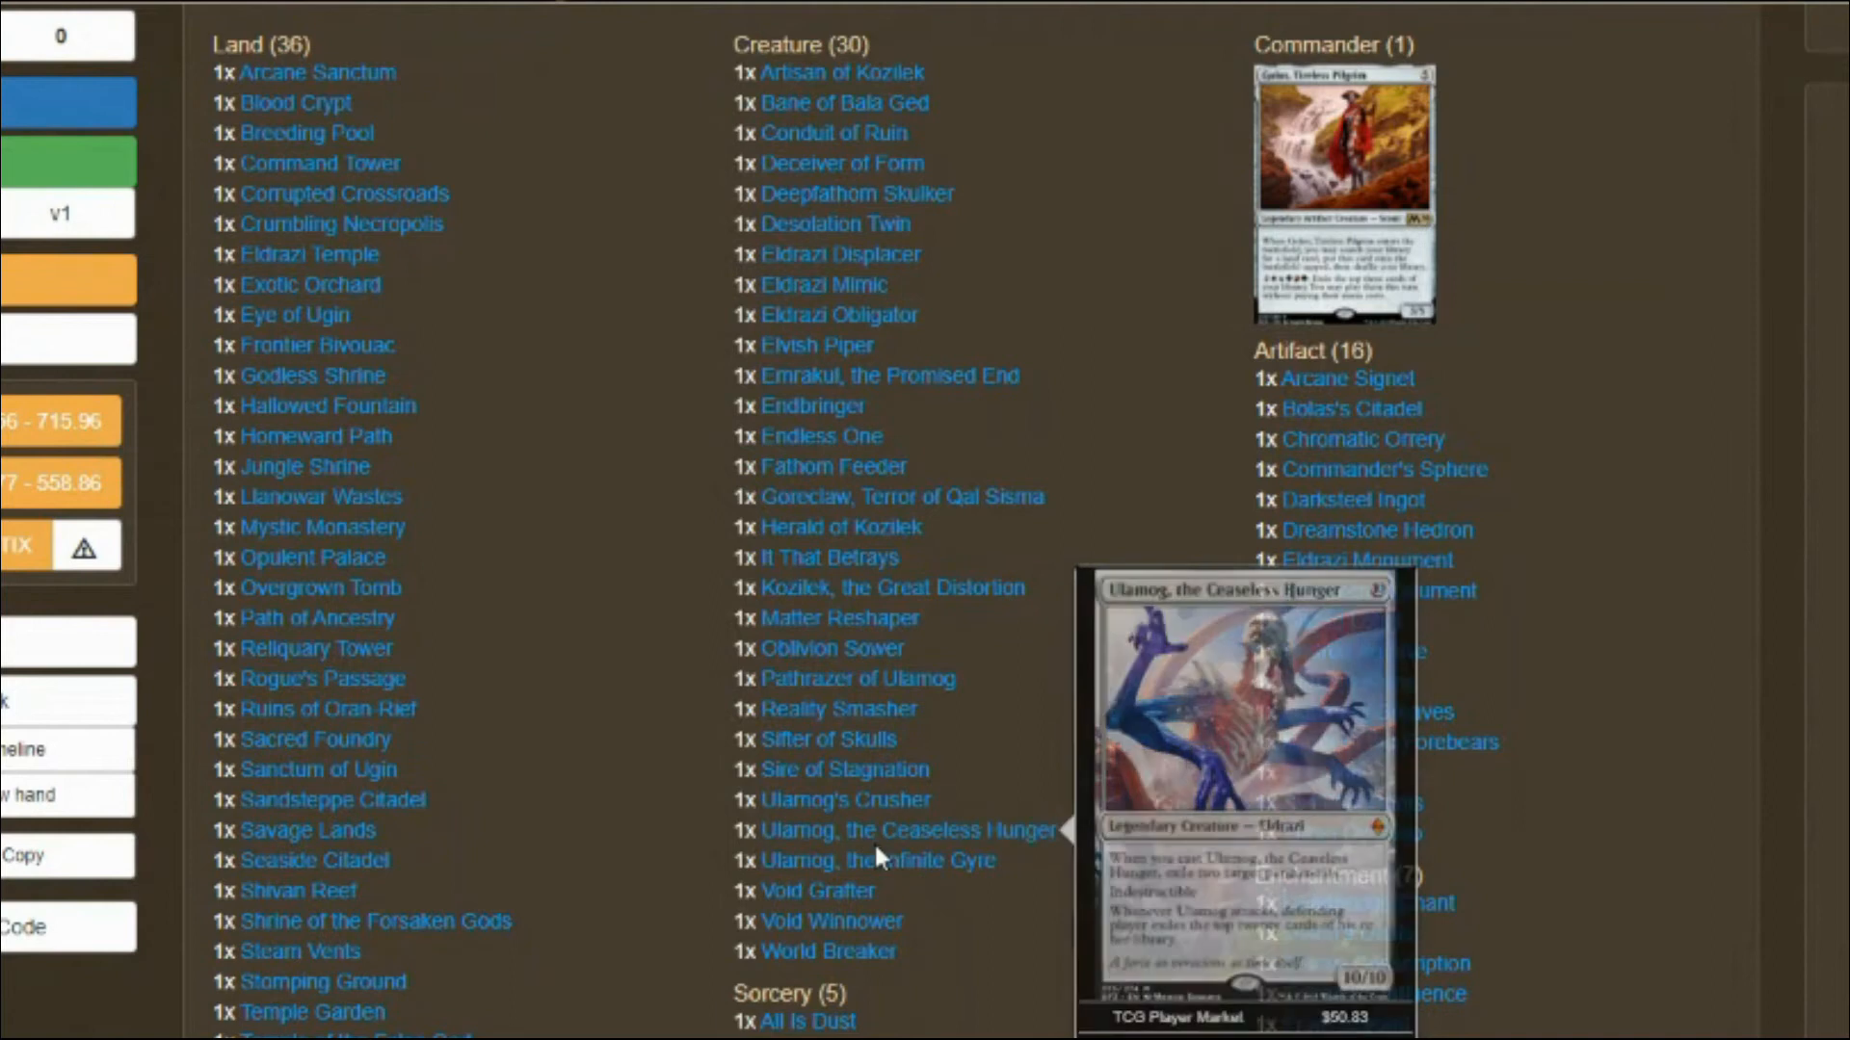
pyautogui.moveTo(865, 888)
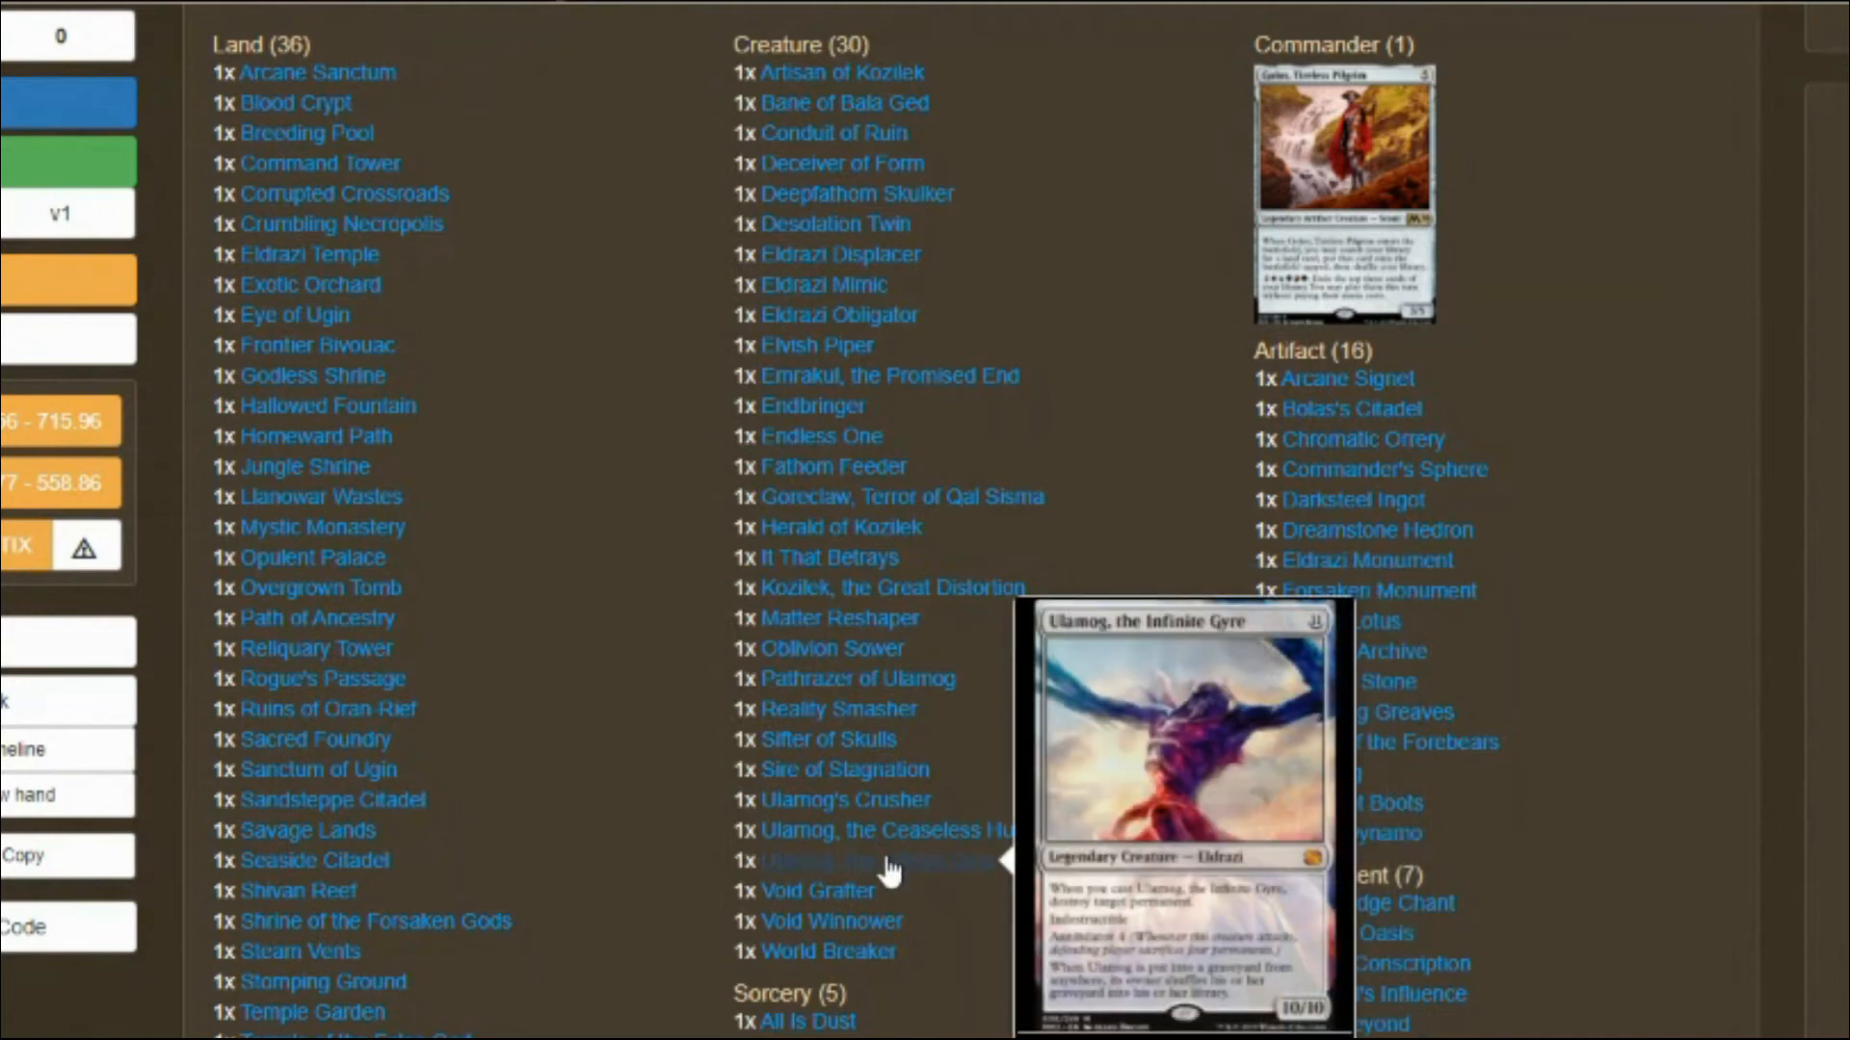
pyautogui.moveTo(840, 978)
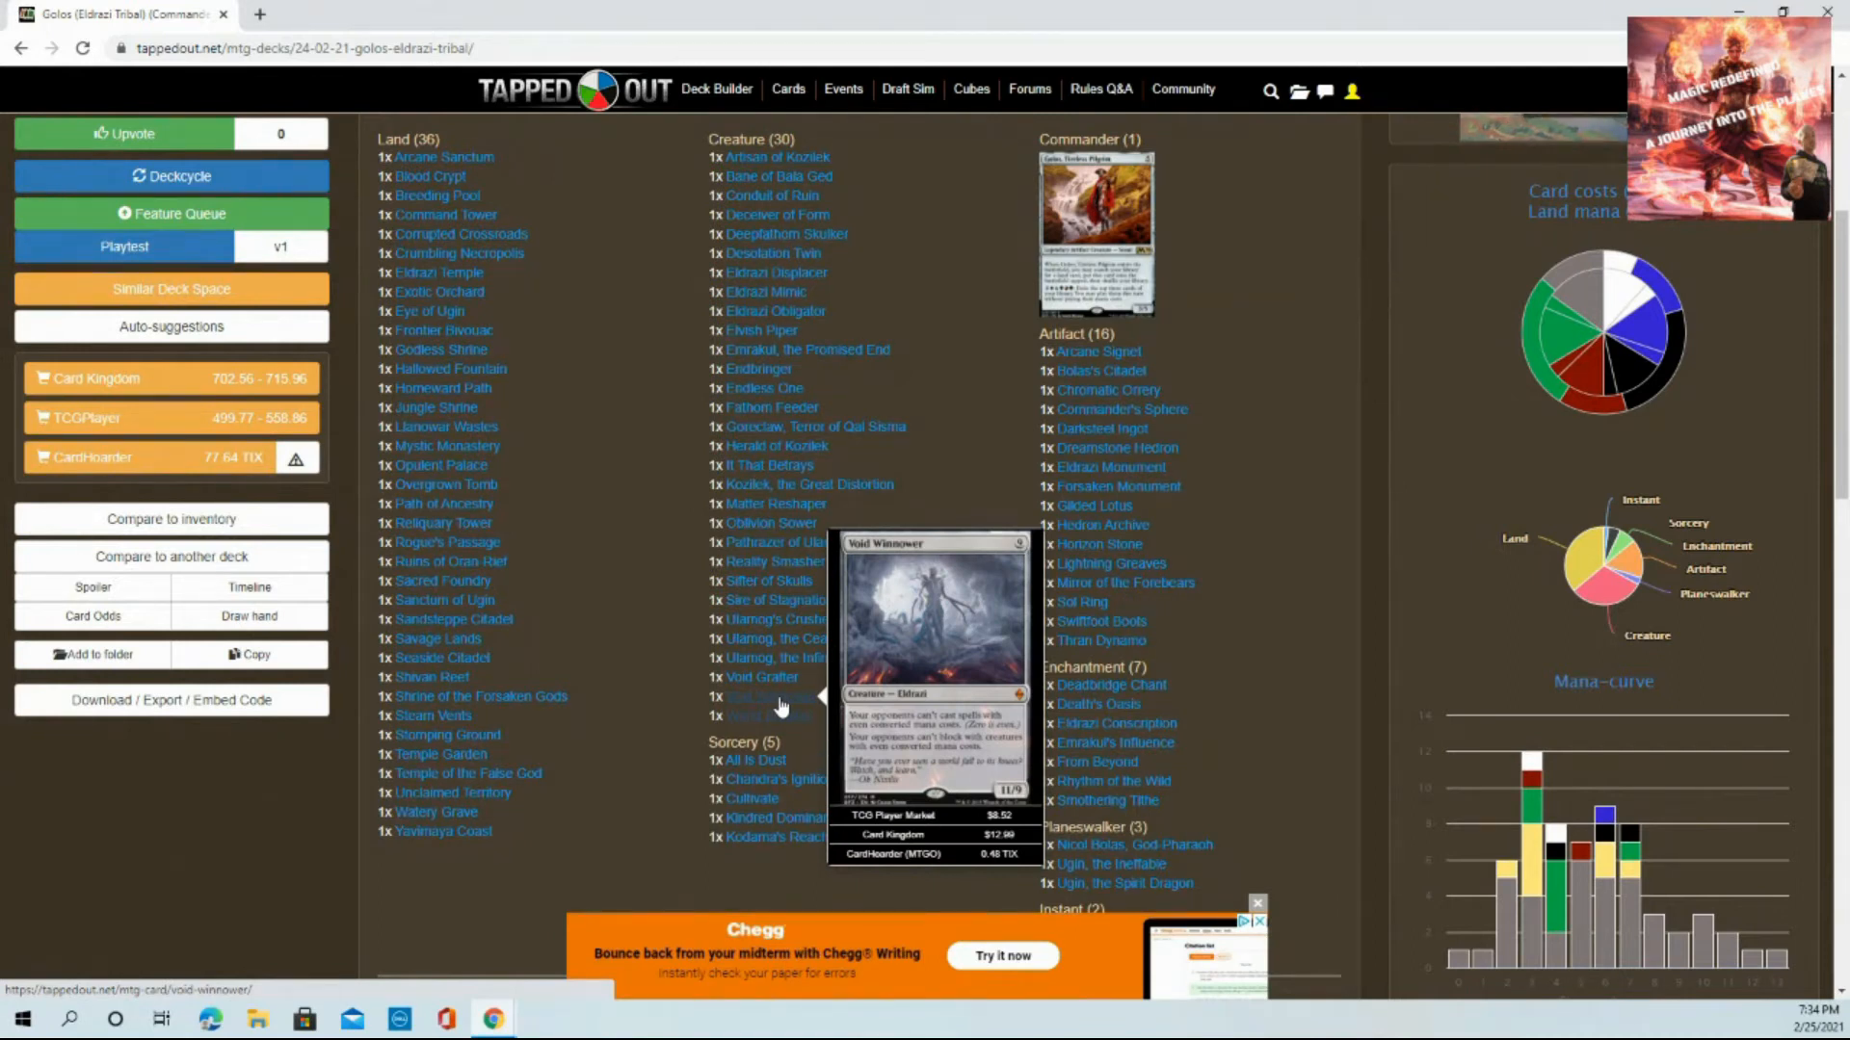
pyautogui.moveTo(767, 715)
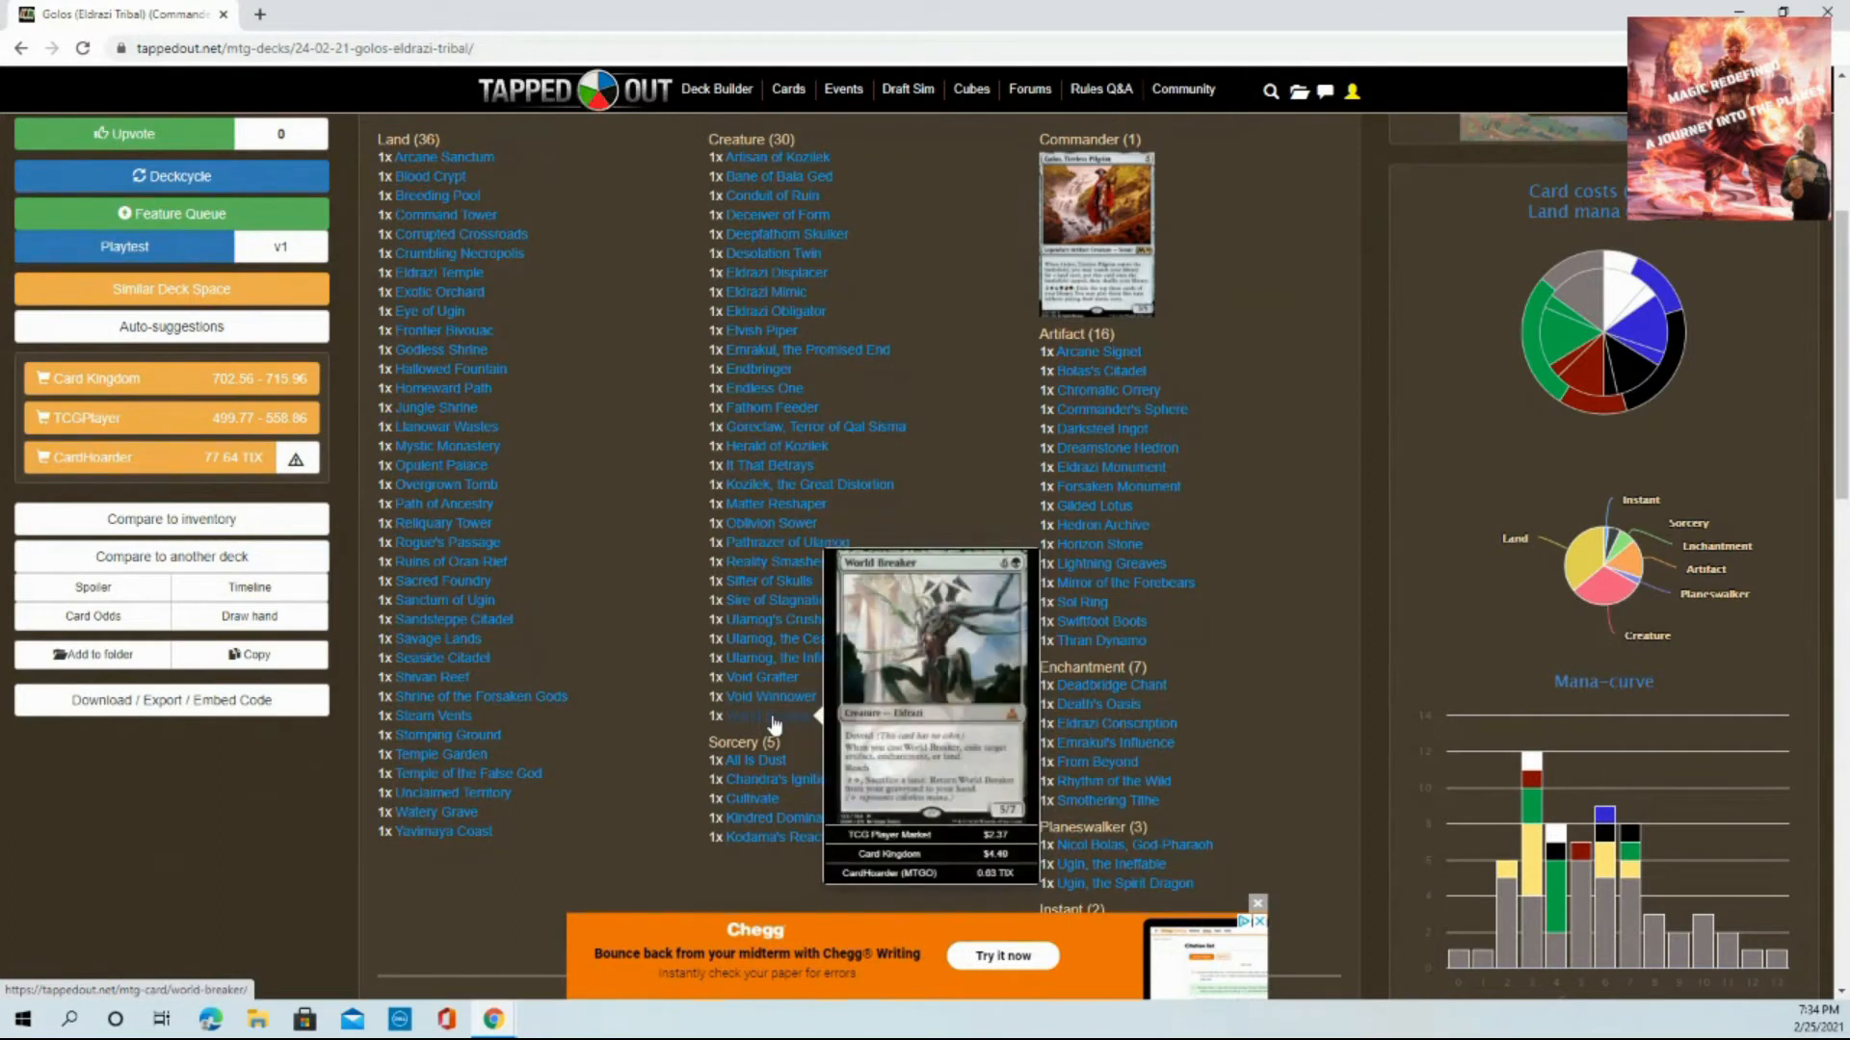
pyautogui.moveTo(761, 763)
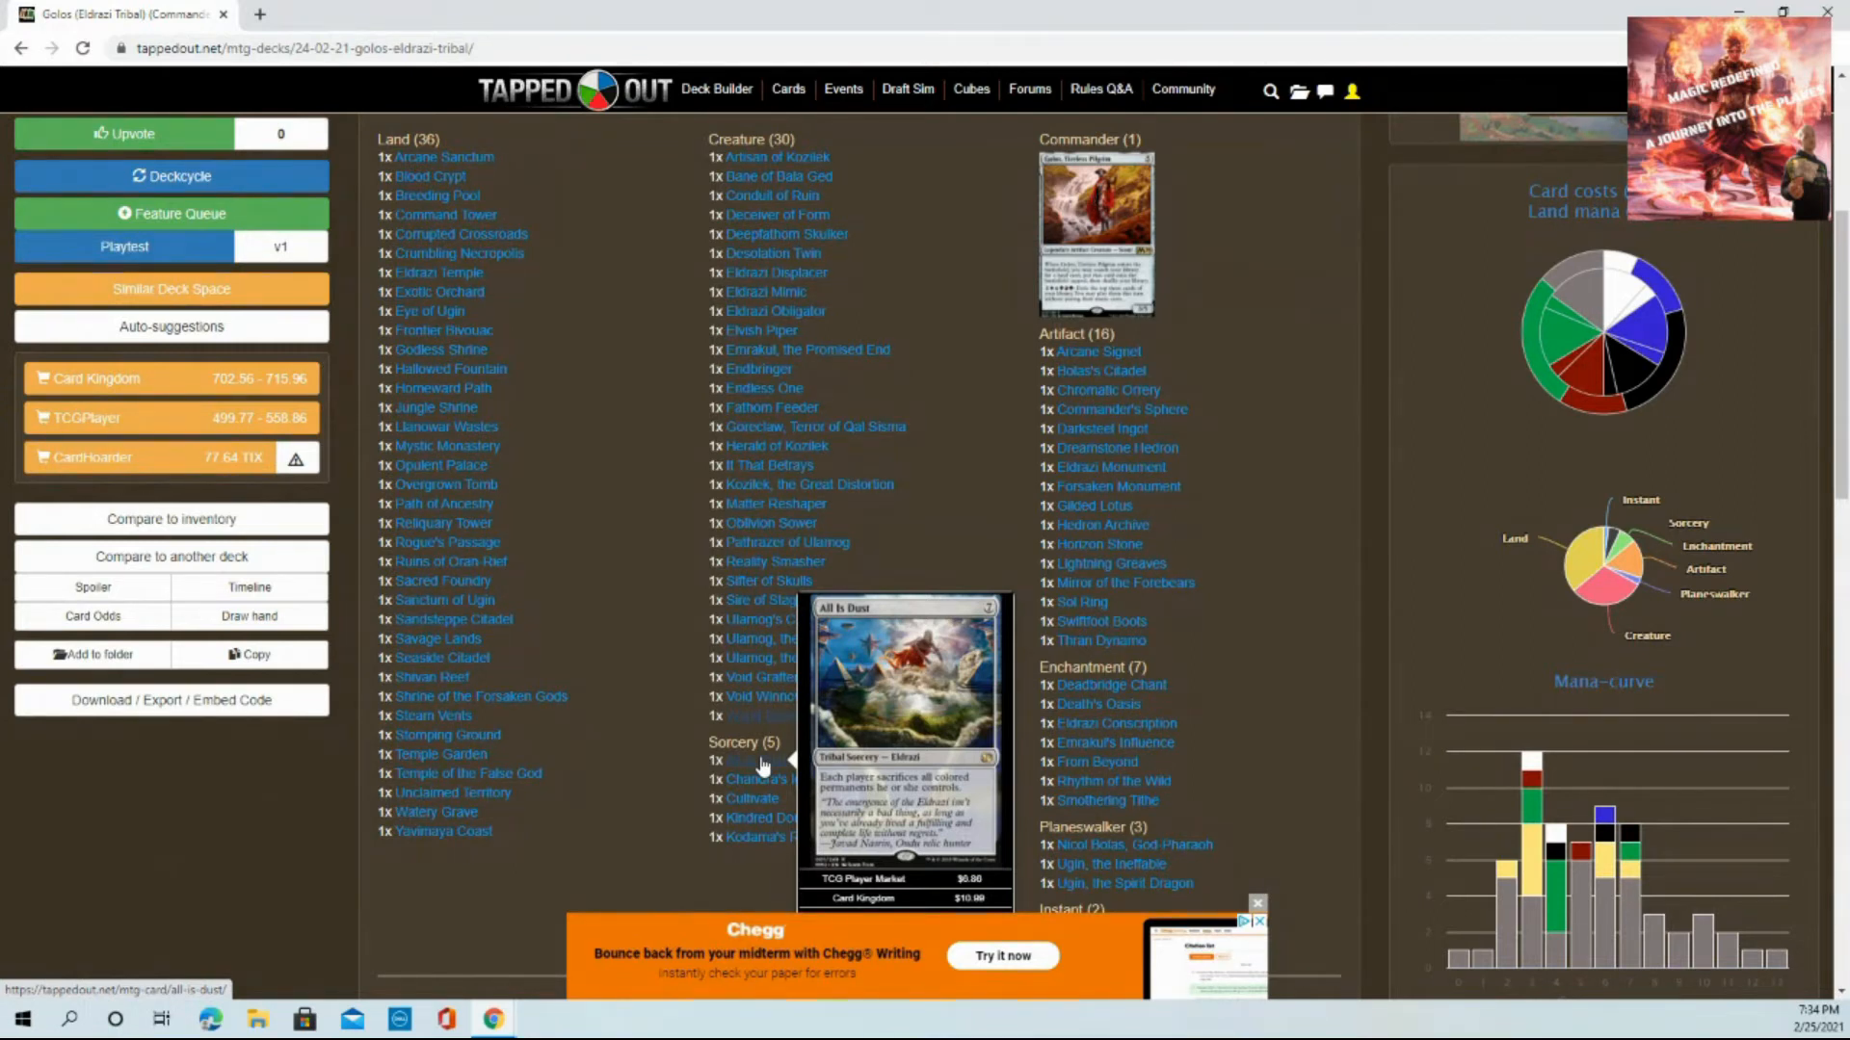
pyautogui.moveTo(759, 778)
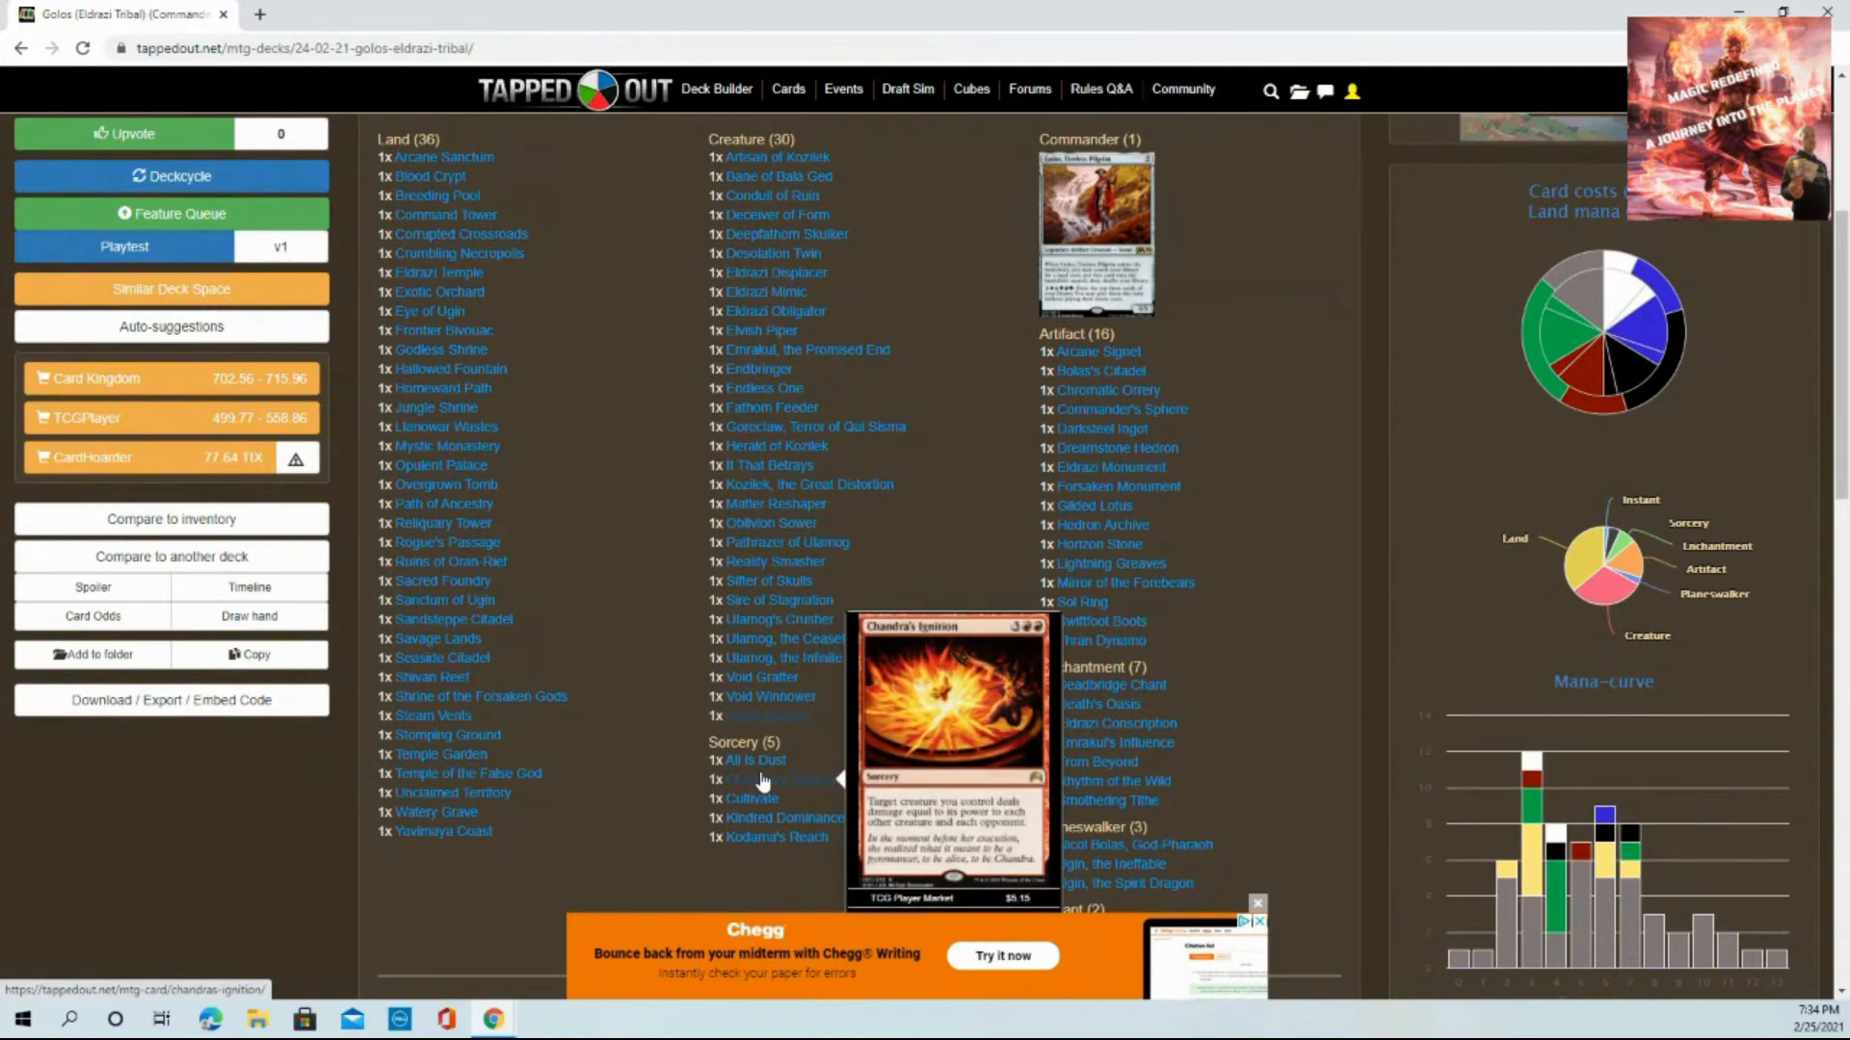
pyautogui.click(760, 778)
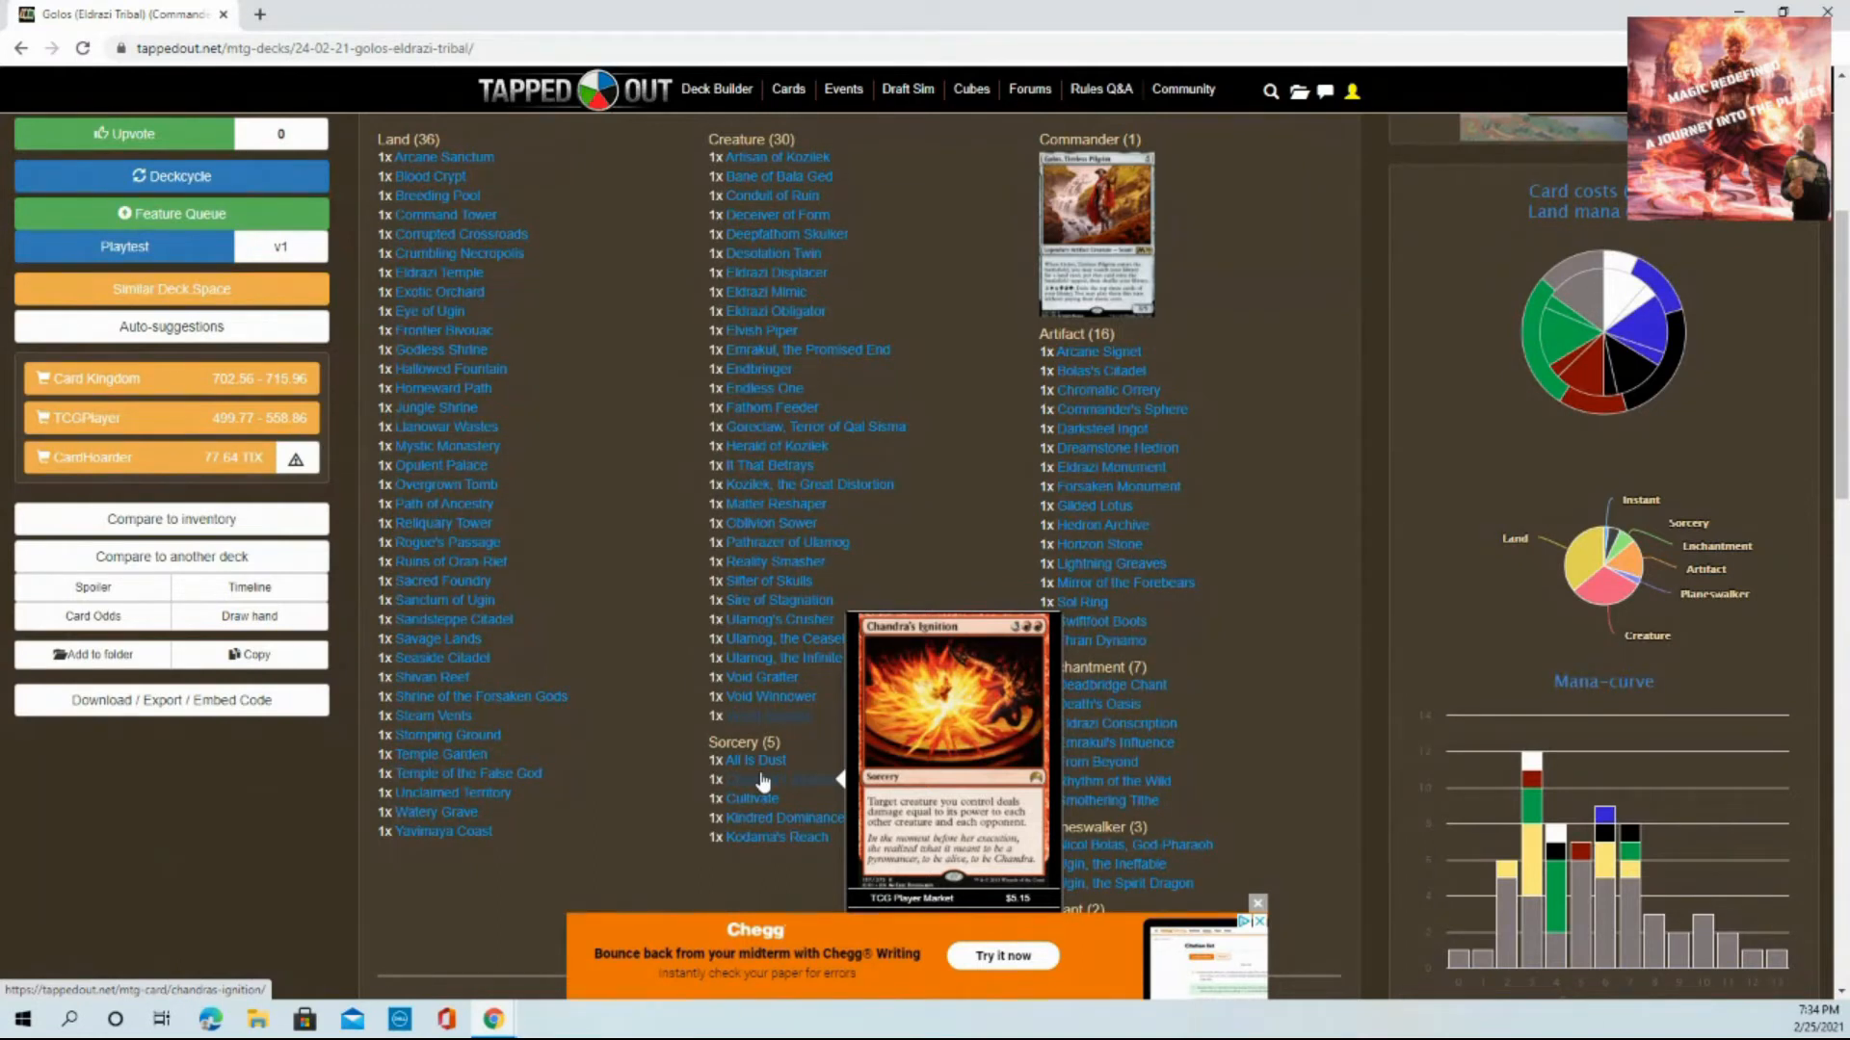
pyautogui.moveTo(747, 797)
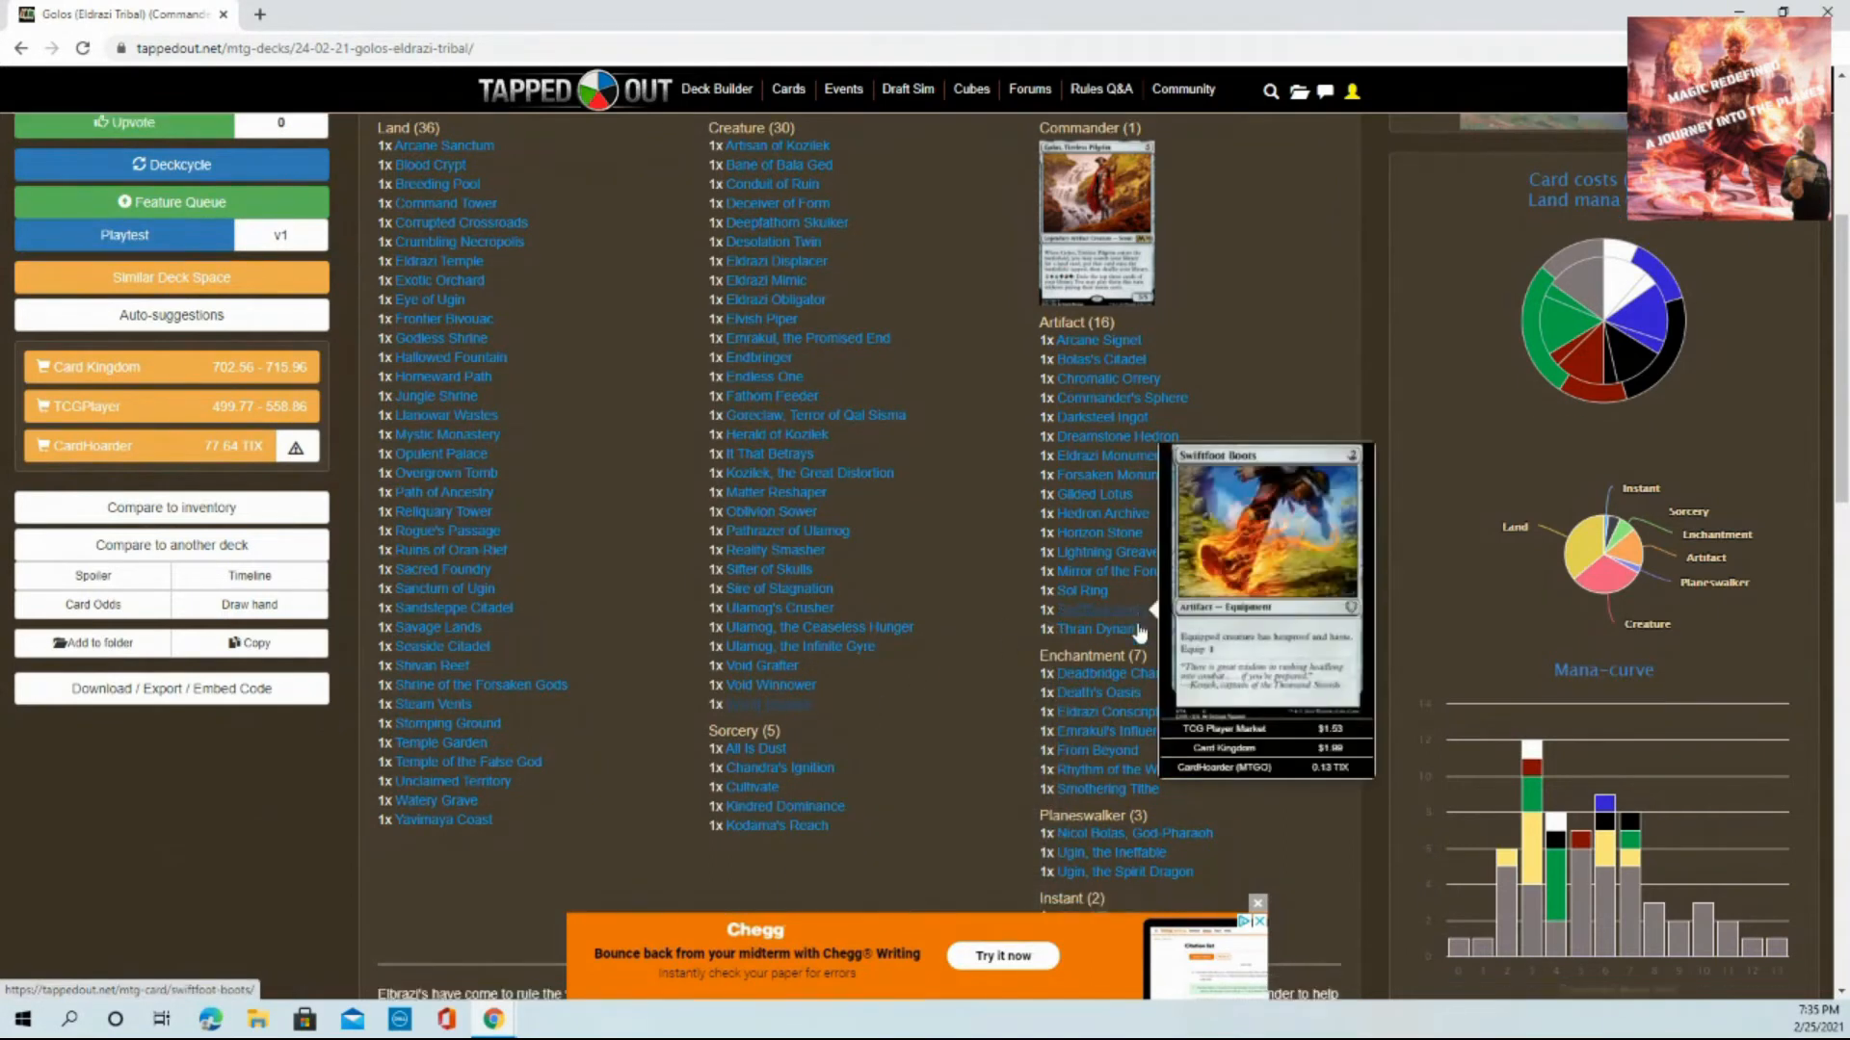
pyautogui.scroll(-3)
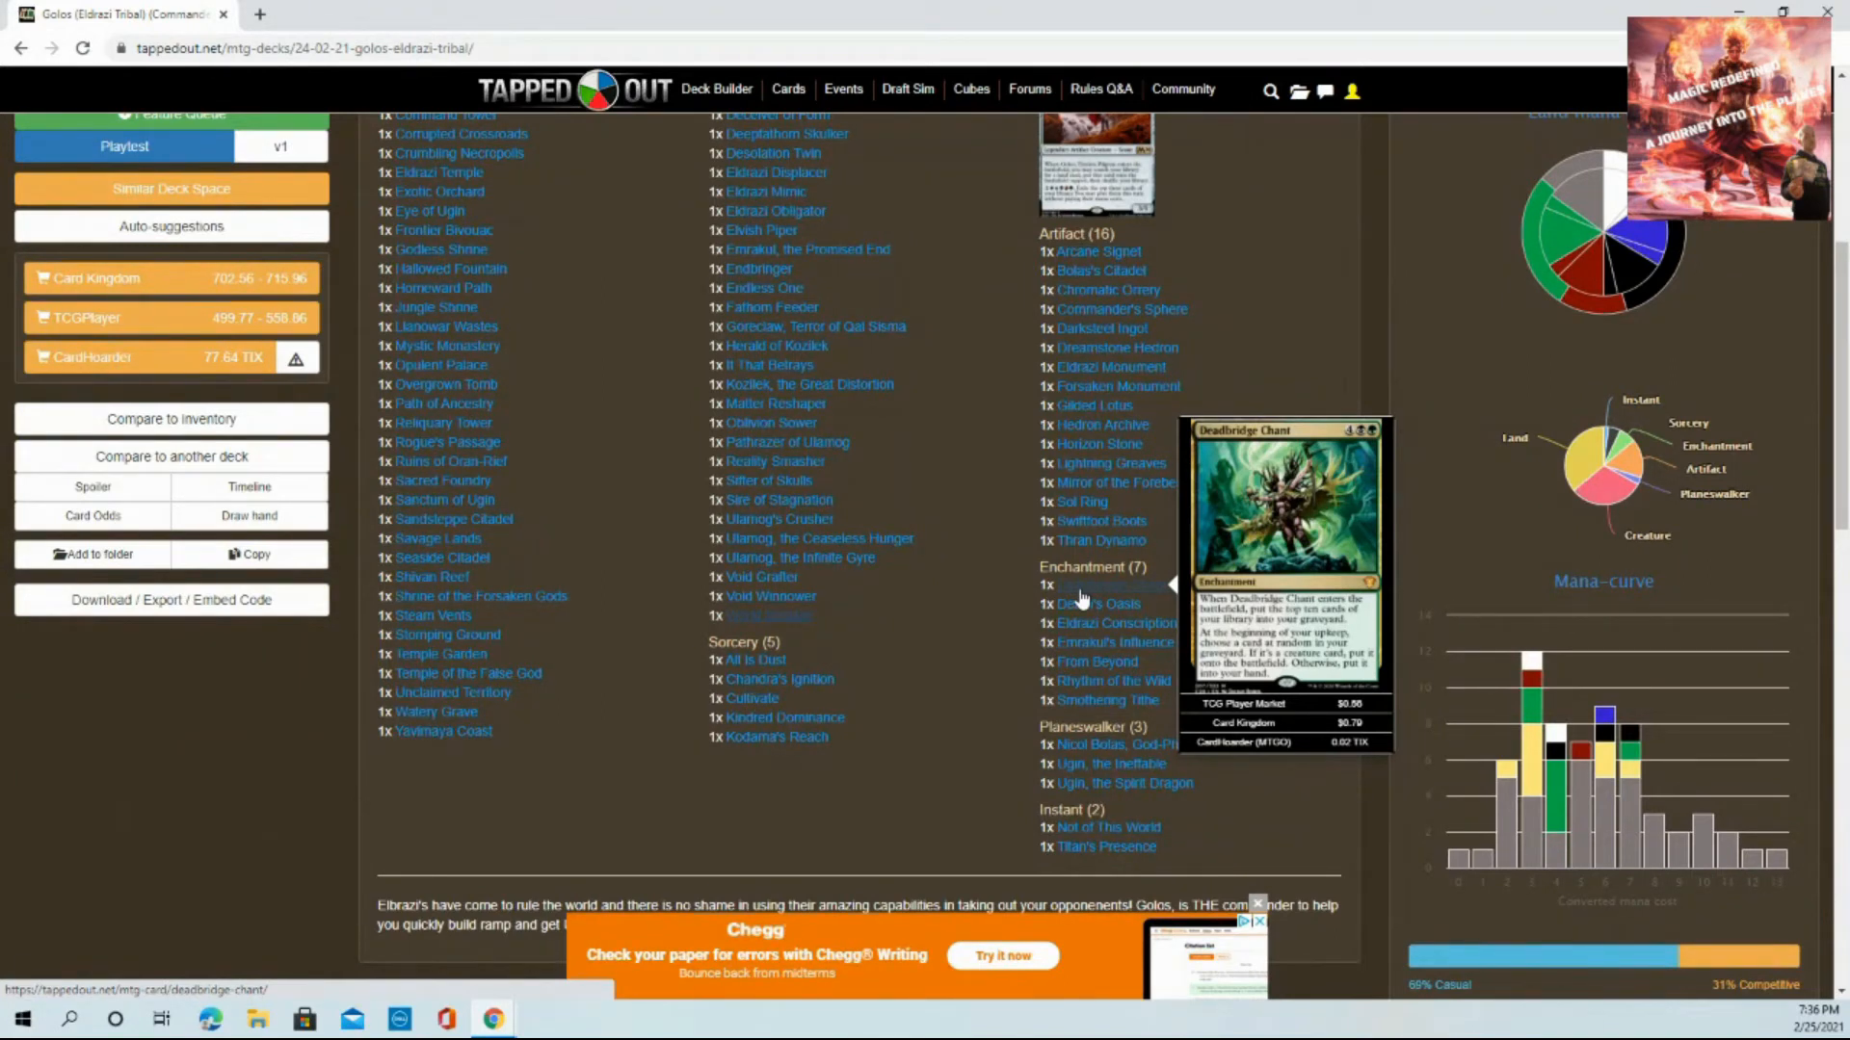
pyautogui.moveTo(1083, 624)
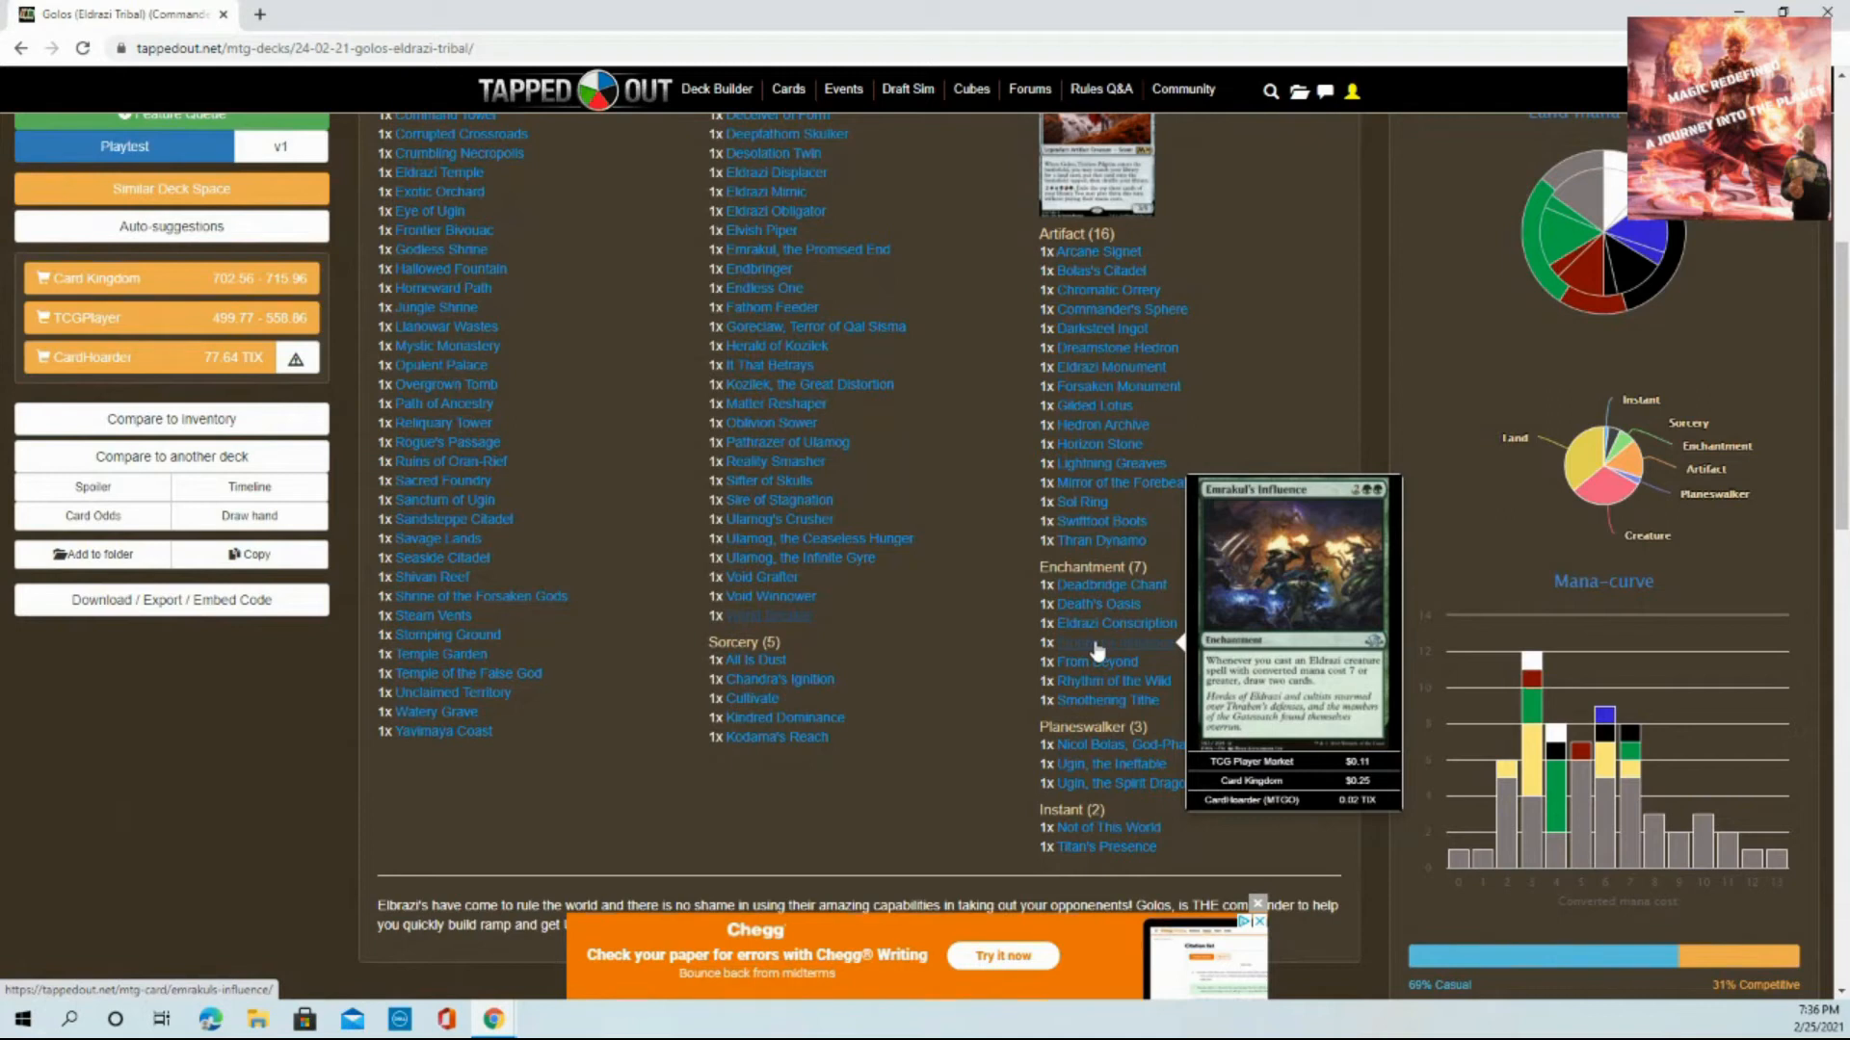
pyautogui.moveTo(1094, 662)
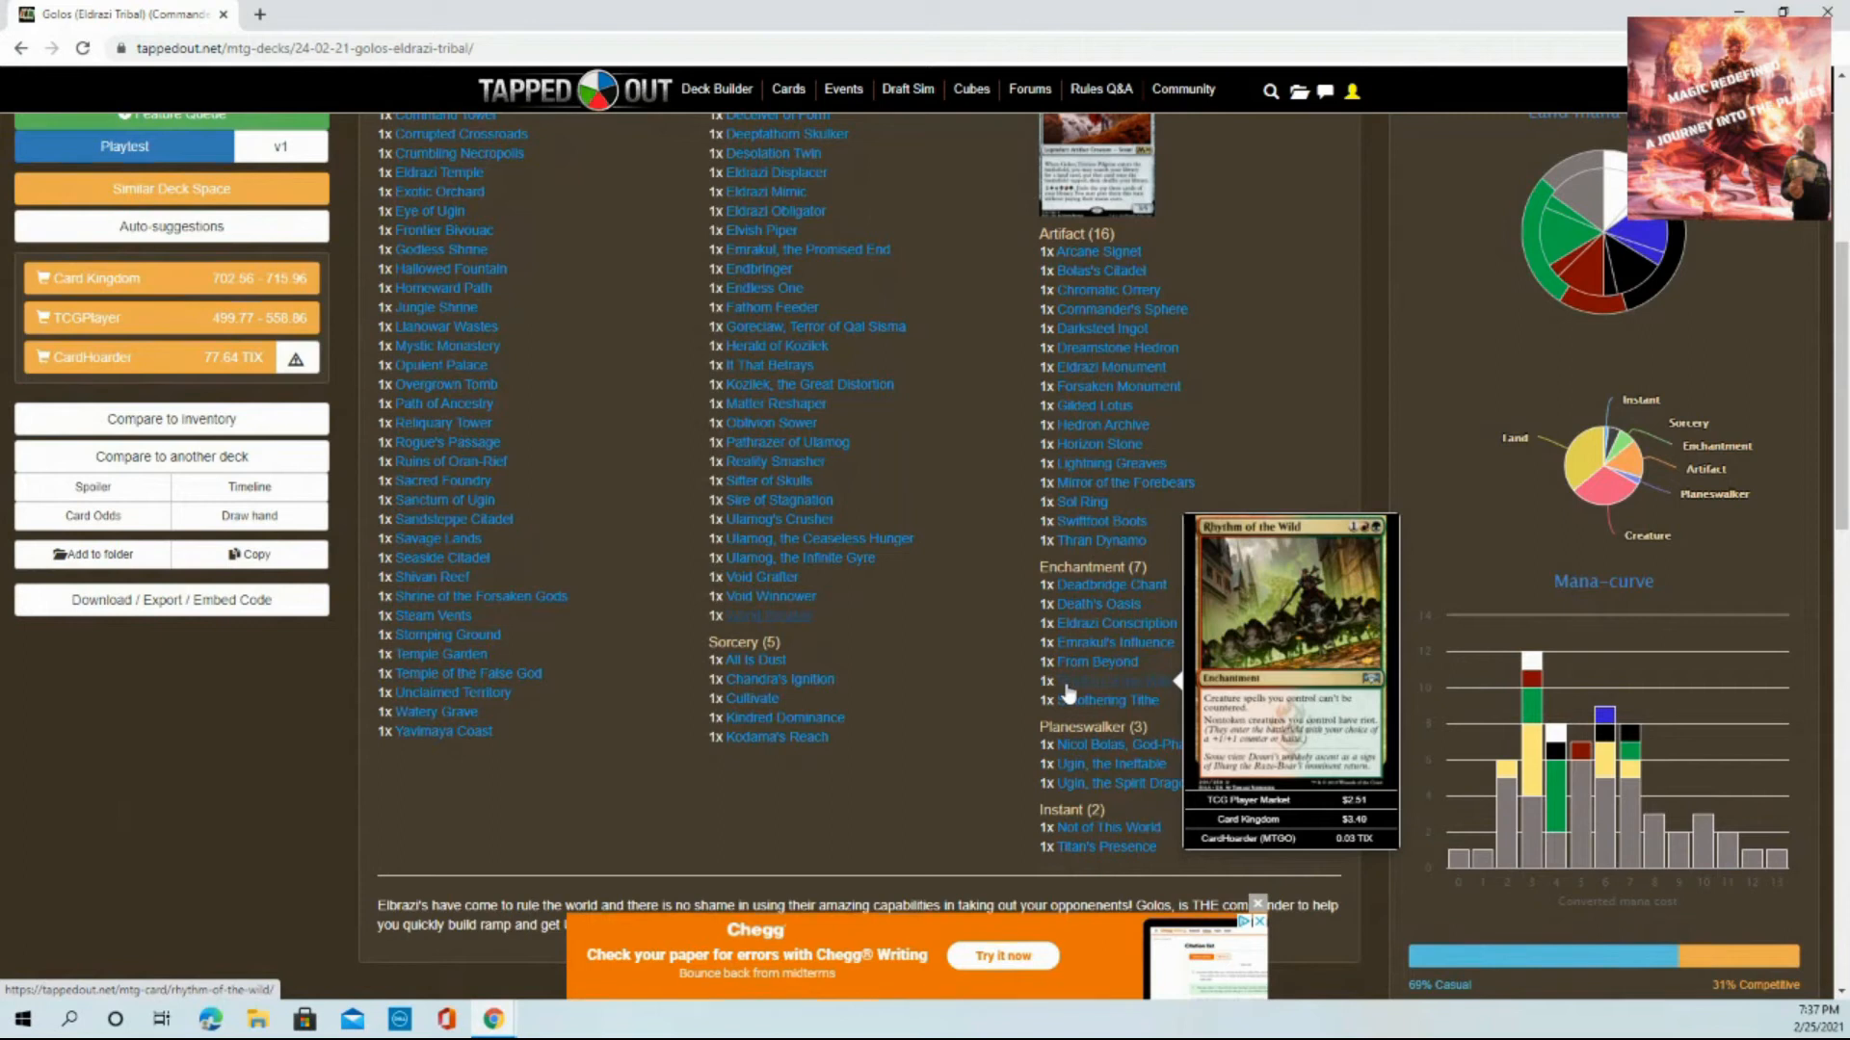
pyautogui.moveTo(1067, 703)
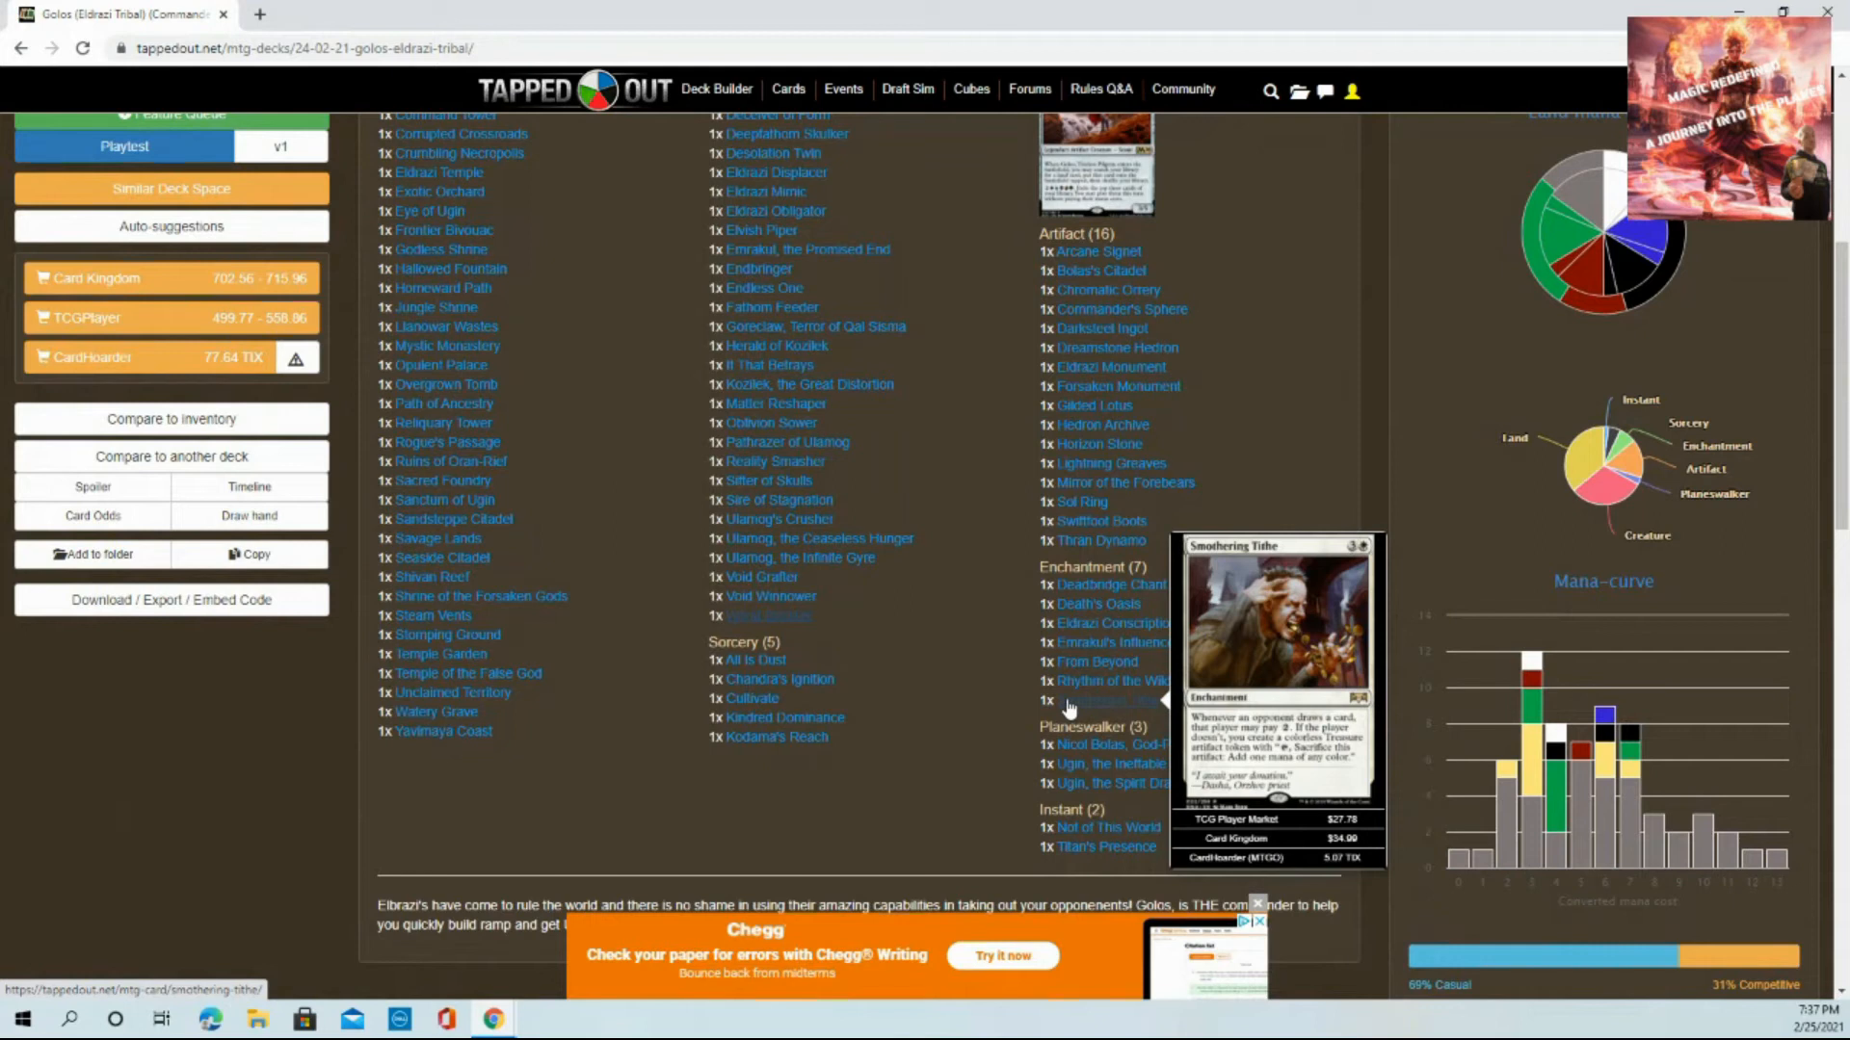
pyautogui.moveTo(1070, 844)
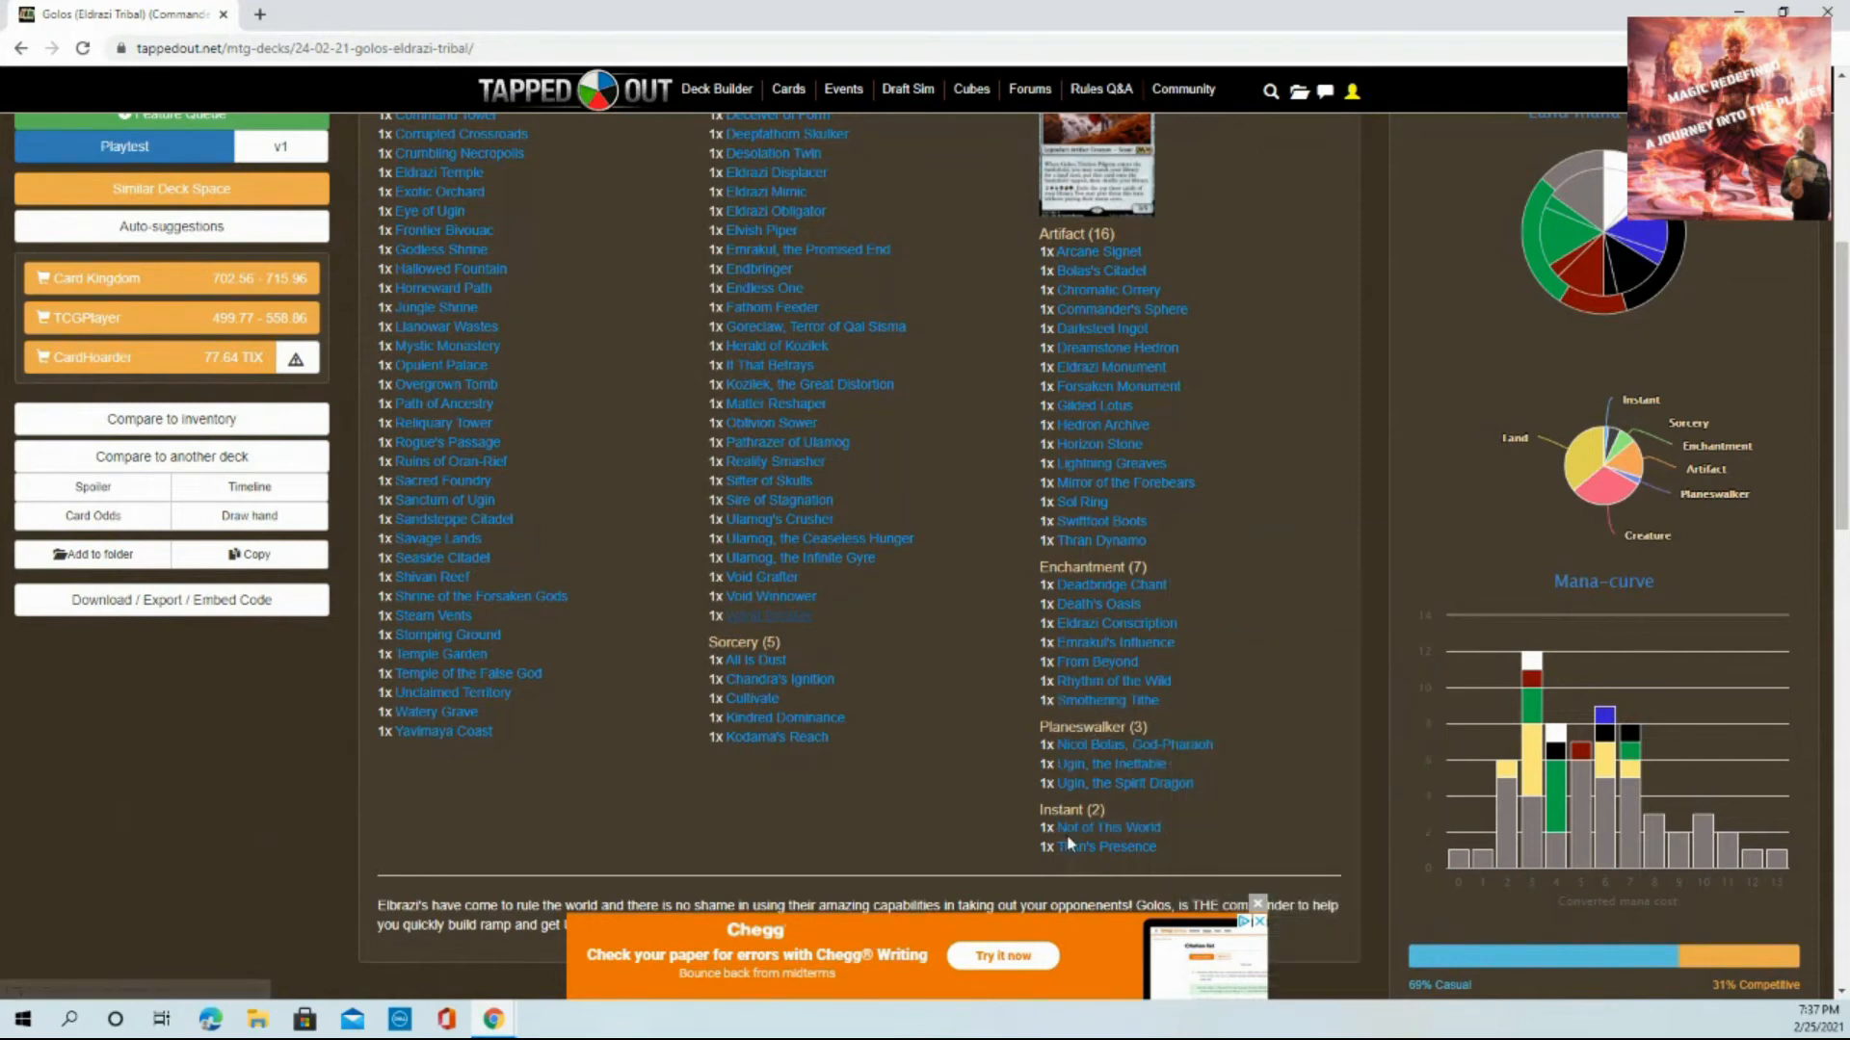
pyautogui.moveTo(1071, 828)
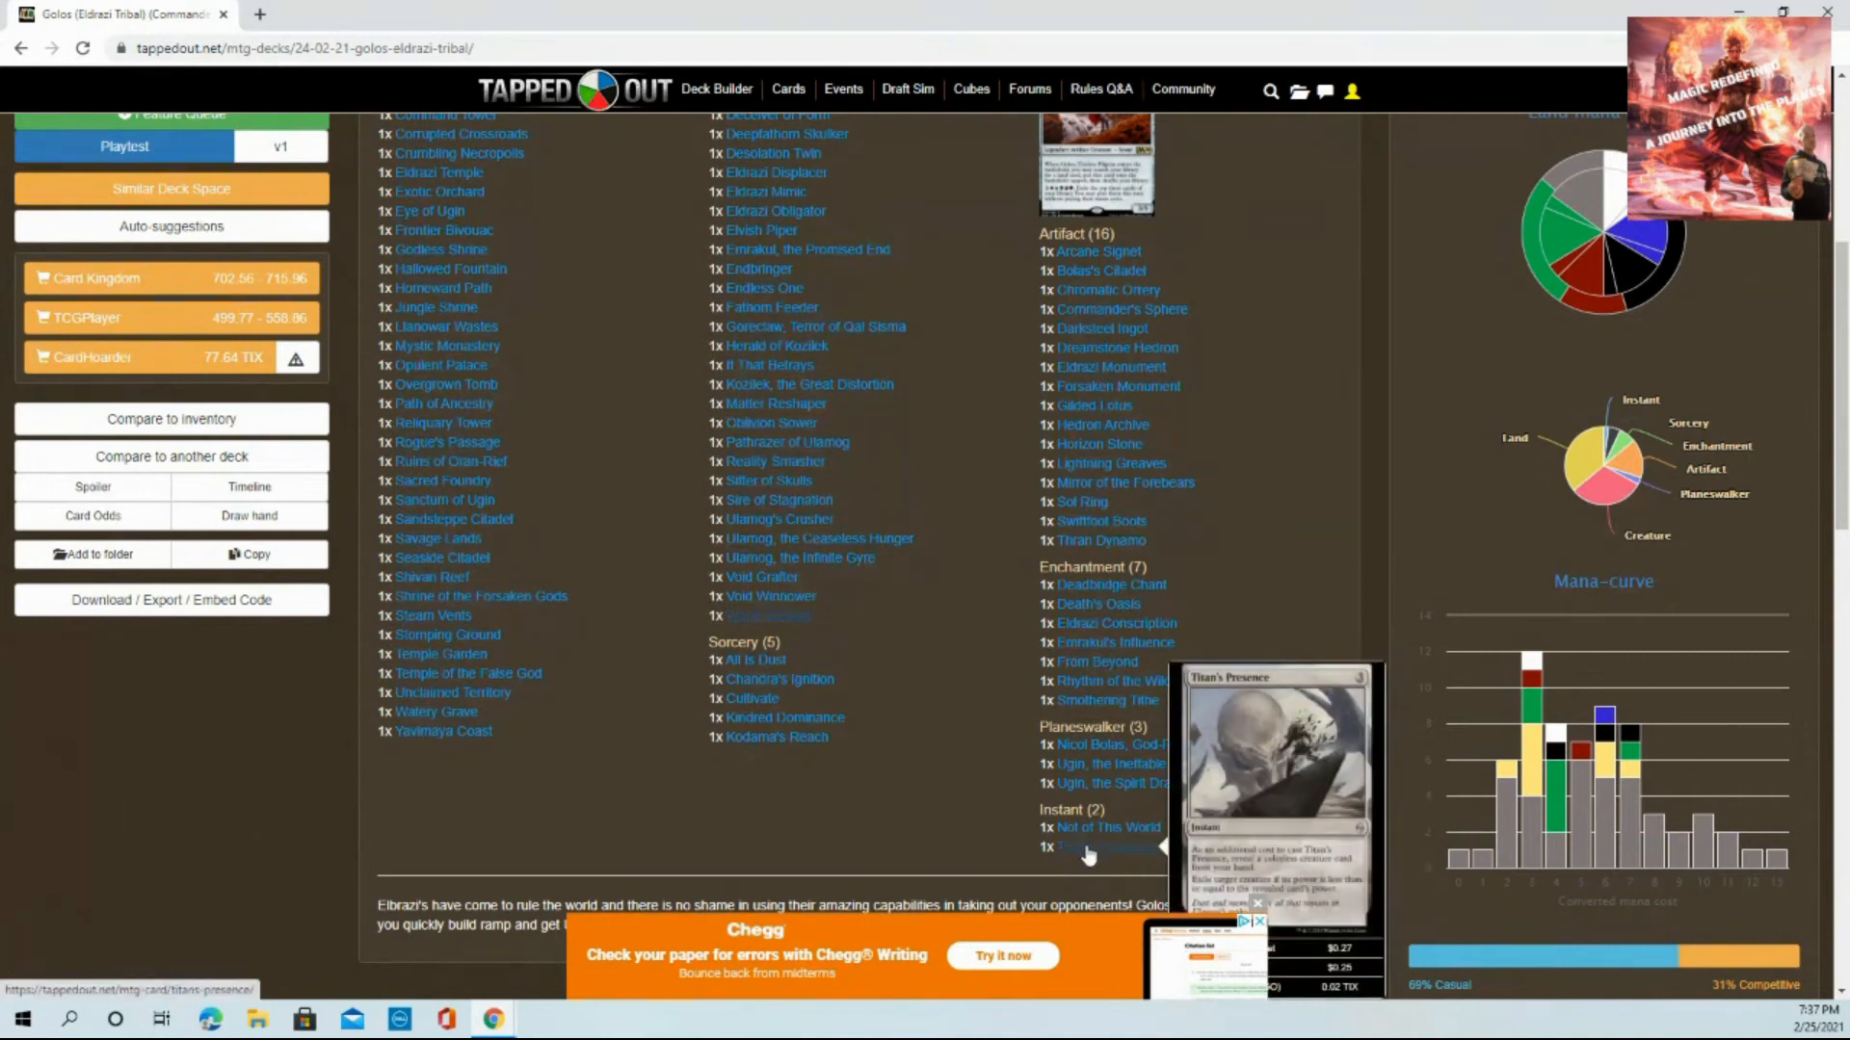
pyautogui.moveTo(1087, 828)
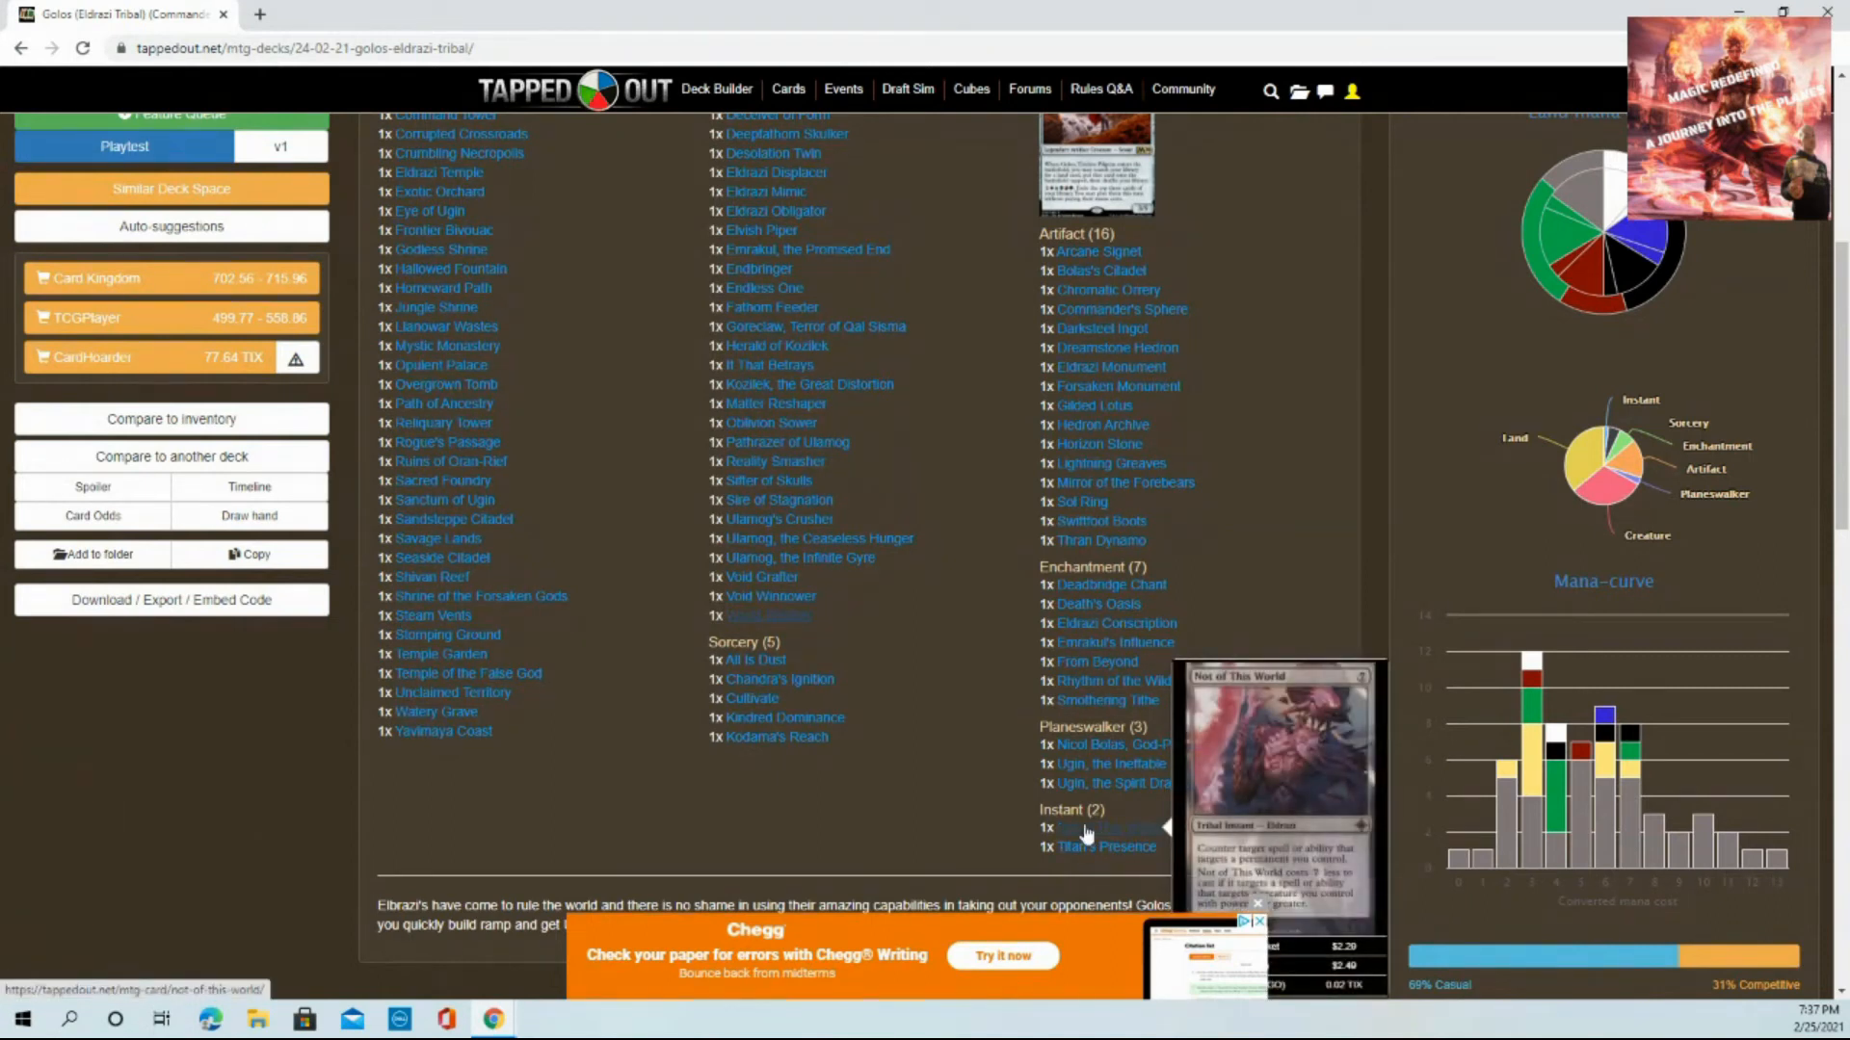
pyautogui.moveTo(1089, 847)
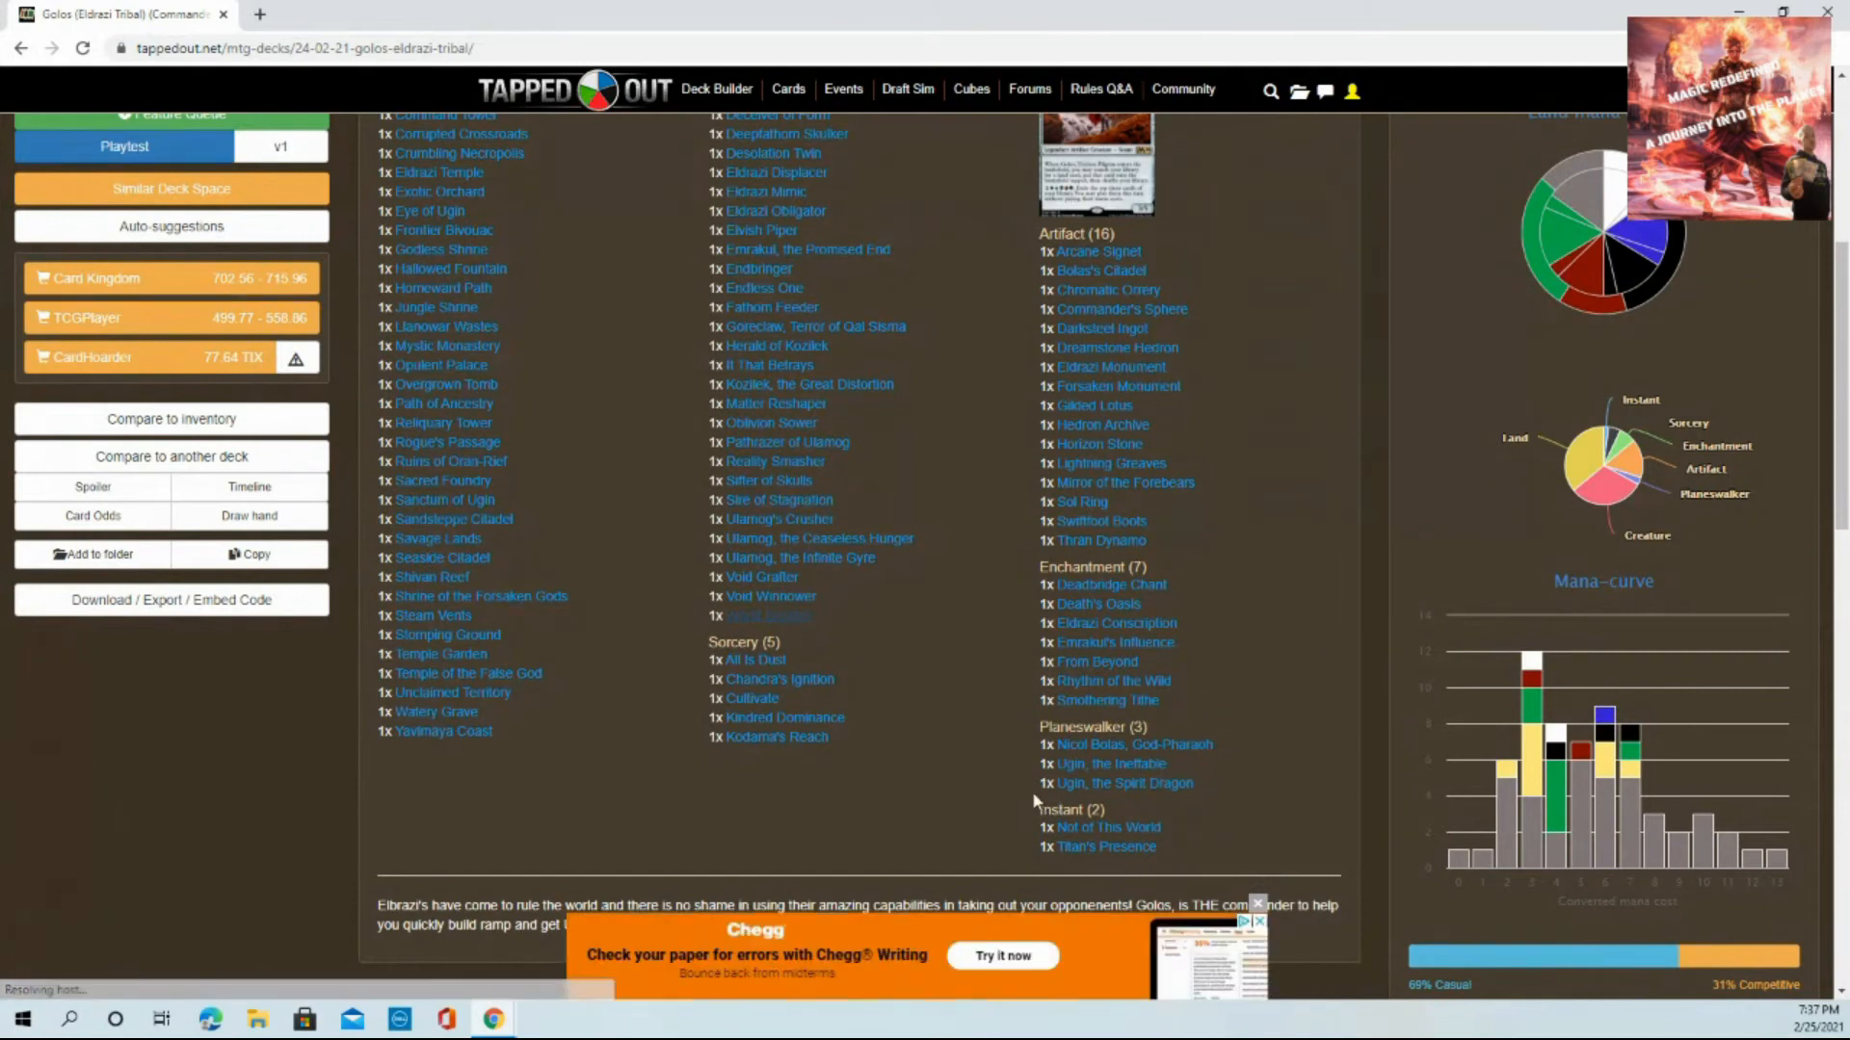
pyautogui.moveTo(1029, 675)
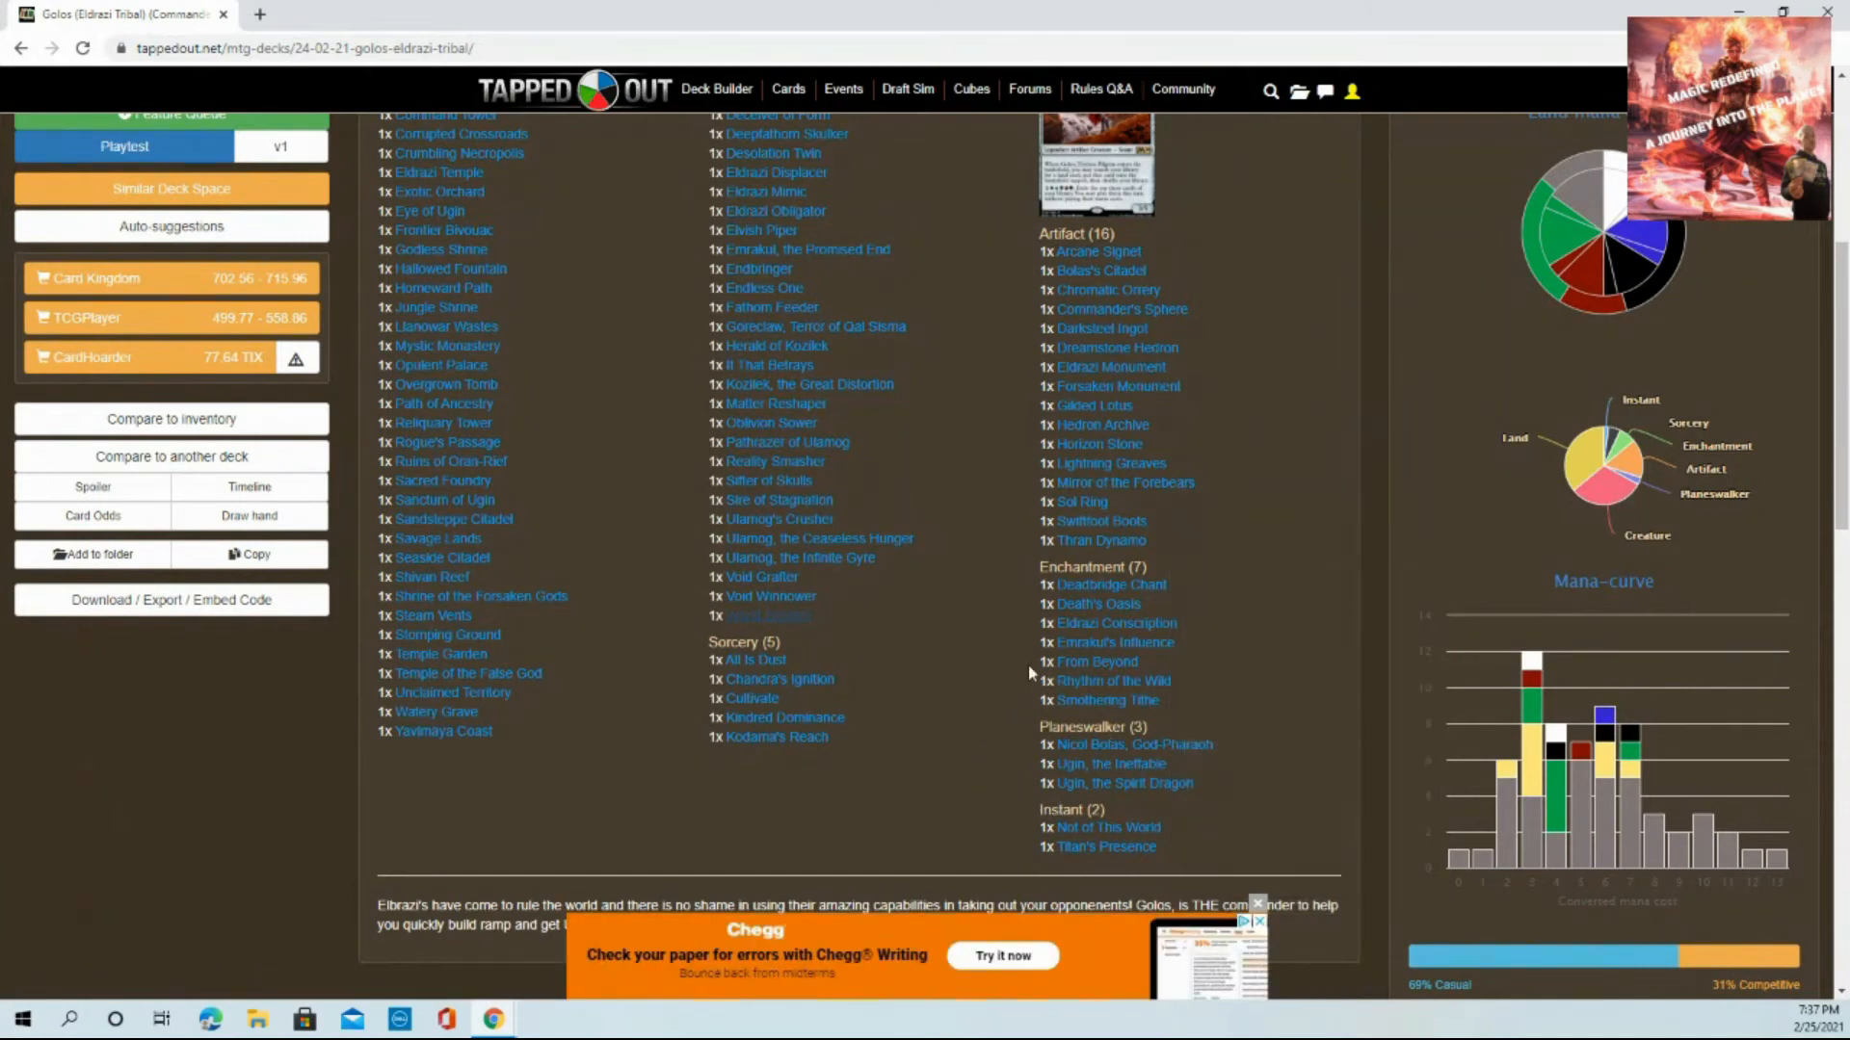
pyautogui.moveTo(998, 819)
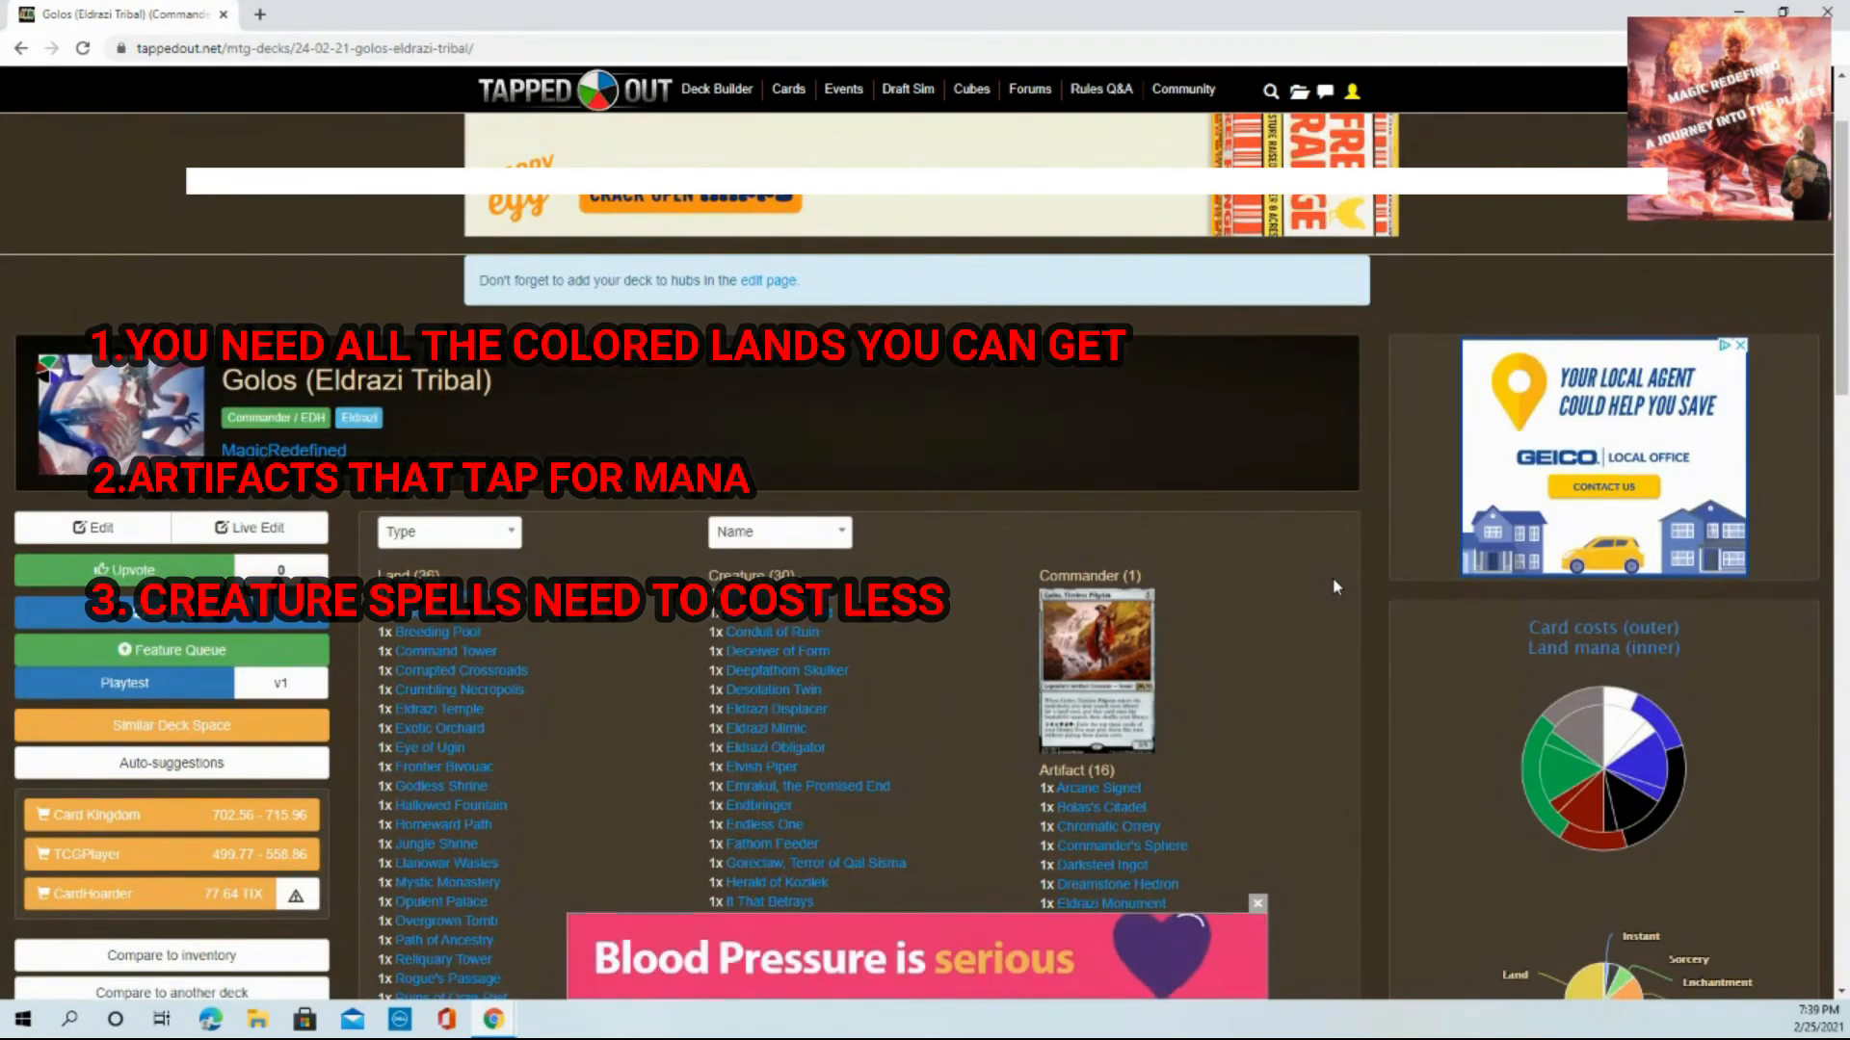
# Scroll to the creature list and preview Emrakul, the Promised End with its TCG Player and Card Kingdom prices
pyautogui.scroll(-3)
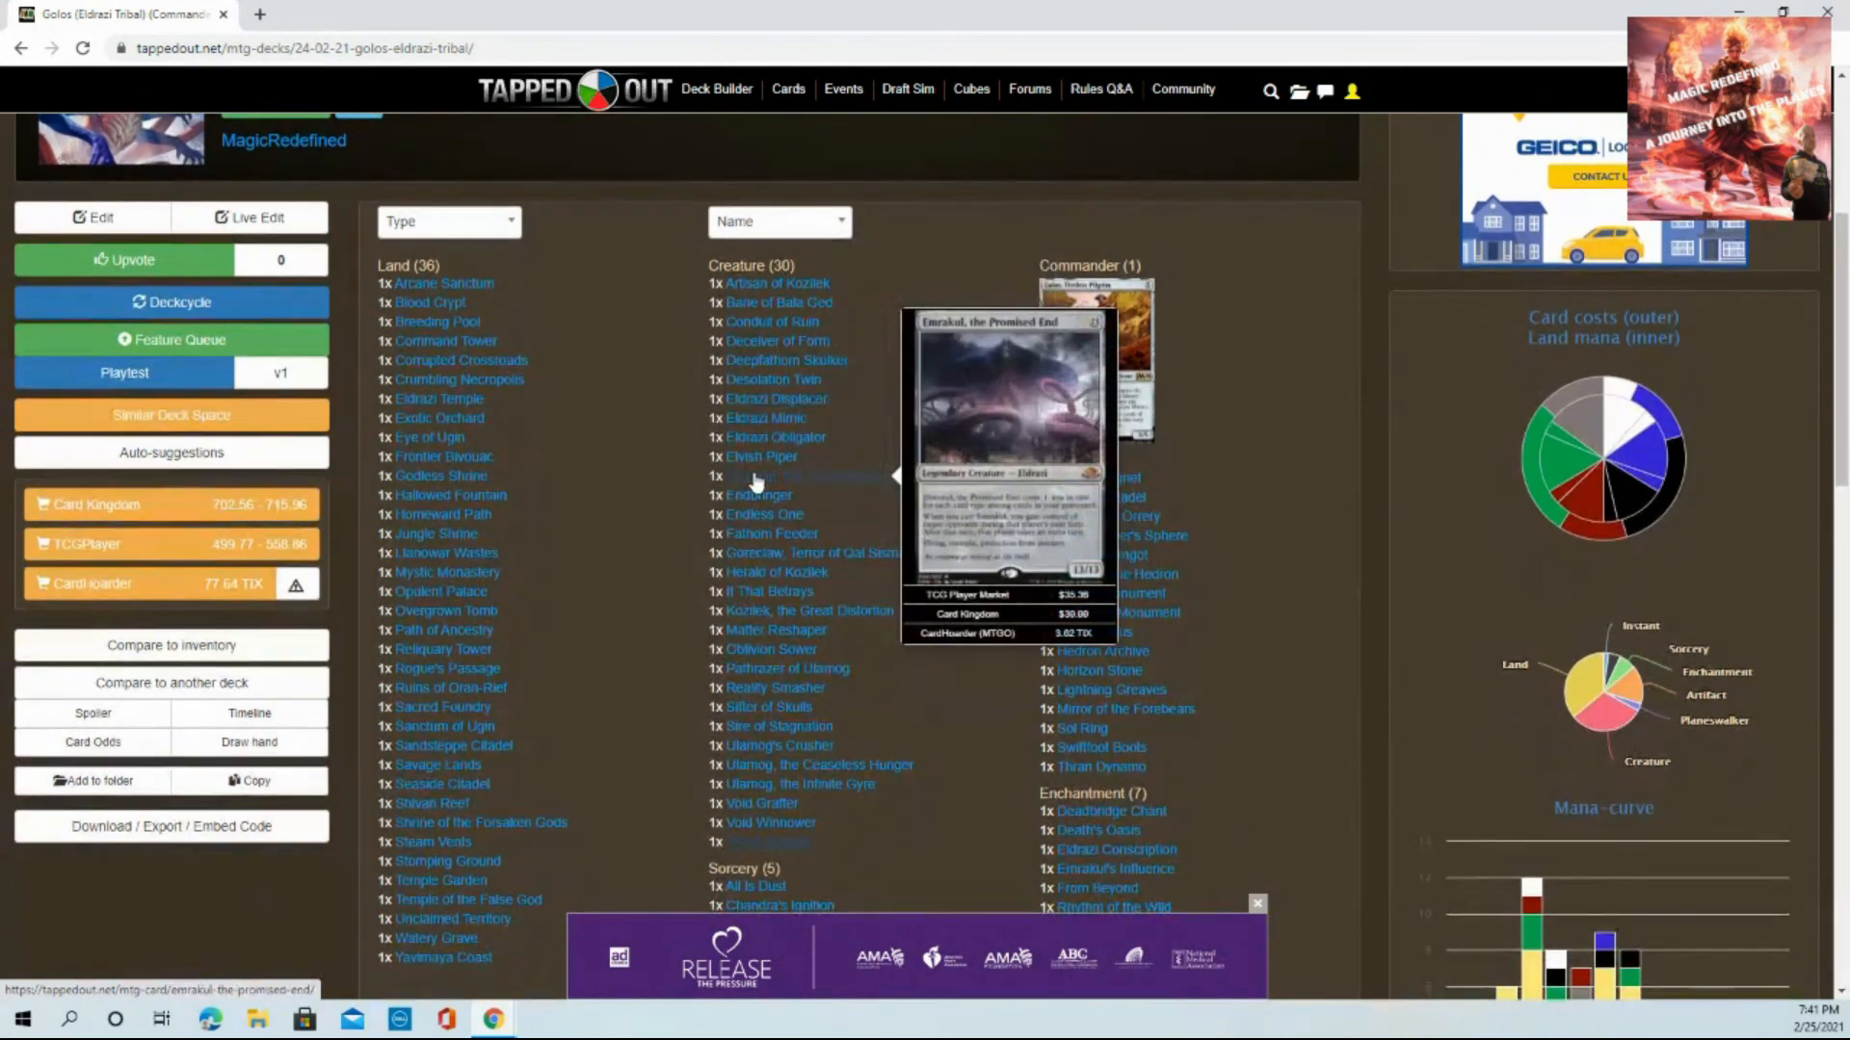
# Scroll to the card-cost pie and read the 13 symbols, 15.12% segment beside the deck list
pyautogui.scroll(-3)
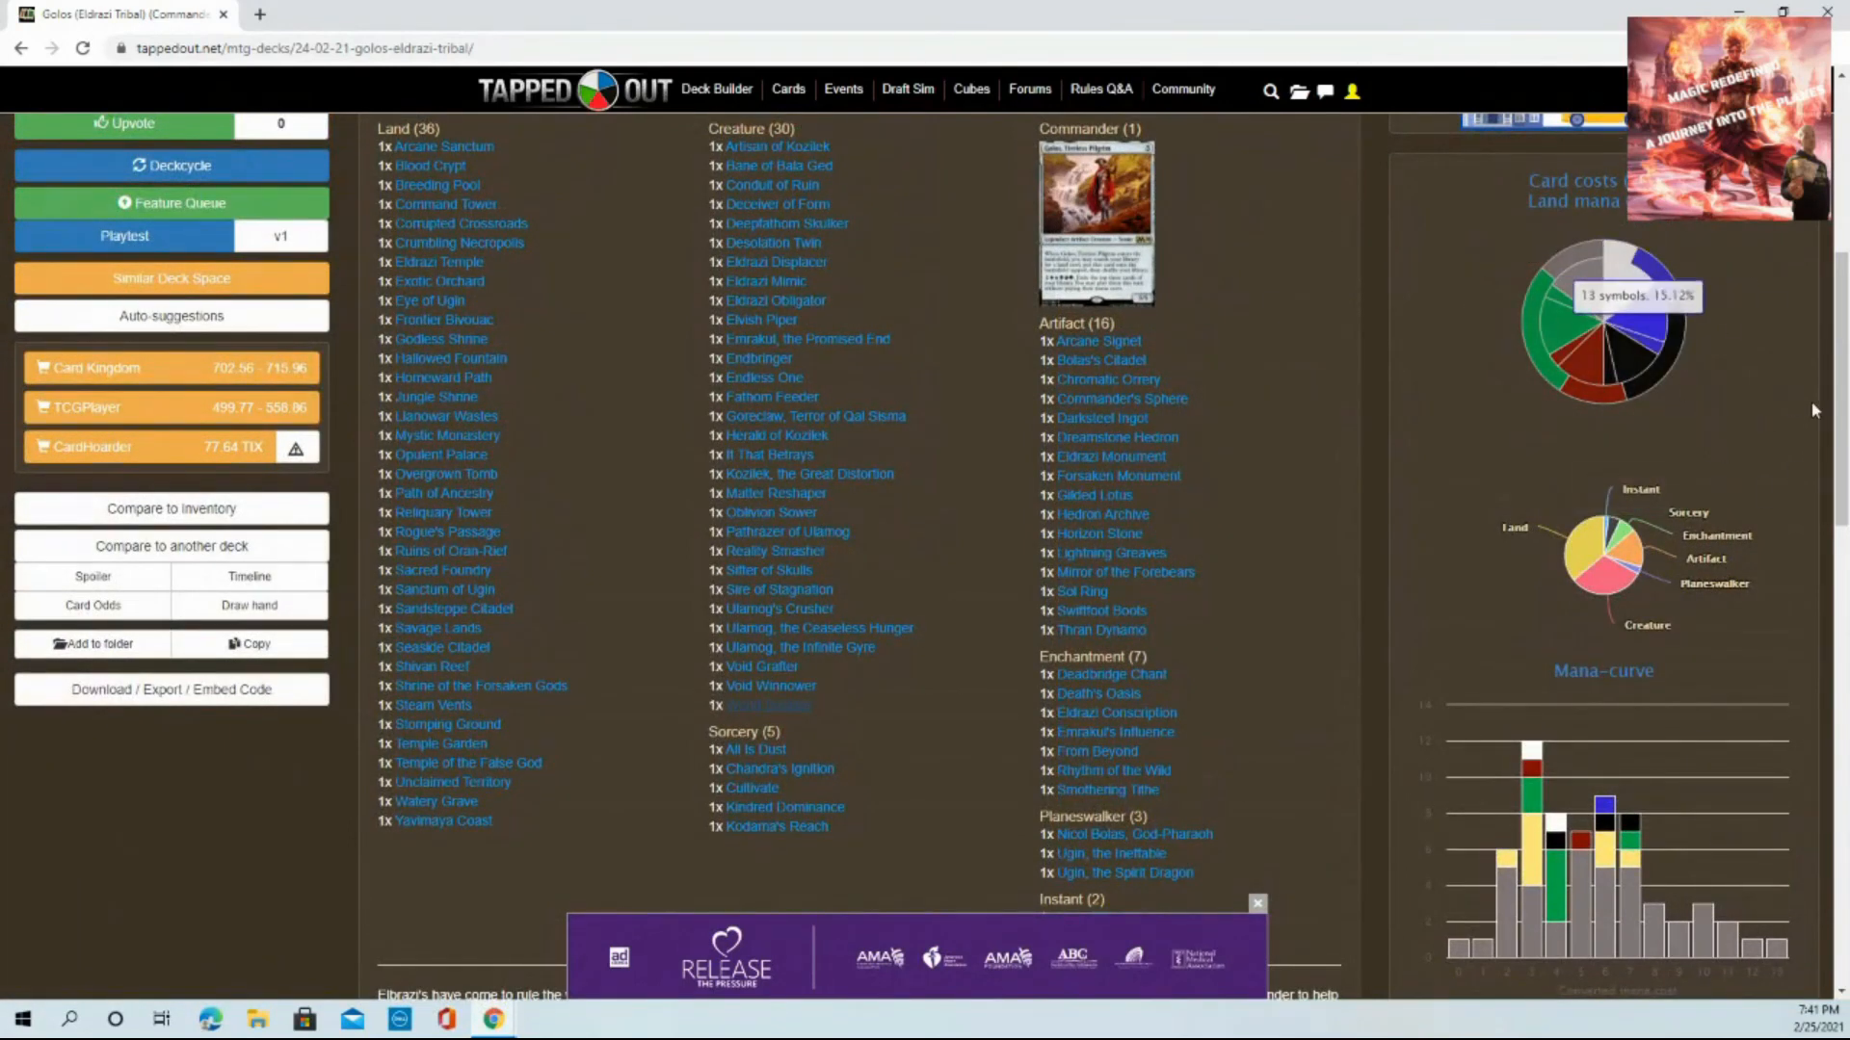
pyautogui.moveTo(1649, 458)
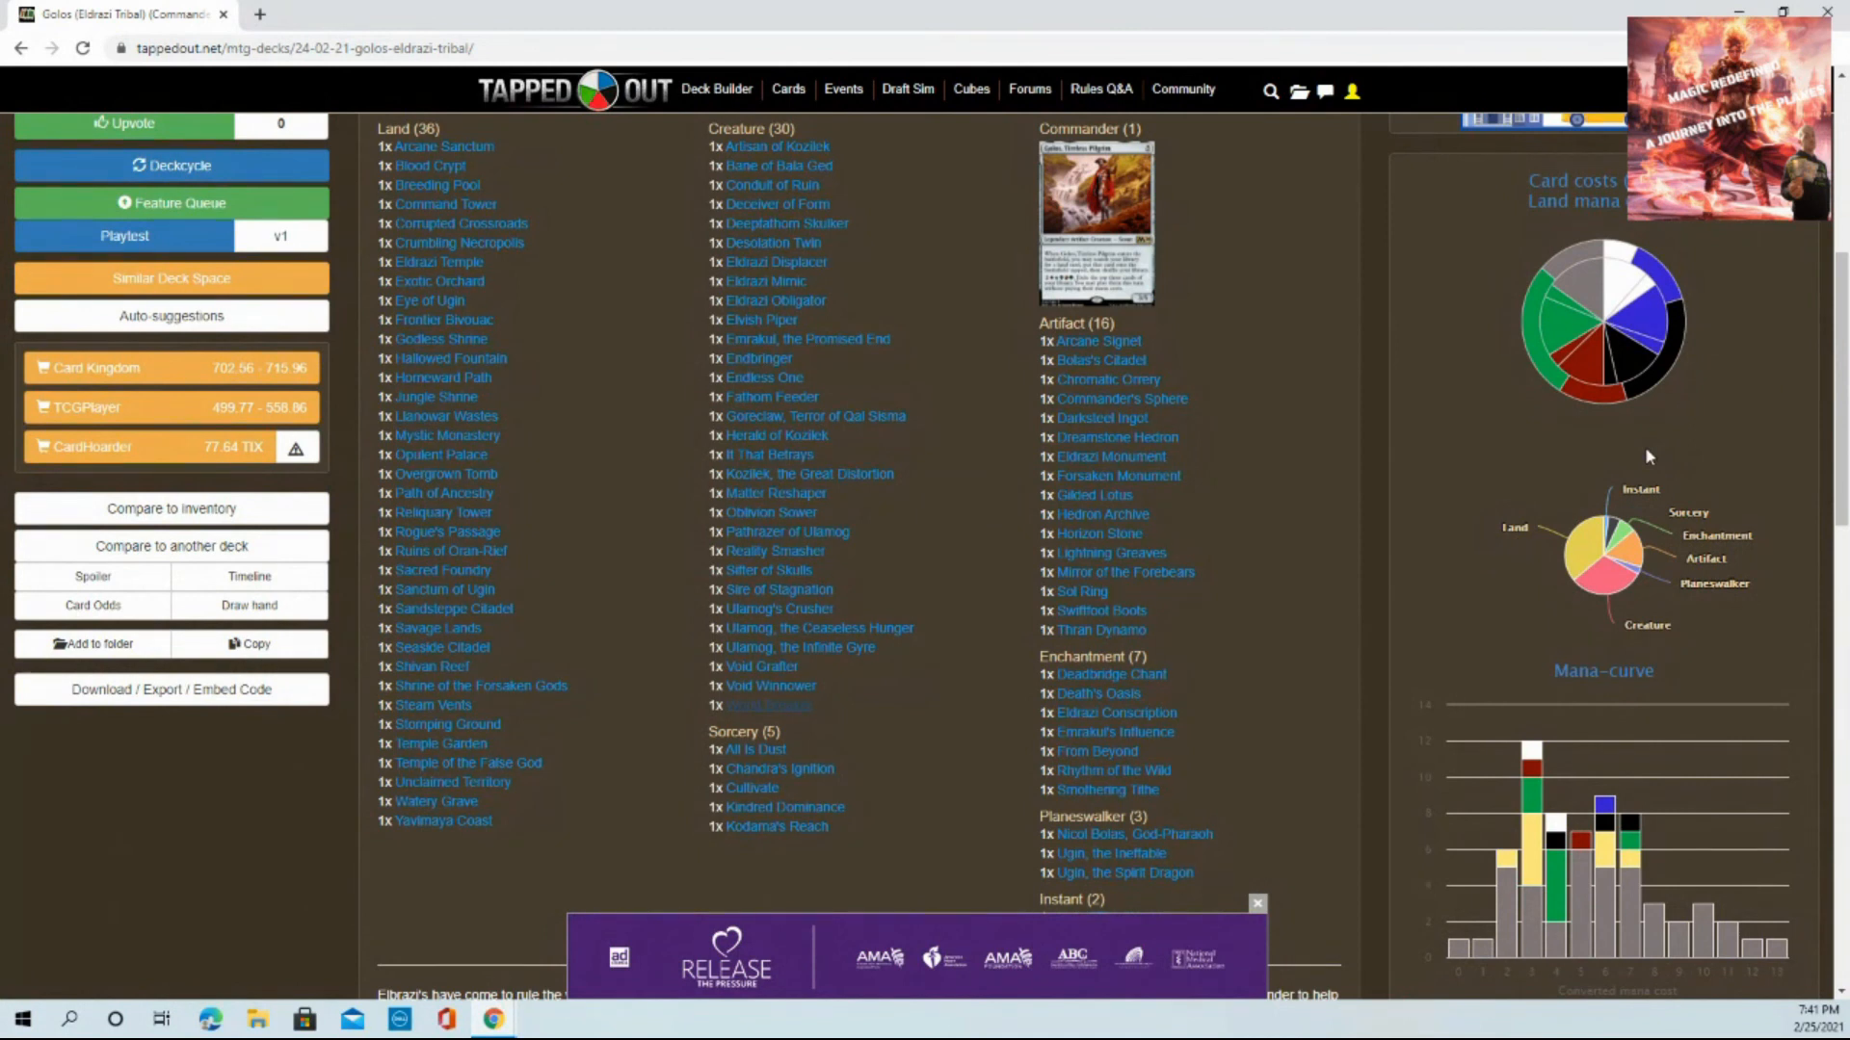
pyautogui.moveTo(1473, 549)
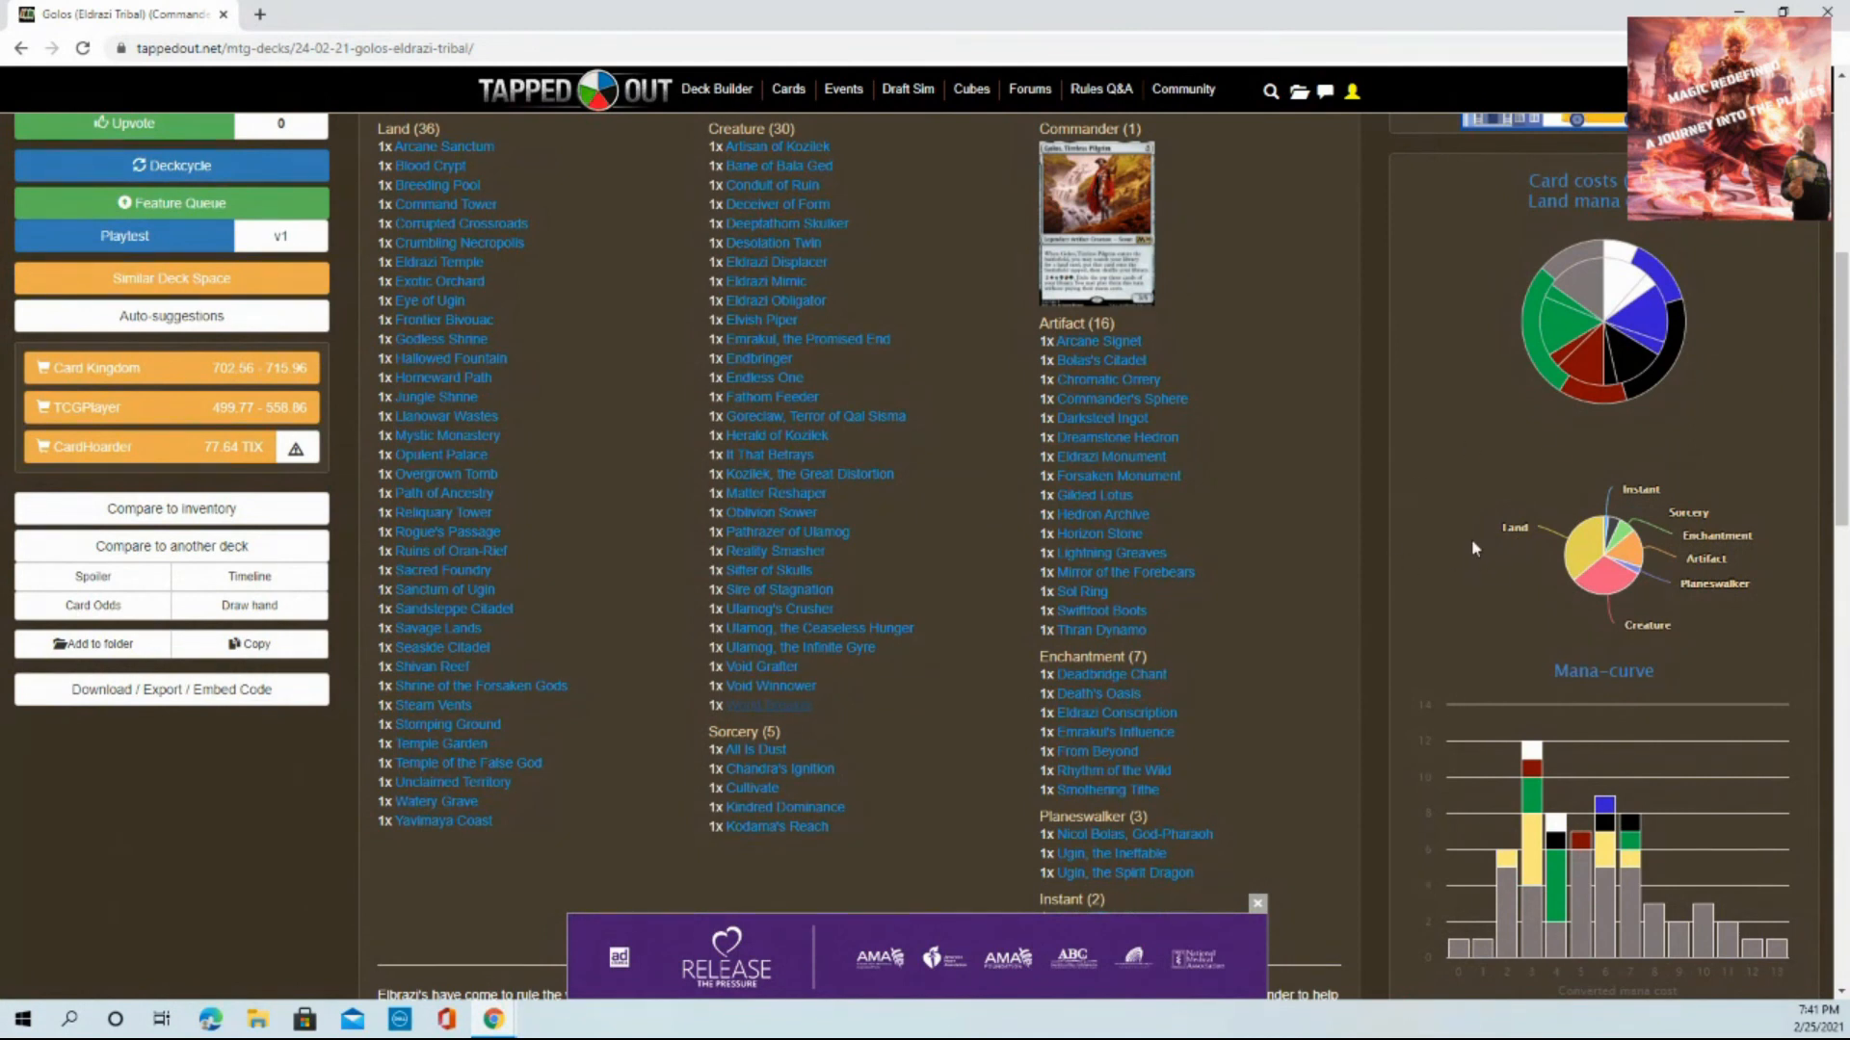
pyautogui.moveTo(1599, 546)
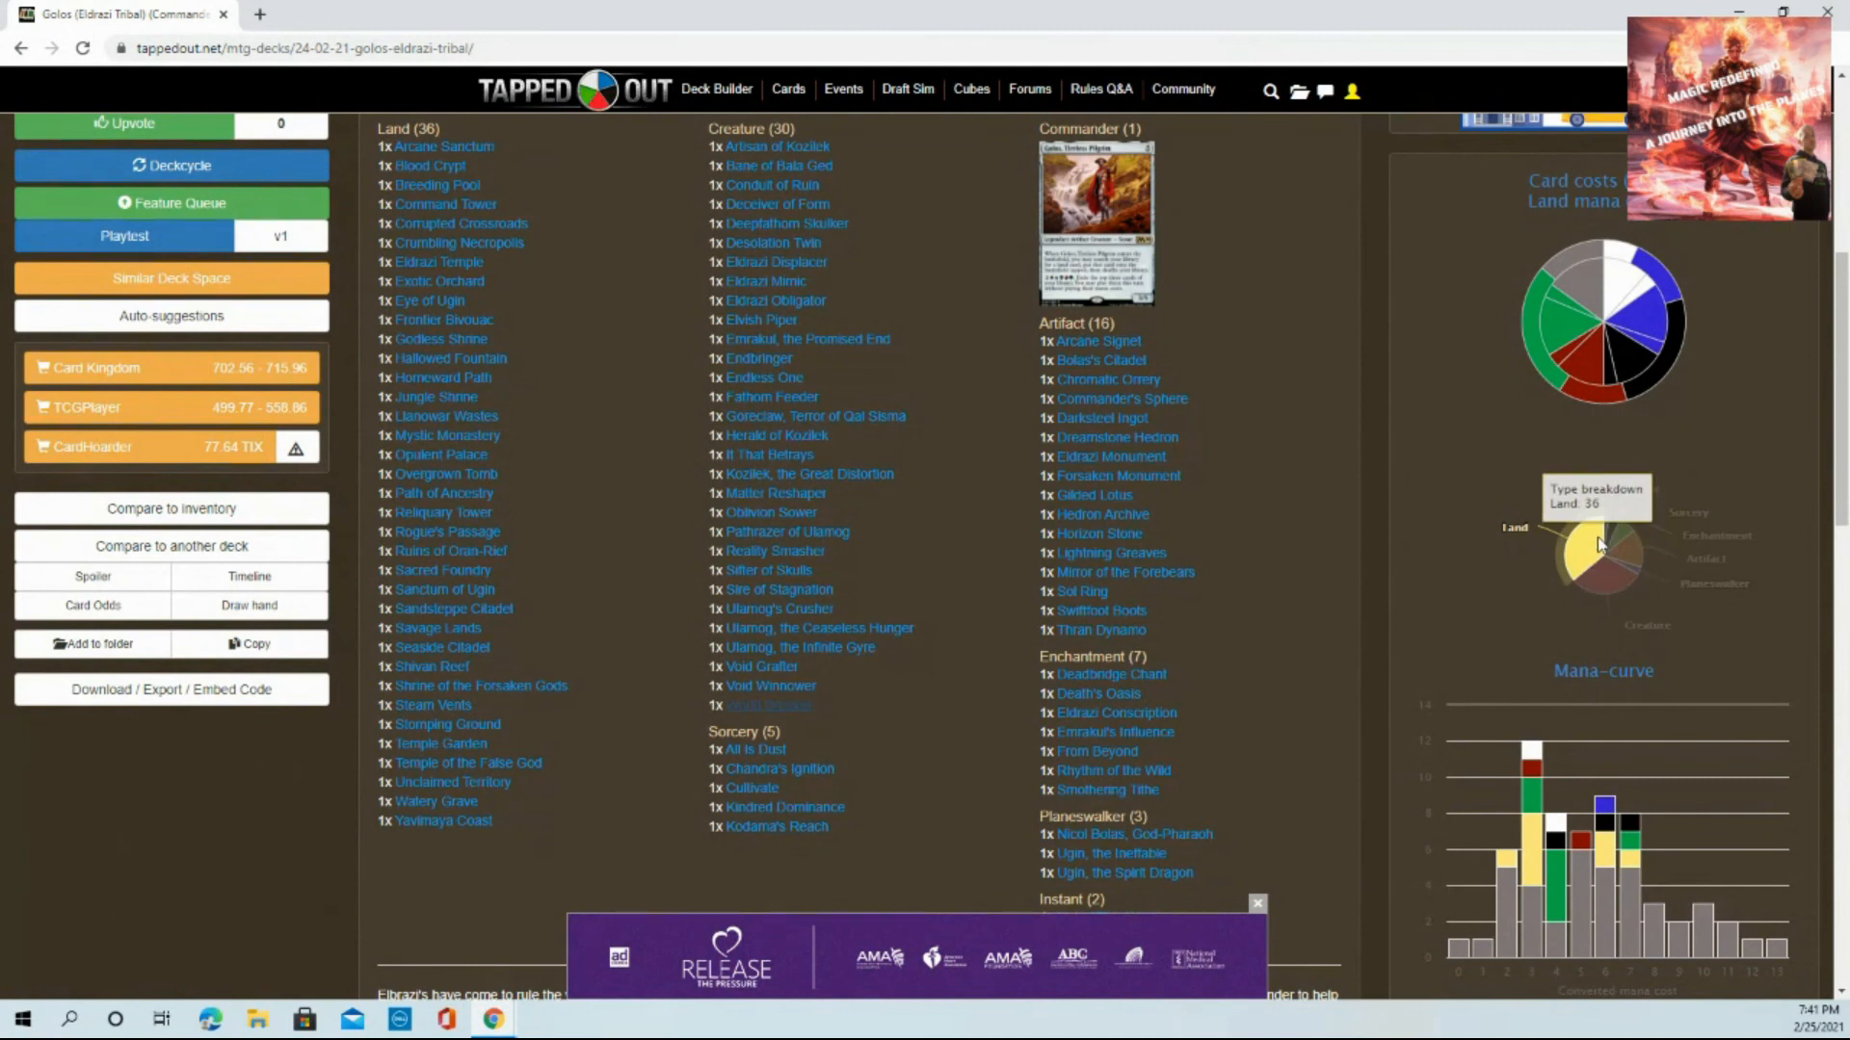
pyautogui.moveTo(1626, 571)
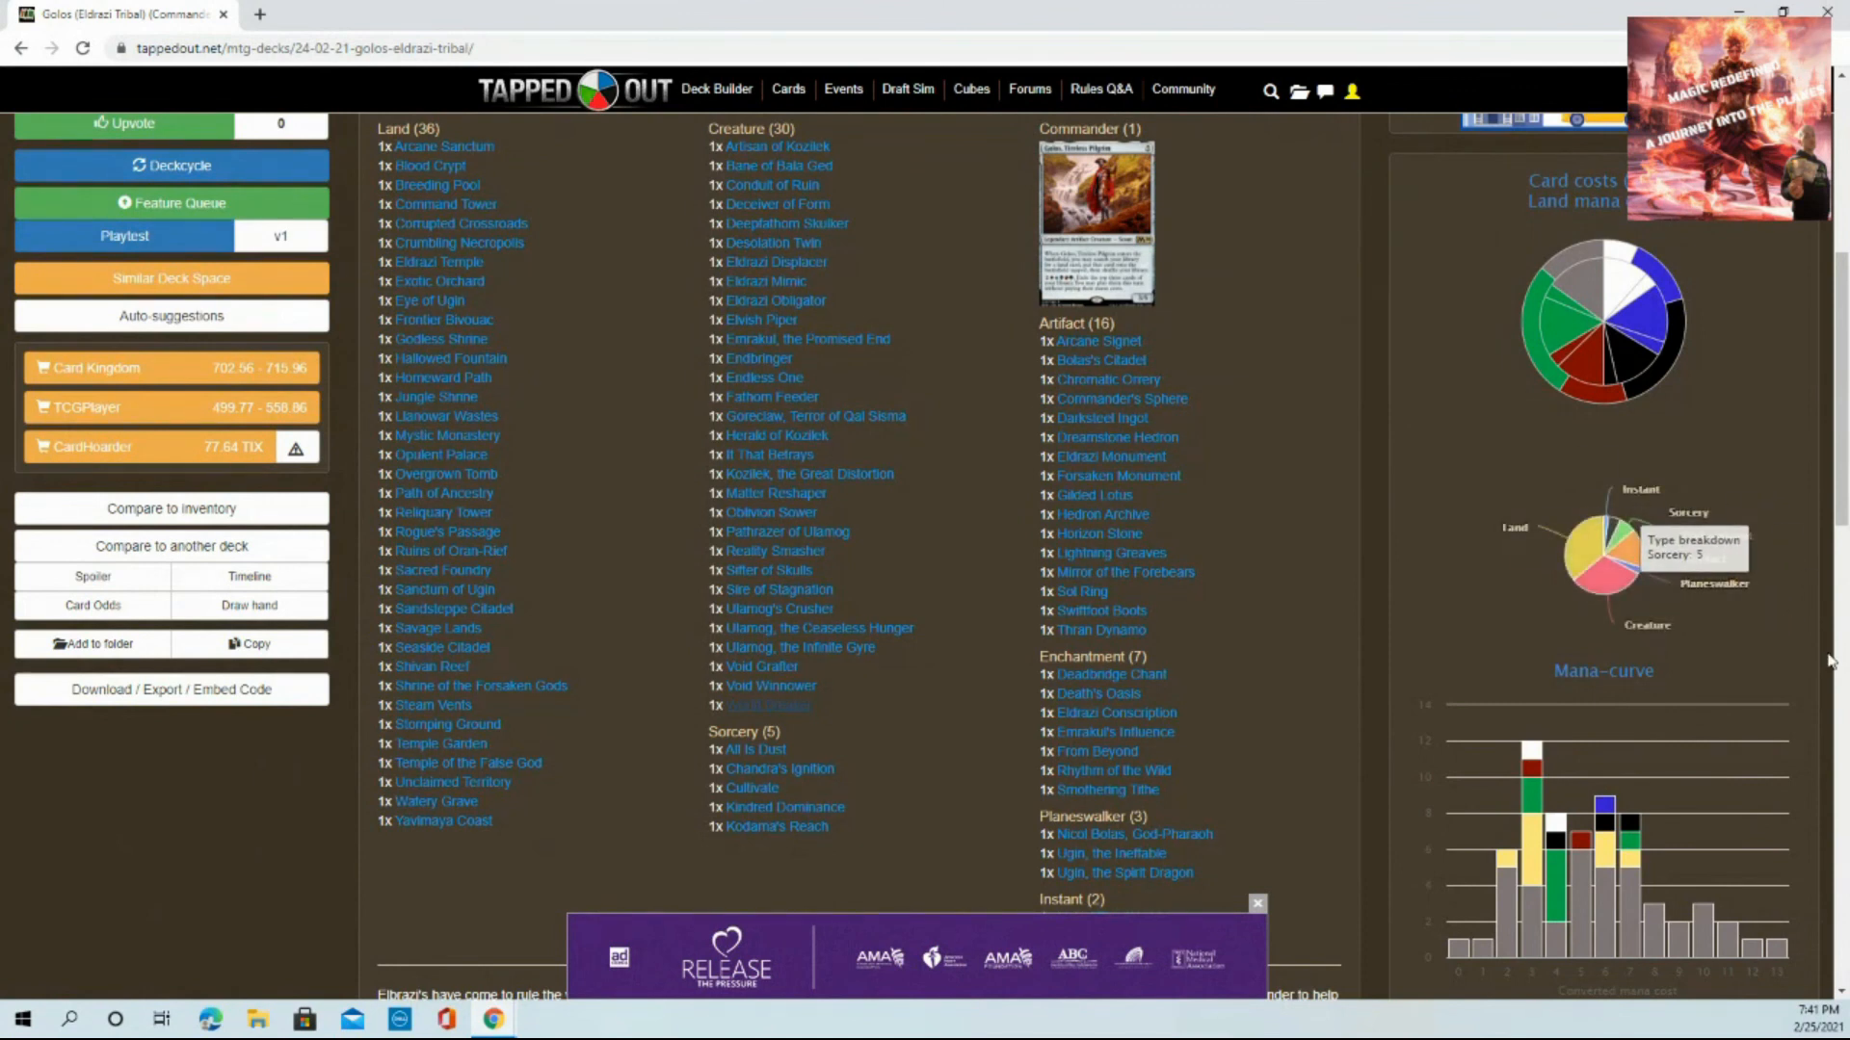
pyautogui.moveTo(1726, 643)
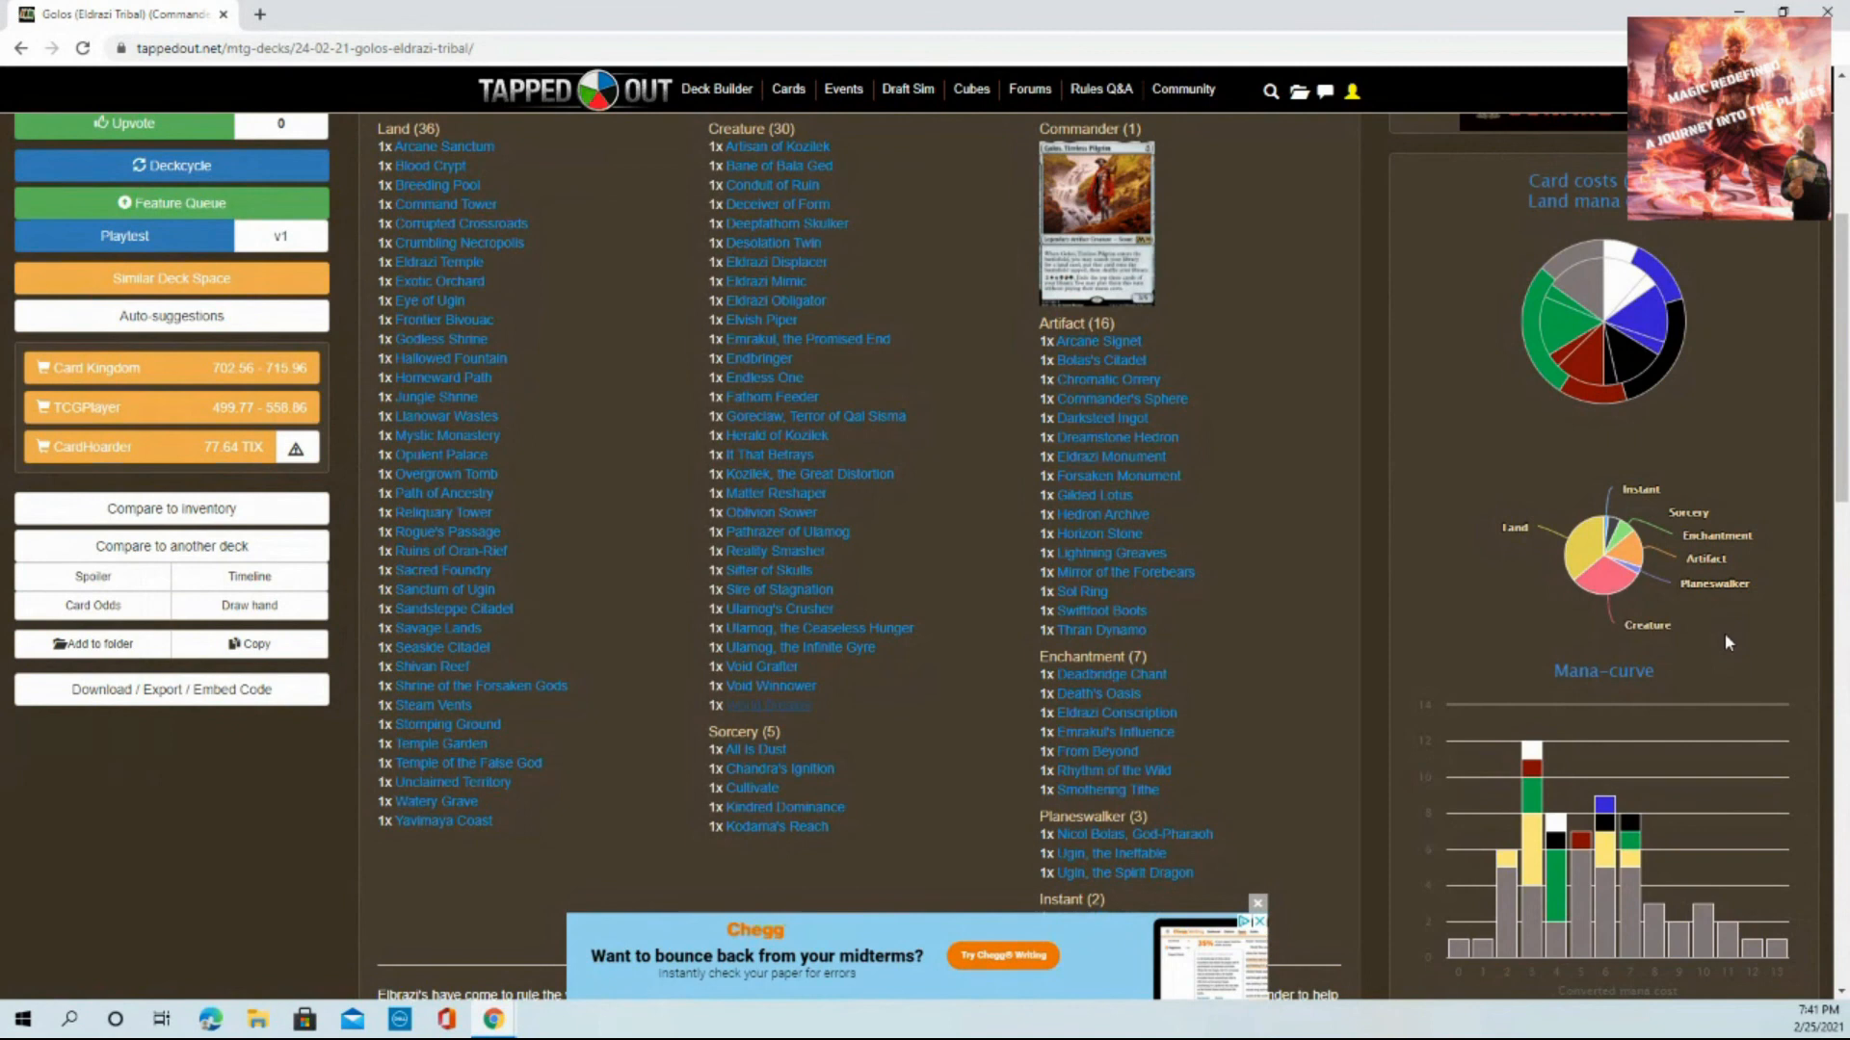
# Scroll to the mana-curve chart reading Colorless 5, Total 8, 12.5%, above the updates and comments
pyautogui.scroll(-3)
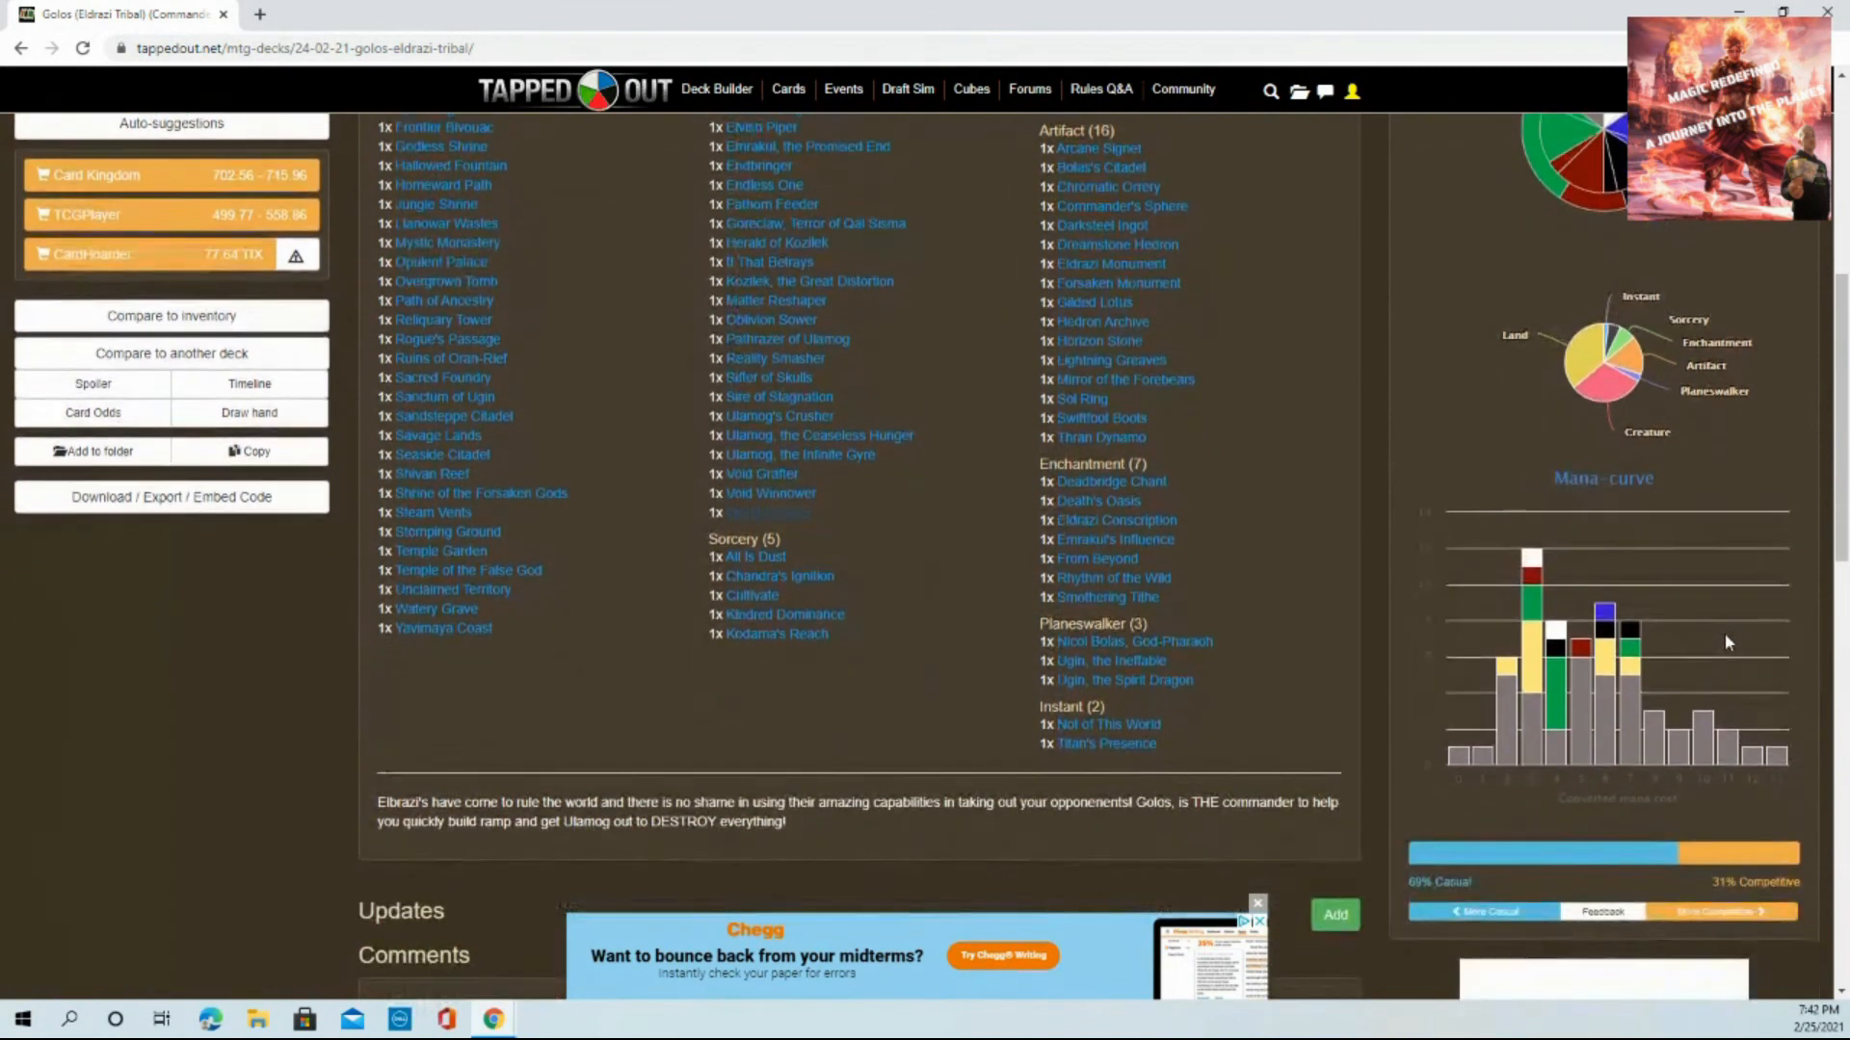
pyautogui.scroll(-3)
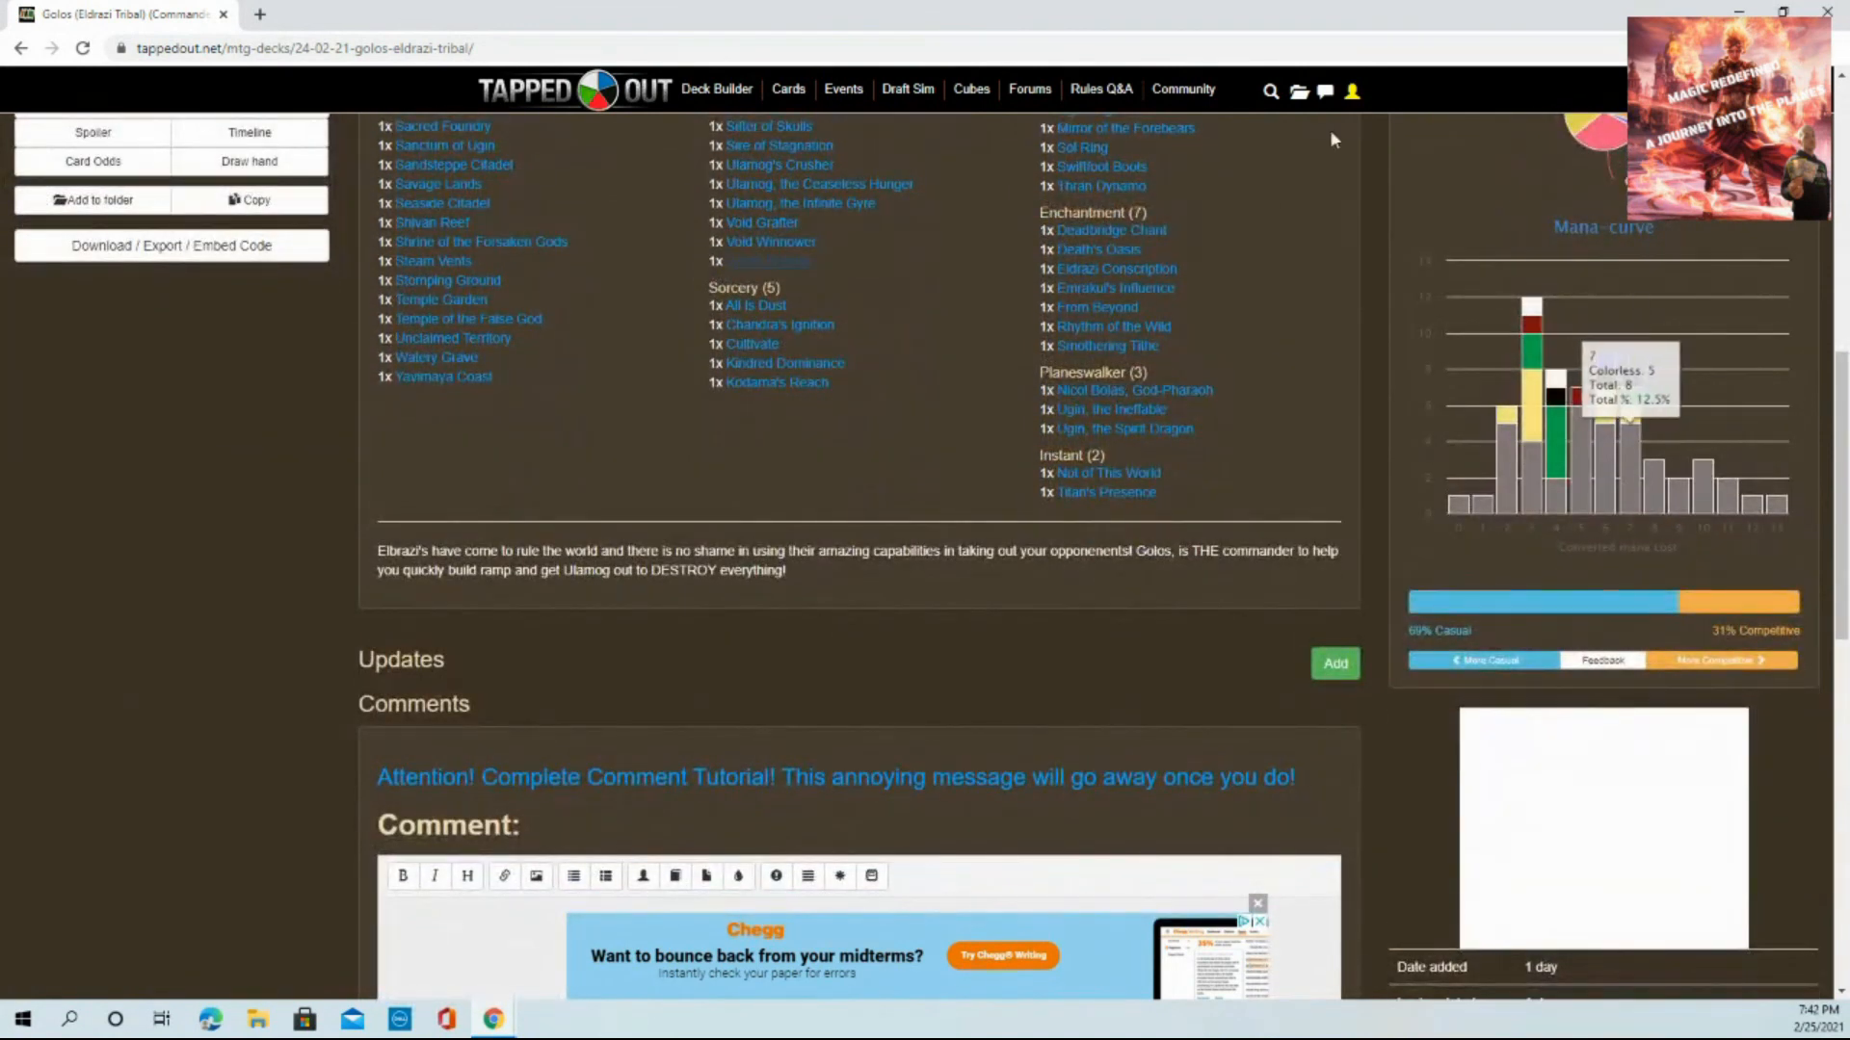
pyautogui.moveTo(1530, 191)
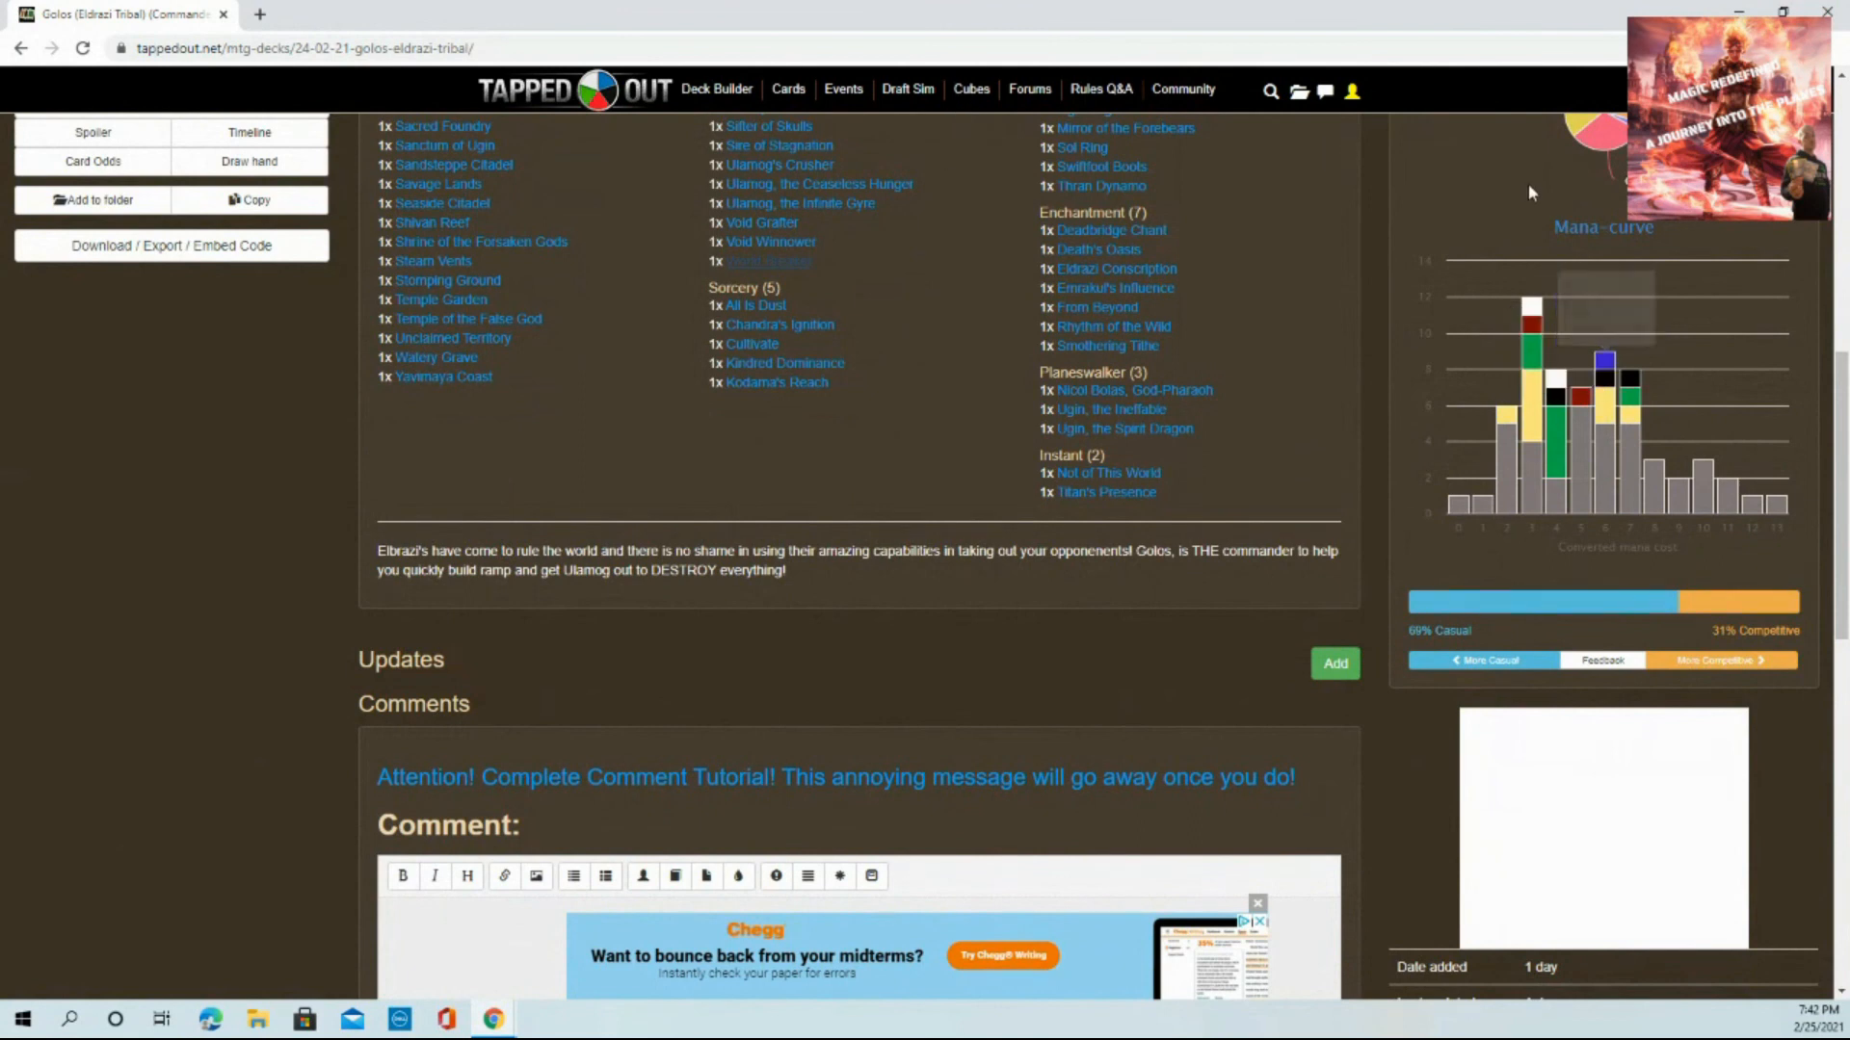
pyautogui.moveTo(1512, 318)
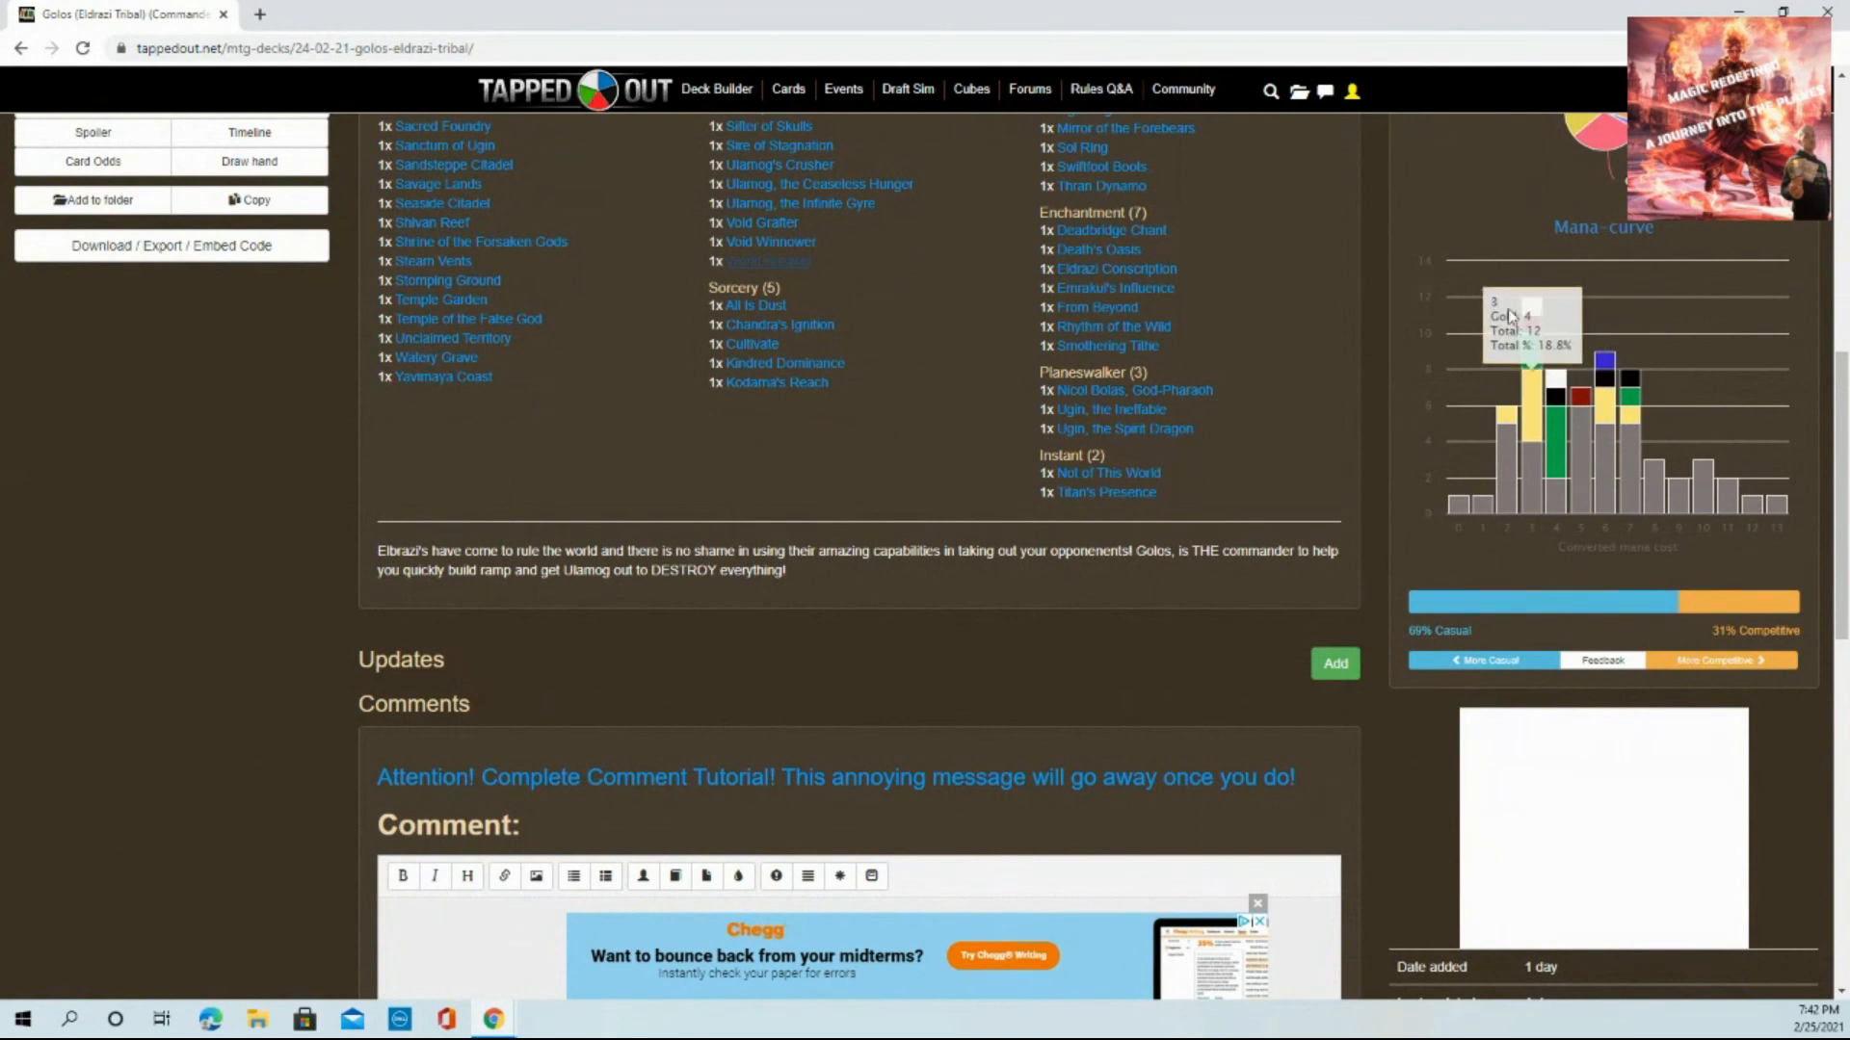
pyautogui.moveTo(1510, 463)
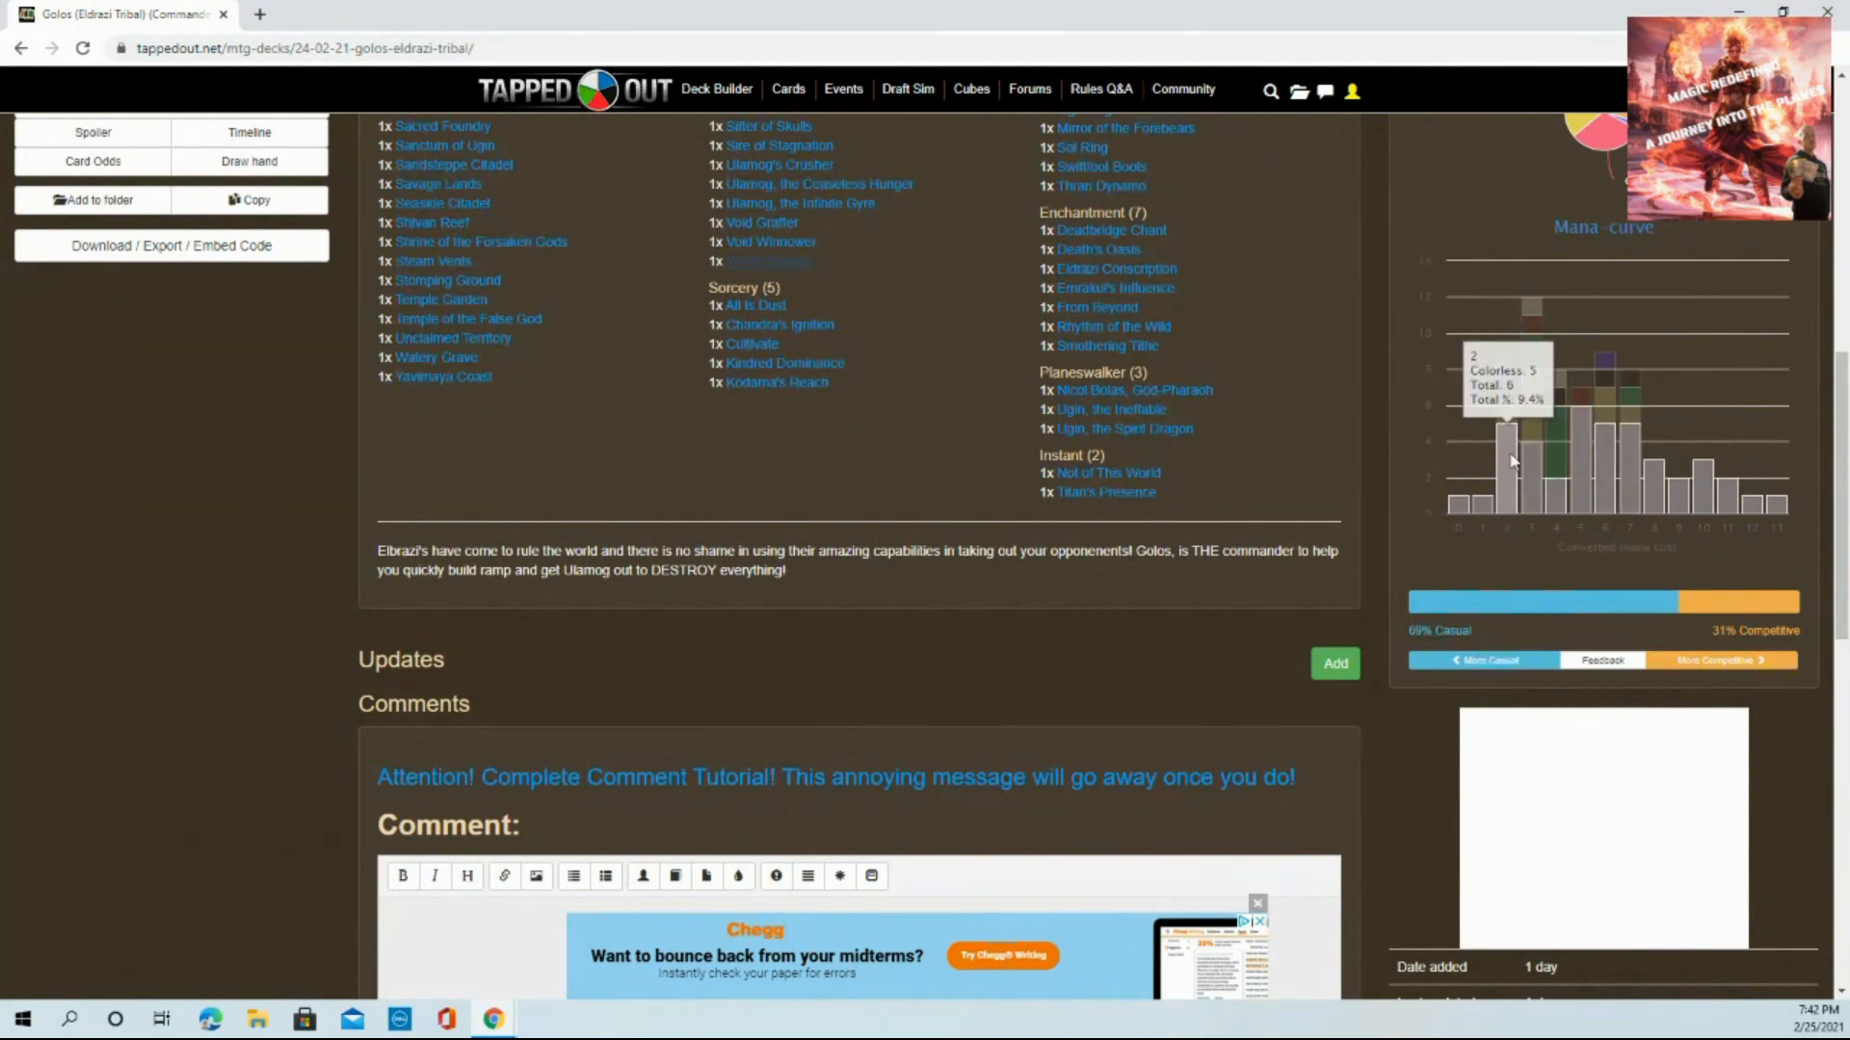
pyautogui.moveTo(1641, 562)
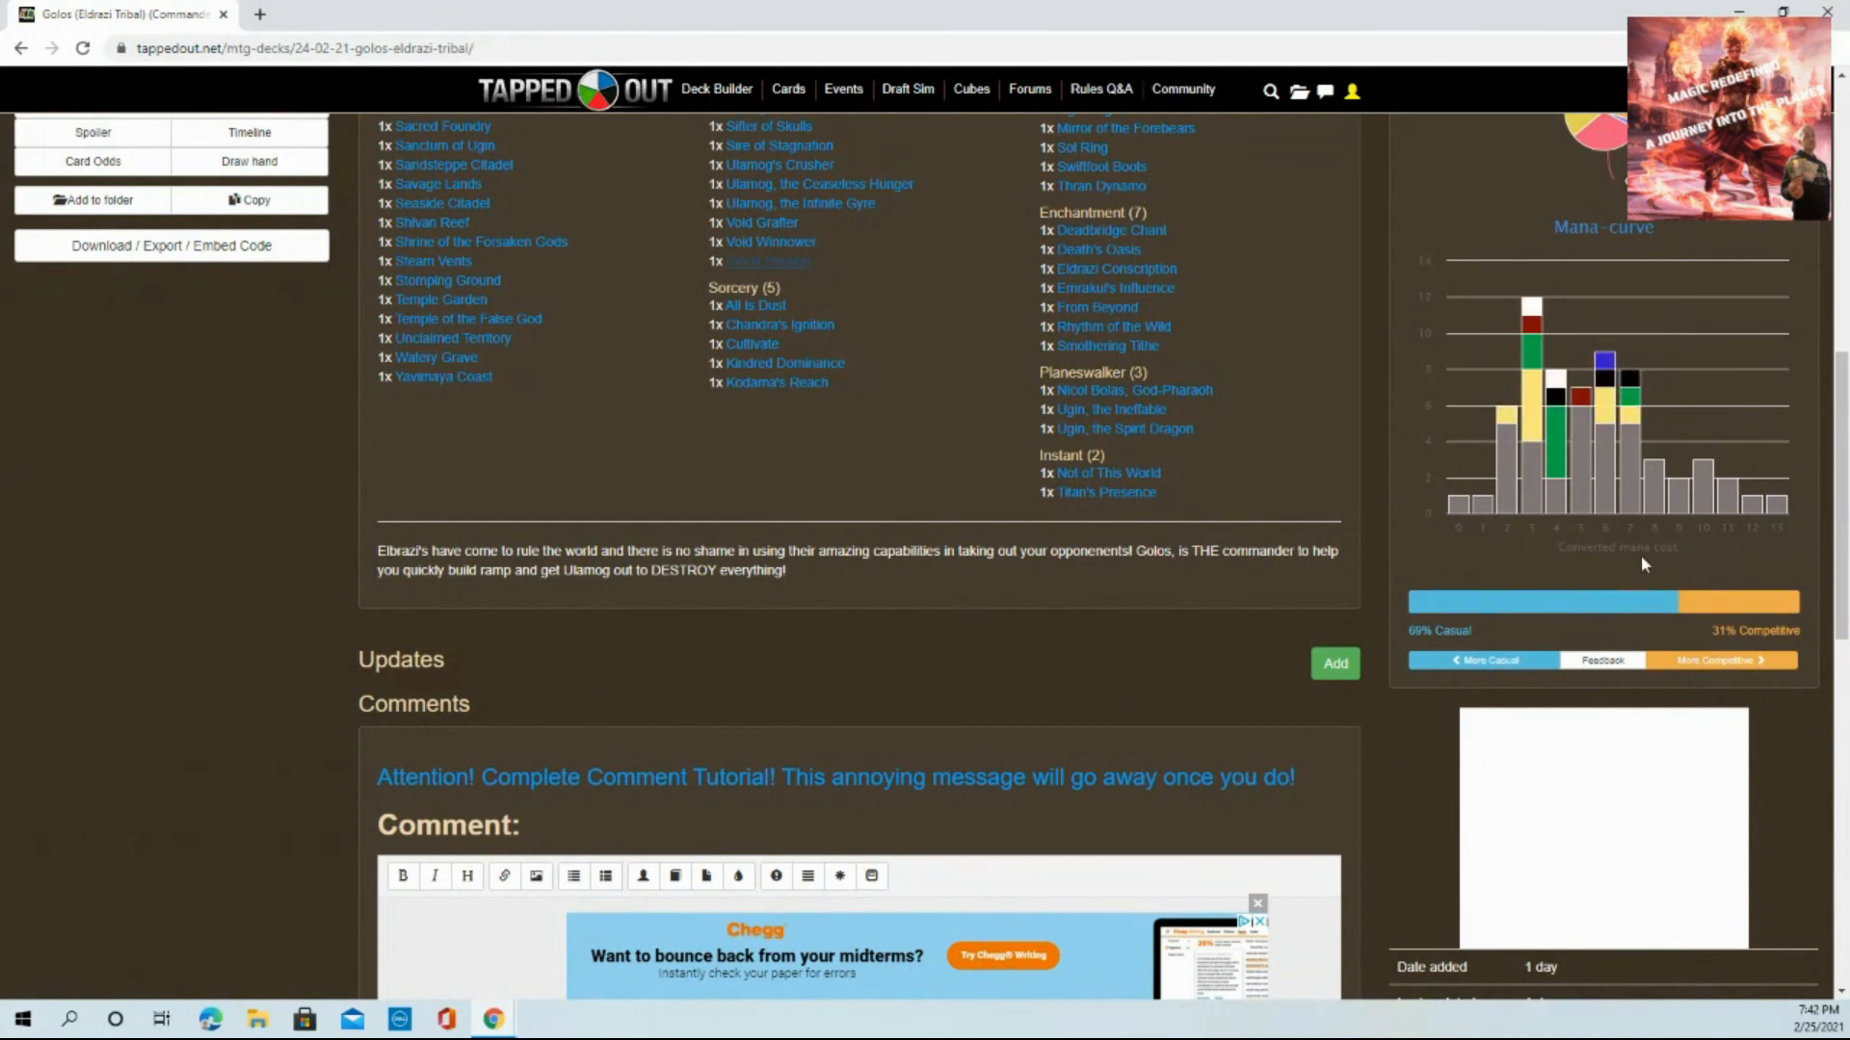
pyautogui.moveTo(1757, 495)
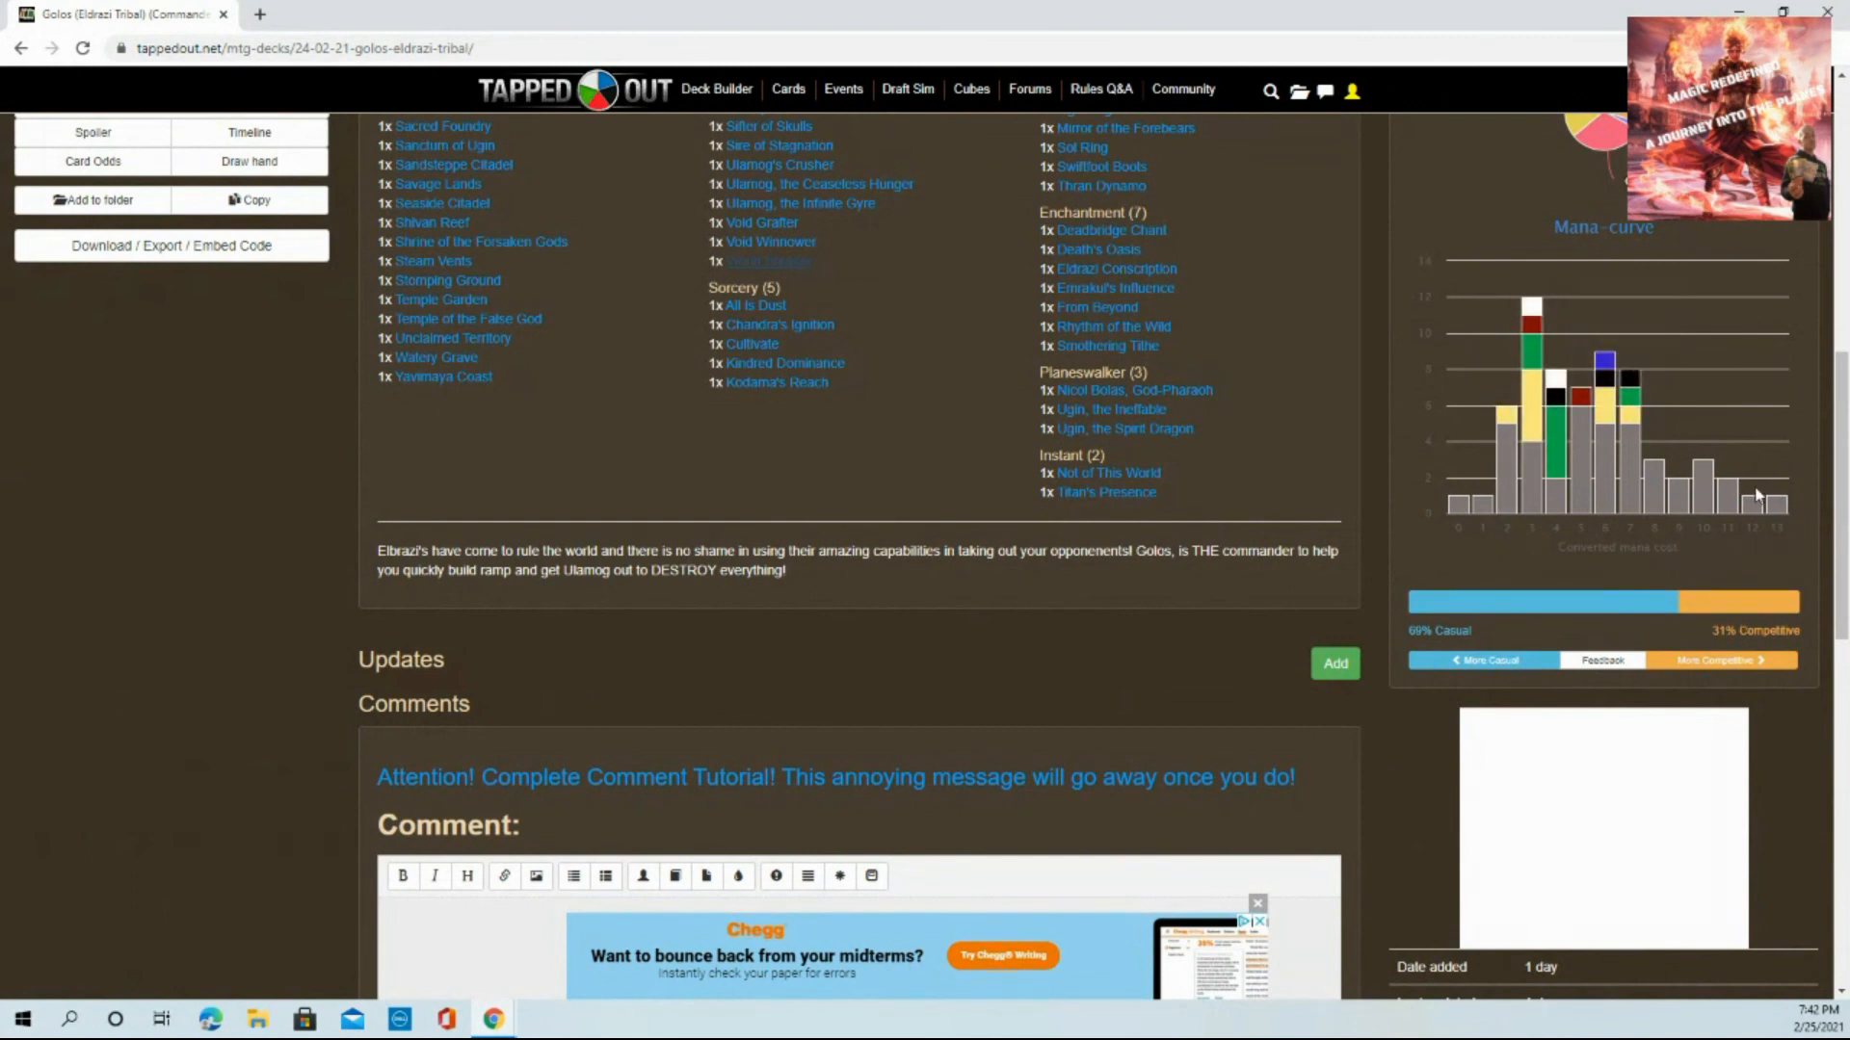